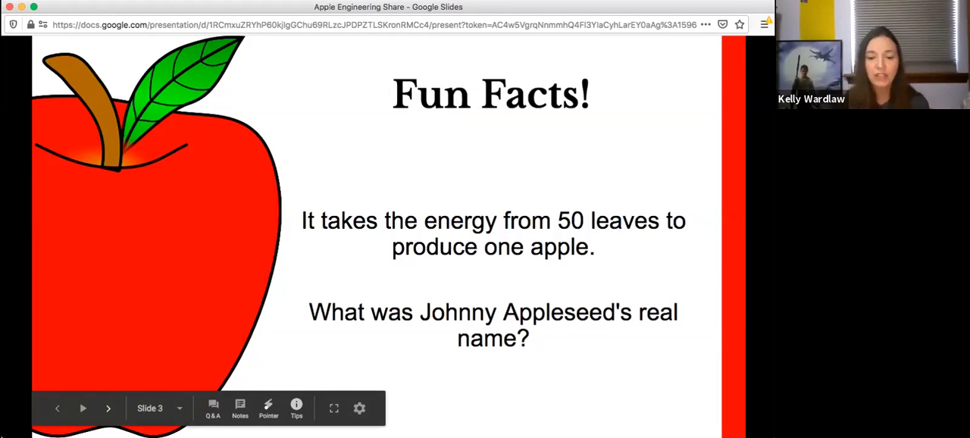
# Step: Advance the presentation to slide 4, the Apple Towers materials and procedure
pyautogui.click(107, 407)
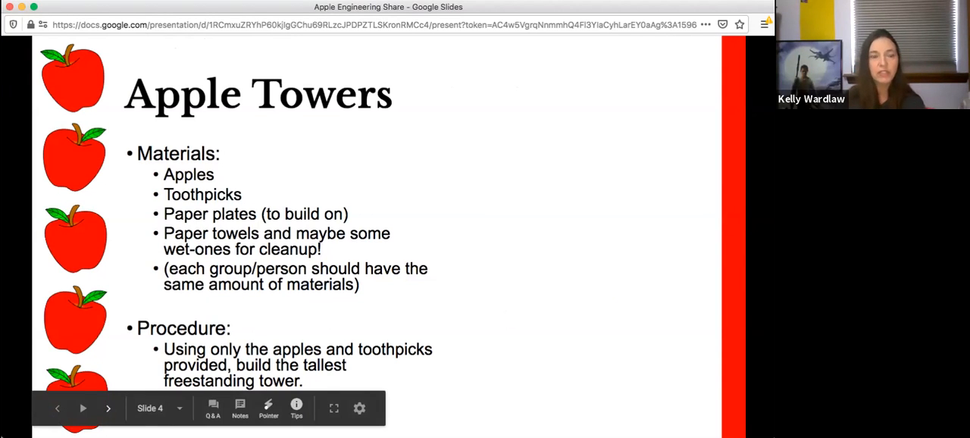
pyautogui.moveTo(109, 408)
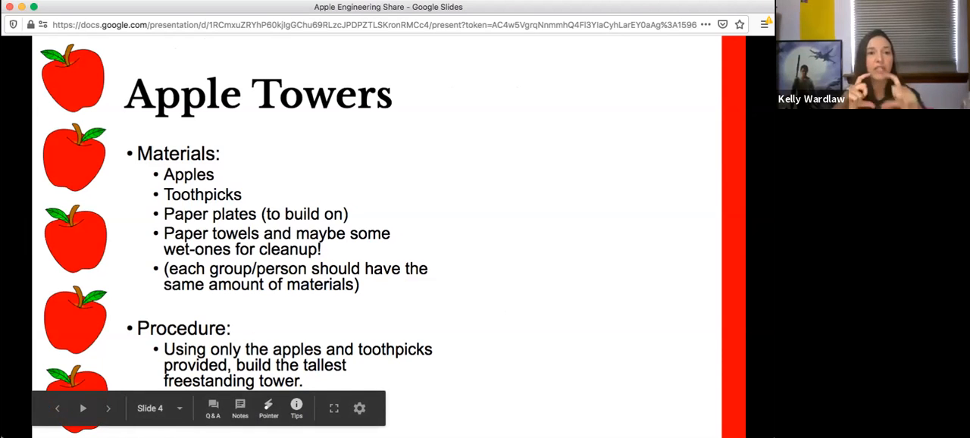
pyautogui.moveTo(109, 407)
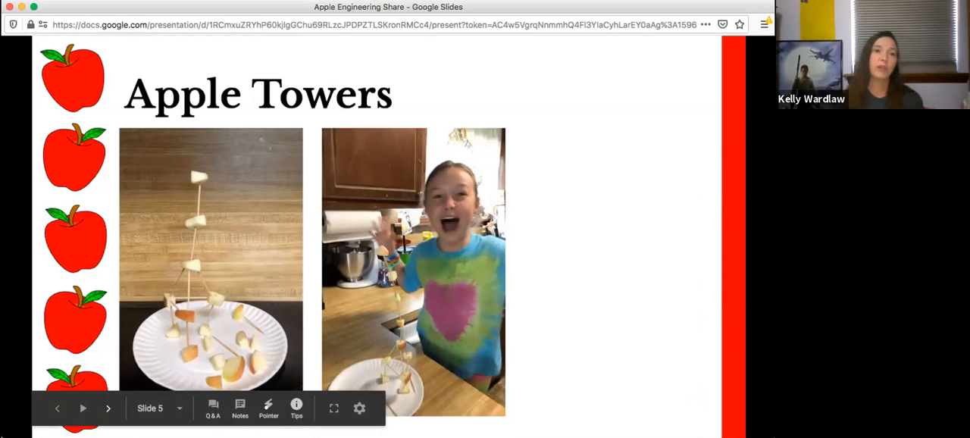
# Step: Show the third child-with-apple-tower photo beside the first two on slide 5
pyautogui.click(82, 408)
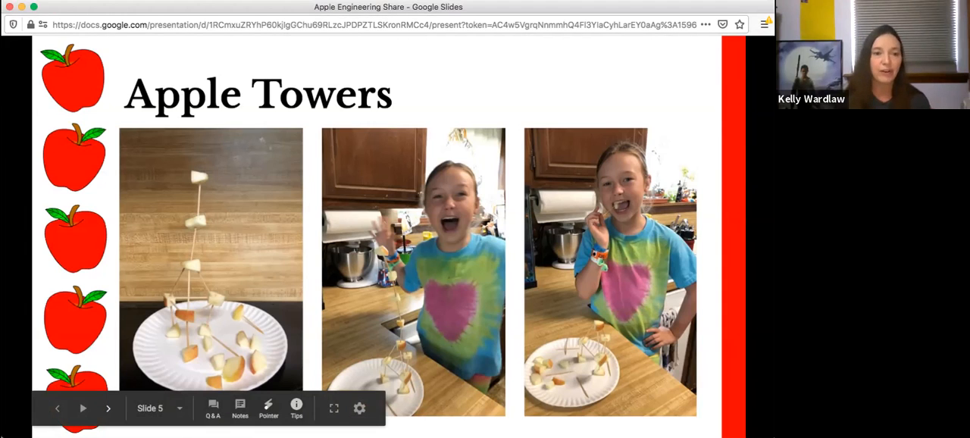
pyautogui.moveTo(108, 407)
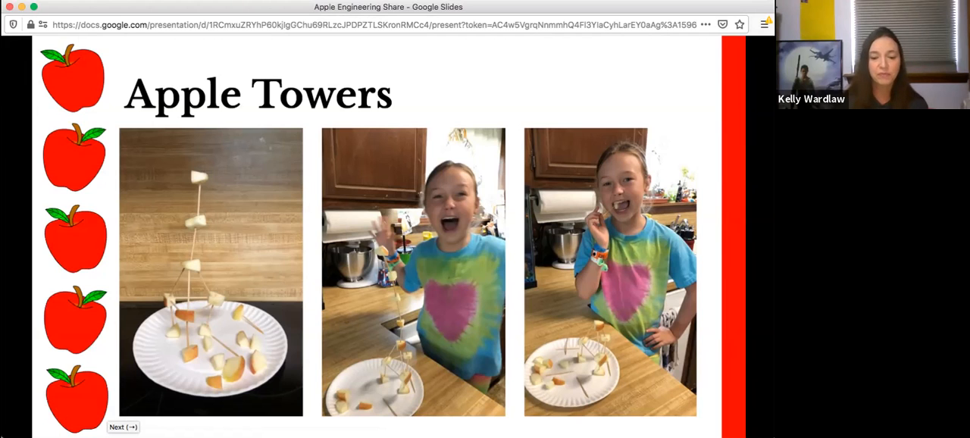
# Step: Advance to slide 6, the pomology and apple plant family Fun Fact
pyautogui.click(123, 426)
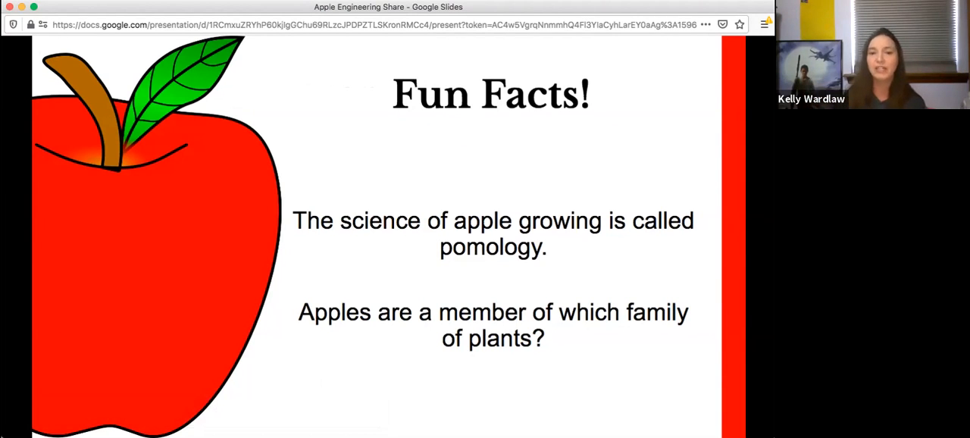
pyautogui.moveTo(205, 408)
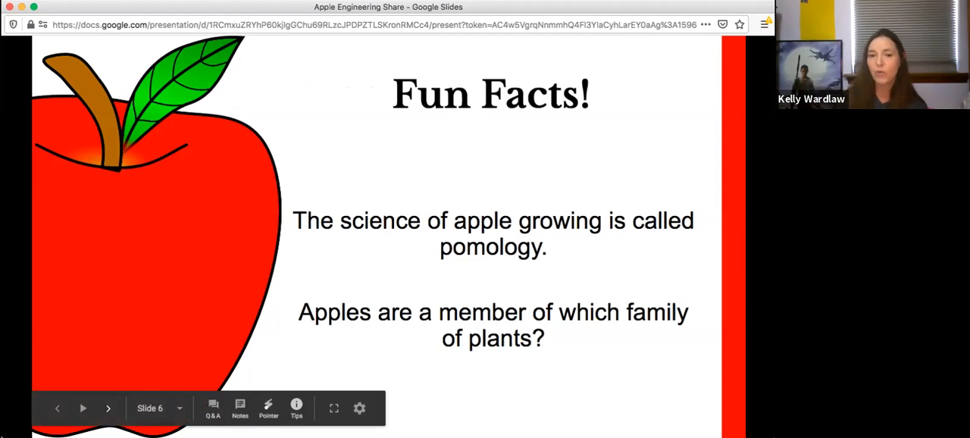
pyautogui.moveTo(109, 408)
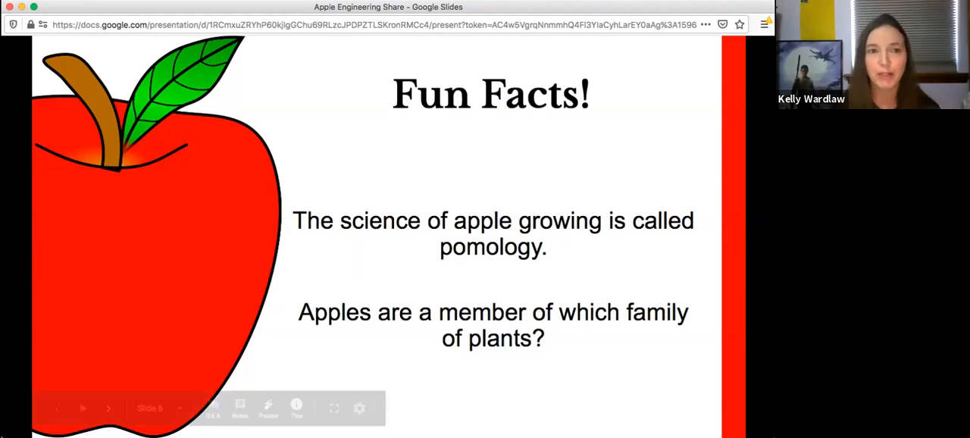
pyautogui.moveTo(108, 408)
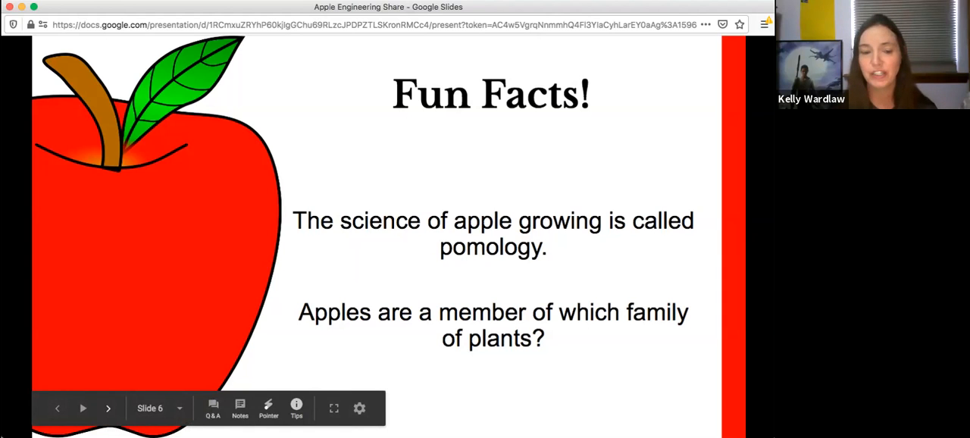
pyautogui.click(107, 408)
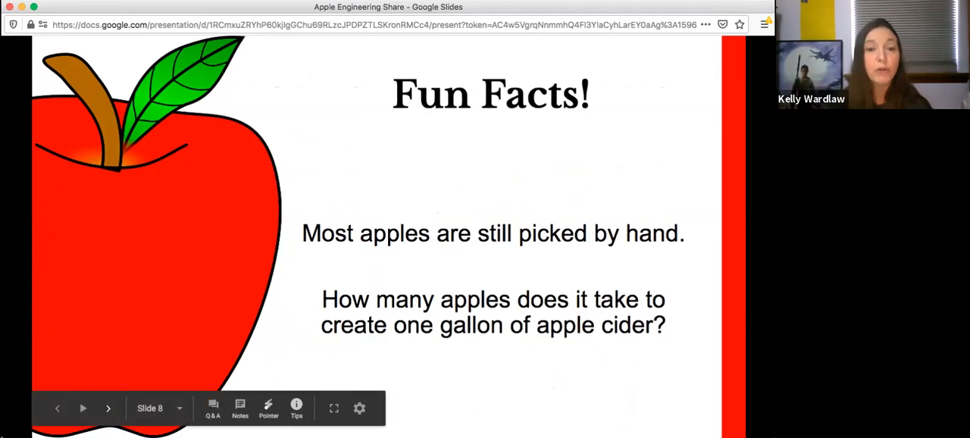
pyautogui.moveTo(108, 408)
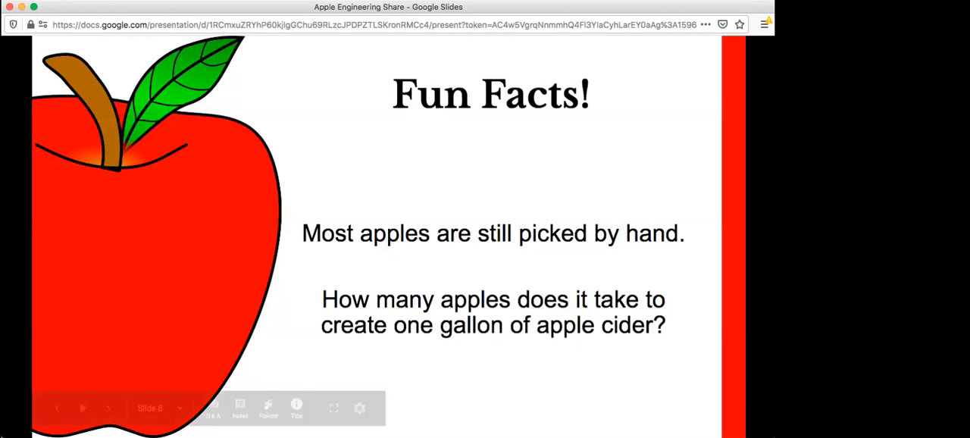
# Step: Advance to slide 9, Engineer an Apple Picker, with its three constraints
pyautogui.click(108, 407)
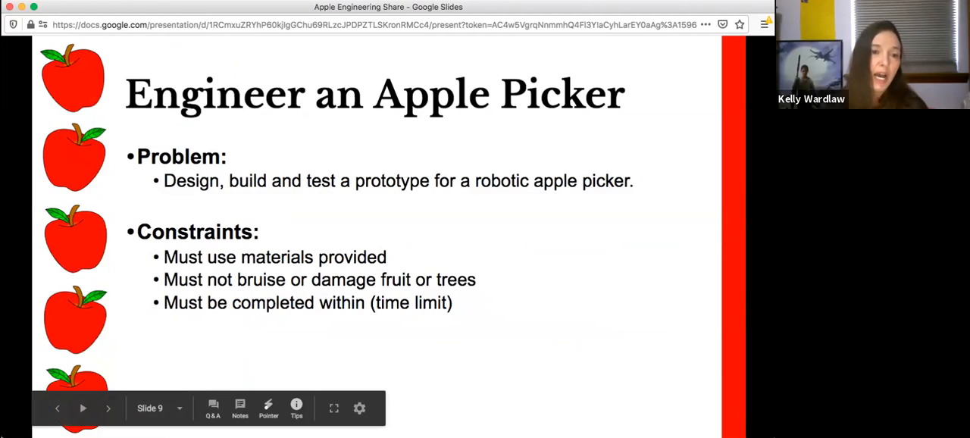
pyautogui.moveTo(108, 407)
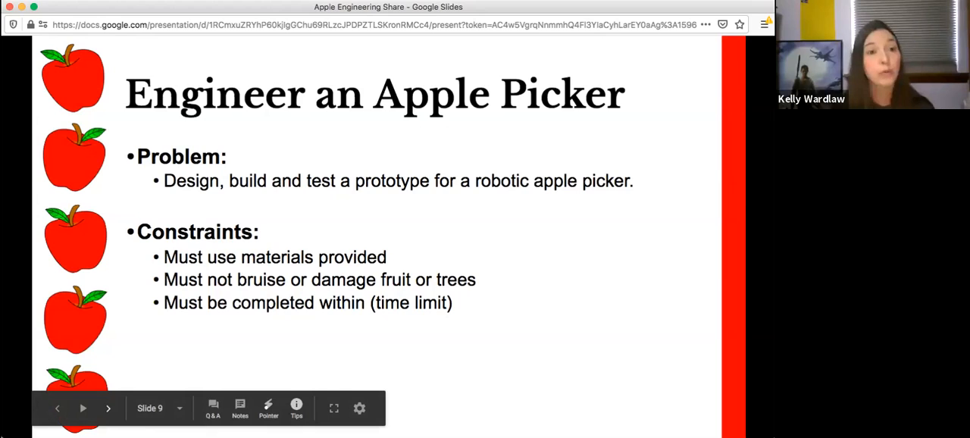
pyautogui.moveTo(108, 408)
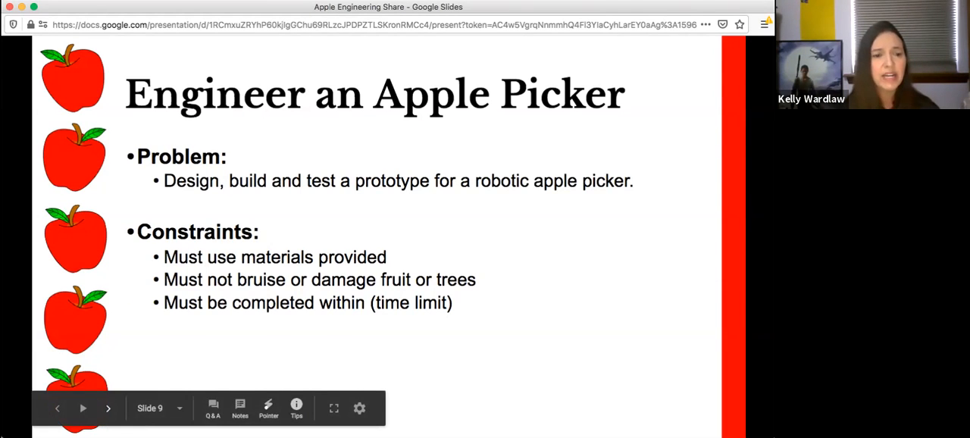
pyautogui.click(108, 408)
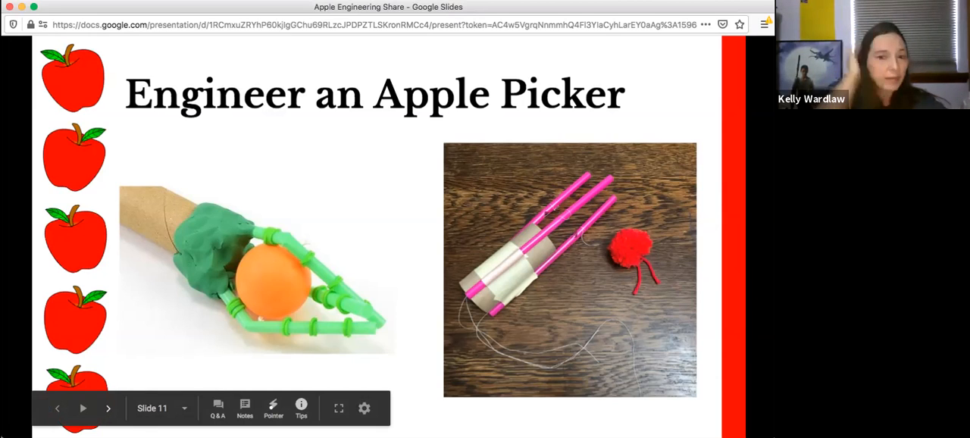
pyautogui.moveTo(109, 408)
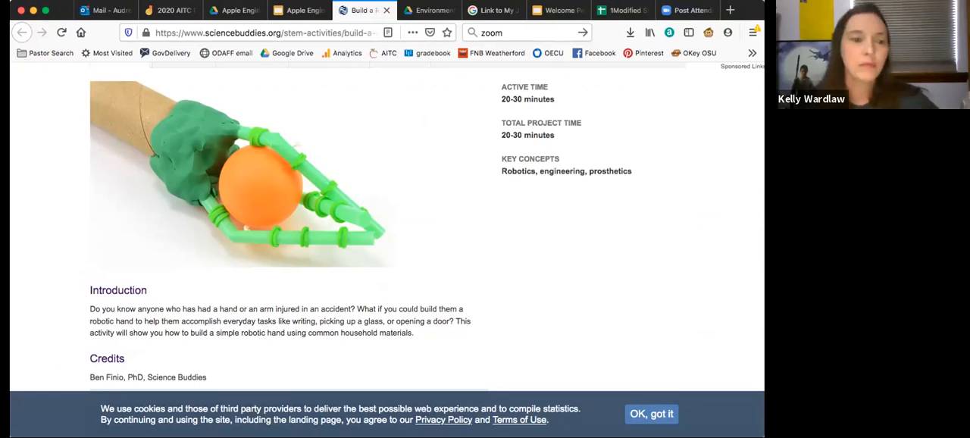
# Step: Scroll the Build a Robot Hand summary, then view its Materials list of clay, straws, and string
pyautogui.scroll(3)
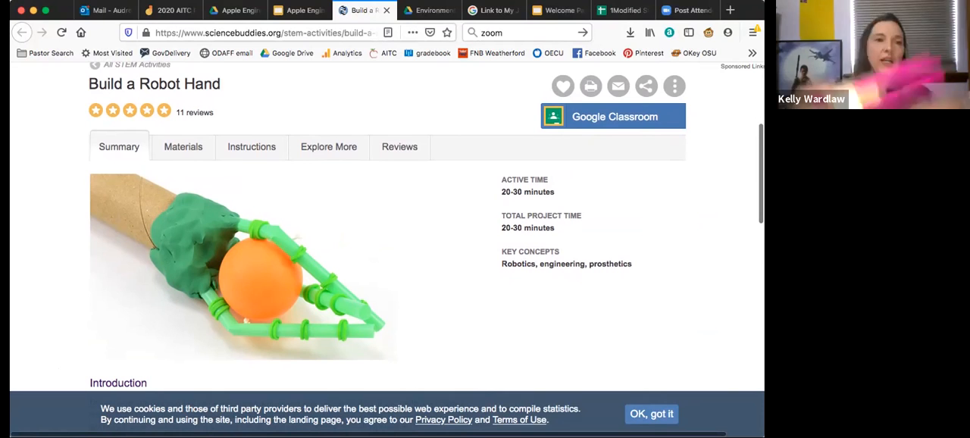
pyautogui.scroll(-3)
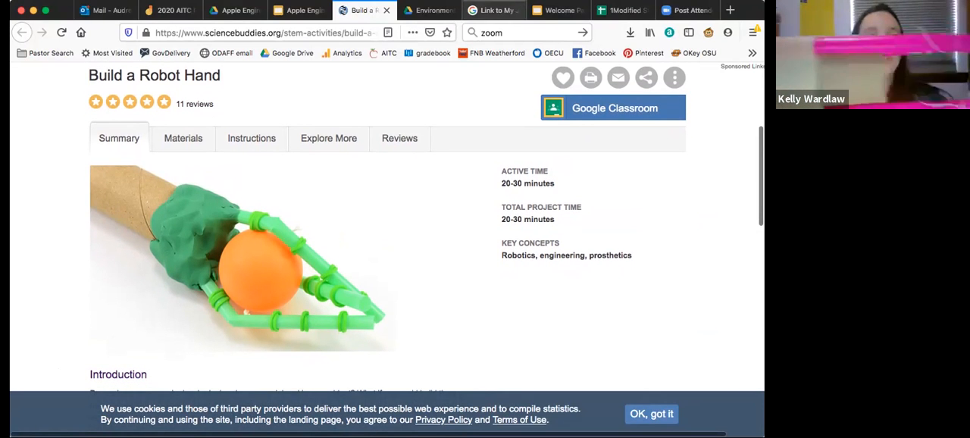
pyautogui.scroll(-3)
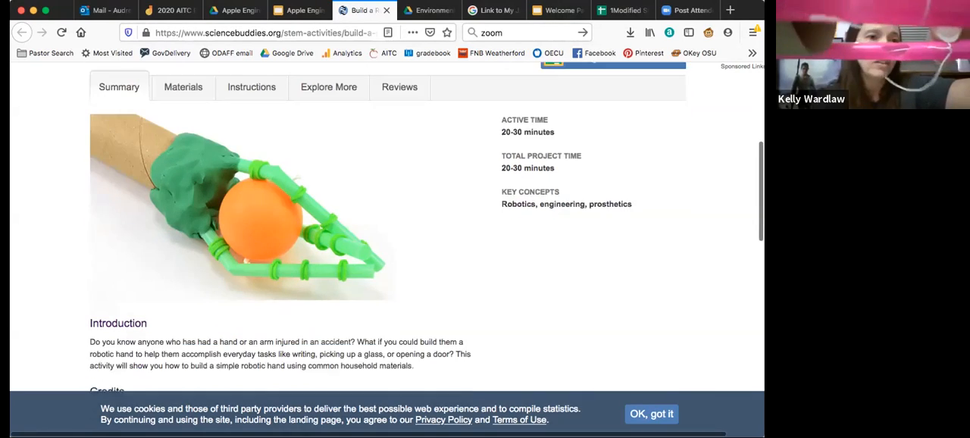
pyautogui.scroll(-3)
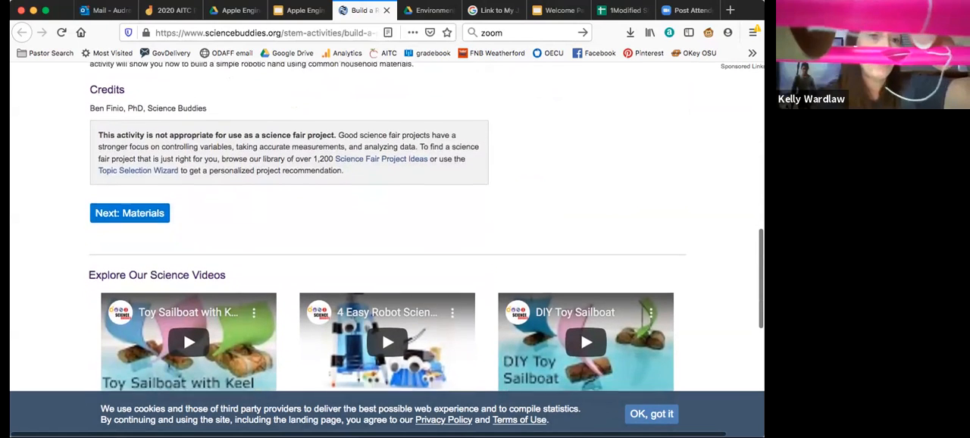
pyautogui.click(128, 213)
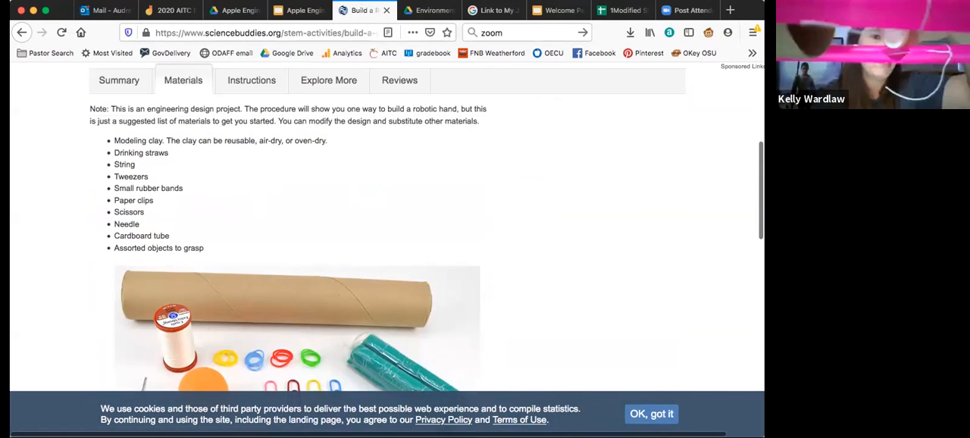
pyautogui.scroll(-3)
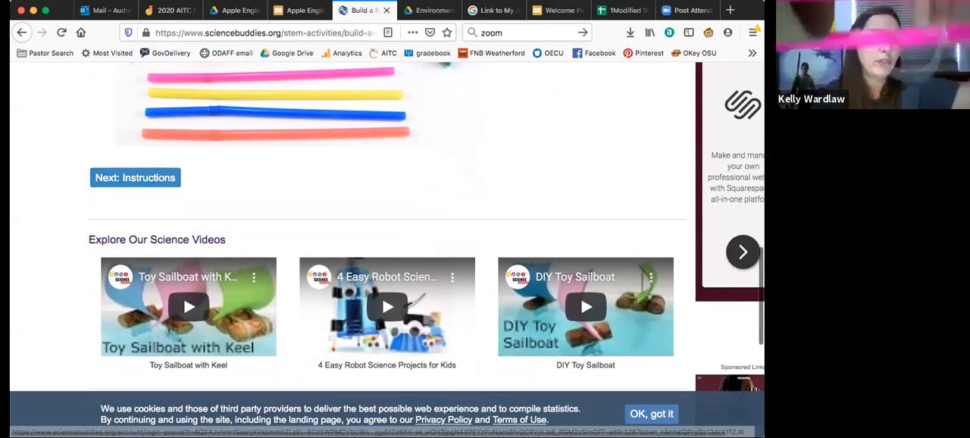
# Step: Go to the instructions and submit the survey: Other adult, Grades 9-12, Educating others
pyautogui.click(135, 178)
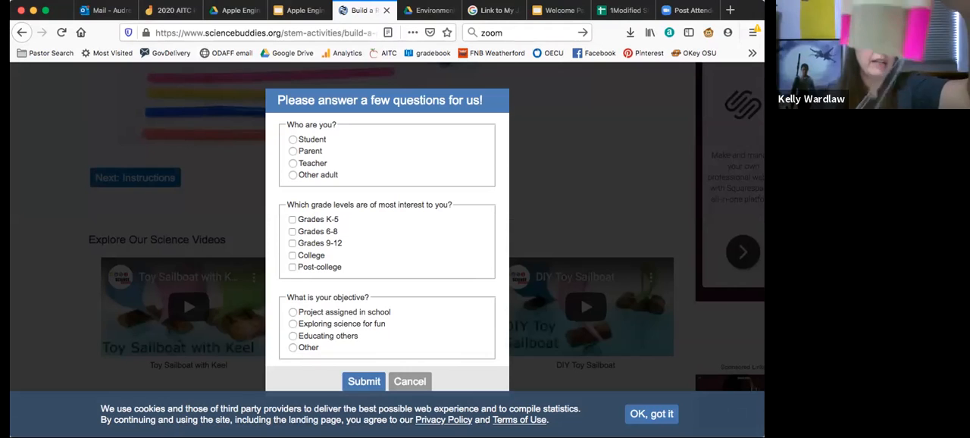
pyautogui.click(293, 174)
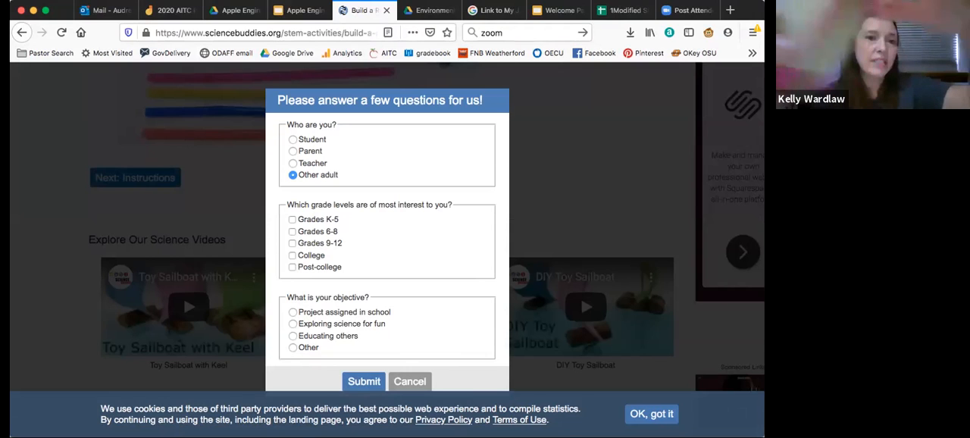
pyautogui.click(292, 242)
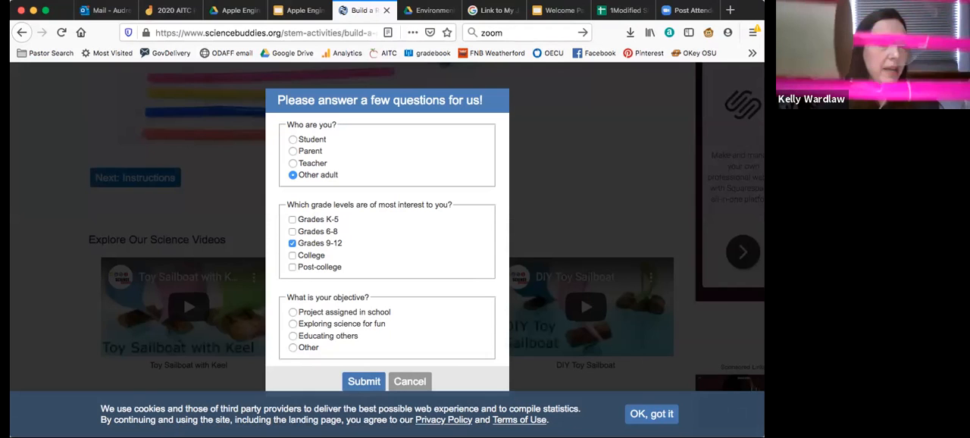
pyautogui.click(292, 336)
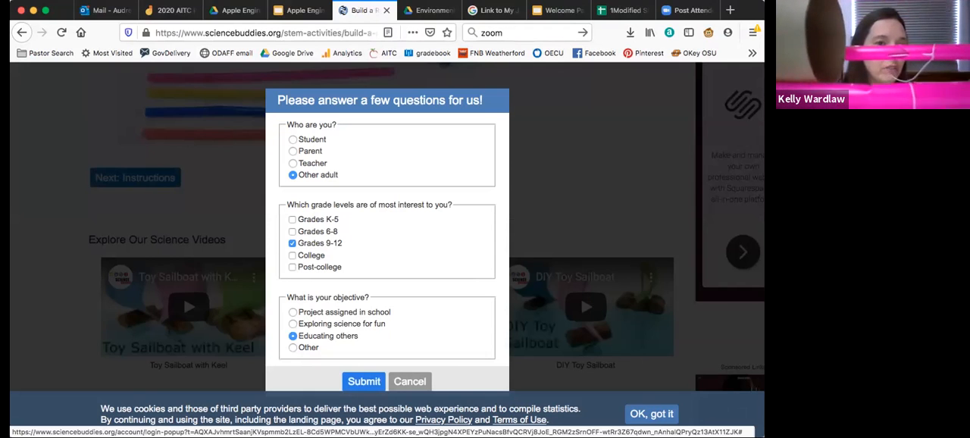
pyautogui.click(364, 381)
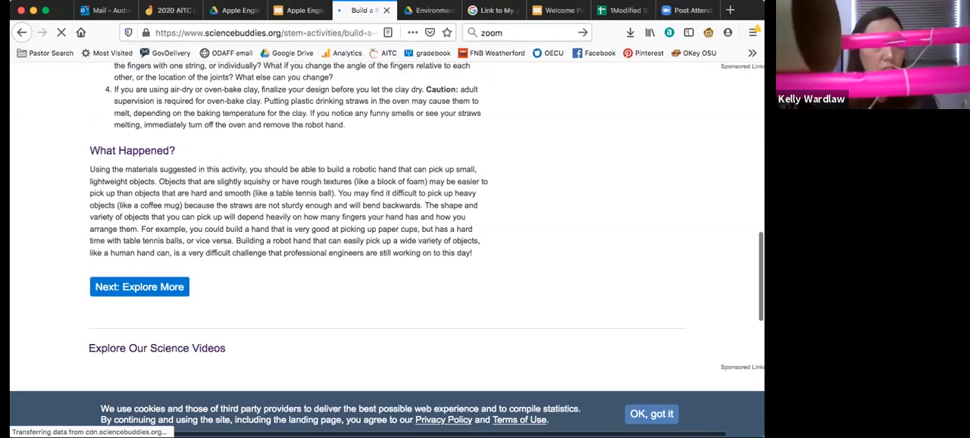
# Step: Scroll through the Build a Robot Hand instructions and Explore More content
pyautogui.scroll(3)
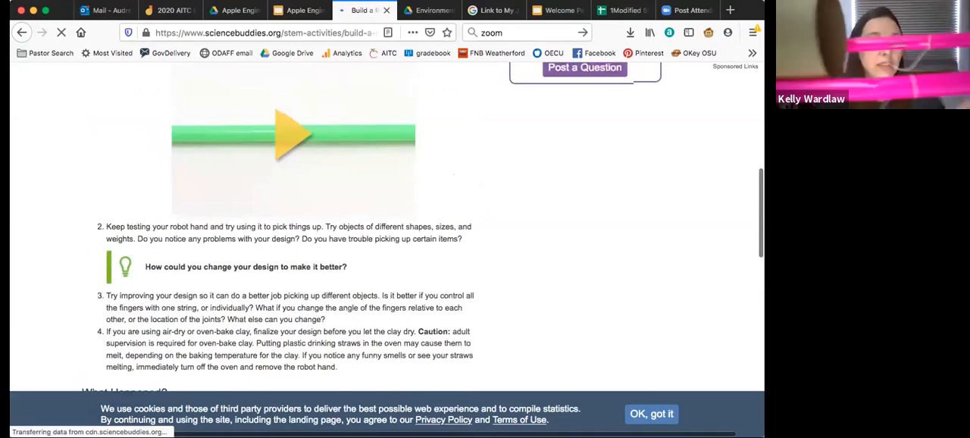
pyautogui.scroll(3)
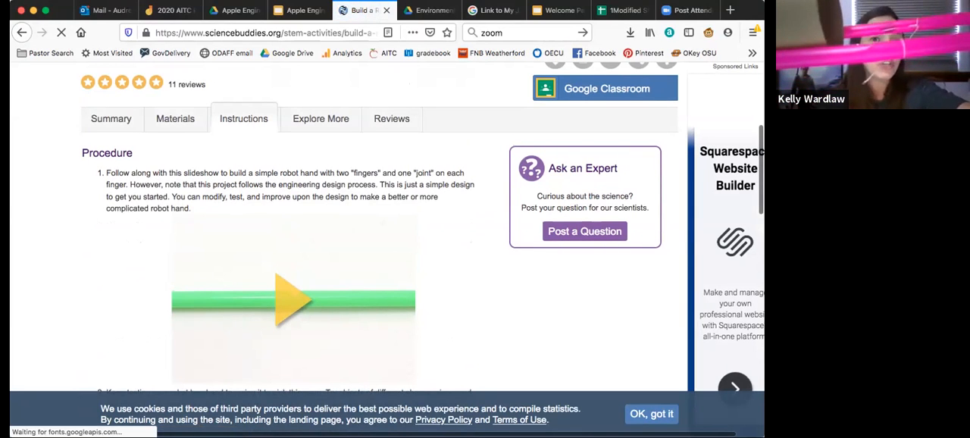
pyautogui.scroll(-3)
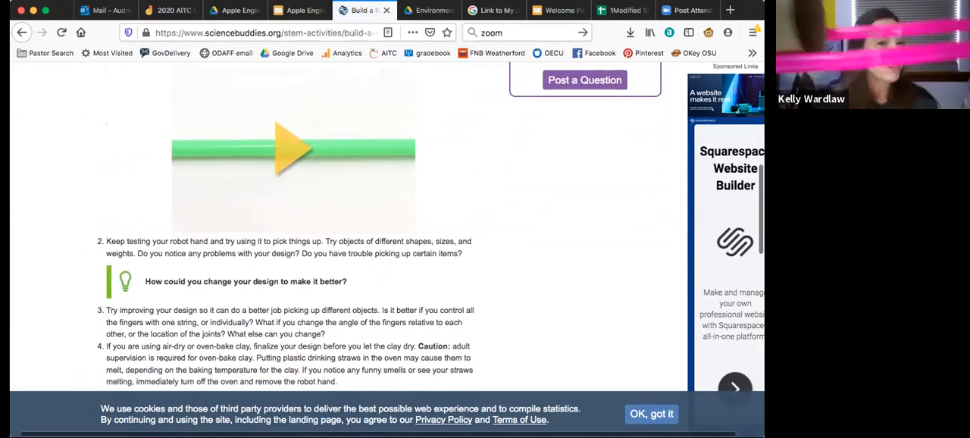
pyautogui.scroll(-3)
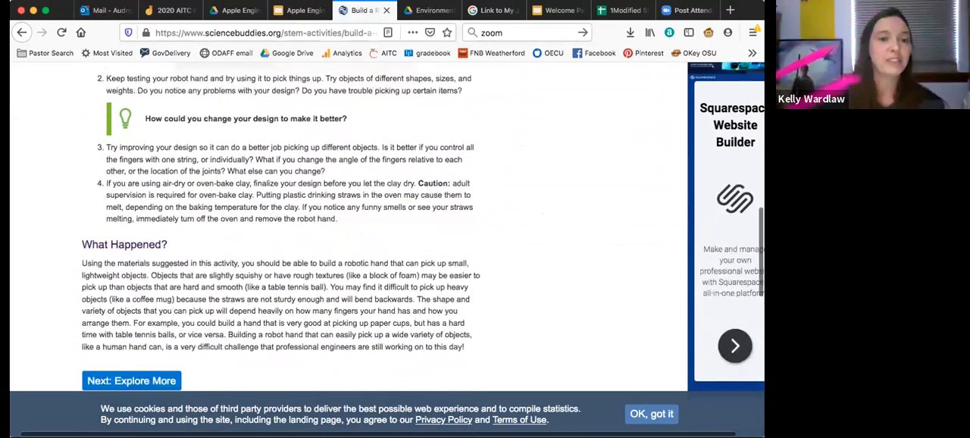
pyautogui.scroll(-3)
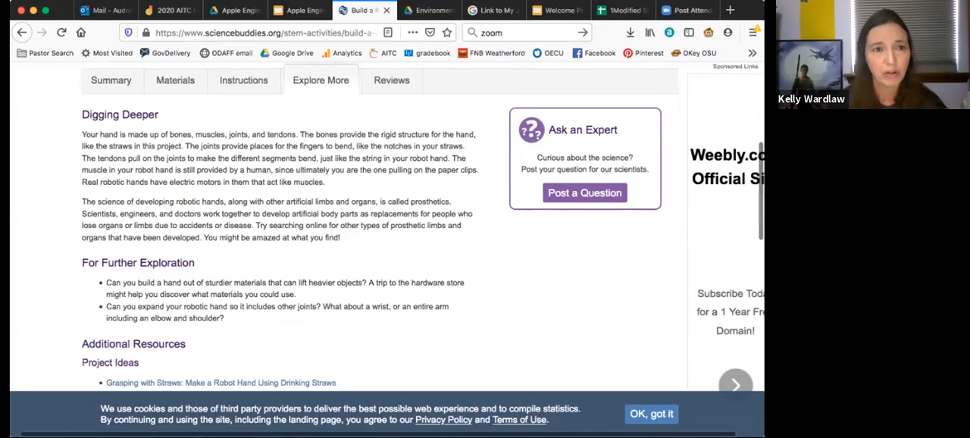
pyautogui.scroll(3)
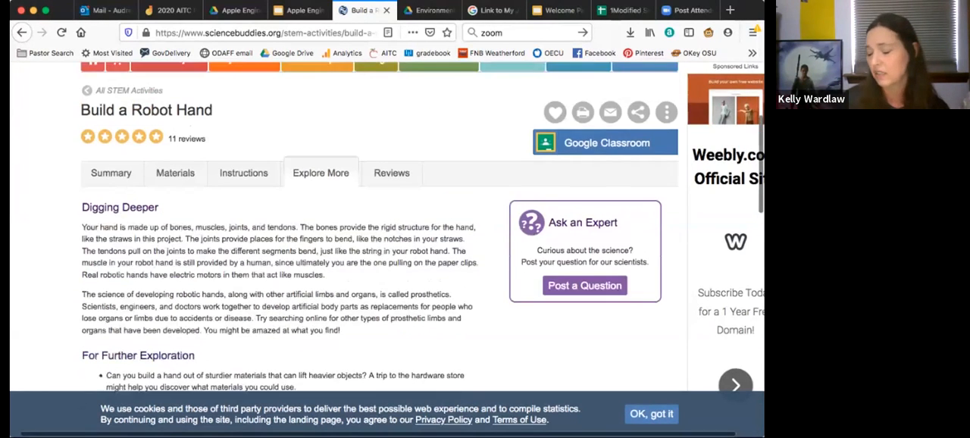
pyautogui.scroll(3)
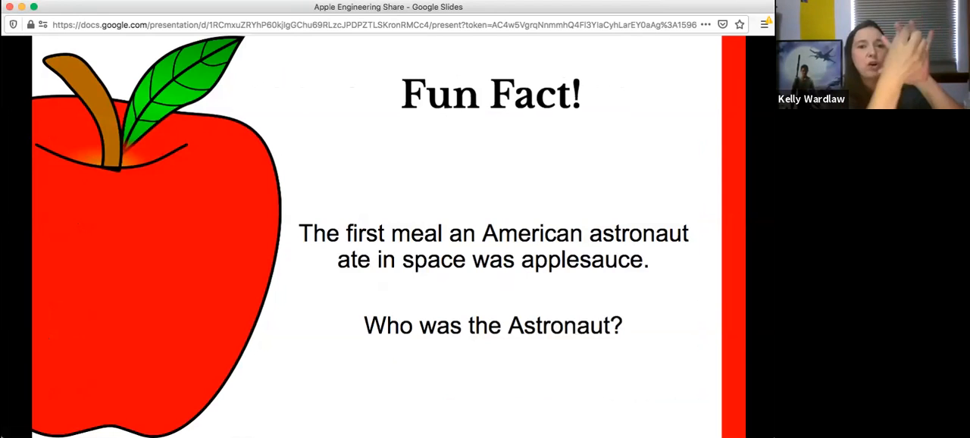
pyautogui.moveTo(212, 408)
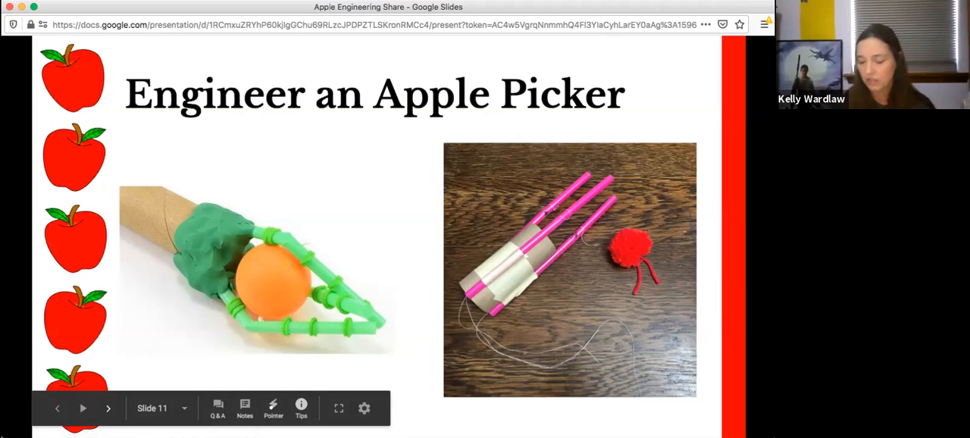
# Step: Advance the deck past Engineer an Apple Picker to the applesauce-in-space Fun Fact
pyautogui.click(109, 408)
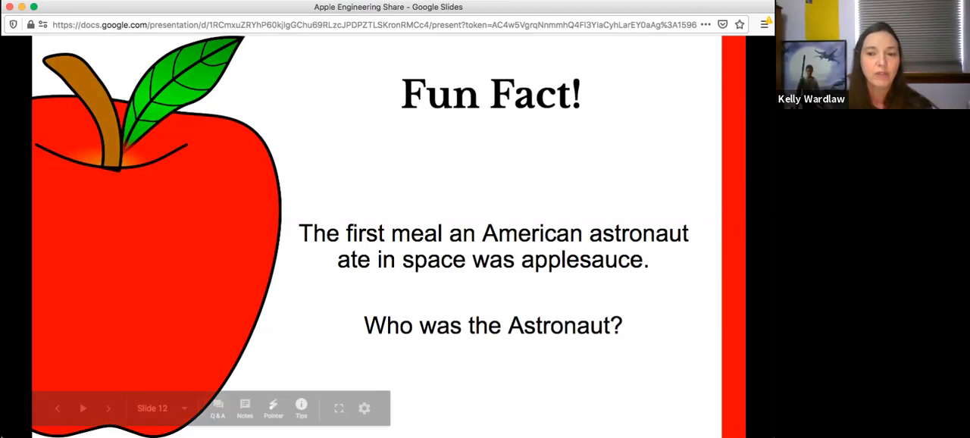
# Step: Advance to slide 13, Resources, with OK AITC links and the robot hand example
pyautogui.click(108, 408)
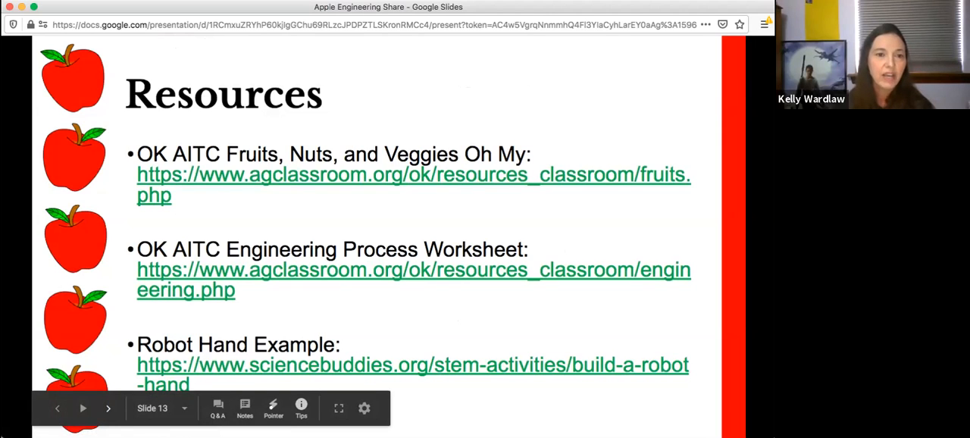
pyautogui.moveTo(108, 407)
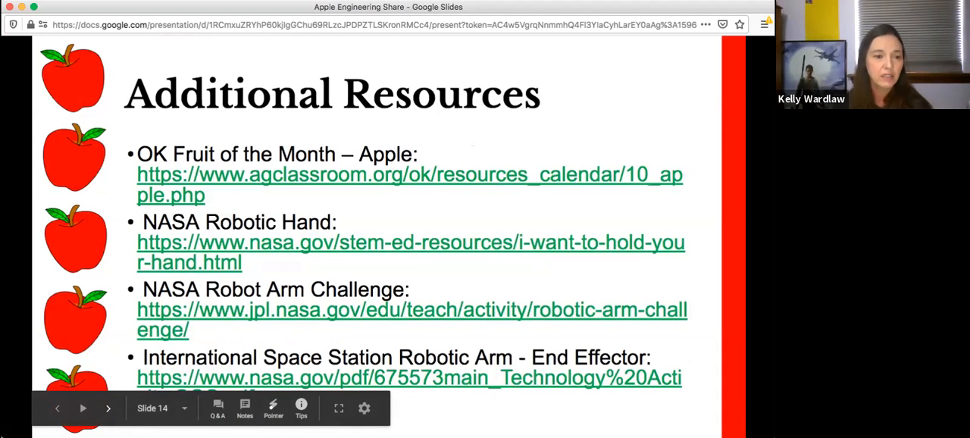
pyautogui.moveTo(108, 408)
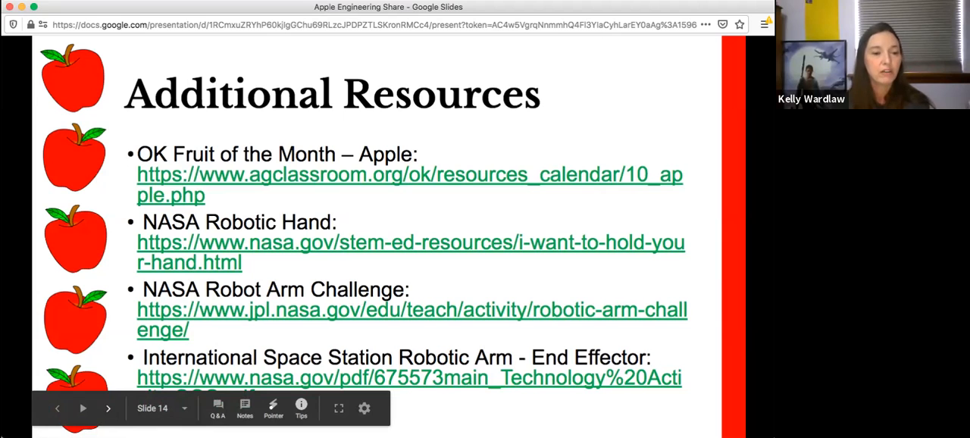
pyautogui.moveTo(108, 408)
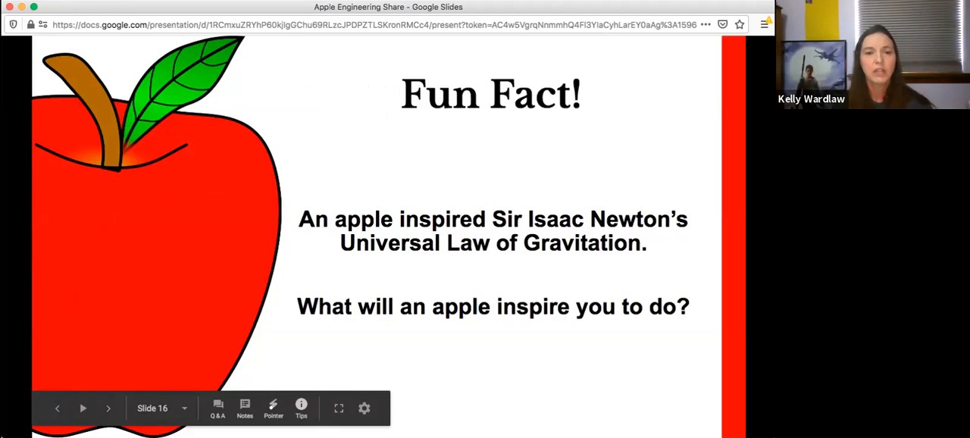
pyautogui.moveTo(57, 408)
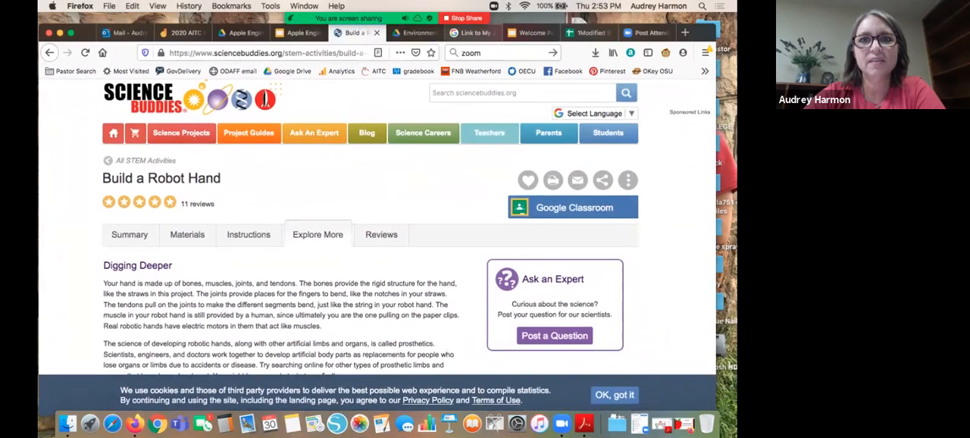
# Step: Switch to the Oklahoma AITC site and open Classroom Resources, scrolling its categories
pyautogui.click(470, 33)
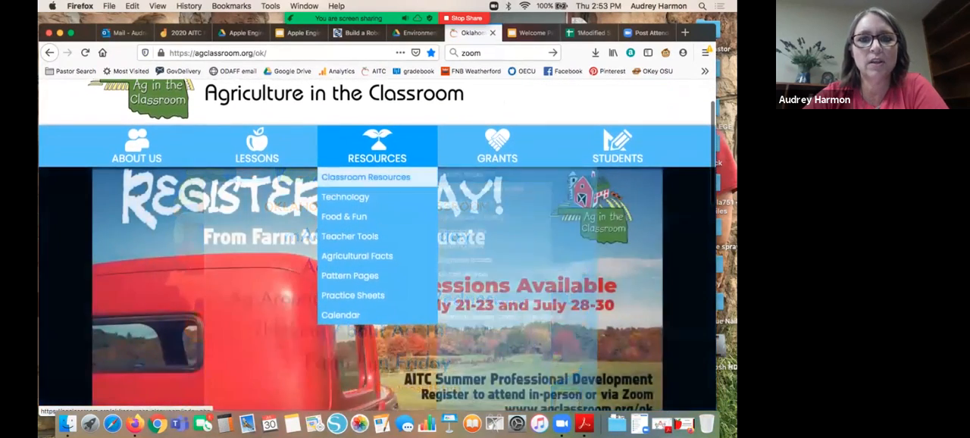
pyautogui.click(365, 176)
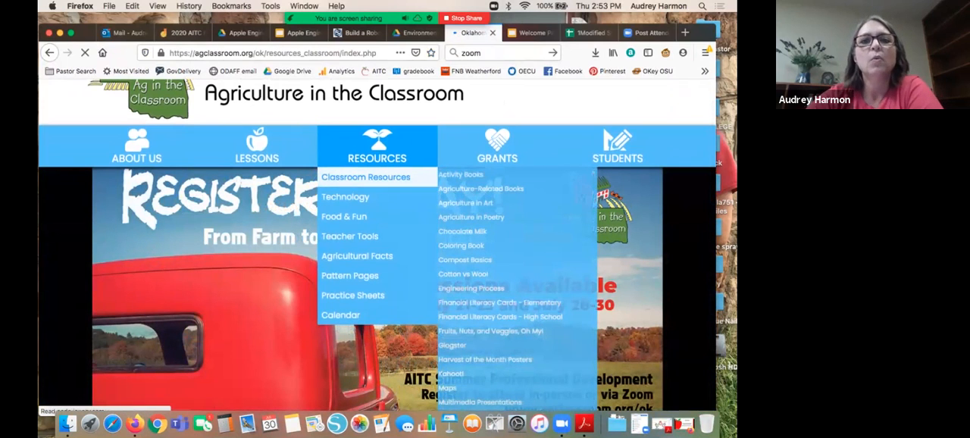
pyautogui.click(365, 177)
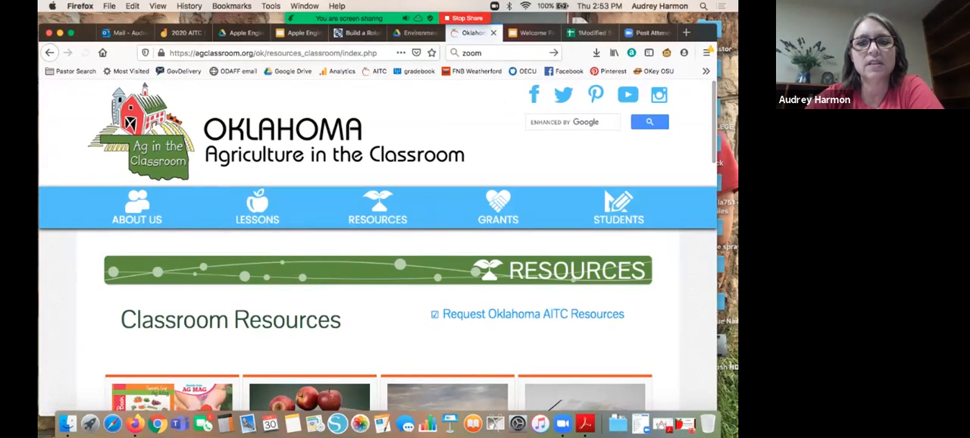
pyautogui.moveTo(498, 207)
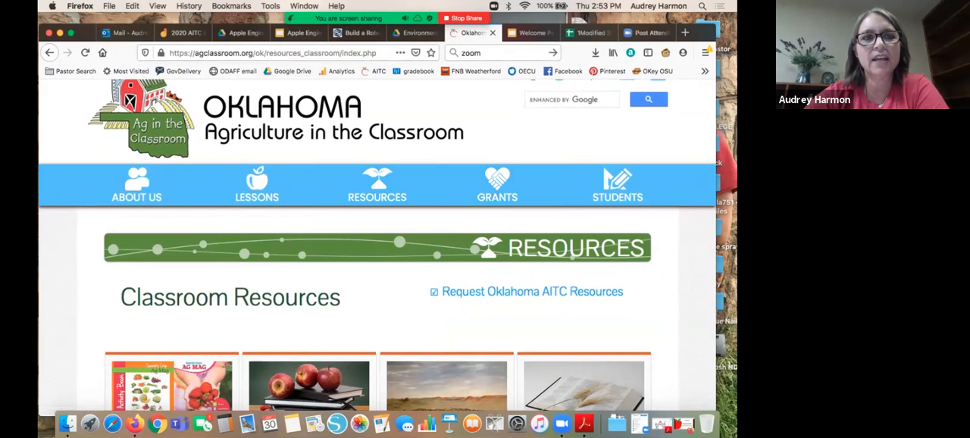
pyautogui.scroll(-3)
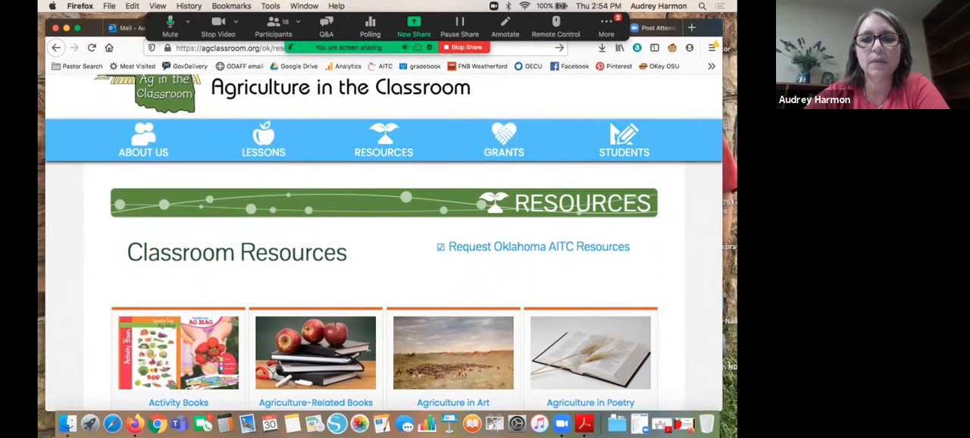
pyautogui.scroll(-3)
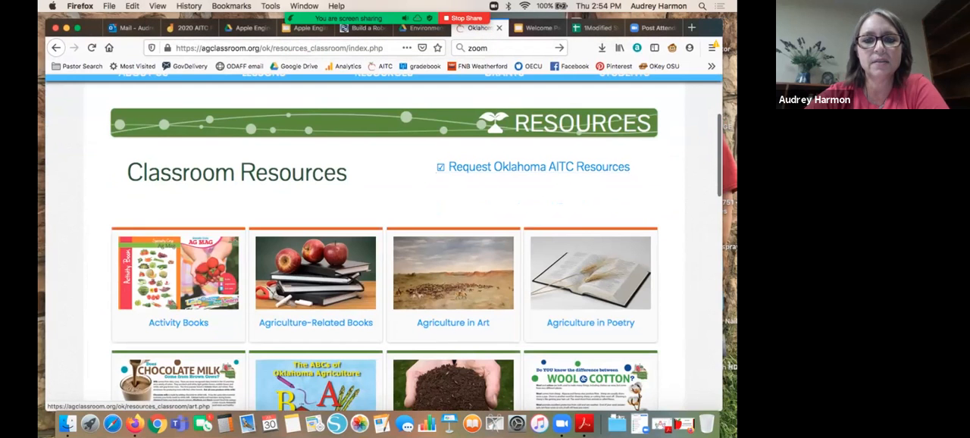
pyautogui.scroll(-3)
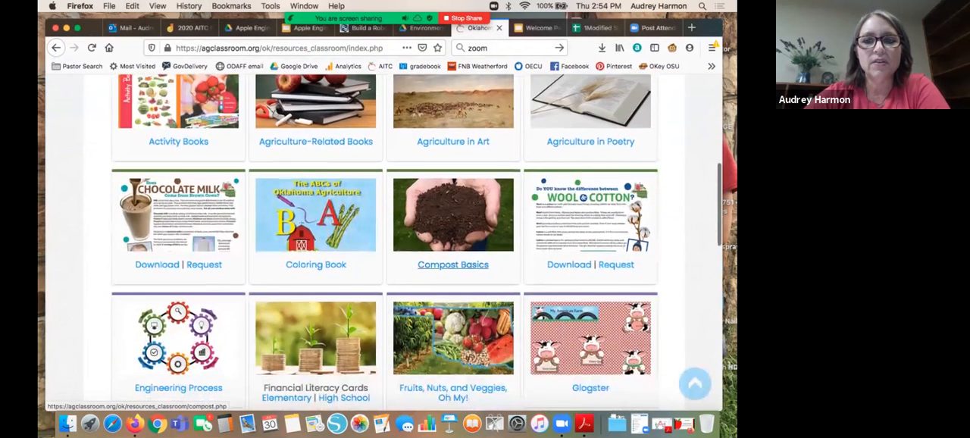
pyautogui.scroll(-3)
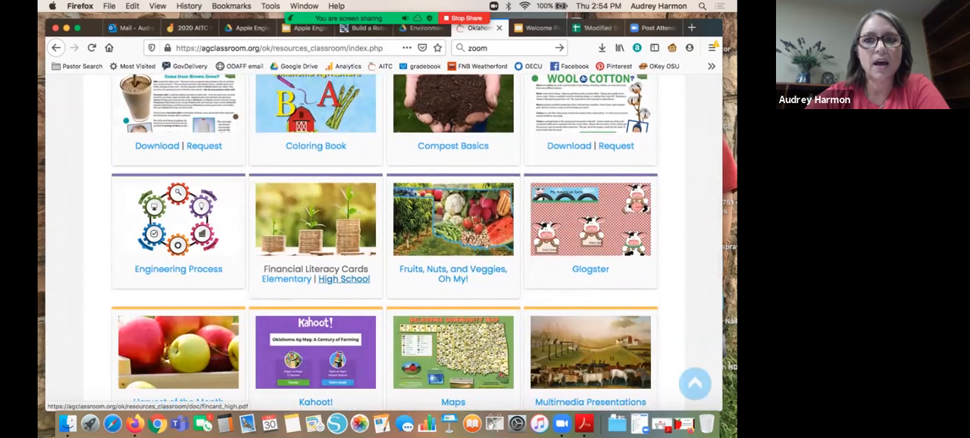
pyautogui.click(691, 28)
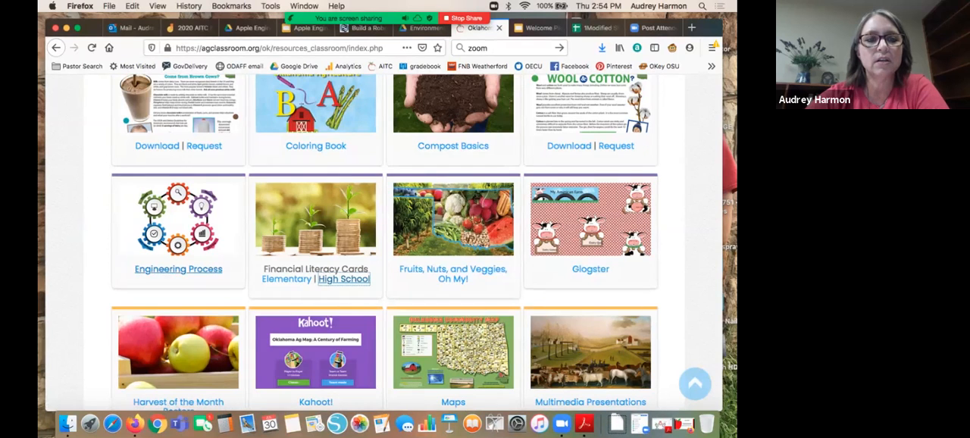
pyautogui.click(178, 269)
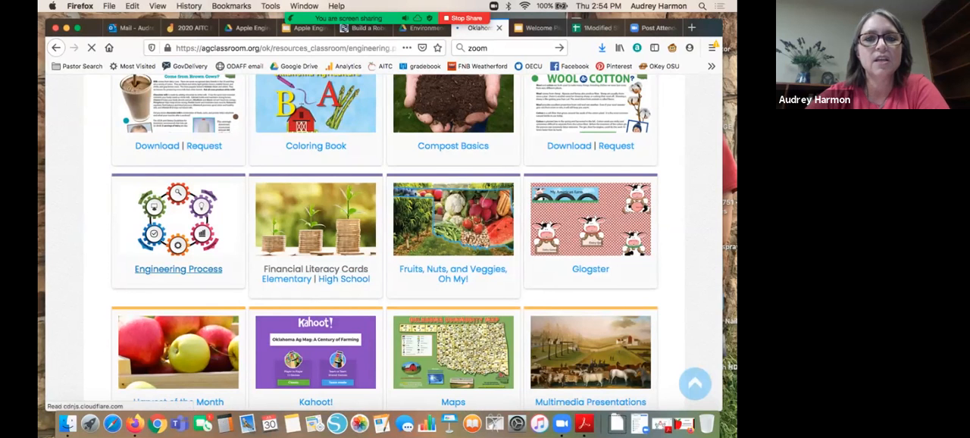
pyautogui.click(178, 269)
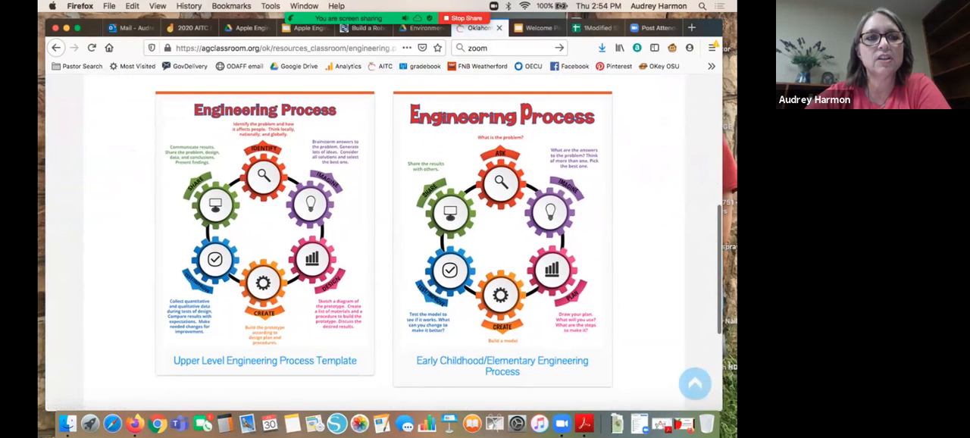
pyautogui.click(55, 48)
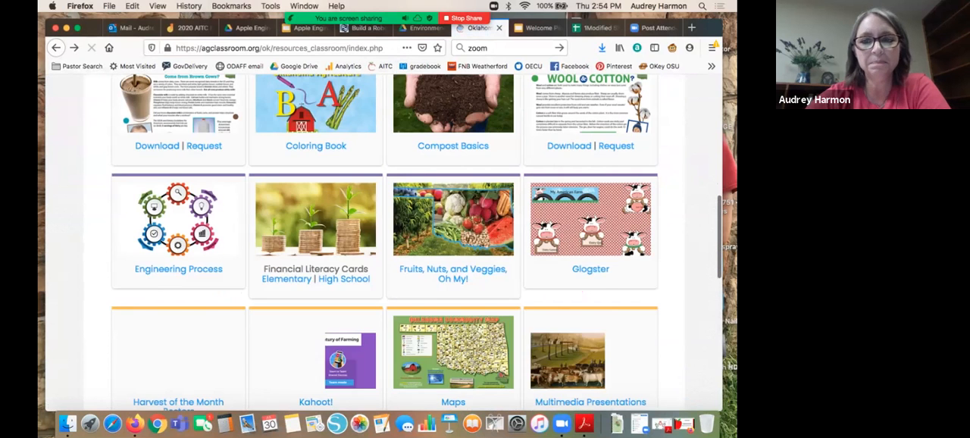
pyautogui.scroll(-3)
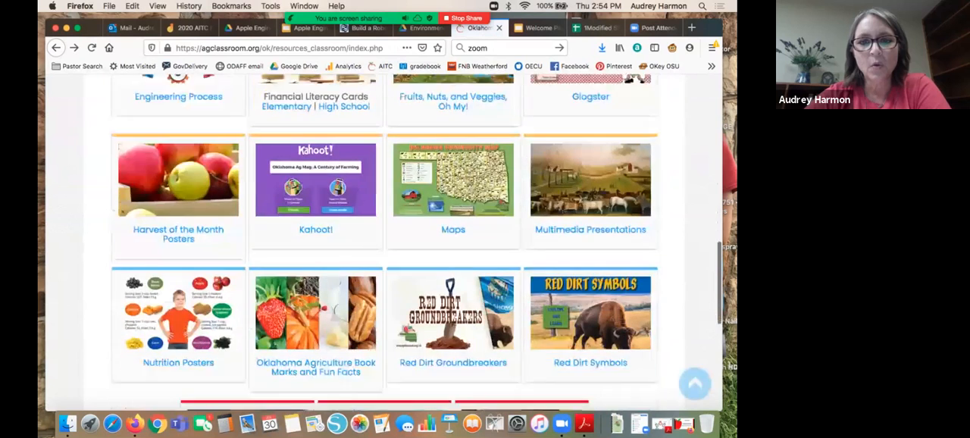
pyautogui.scroll(-3)
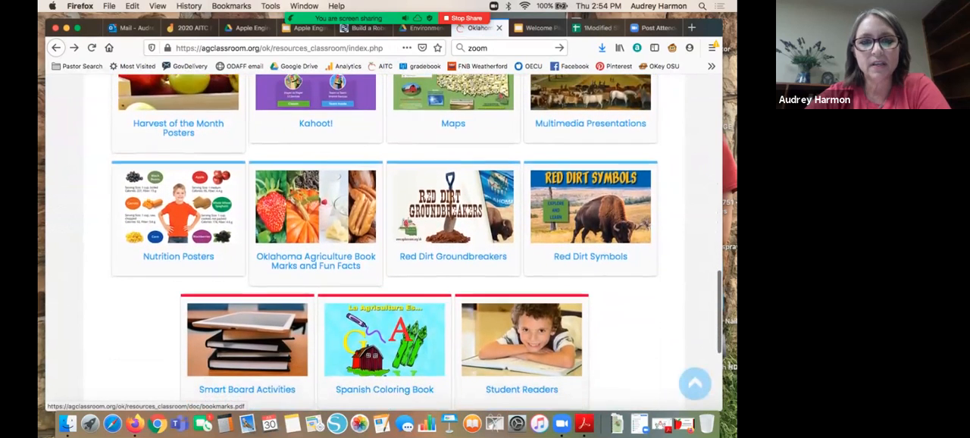
pyautogui.scroll(-3)
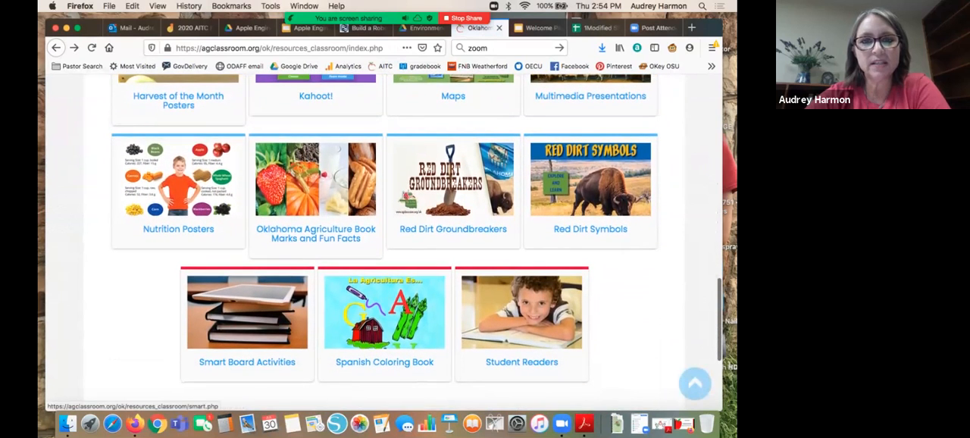
pyautogui.scroll(3)
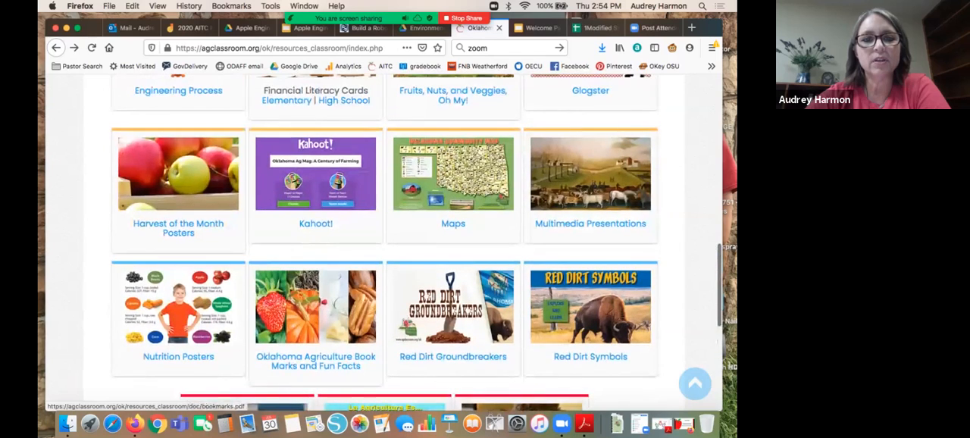
# Step: Open the Kahoot! resource page and scroll through its Ag Challenges and Have Fun Learning quiz lists
pyautogui.click(316, 172)
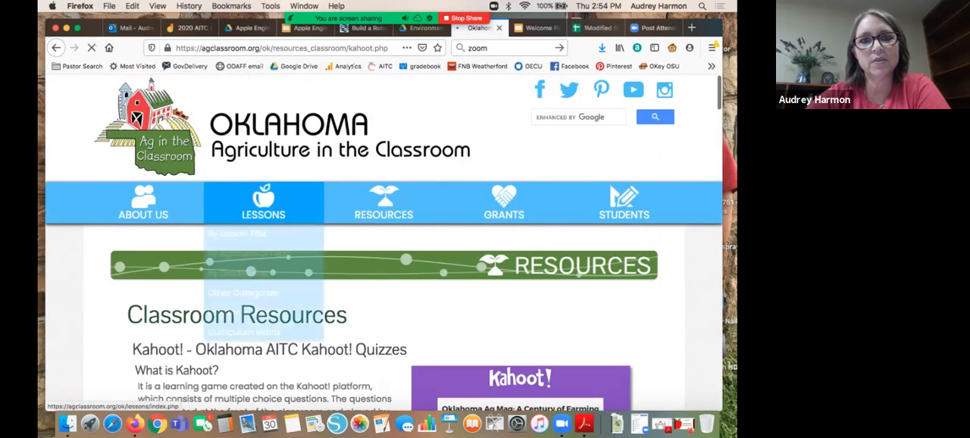
pyautogui.scroll(-3)
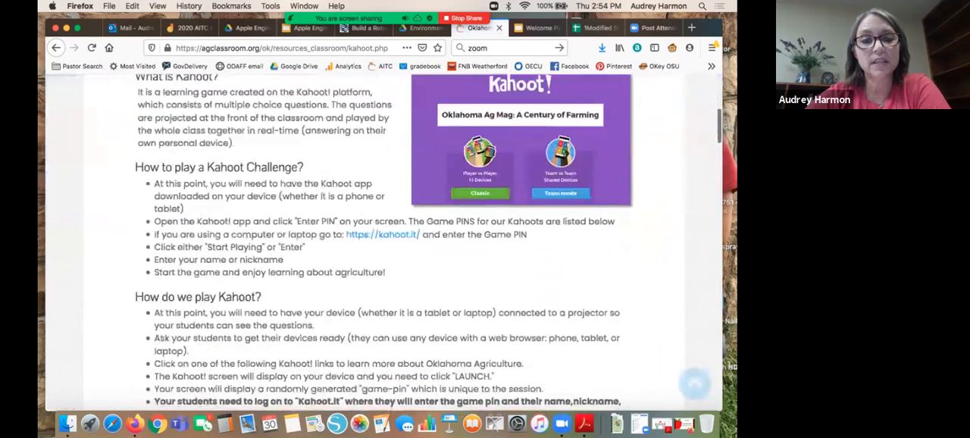
pyautogui.scroll(-3)
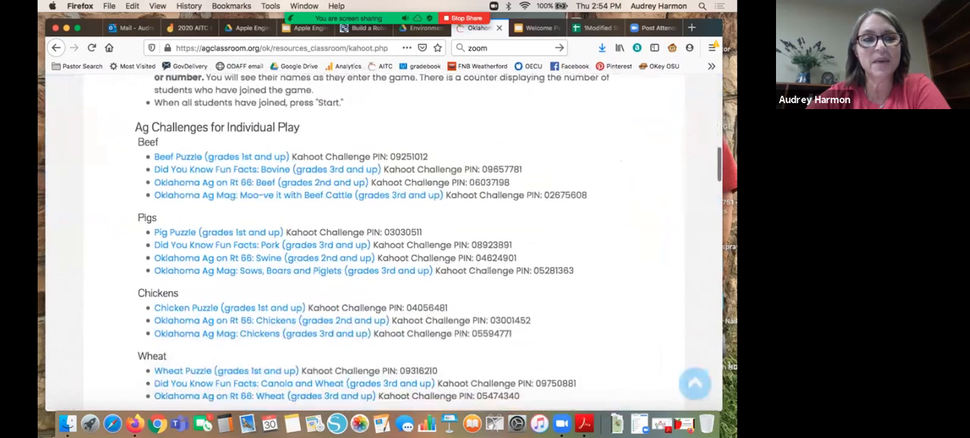
pyautogui.scroll(-3)
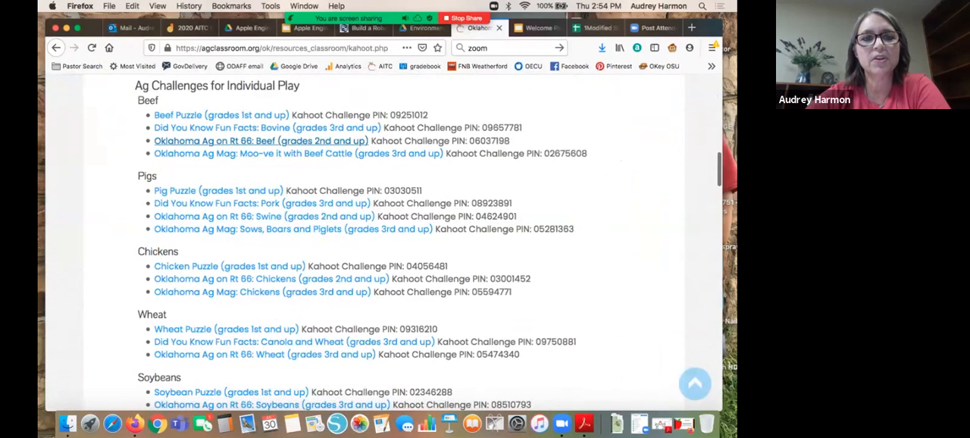
pyautogui.scroll(-3)
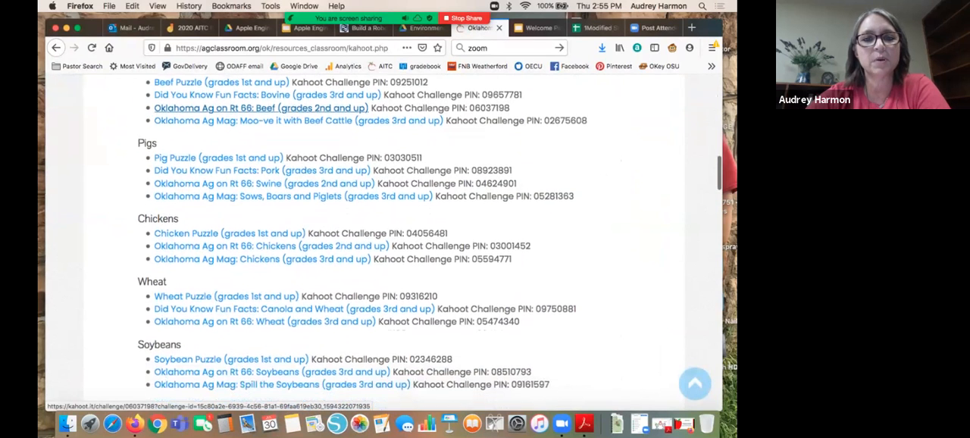
pyautogui.scroll(-3)
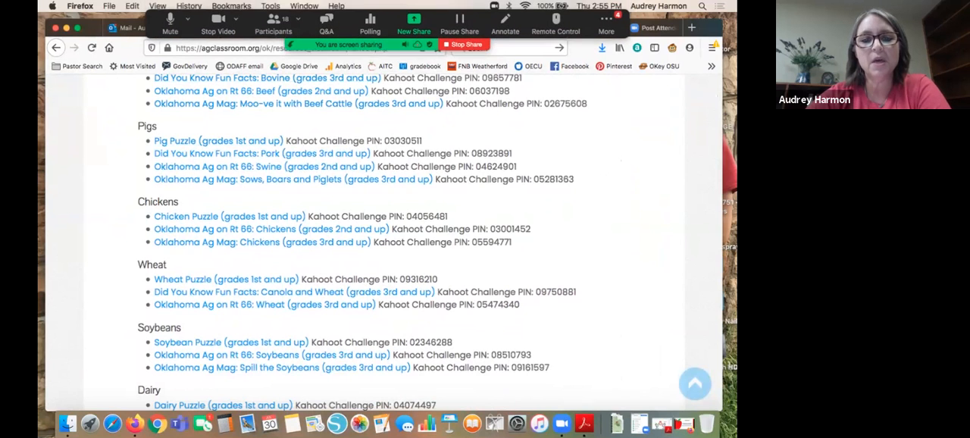
pyautogui.scroll(-3)
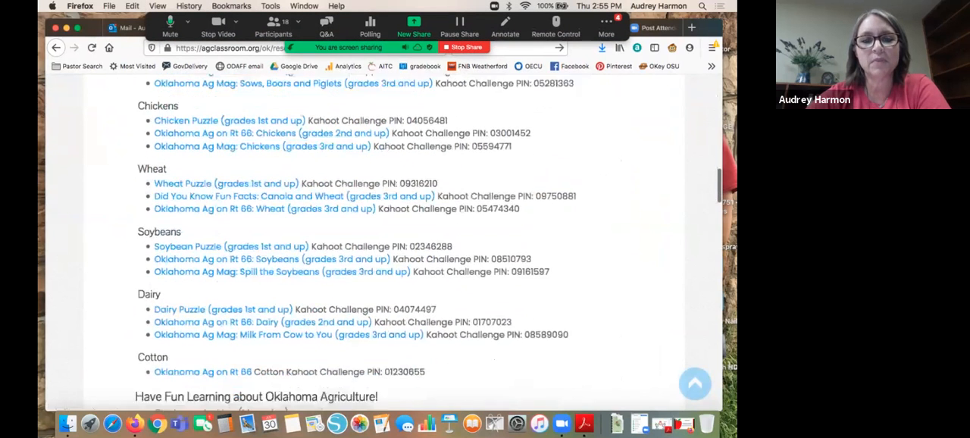
pyautogui.scroll(-3)
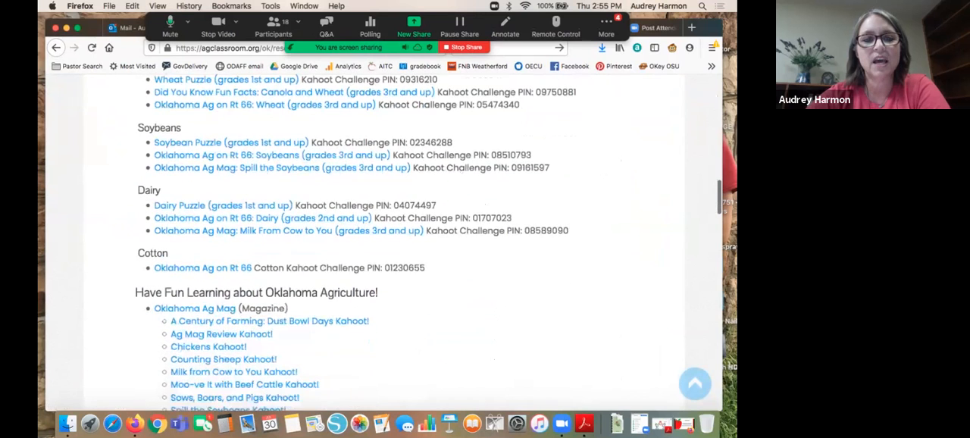
pyautogui.scroll(-3)
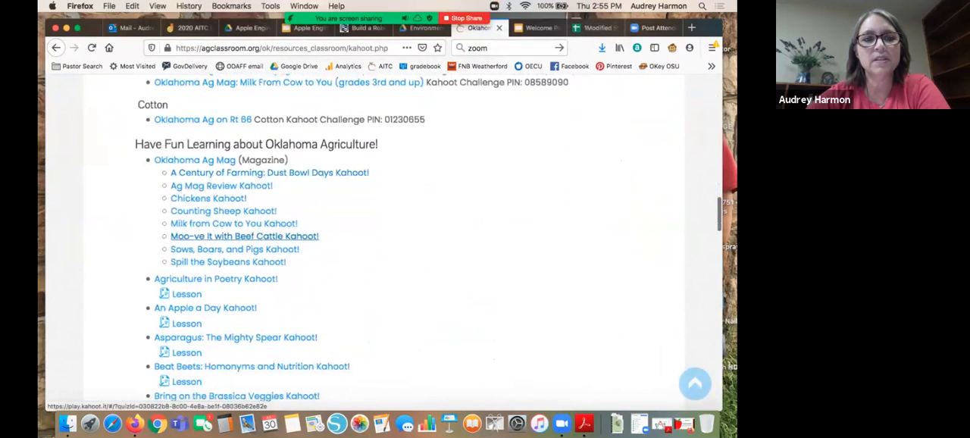
pyautogui.scroll(-3)
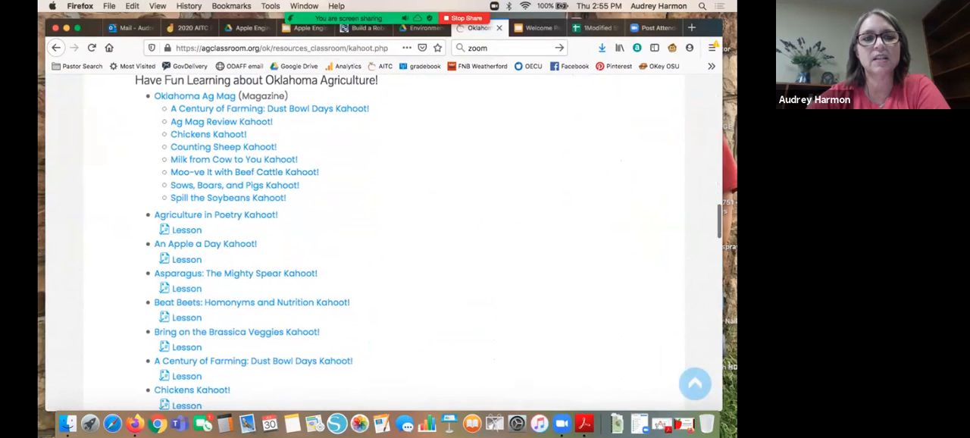
pyautogui.scroll(-3)
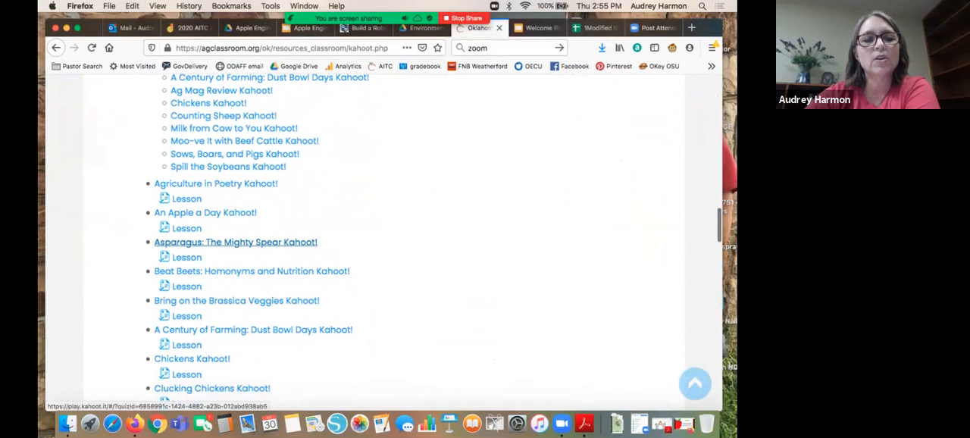
pyautogui.scroll(-3)
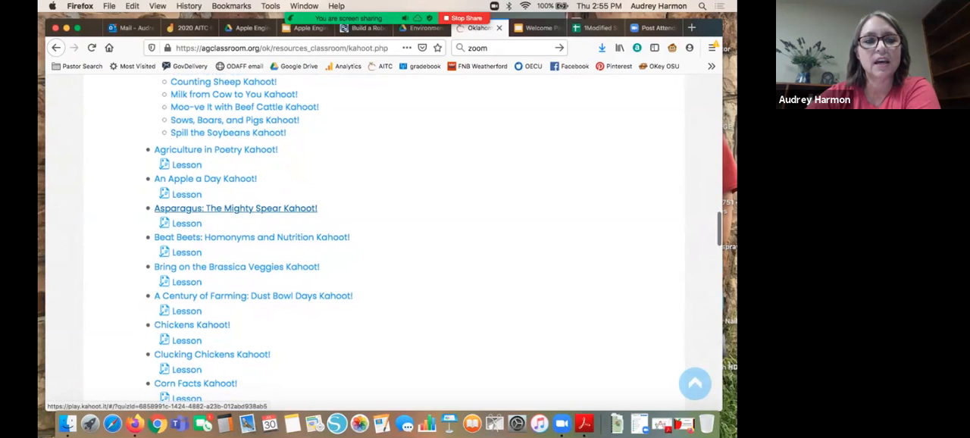
pyautogui.scroll(-3)
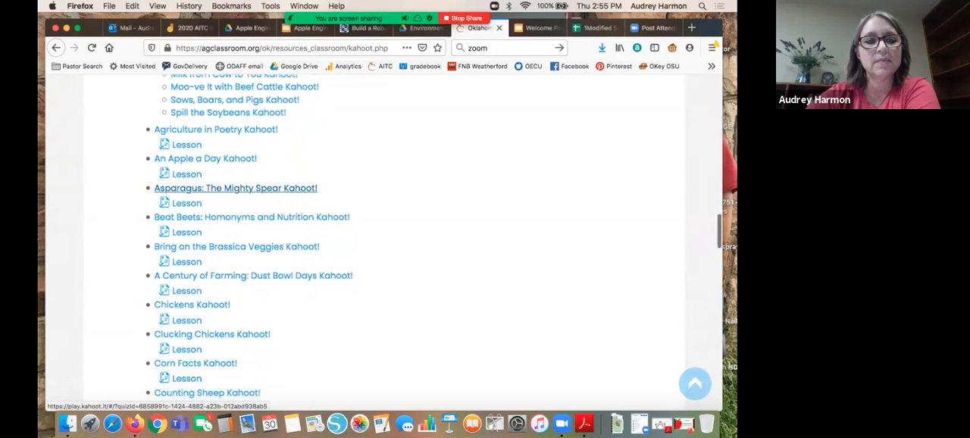
pyautogui.scroll(-3)
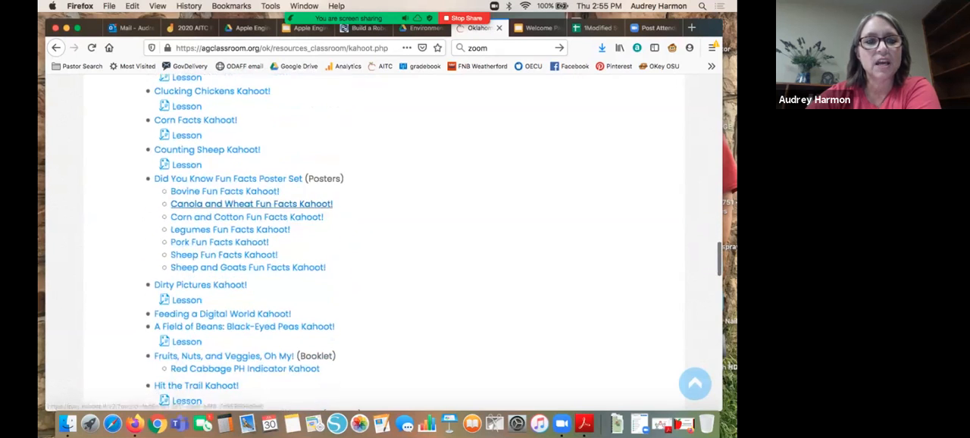
pyautogui.scroll(-3)
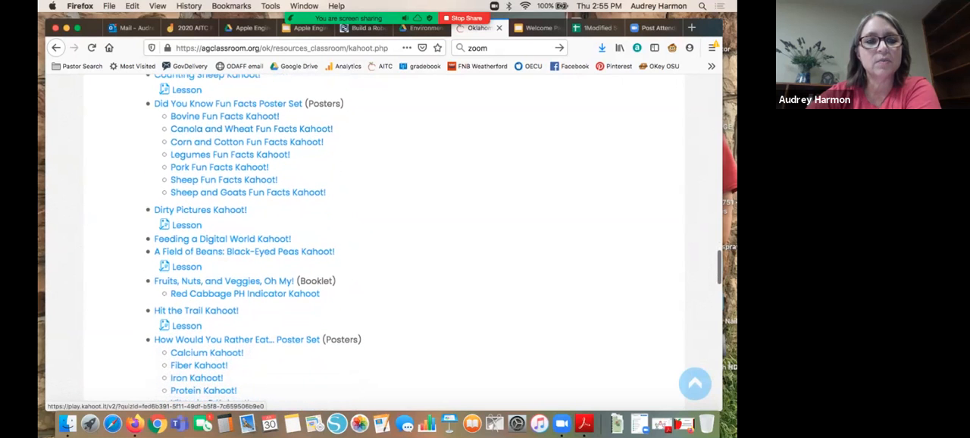
pyautogui.scroll(-3)
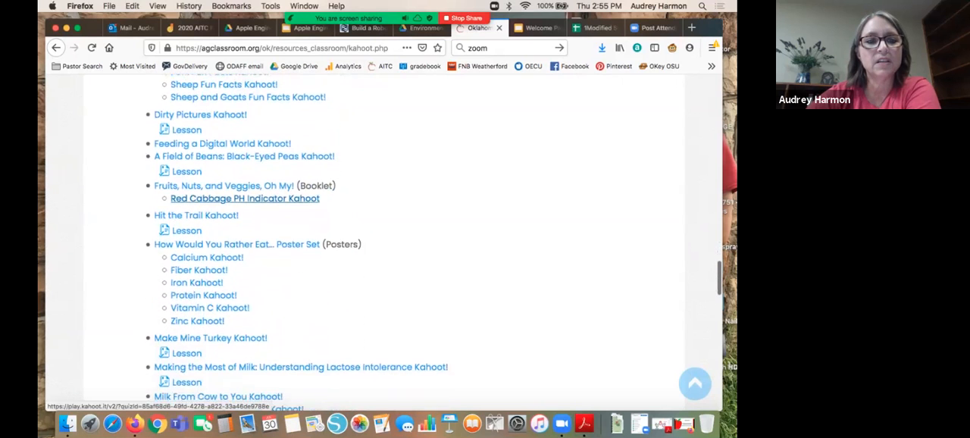
pyautogui.scroll(-3)
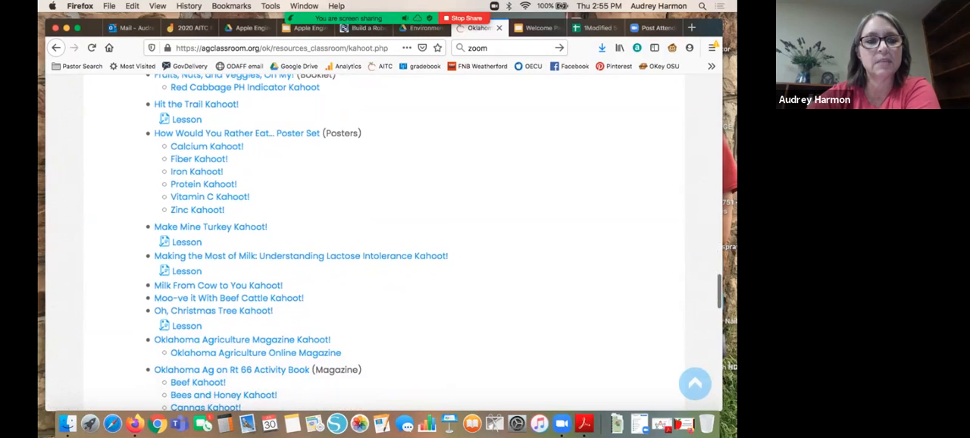
pyautogui.scroll(-3)
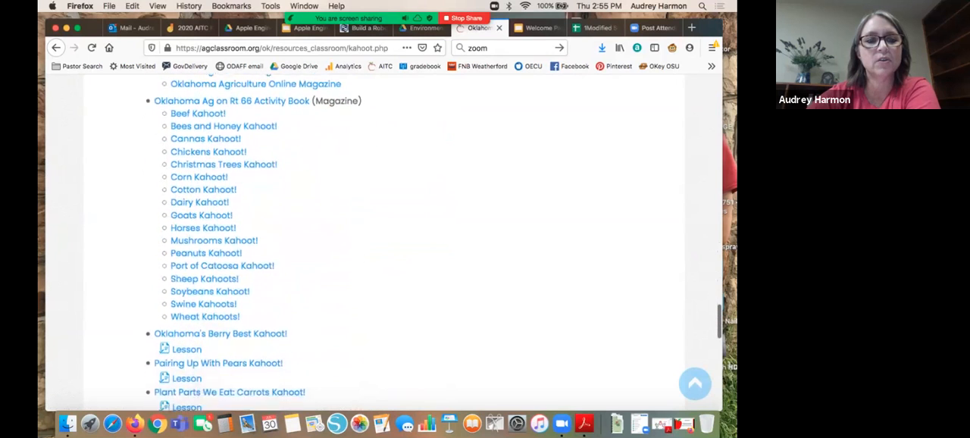
pyautogui.scroll(-3)
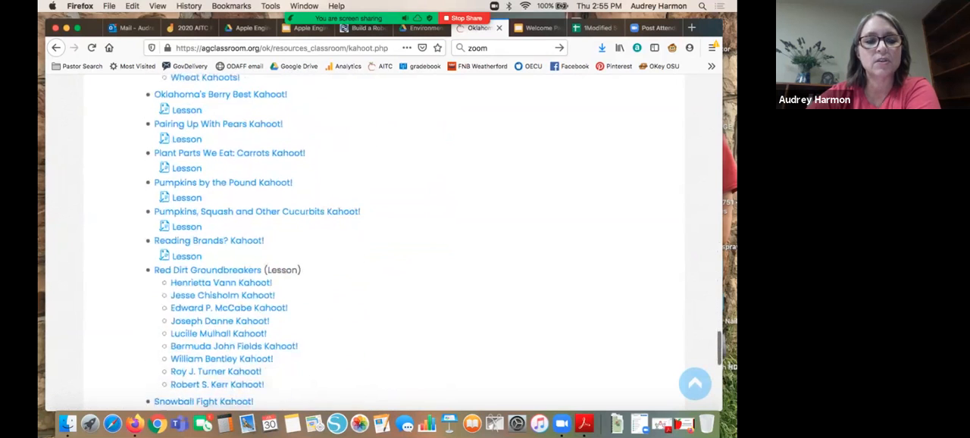
pyautogui.scroll(-3)
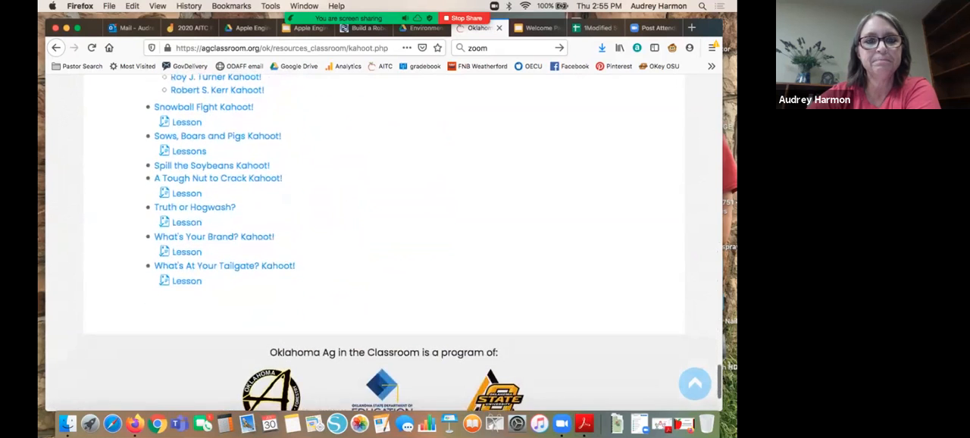
pyautogui.scroll(3)
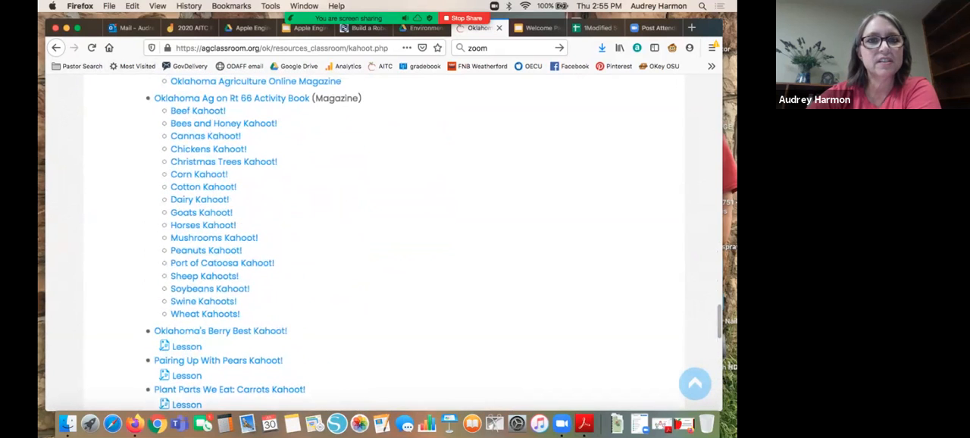
# Step: Go back to the Classroom Resources page and bring up Zoom's meeting chat
pyautogui.click(56, 48)
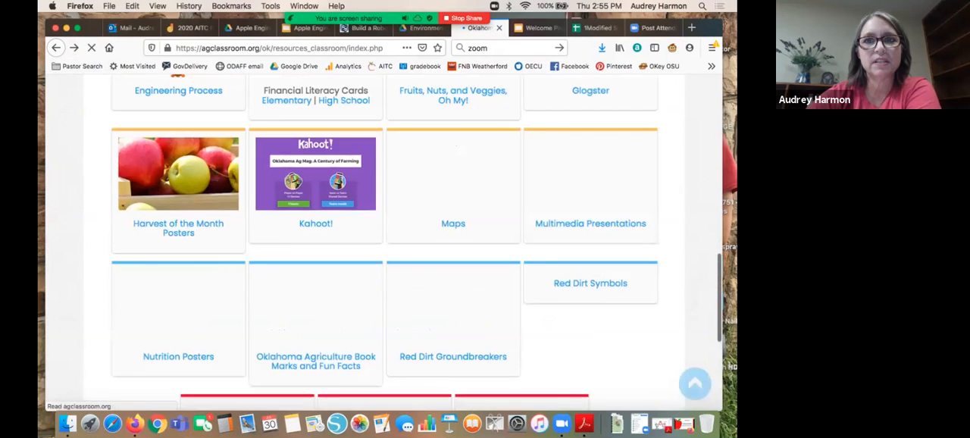
pyautogui.click(606, 22)
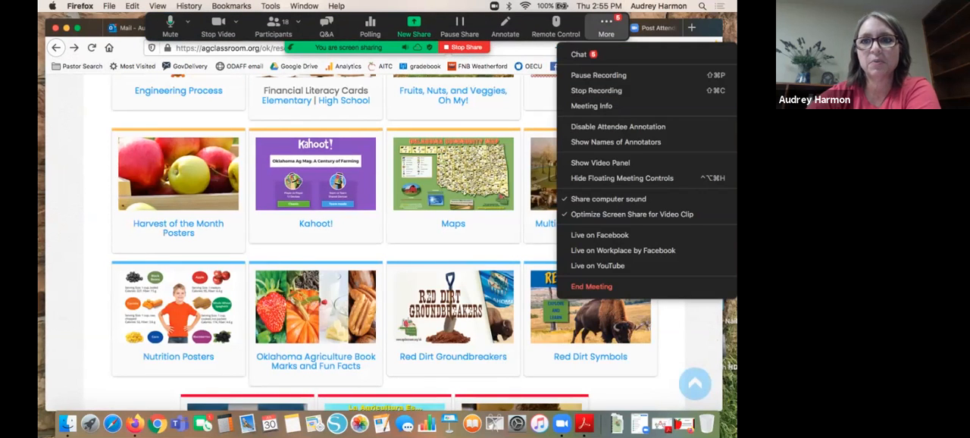
pyautogui.click(578, 54)
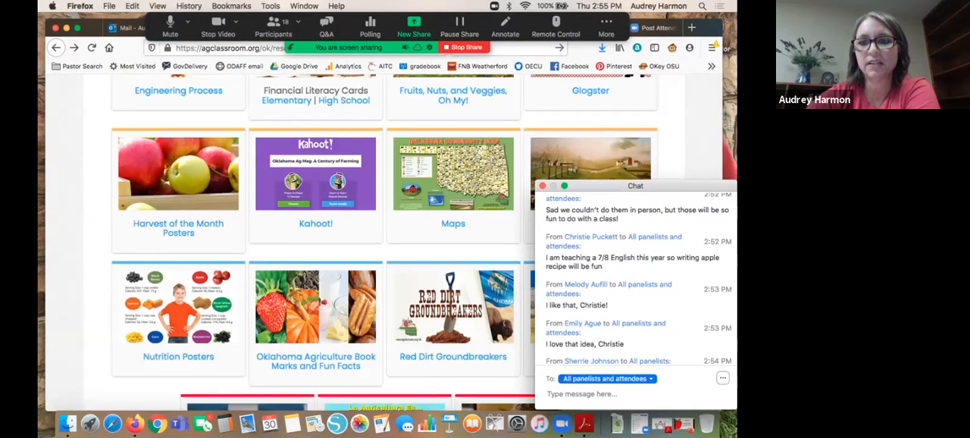
# Step: Read through the attendees' chat messages, then close the chat window
pyautogui.scroll(-3)
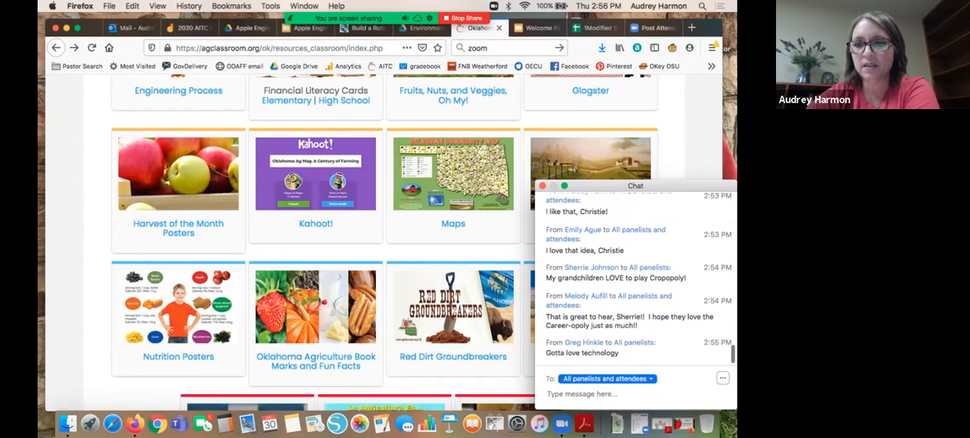
pyautogui.scroll(3)
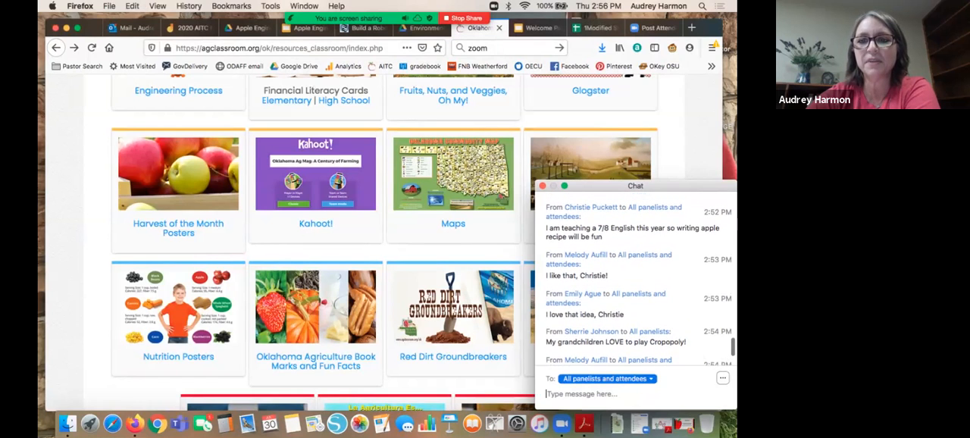
pyautogui.click(541, 185)
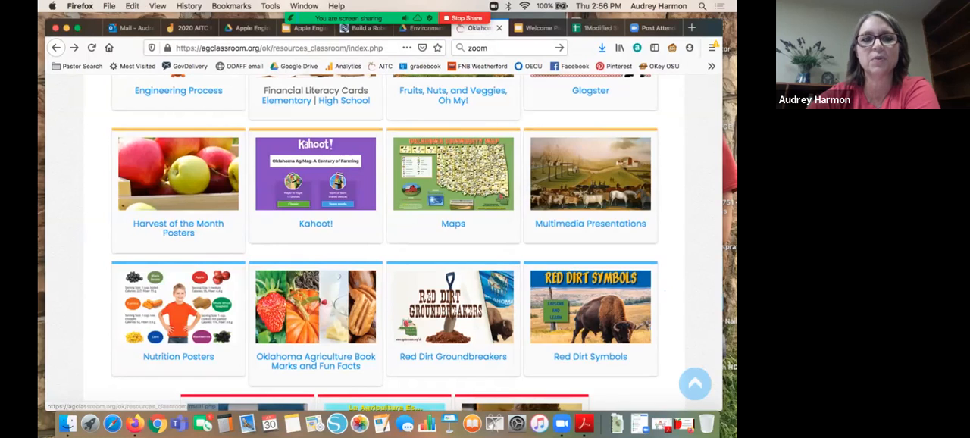
# Step: Bring the Lessons by Grade Level page forward and scroll to the PreK-2 through 9-12 cards
pyautogui.scroll(3)
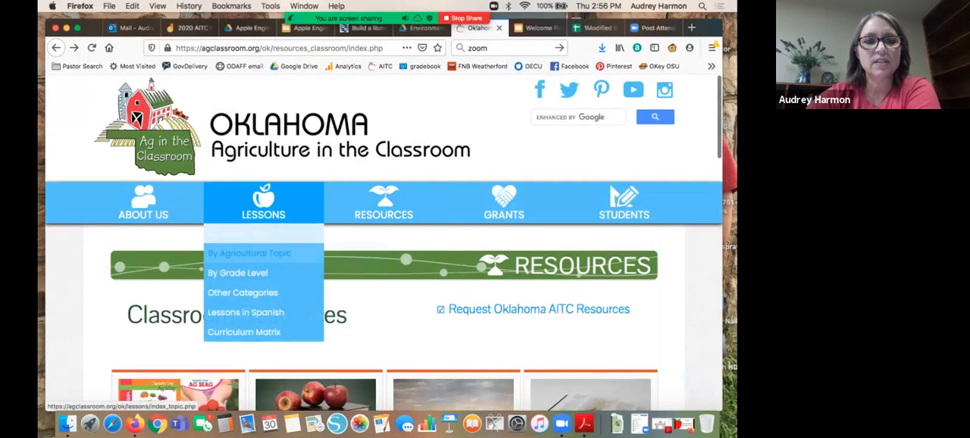
pyautogui.click(236, 273)
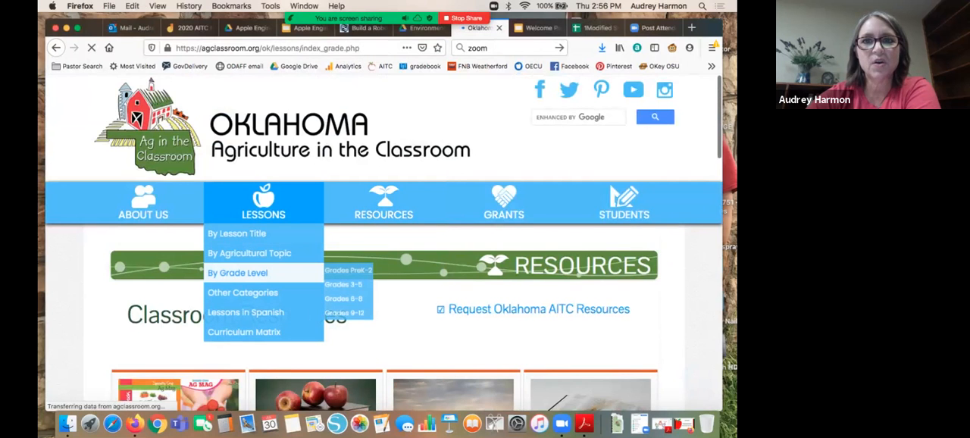
pyautogui.click(237, 273)
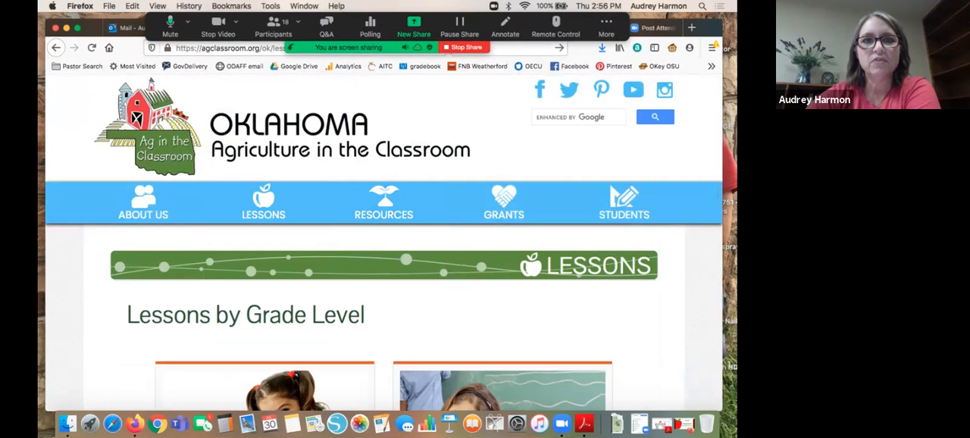
pyautogui.scroll(-3)
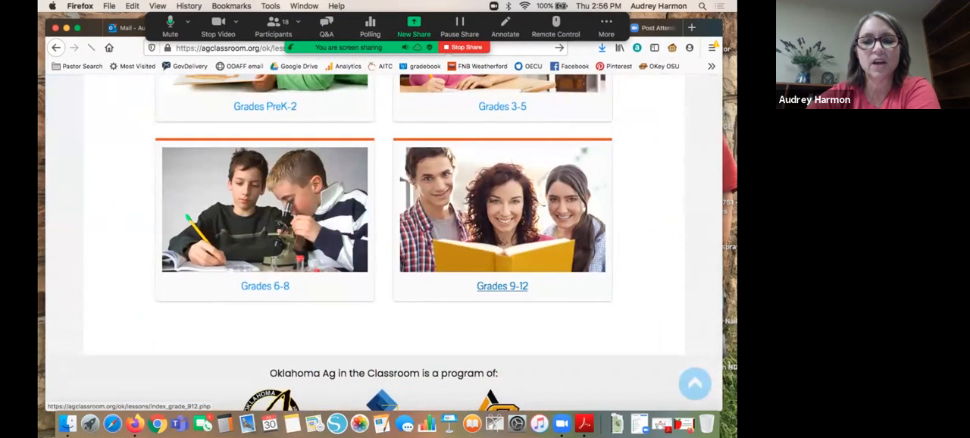
# Step: Open Grades 9-12 and scroll through lessons like AC Magruder and the Magruder Plots
pyautogui.click(502, 285)
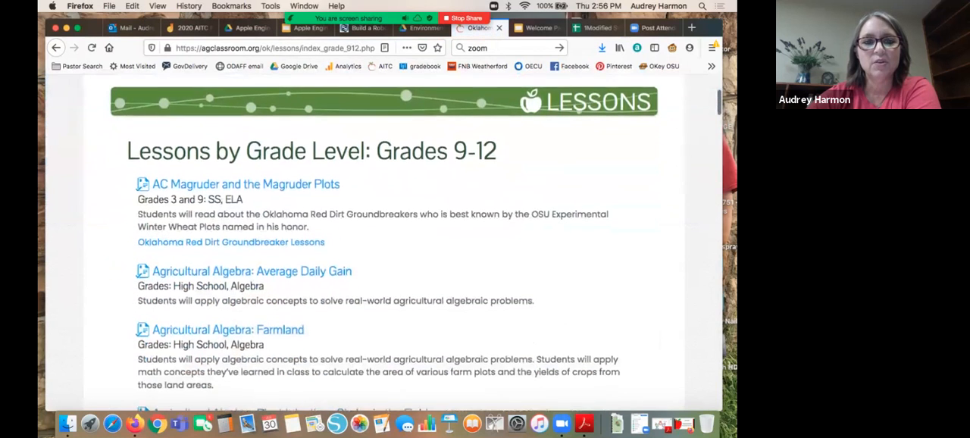
pyautogui.scroll(-3)
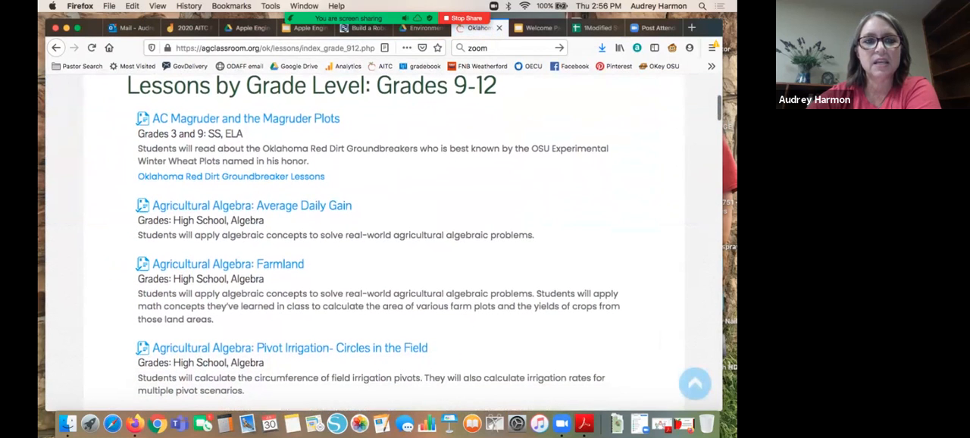
pyautogui.scroll(-3)
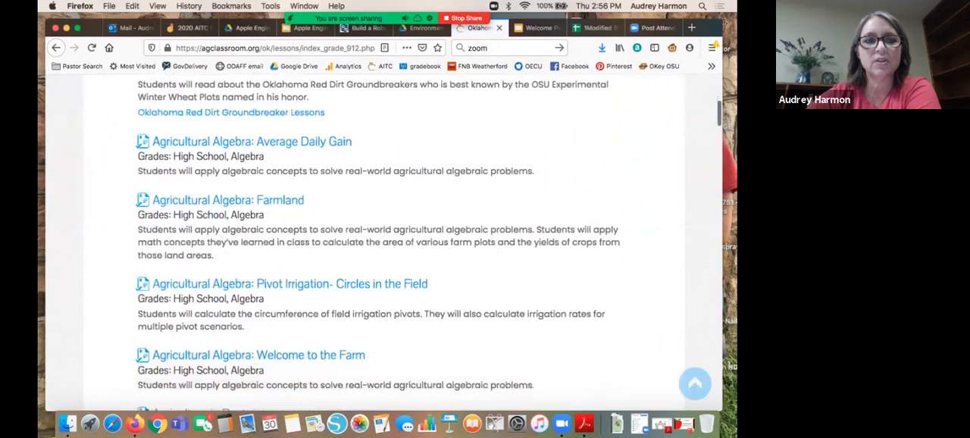
pyautogui.scroll(-3)
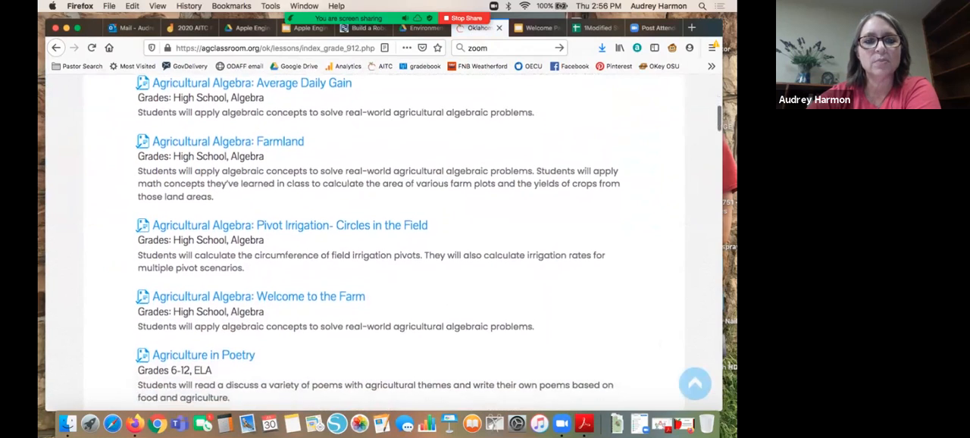
pyautogui.scroll(-3)
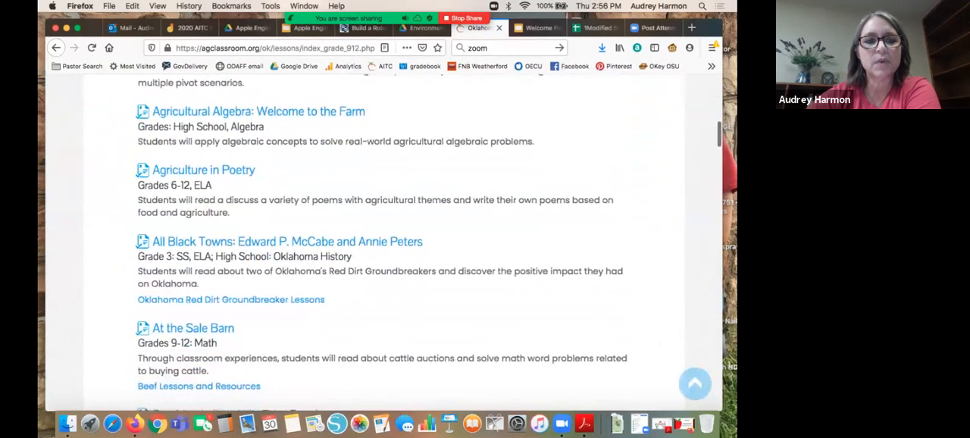
pyautogui.scroll(-3)
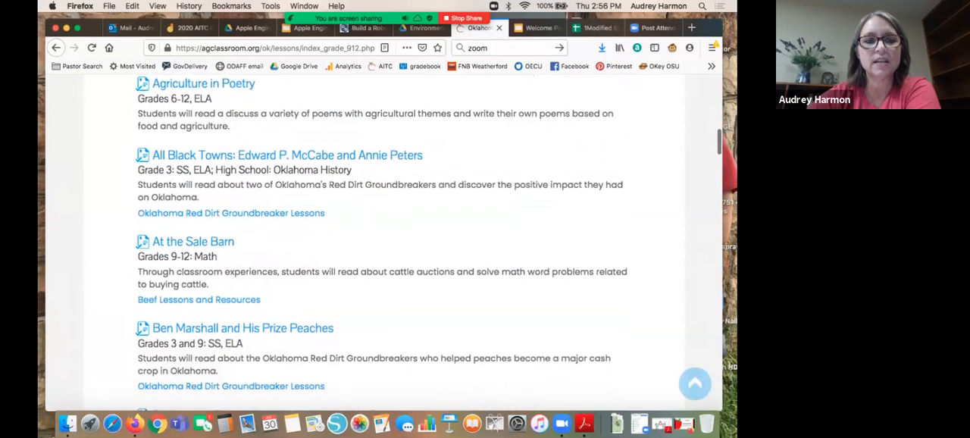
pyautogui.scroll(-3)
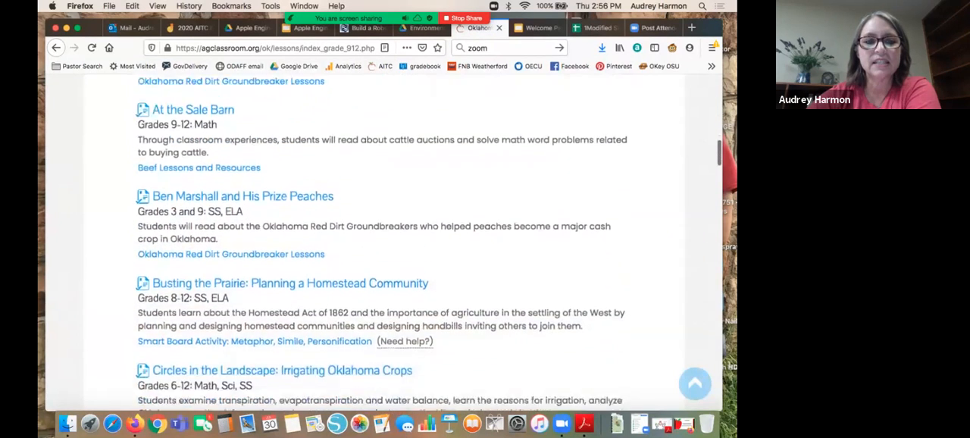
pyautogui.scroll(-3)
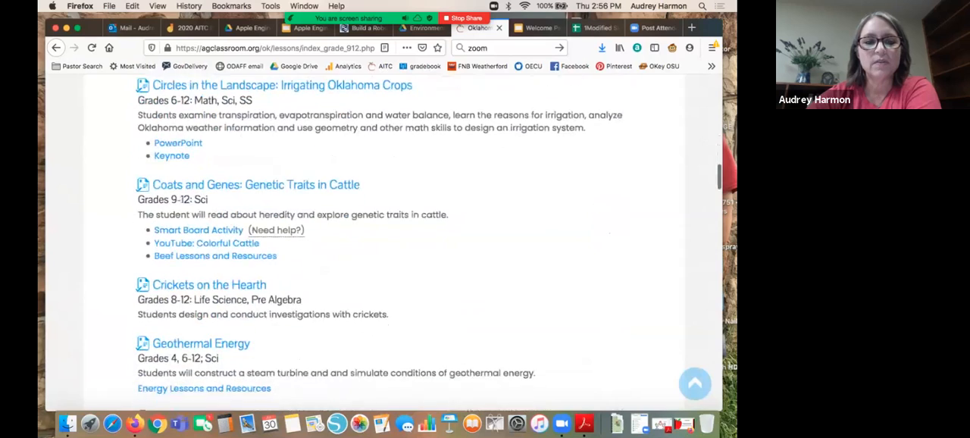
pyautogui.scroll(-3)
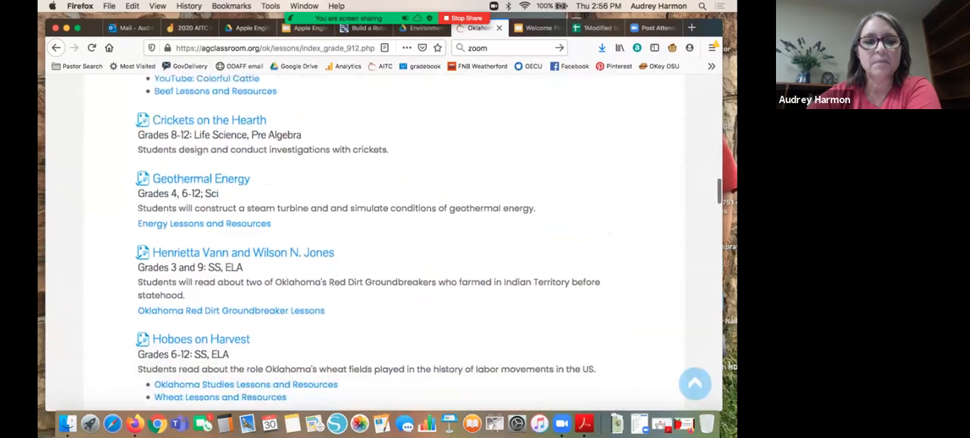
pyautogui.scroll(-3)
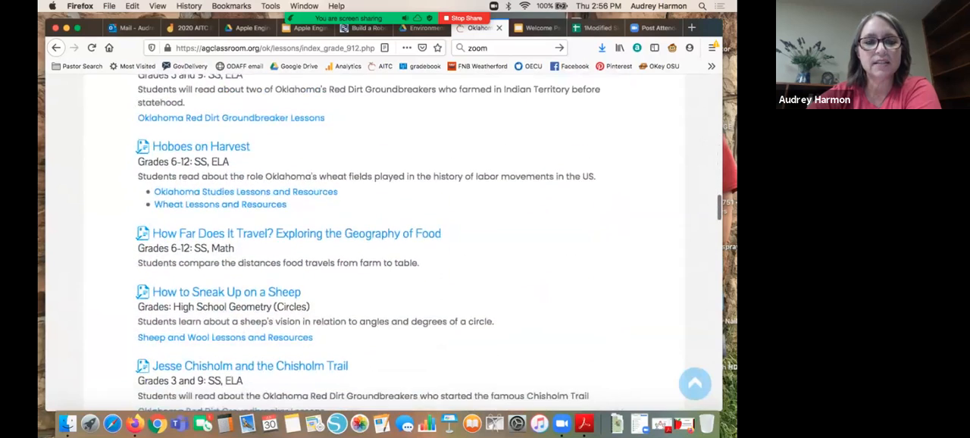
pyautogui.scroll(-3)
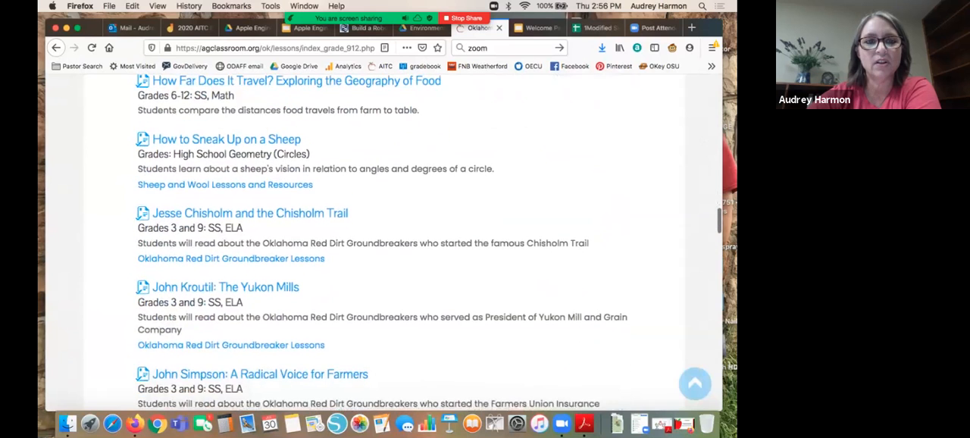
pyautogui.scroll(-3)
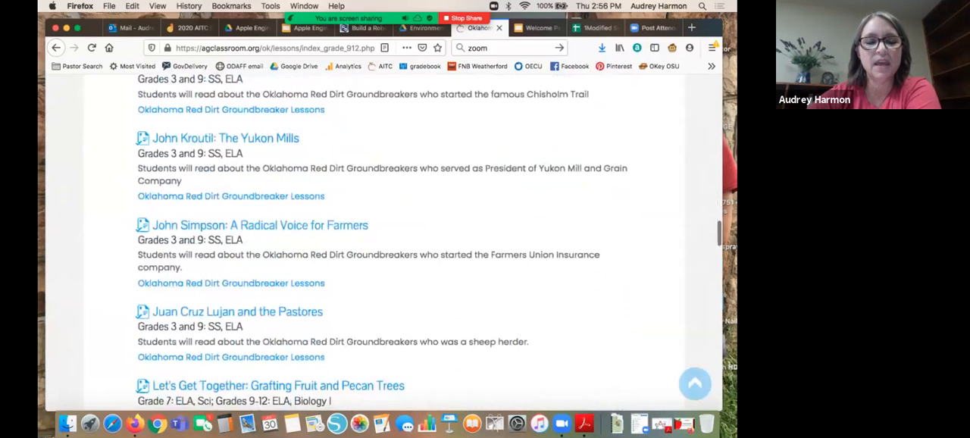
pyautogui.scroll(-3)
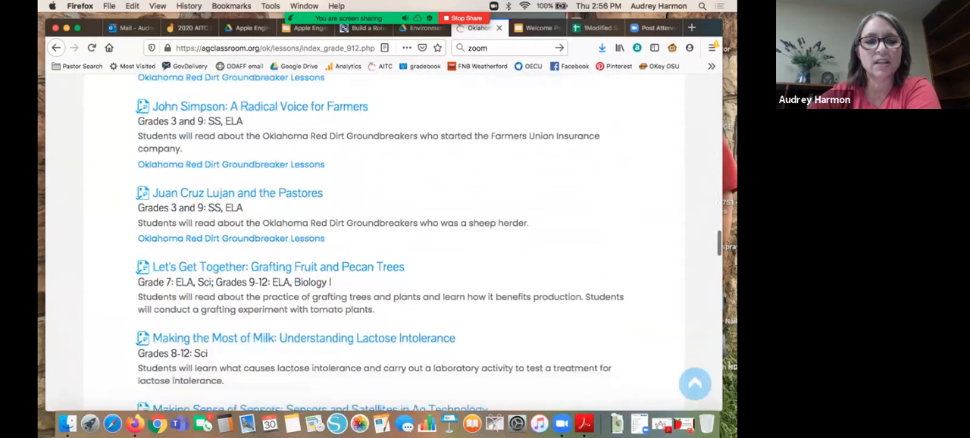
pyautogui.scroll(-3)
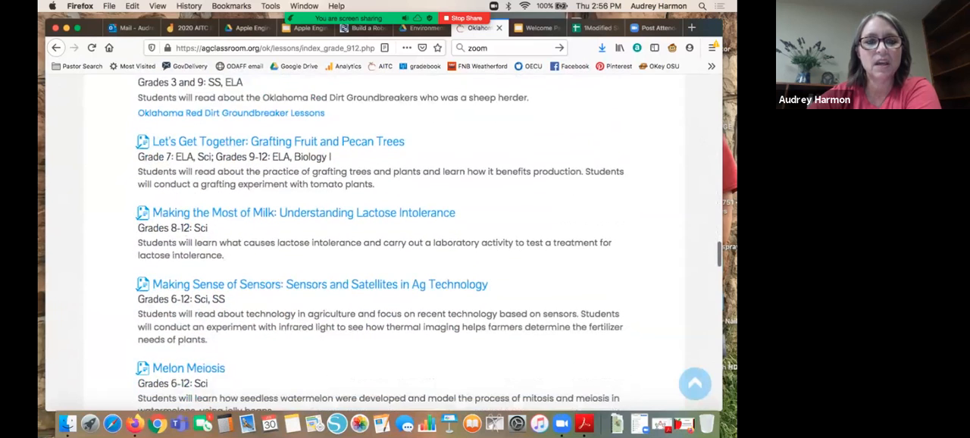
pyautogui.scroll(-3)
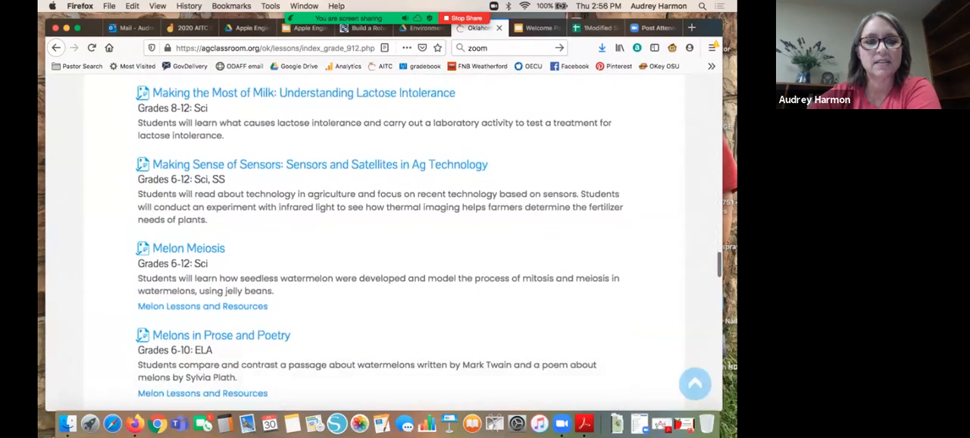
pyautogui.scroll(-3)
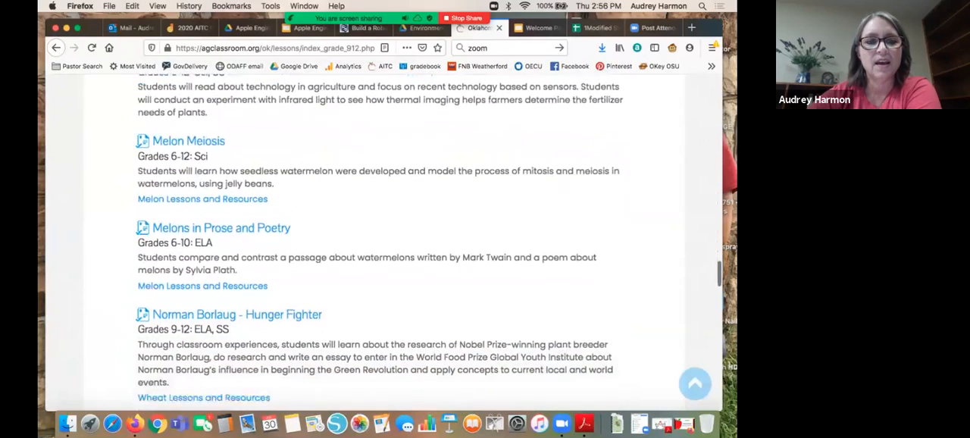
pyautogui.scroll(-3)
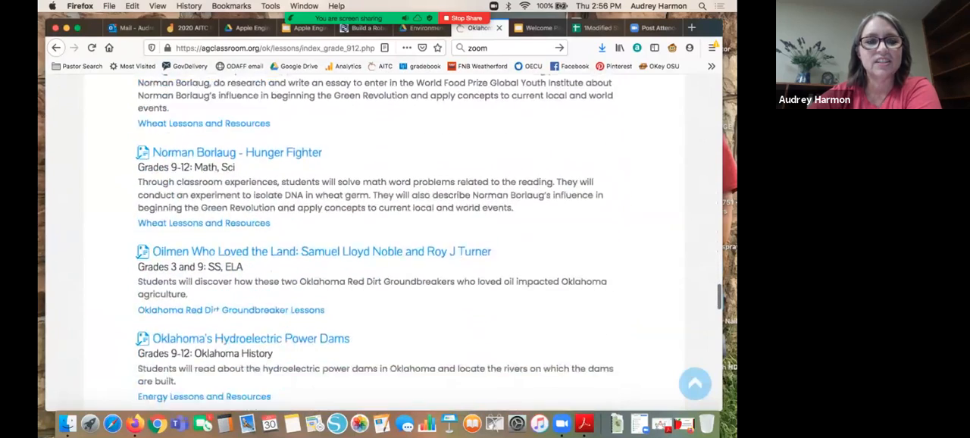
pyautogui.scroll(-3)
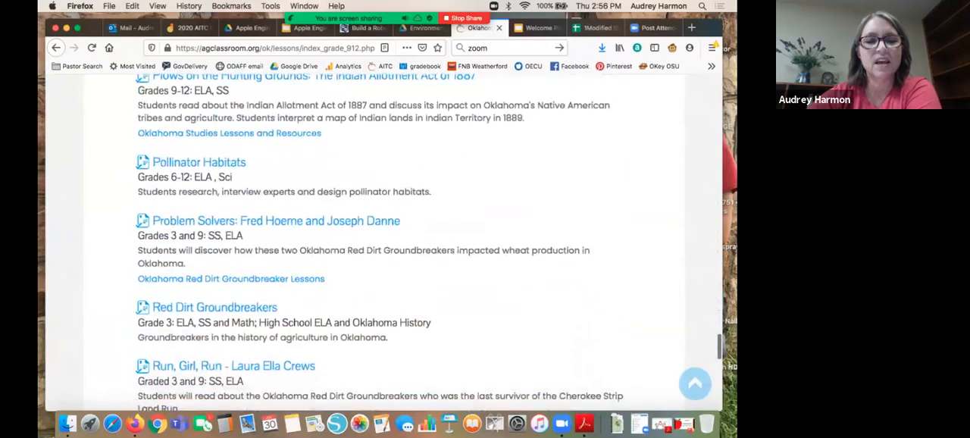
pyautogui.scroll(3)
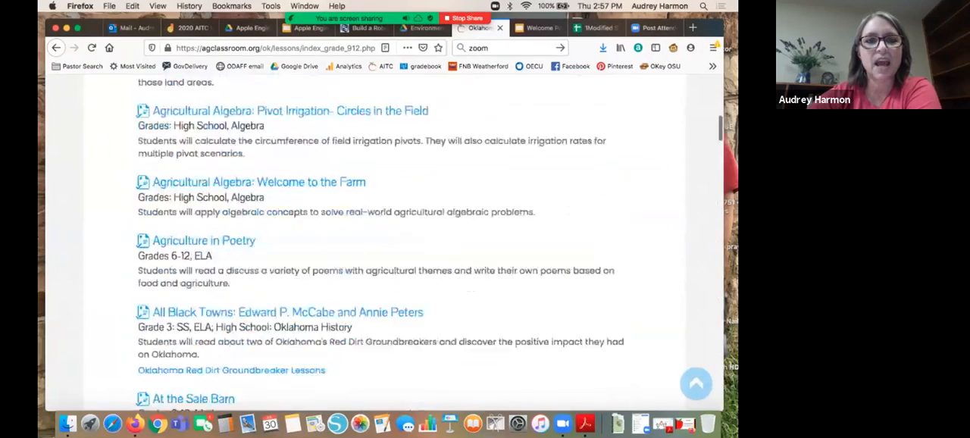
pyautogui.scroll(3)
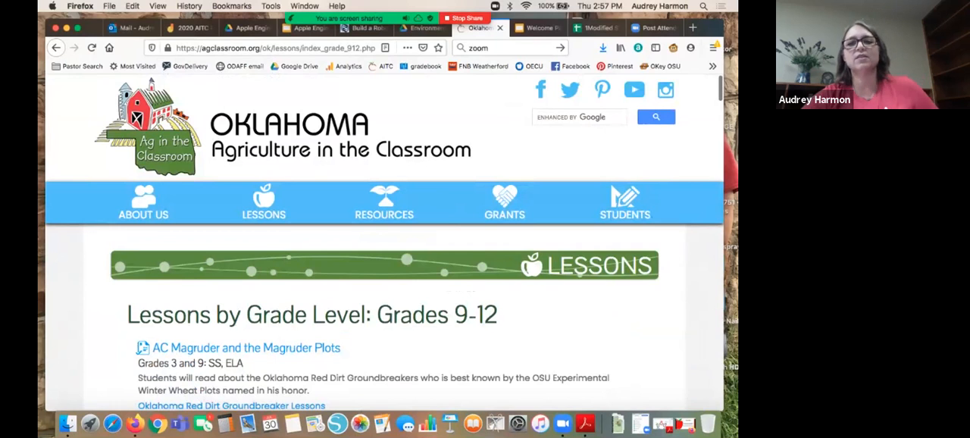
pyautogui.moveTo(264, 200)
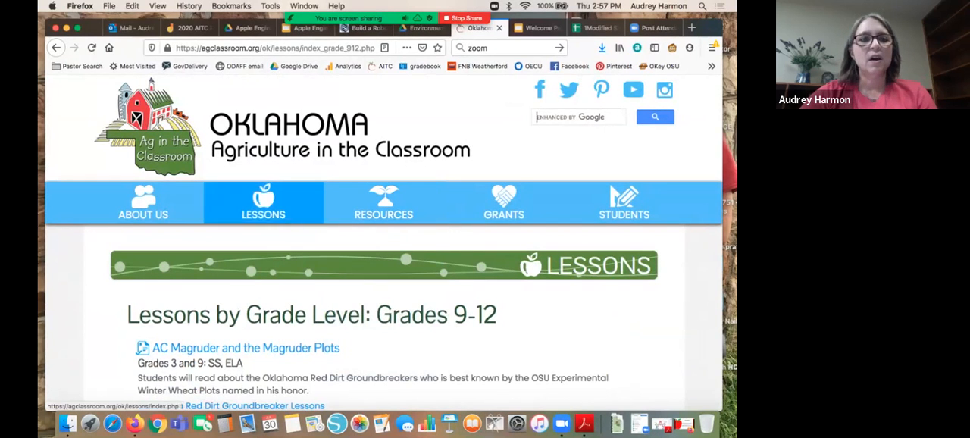
# Step: Scroll the site's home page, then view the Grants page with its six $500 grants
pyautogui.click(383, 202)
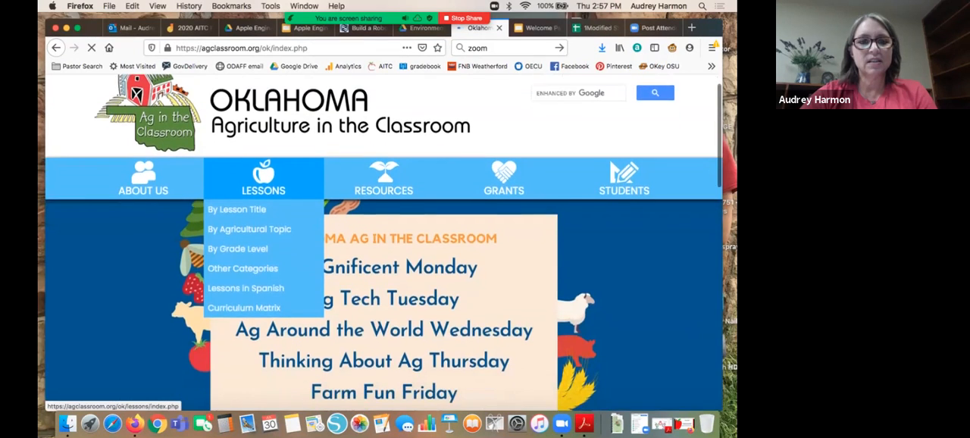
pyautogui.scroll(-3)
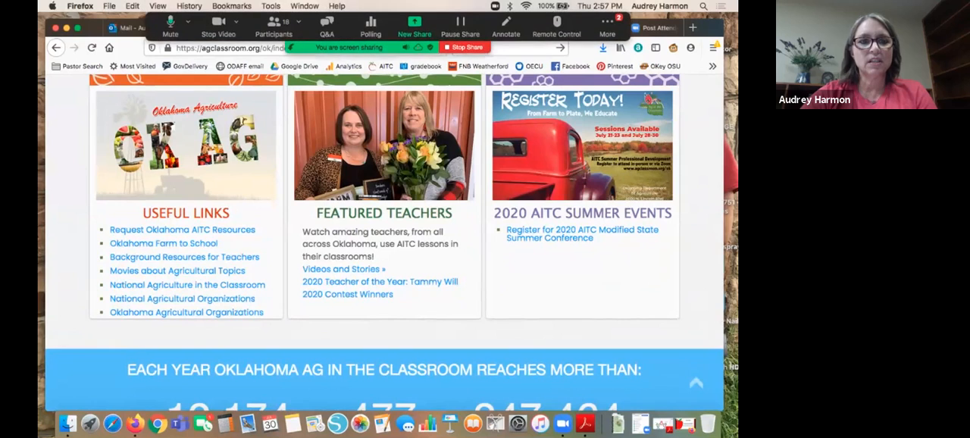
pyautogui.moveTo(178, 270)
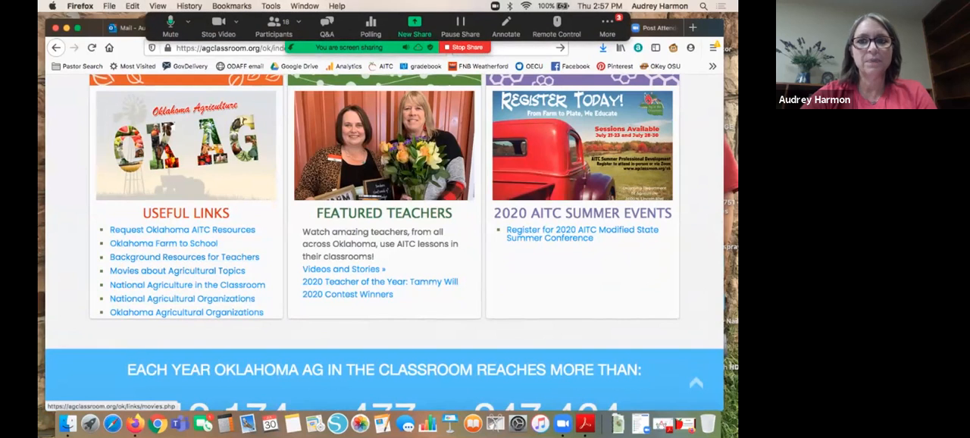
pyautogui.scroll(3)
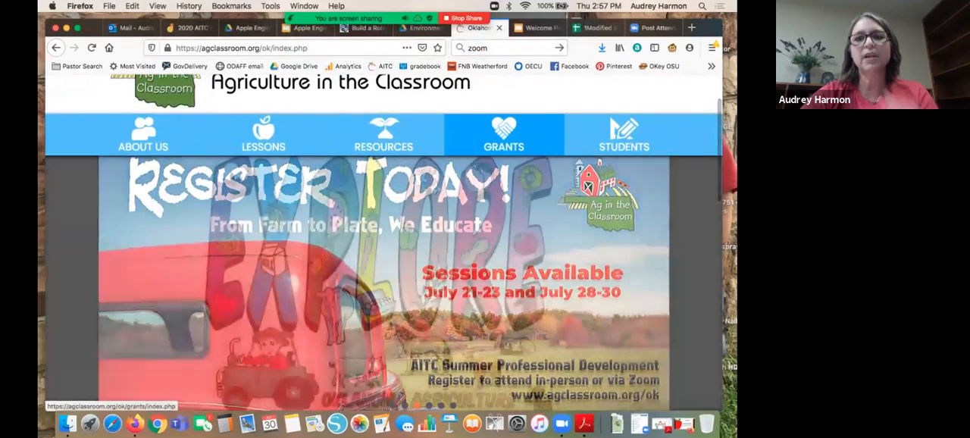
pyautogui.click(503, 134)
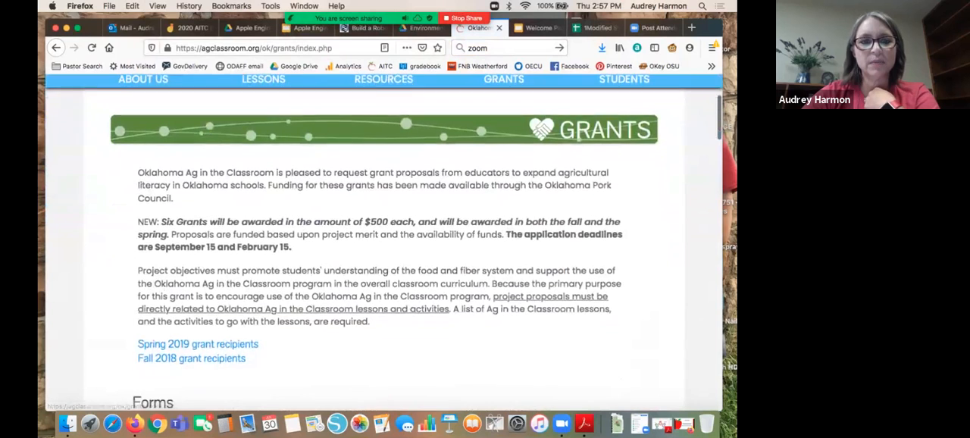
# Step: Scroll the home page down to Useful Links, Featured Teachers and 2020 Summer Events
pyautogui.scroll(-3)
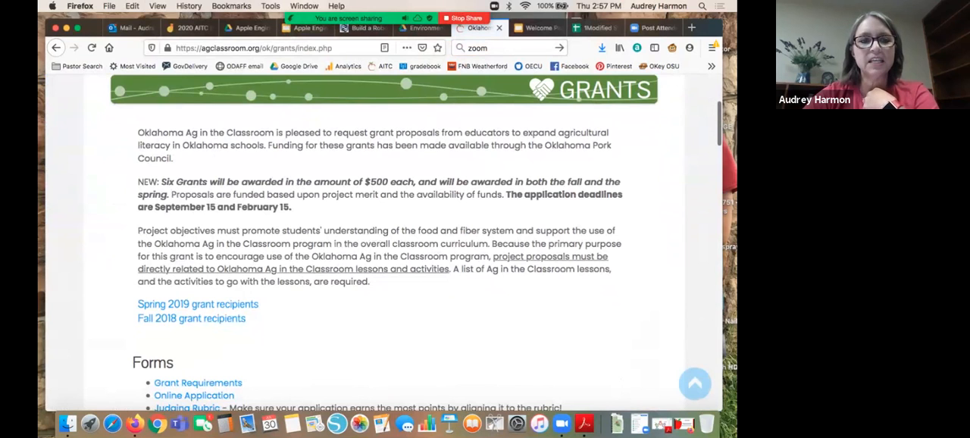
pyautogui.scroll(-3)
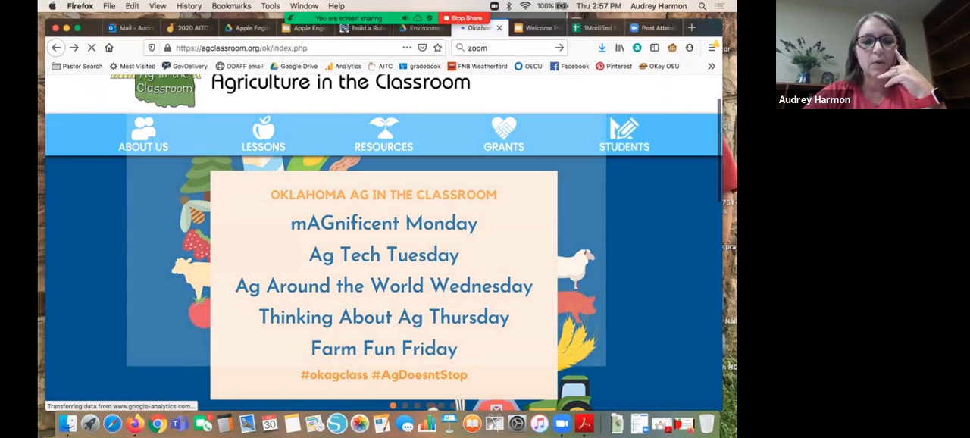
pyautogui.scroll(-3)
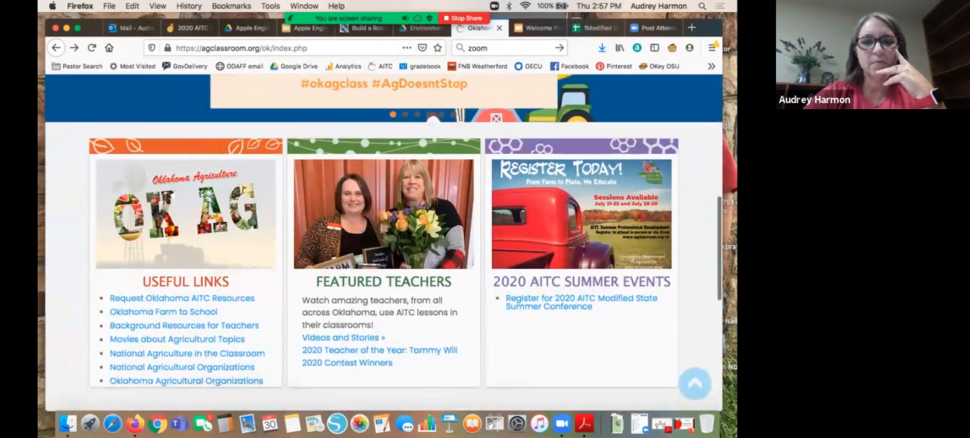
pyautogui.scroll(-3)
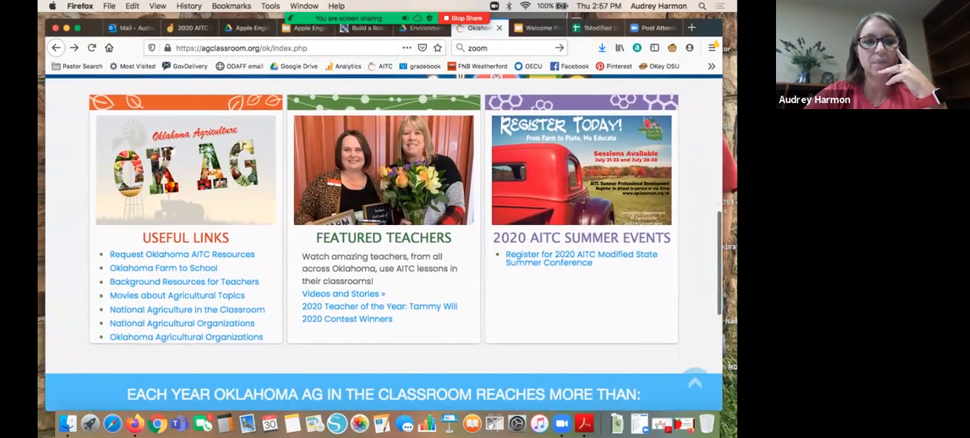
pyautogui.moveTo(186, 336)
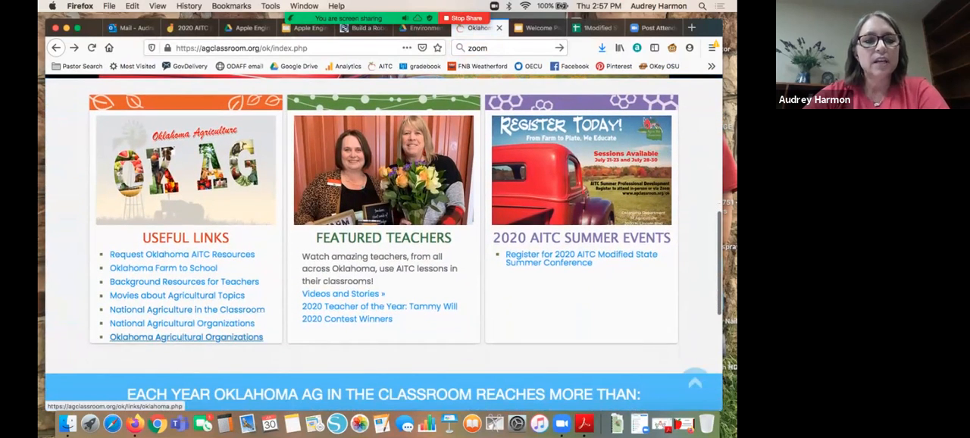
# Step: Browse the Oklahoma Agricultural Organizations list, from American Farmers and Ranchers to Southwest Dairy
pyautogui.click(186, 336)
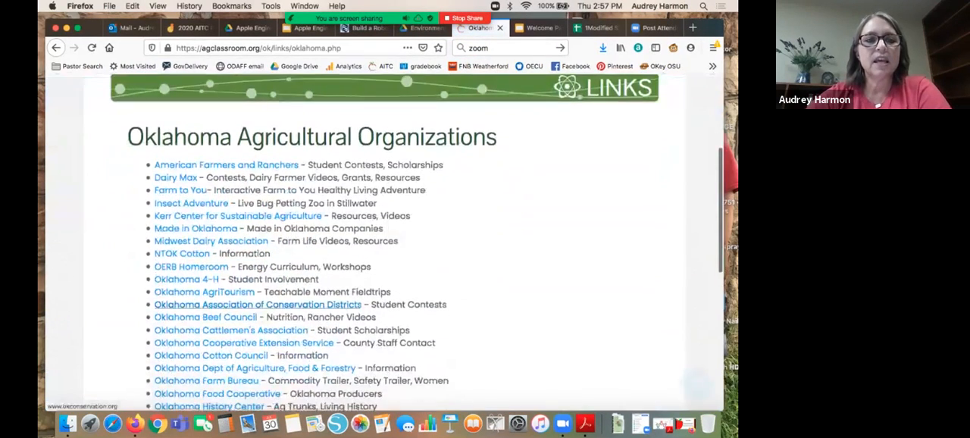
pyautogui.scroll(-3)
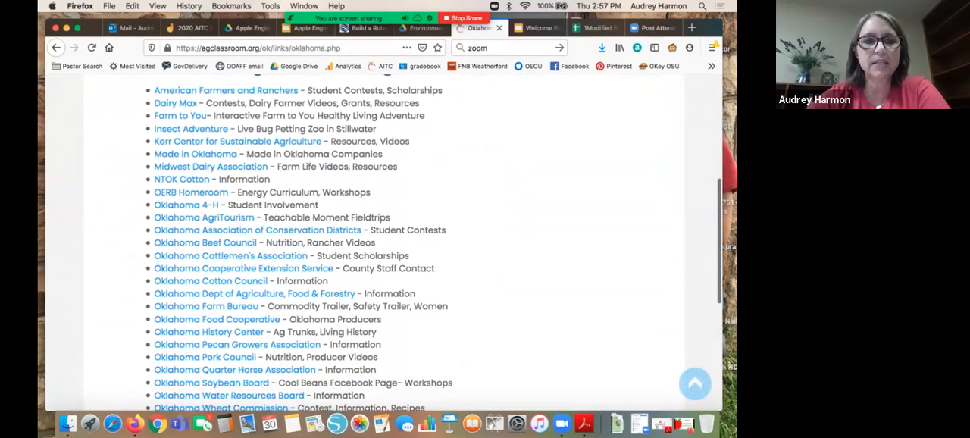
pyautogui.scroll(3)
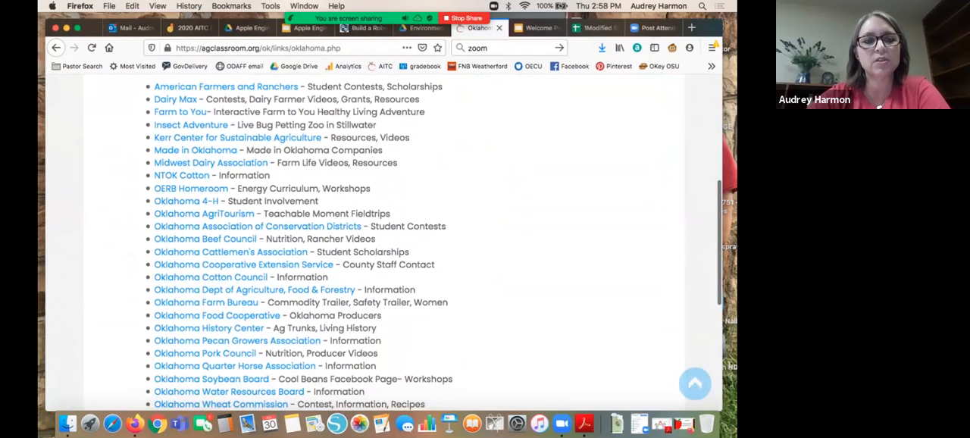
pyautogui.scroll(-3)
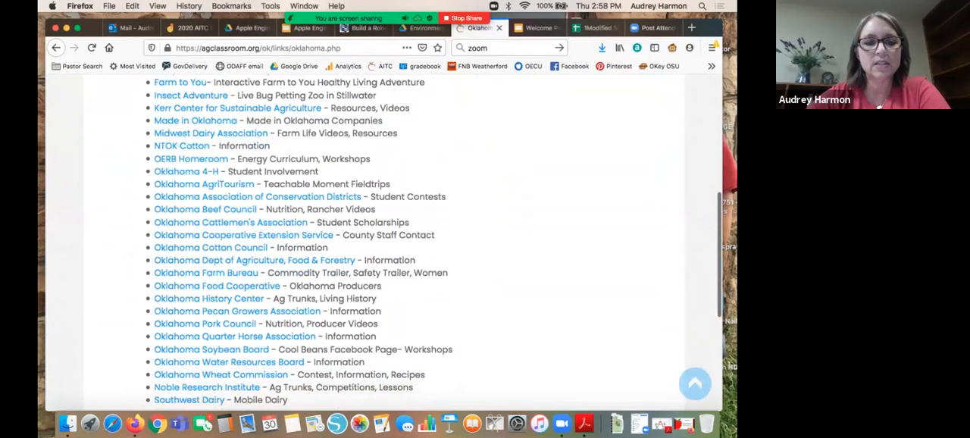
pyautogui.scroll(-3)
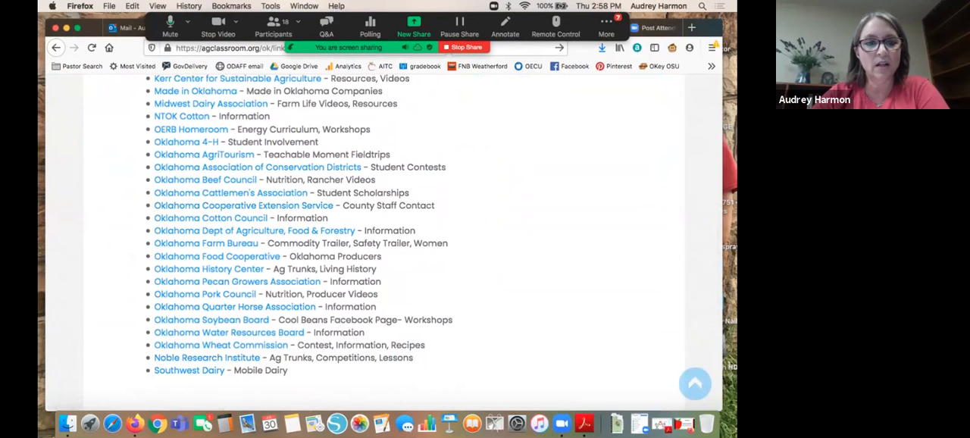
pyautogui.moveTo(206, 356)
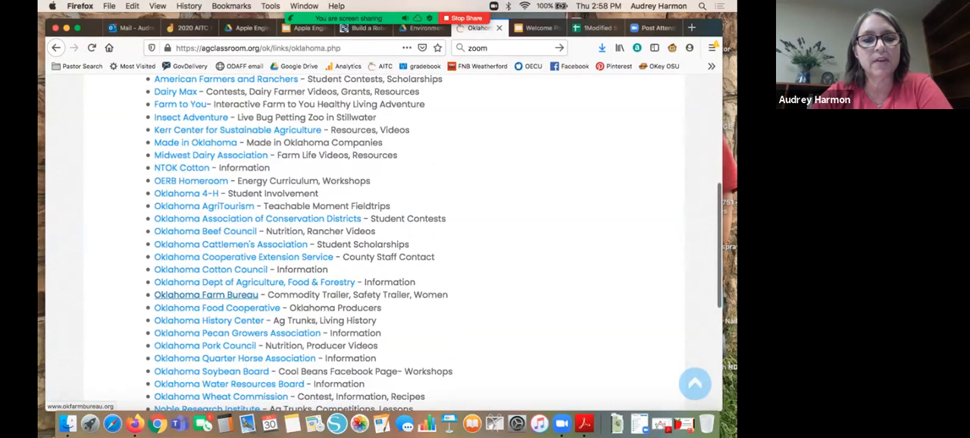
pyautogui.scroll(3)
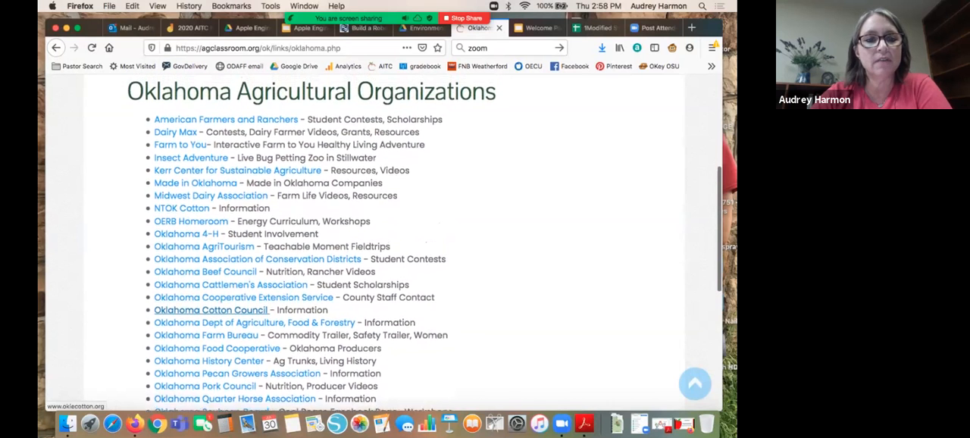
pyautogui.scroll(3)
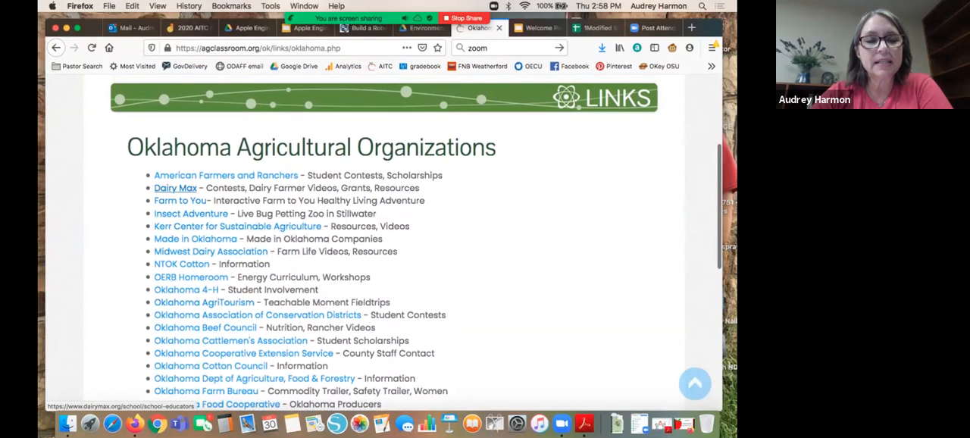
pyautogui.moveTo(180, 200)
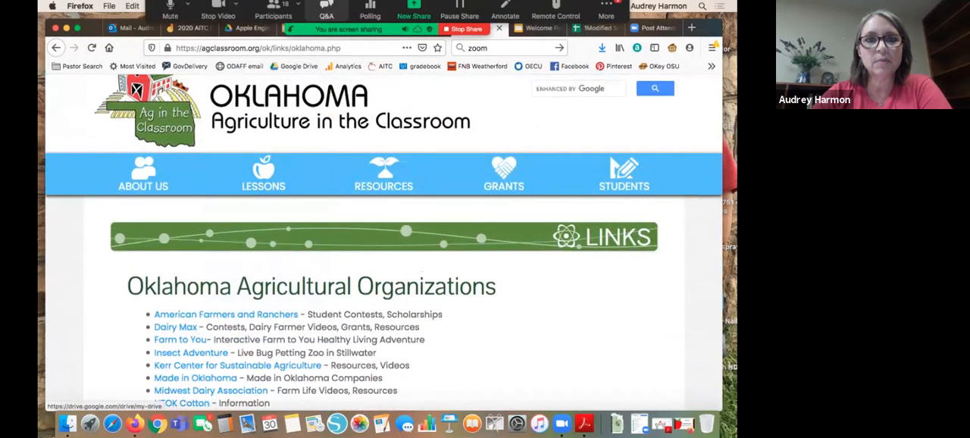
# Step: Return to the Oklahoma Ag in the Classroom home page
pyautogui.click(263, 172)
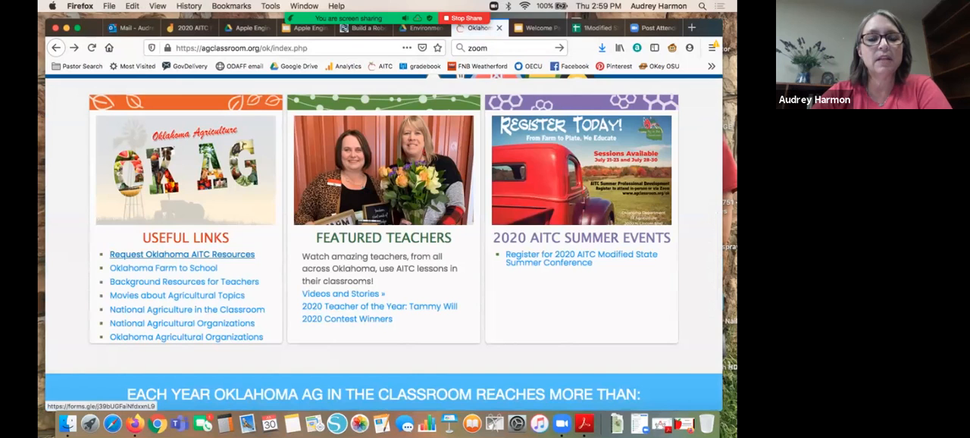
pyautogui.moveTo(186, 309)
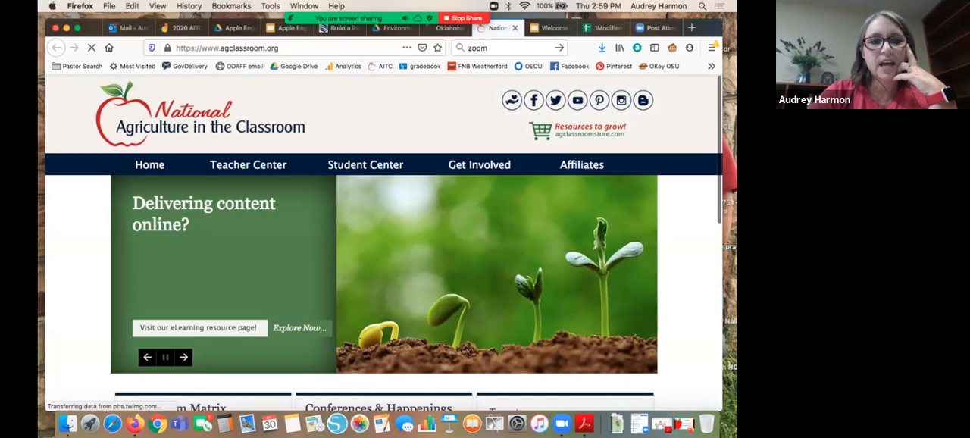
# Step: Open the Curriculum Matrix from Teacher Center and scroll to its Keyword Search section
pyautogui.click(248, 164)
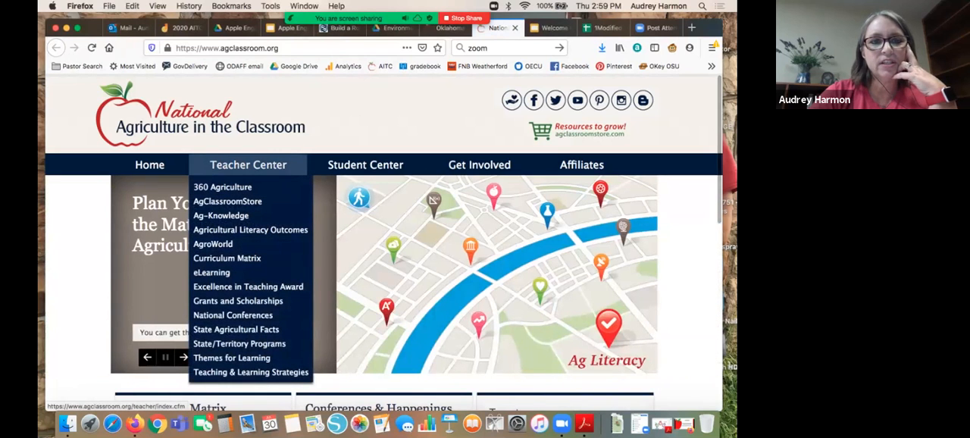
pyautogui.moveTo(226, 258)
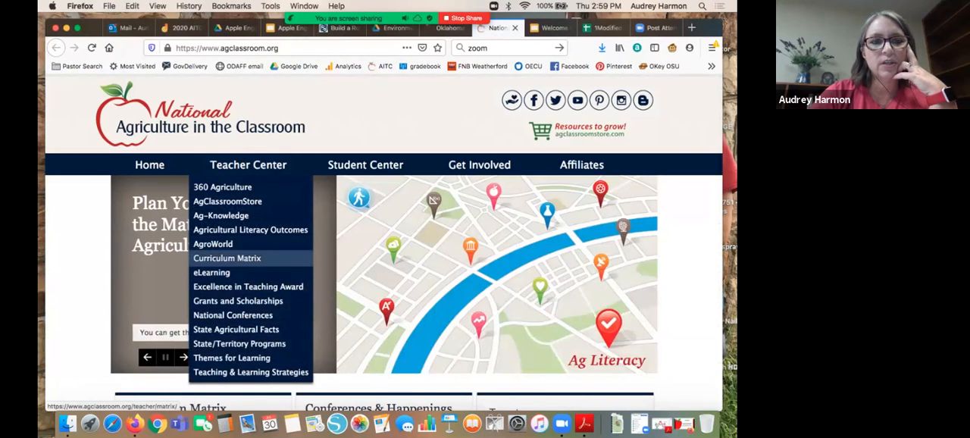
pyautogui.click(226, 258)
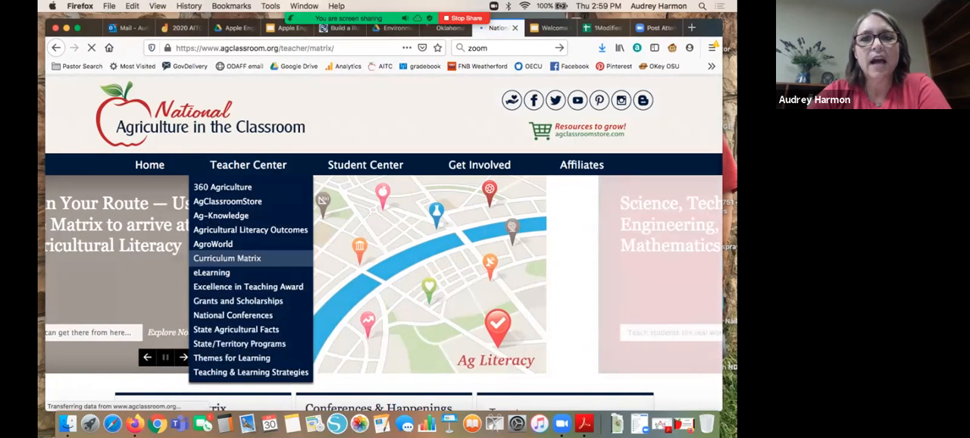
pyautogui.click(226, 258)
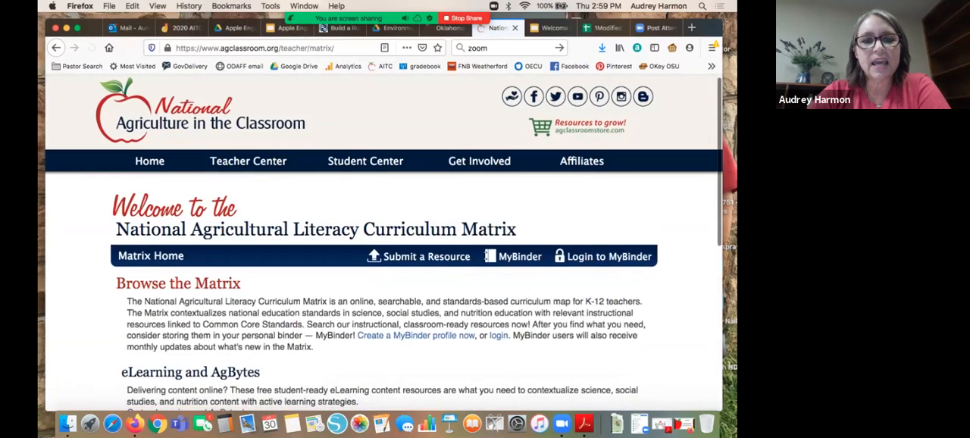
pyautogui.scroll(-3)
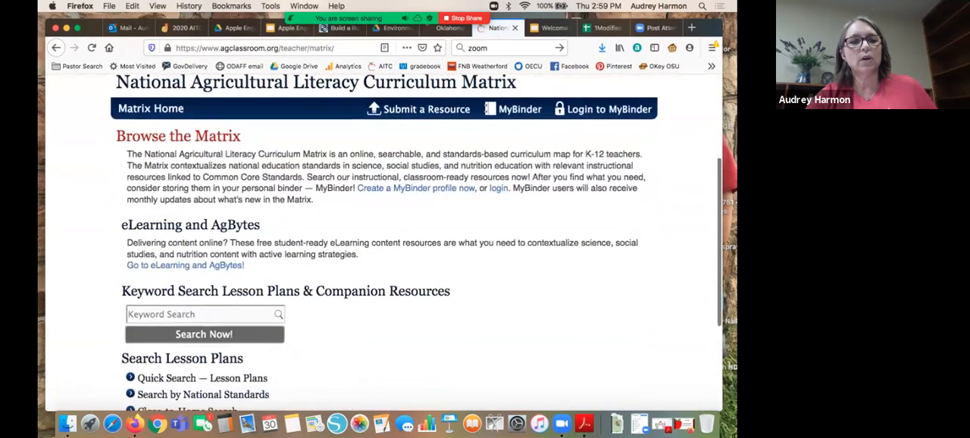
pyautogui.scroll(-3)
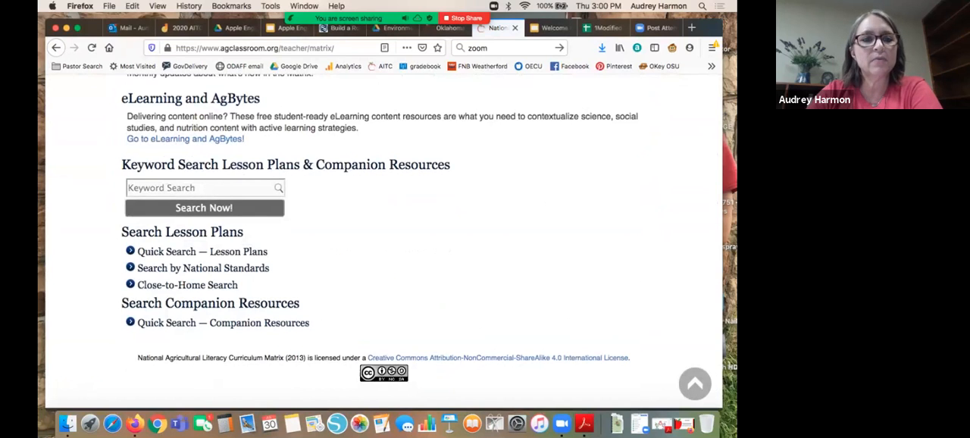
# Step: Search the Curriculum Matrix for the keyword 'apples'
pyautogui.click(203, 187)
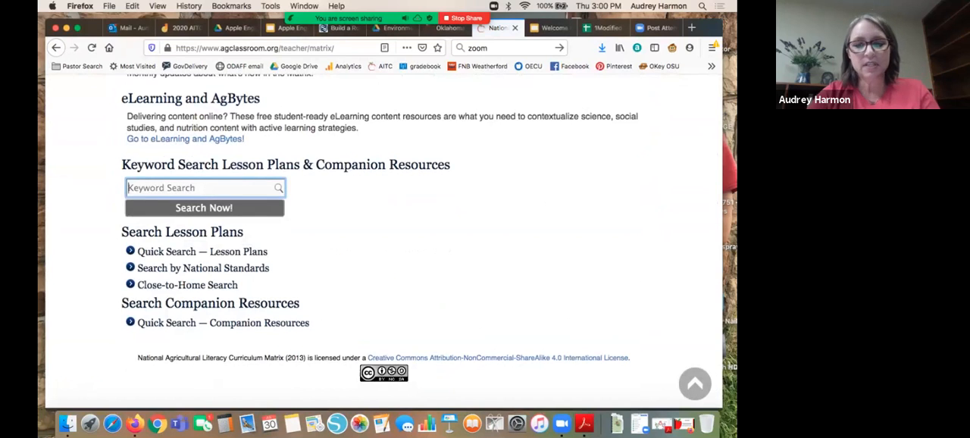
pyautogui.write('apples')
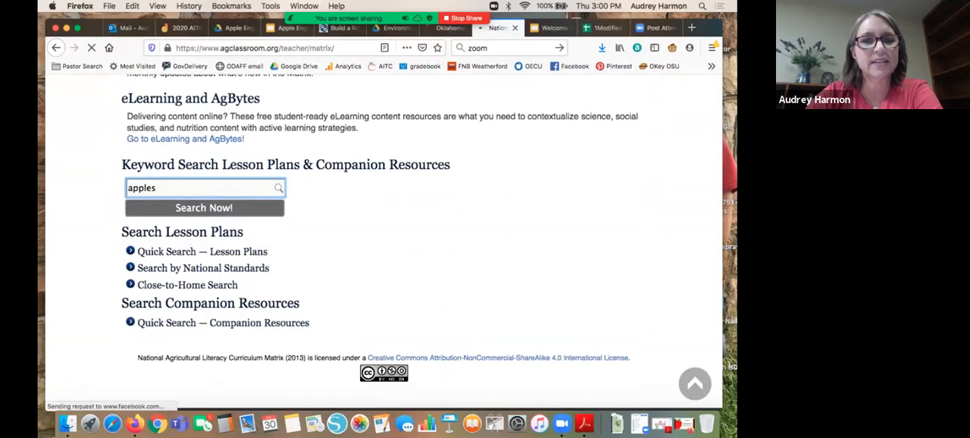
pyautogui.click(203, 207)
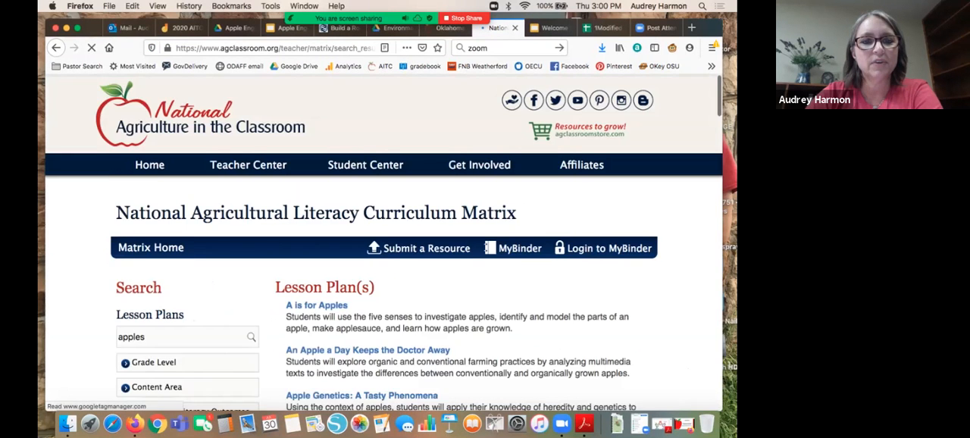
# Step: Filter the apple results by grade level, leaving Apples and the Science of Genetic Selection
pyautogui.scroll(-3)
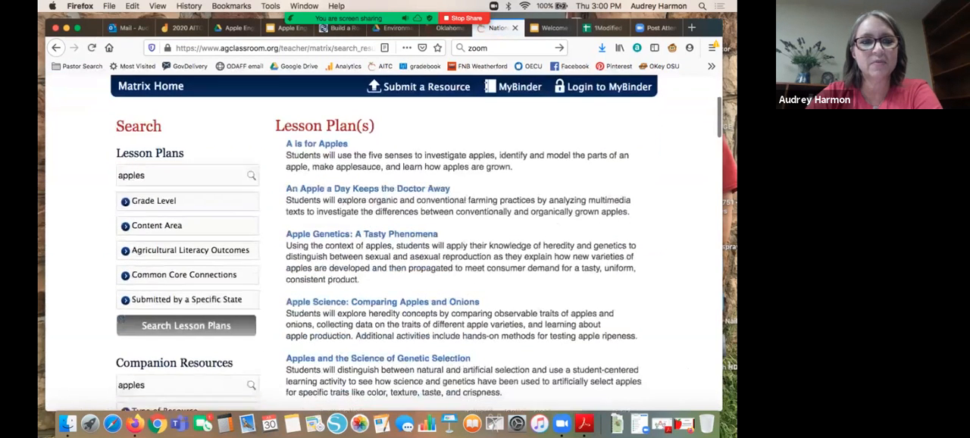
pyautogui.scroll(-3)
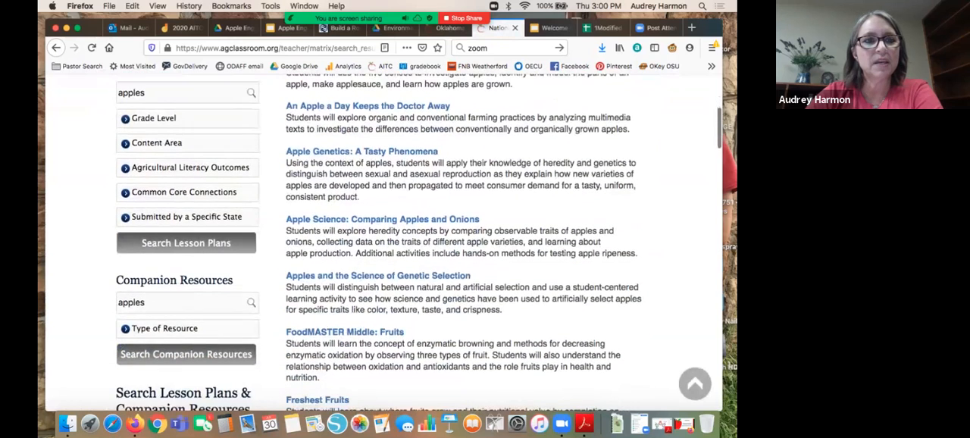
pyautogui.click(154, 118)
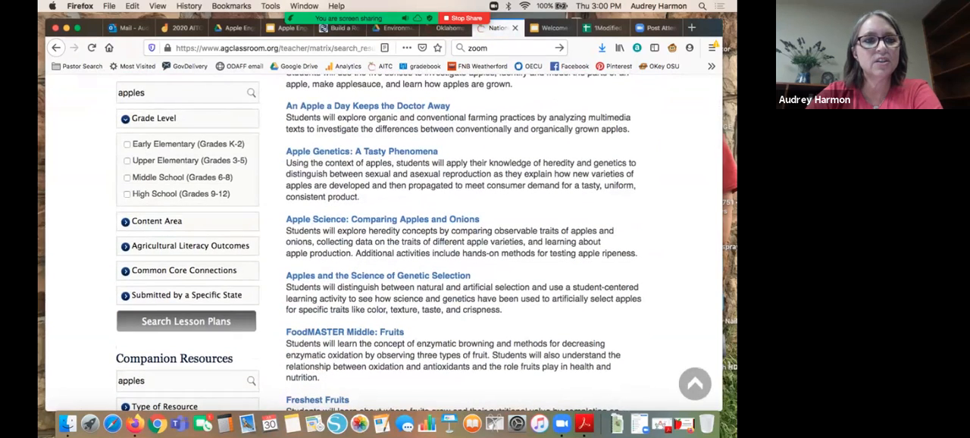
pyautogui.click(128, 194)
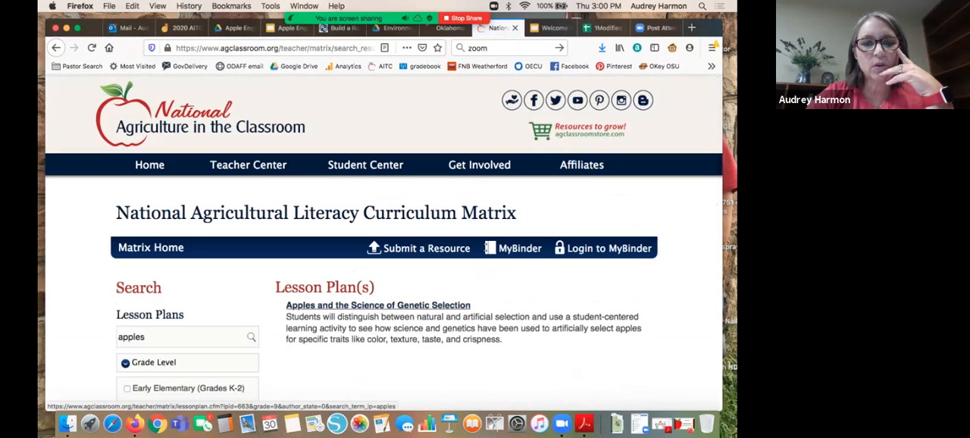
# Step: Open the Apples and the Science of Genetic Selection lesson plan
pyautogui.click(378, 305)
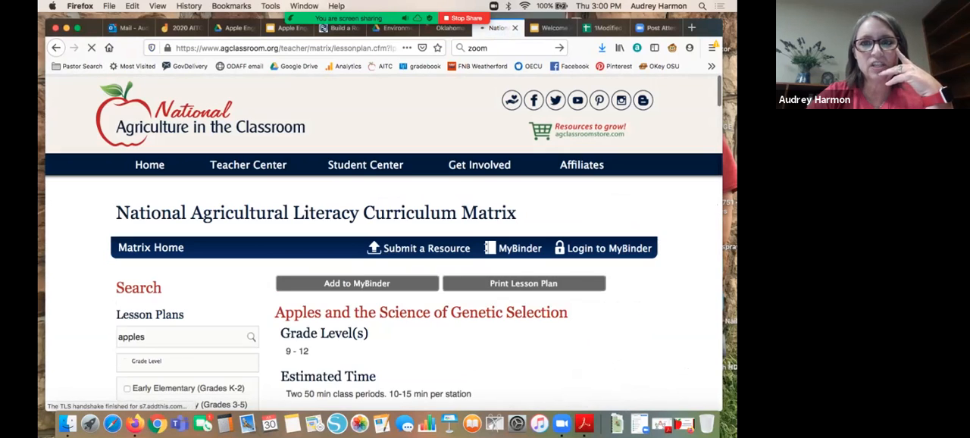
pyautogui.scroll(-3)
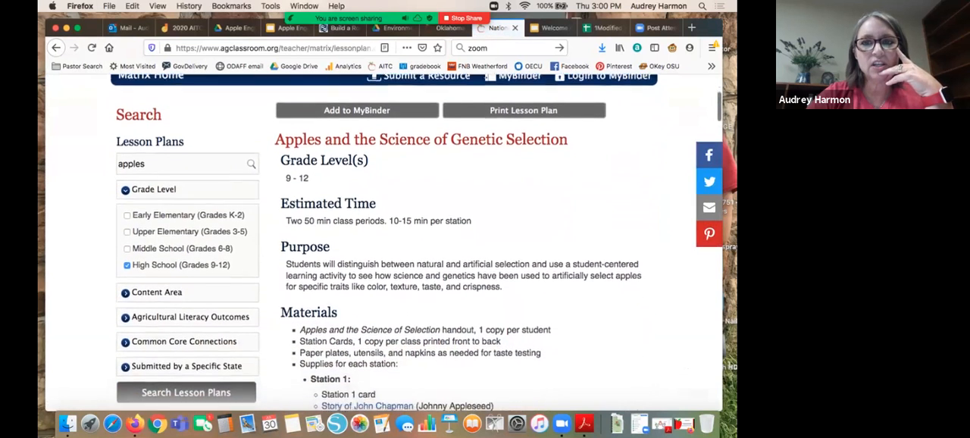
pyautogui.scroll(3)
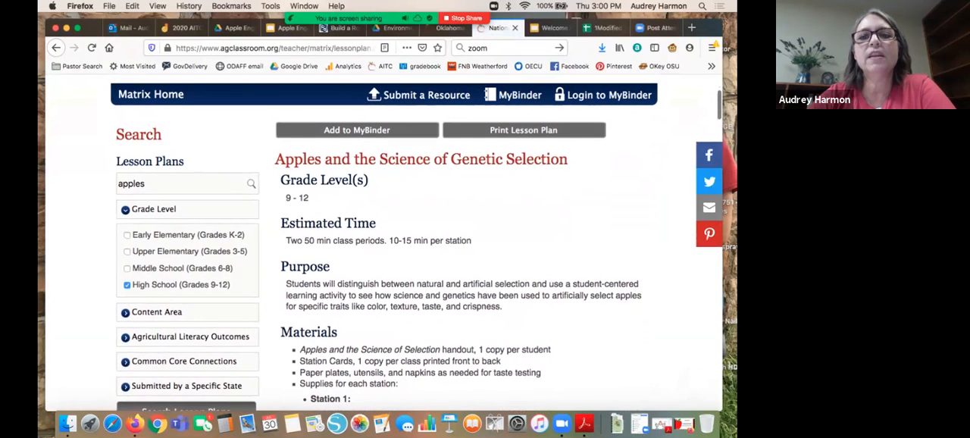
pyautogui.moveTo(519, 93)
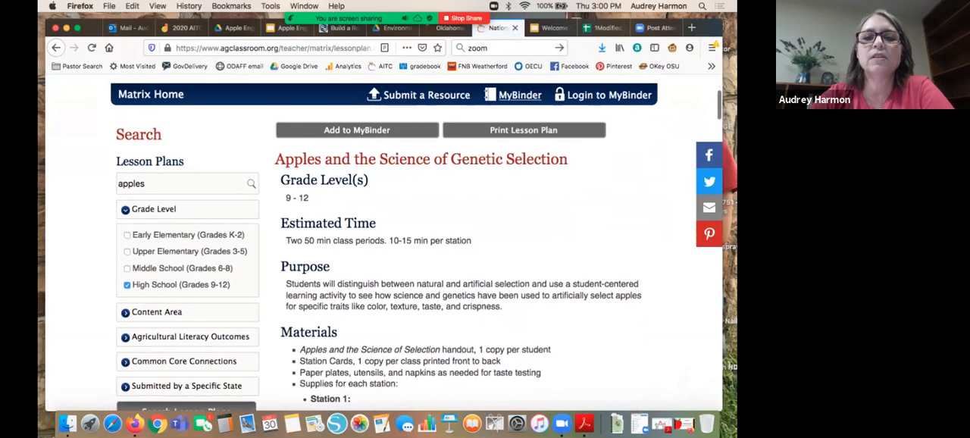
pyautogui.moveTo(519, 94)
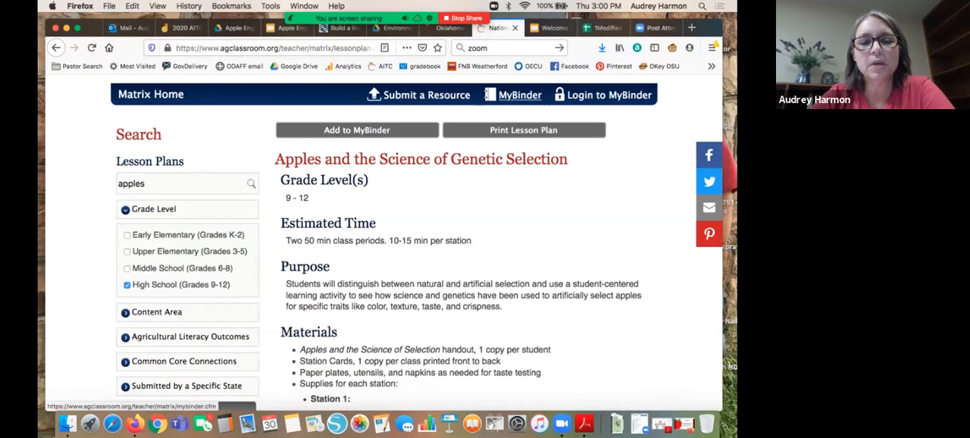
pyautogui.scroll(-3)
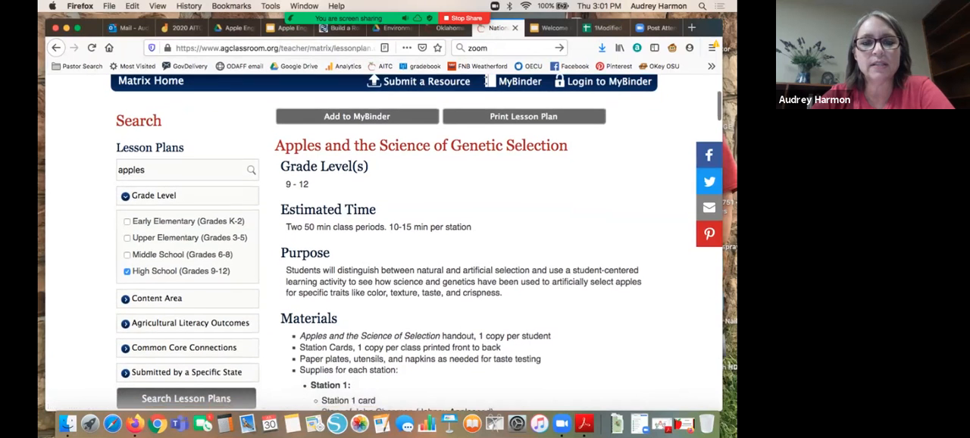
# Step: Scroll past the station Materials to the Essential Files links and Vocabulary list
pyautogui.scroll(-3)
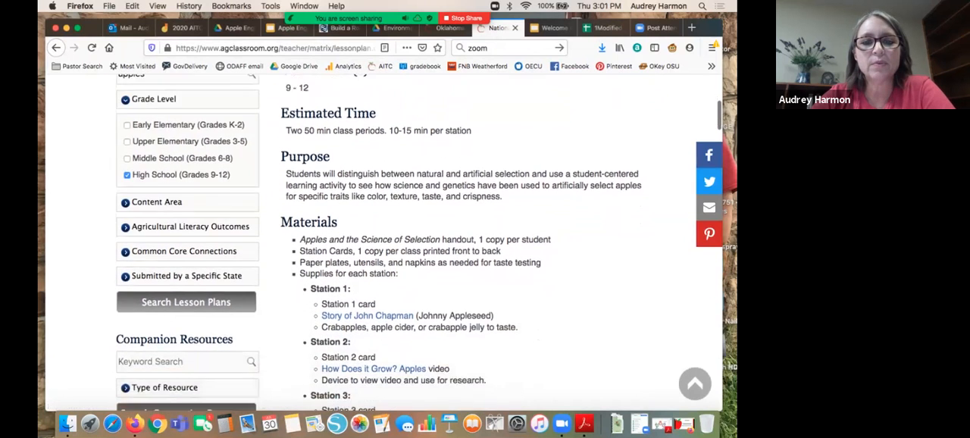
pyautogui.scroll(-3)
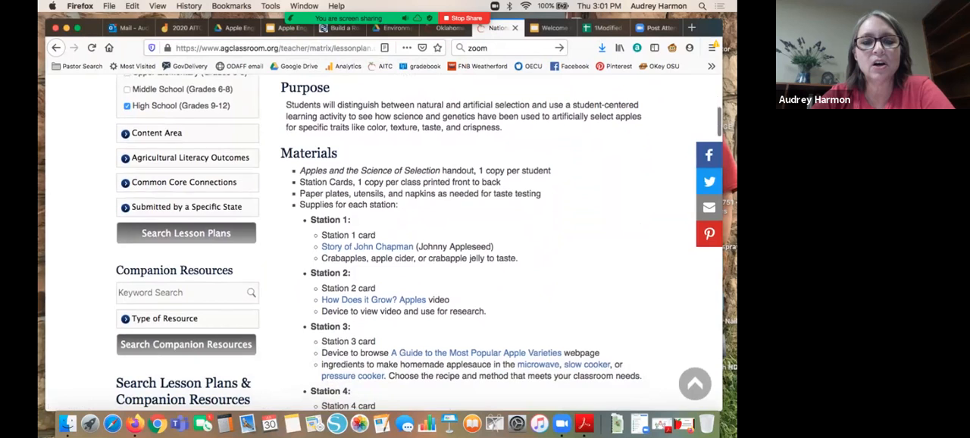
pyautogui.scroll(-3)
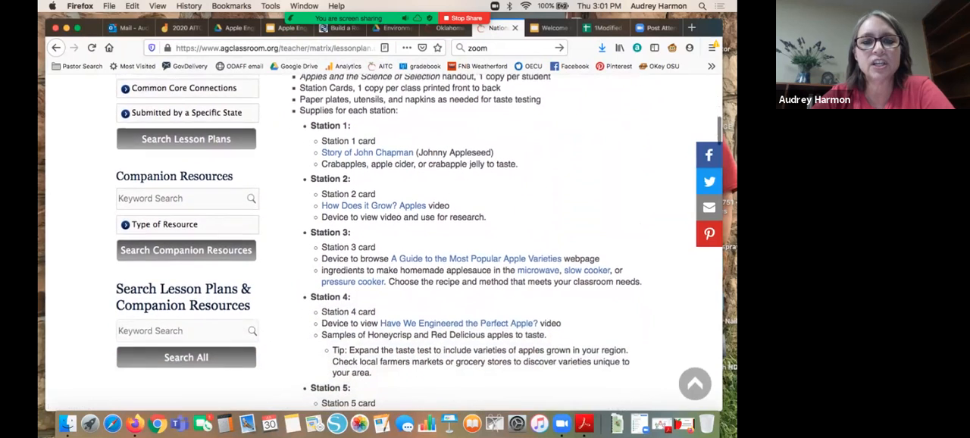
pyautogui.scroll(-3)
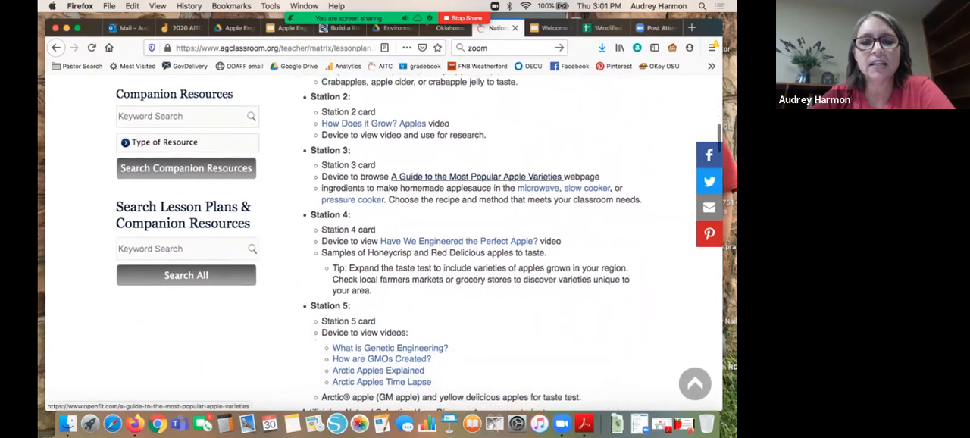
pyautogui.scroll(-3)
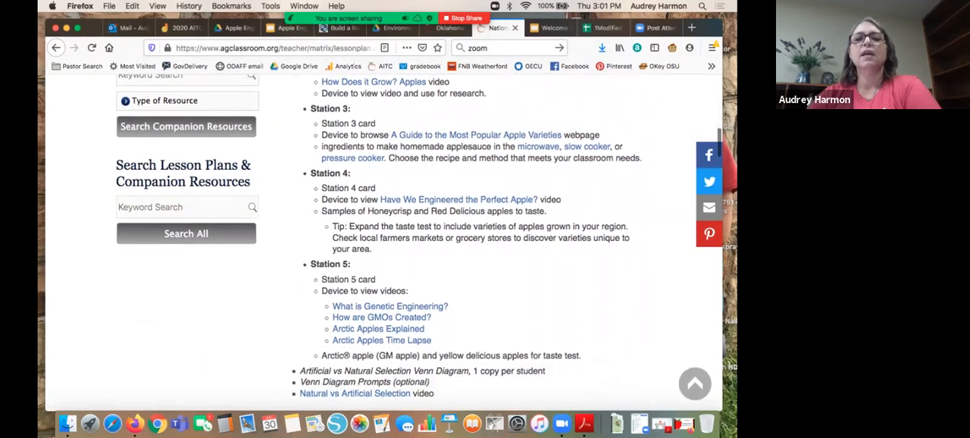
pyautogui.scroll(-3)
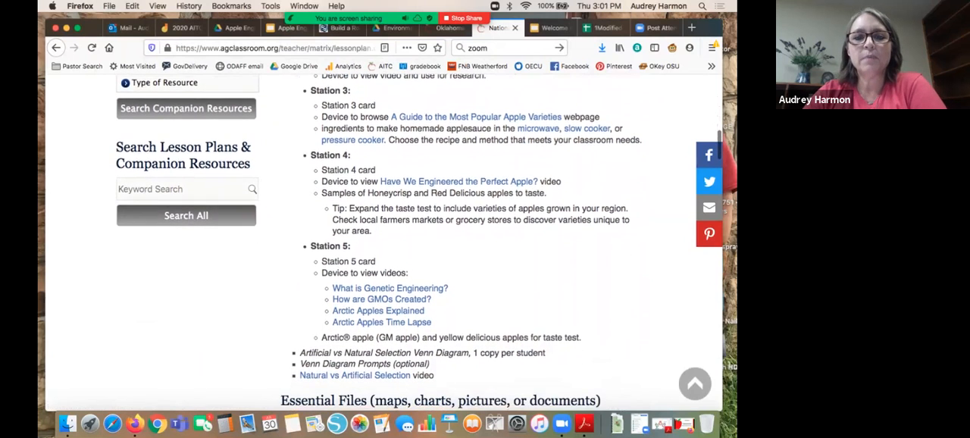
pyautogui.scroll(-3)
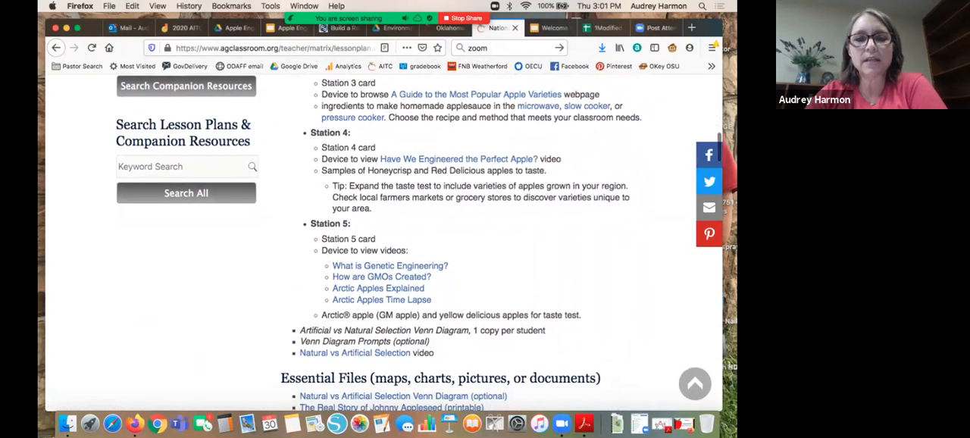
pyautogui.scroll(-3)
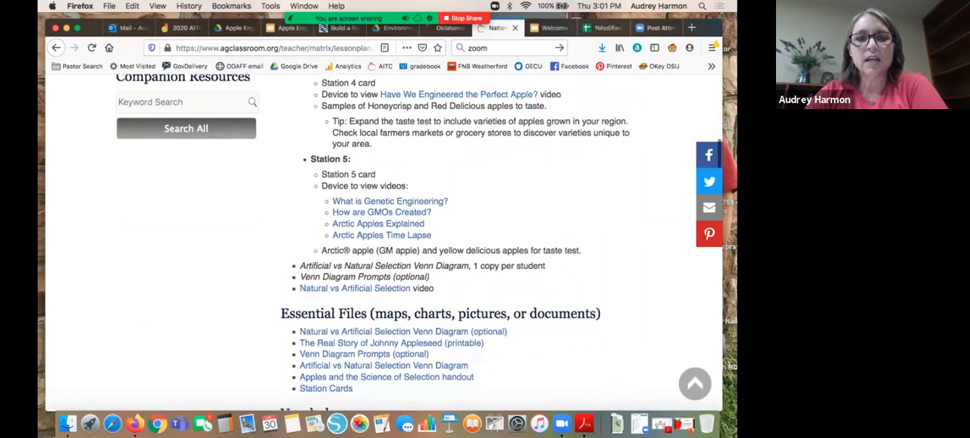
pyautogui.scroll(-3)
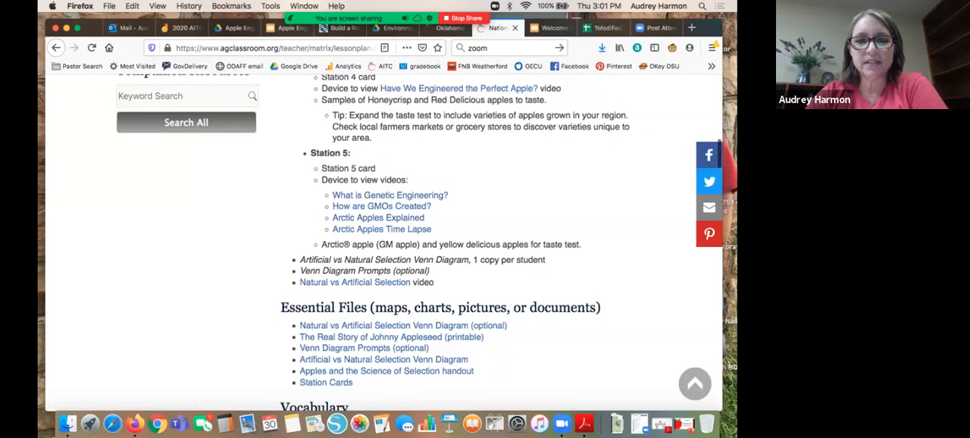
pyautogui.scroll(-3)
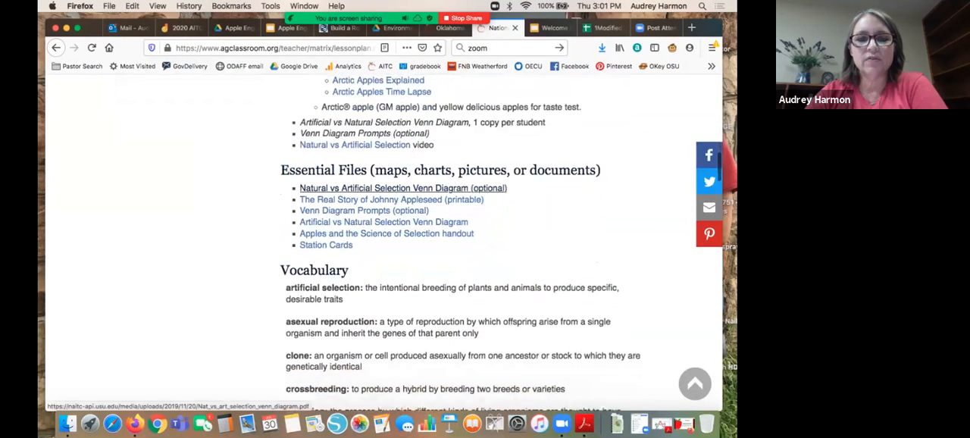
pyautogui.scroll(-3)
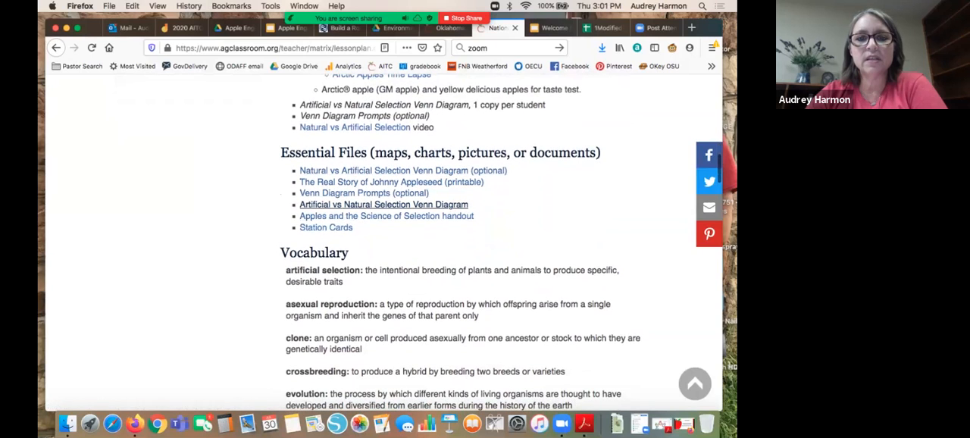
pyautogui.moveTo(326, 227)
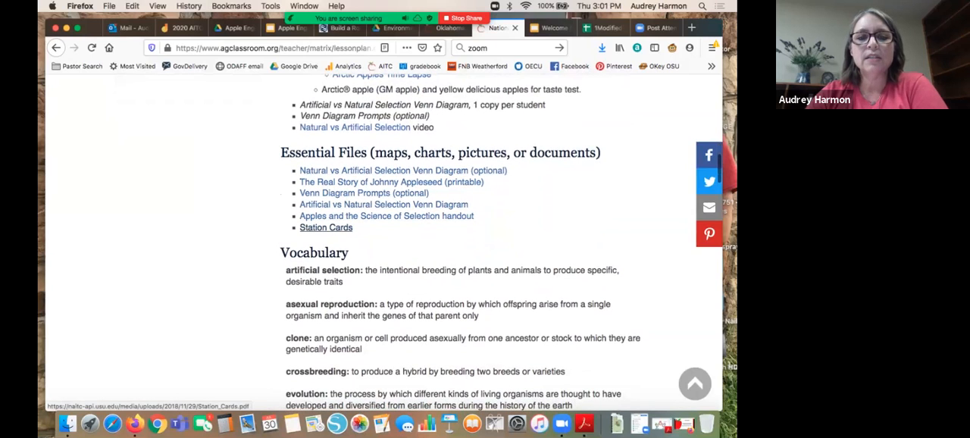
pyautogui.moveTo(364, 192)
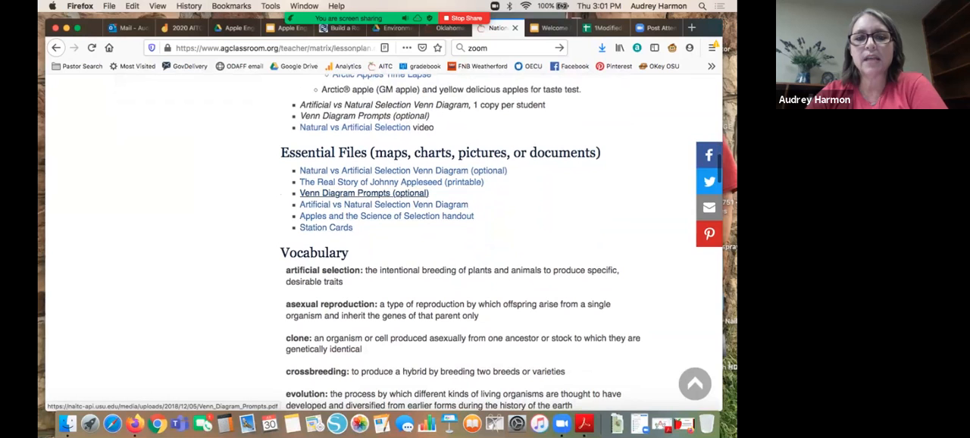
pyautogui.scroll(-3)
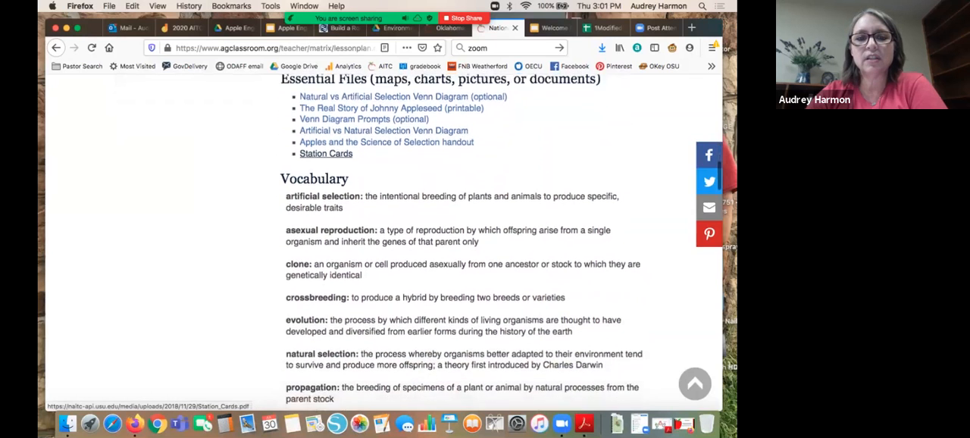
# Step: Scroll to Background Agricultural Connections on propagation, crossbreeding and the phenomena storyline note
pyautogui.scroll(-3)
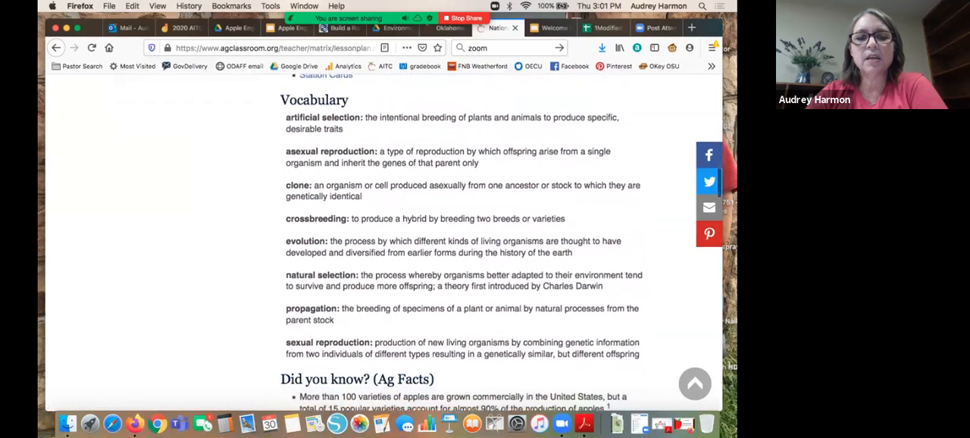
pyautogui.scroll(-3)
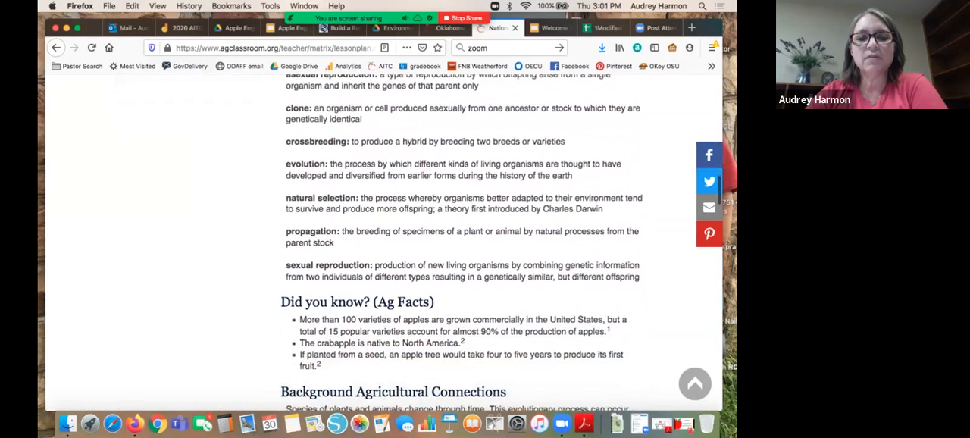
pyautogui.scroll(-3)
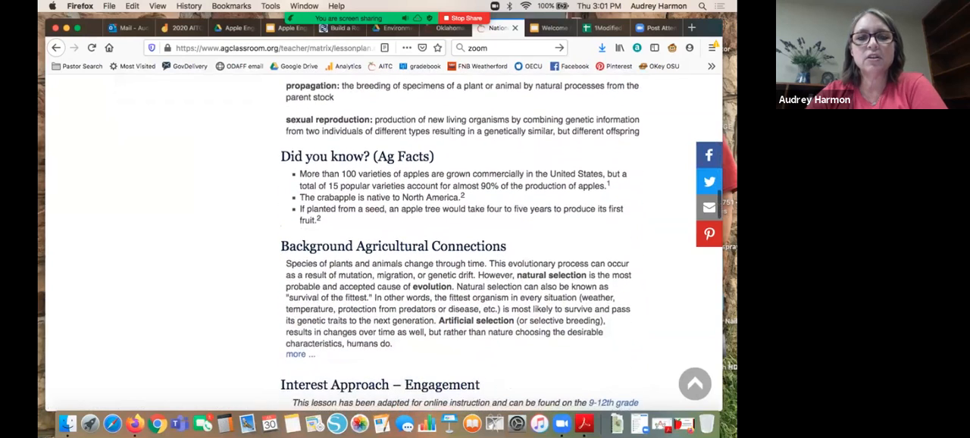
pyautogui.scroll(-3)
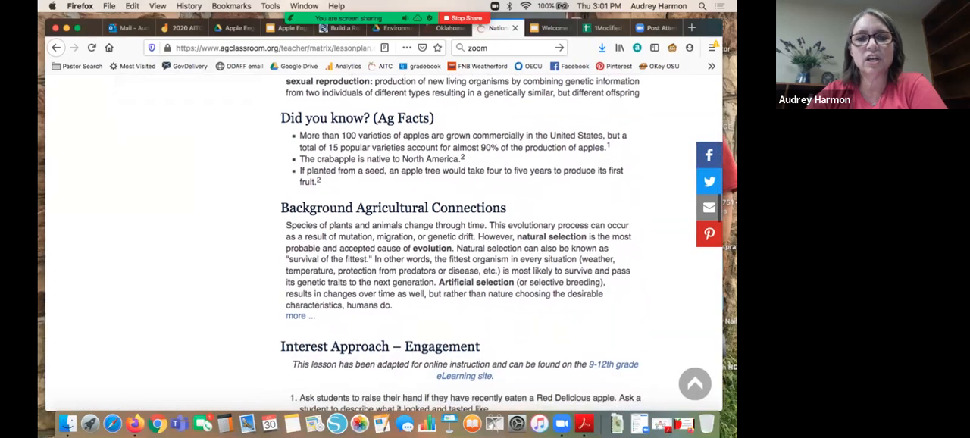
pyautogui.scroll(-3)
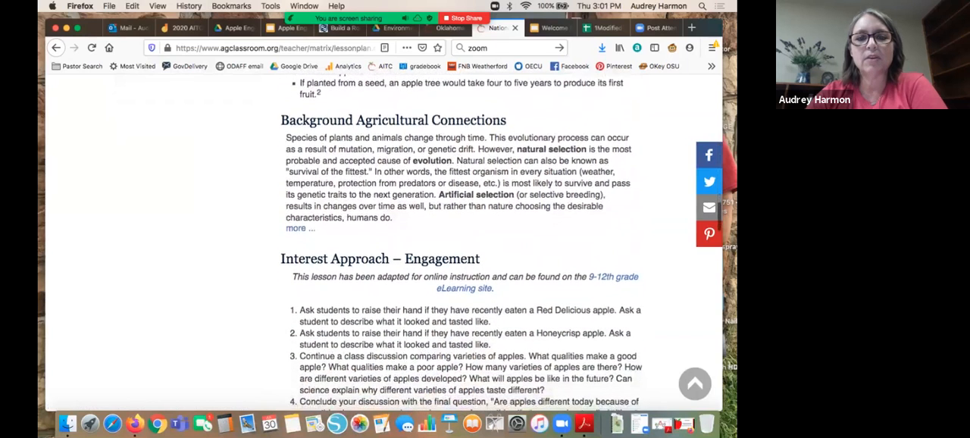
pyautogui.scroll(-3)
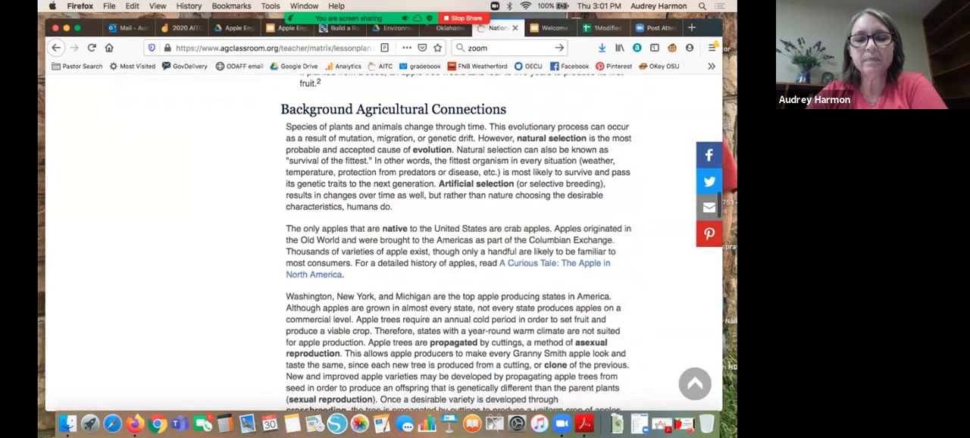
pyautogui.scroll(-3)
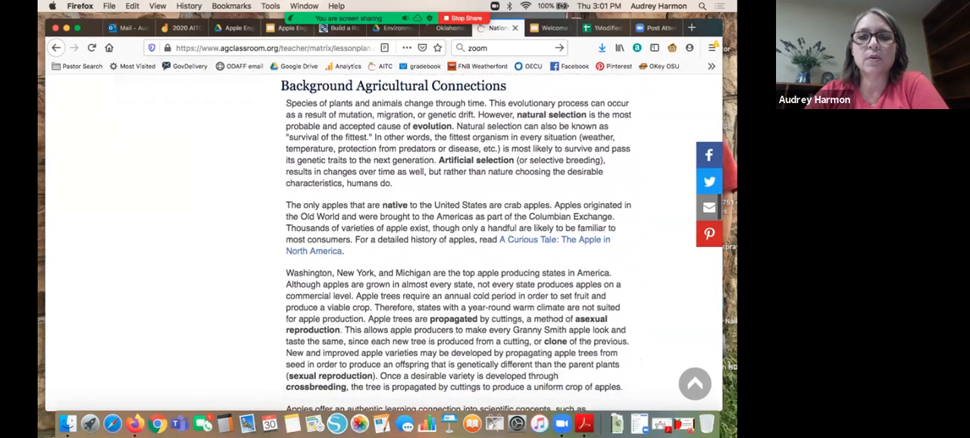
pyautogui.scroll(-3)
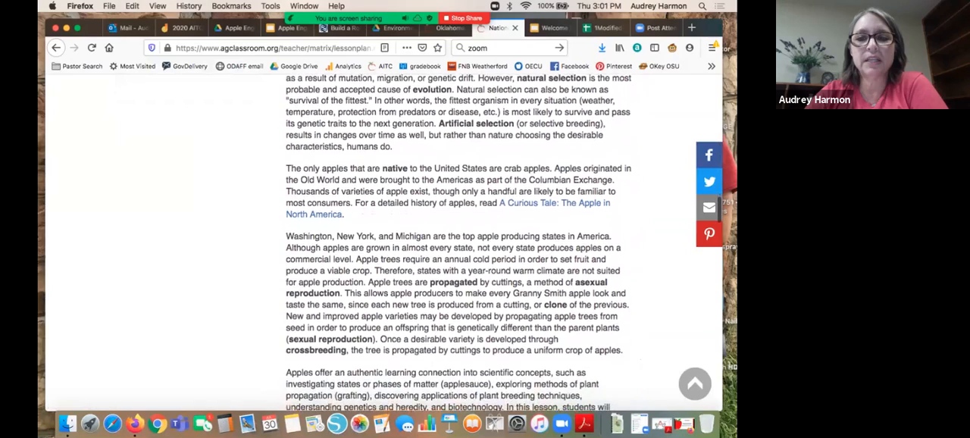
pyautogui.scroll(-3)
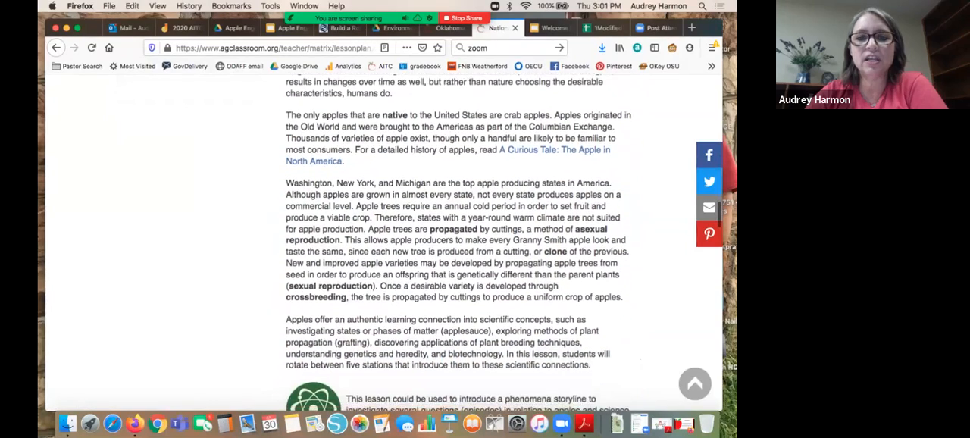
pyautogui.scroll(-3)
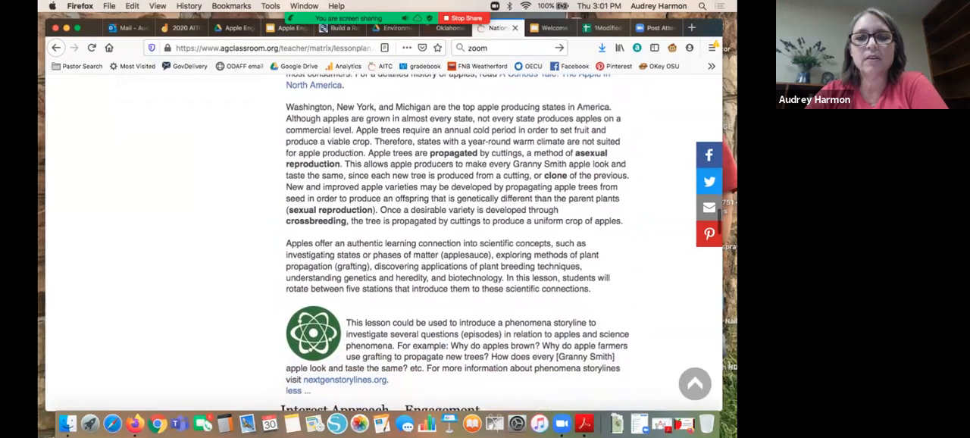
pyautogui.scroll(-3)
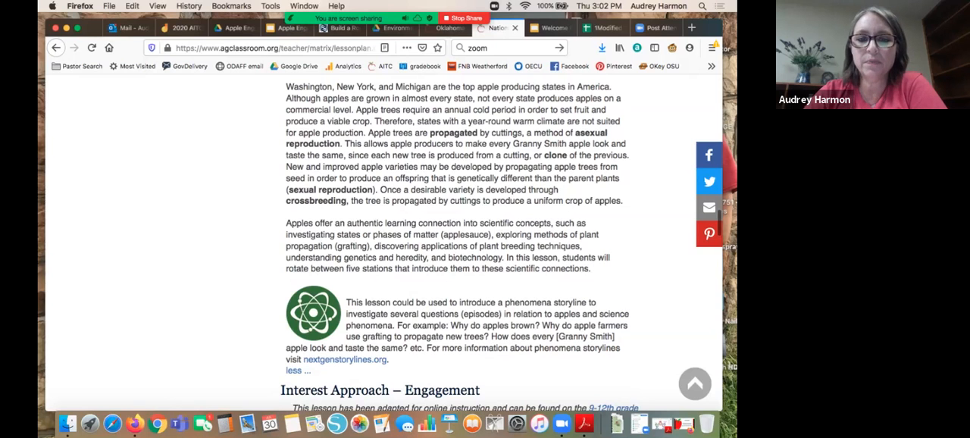
# Step: Scroll through Interest Approach – Engagement and Procedures to the step 7 Venn diagram
pyautogui.scroll(-3)
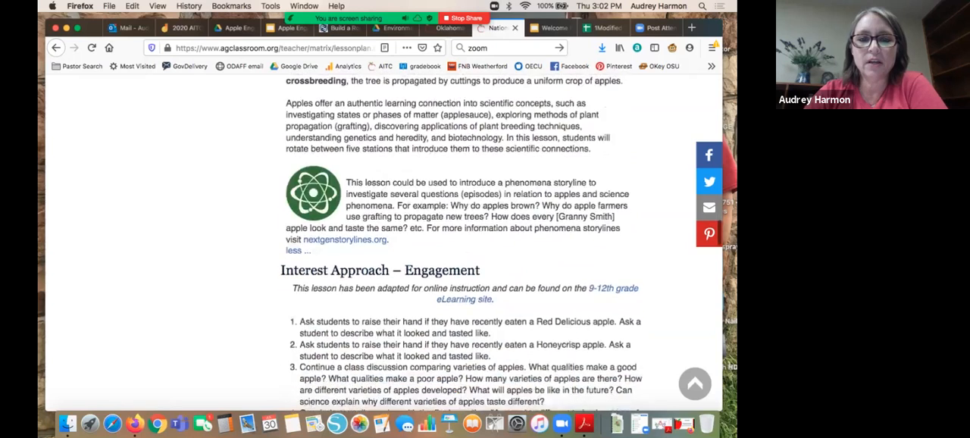
pyautogui.scroll(-3)
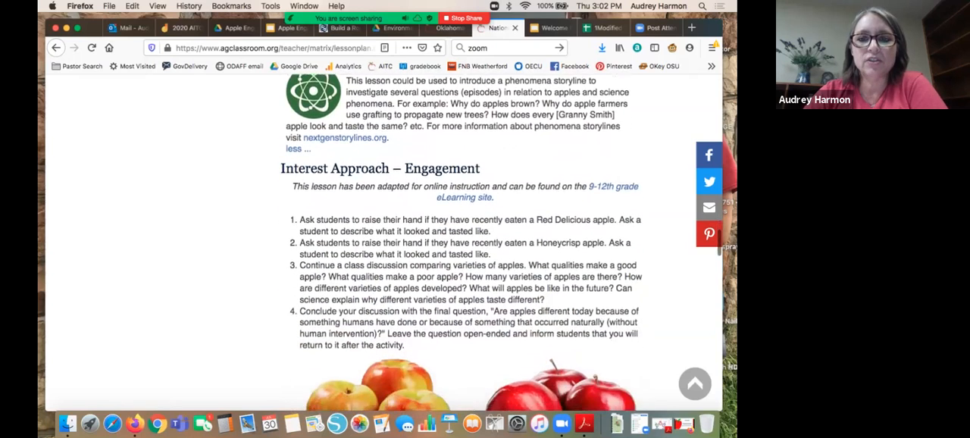
pyautogui.scroll(-3)
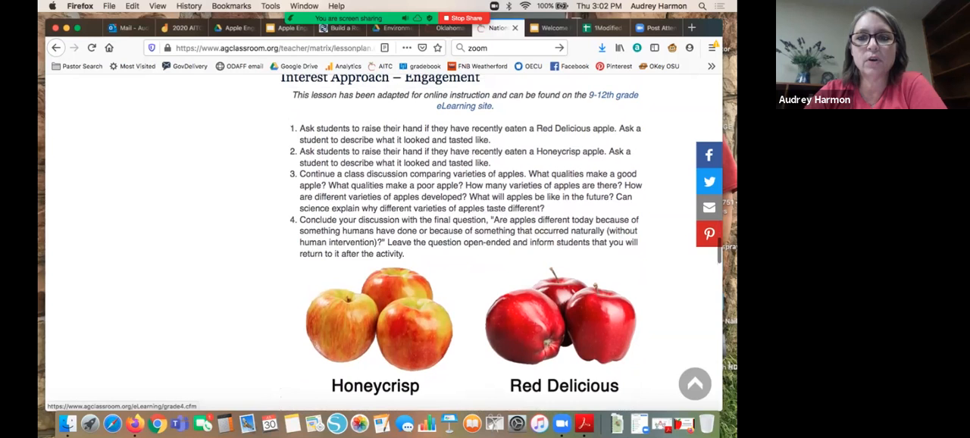
pyautogui.scroll(-3)
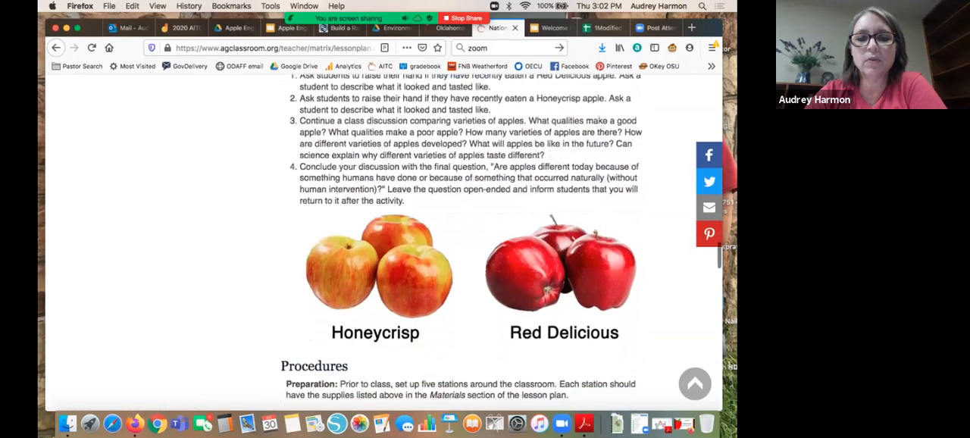
pyautogui.scroll(-3)
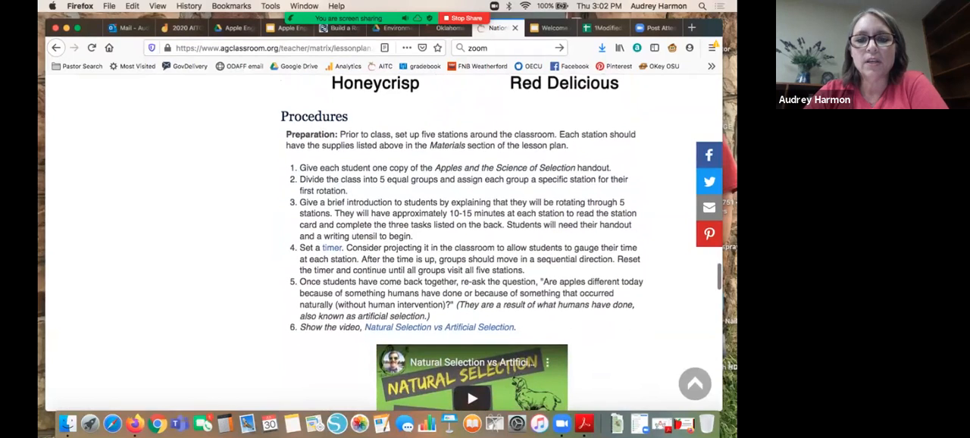
pyautogui.scroll(-3)
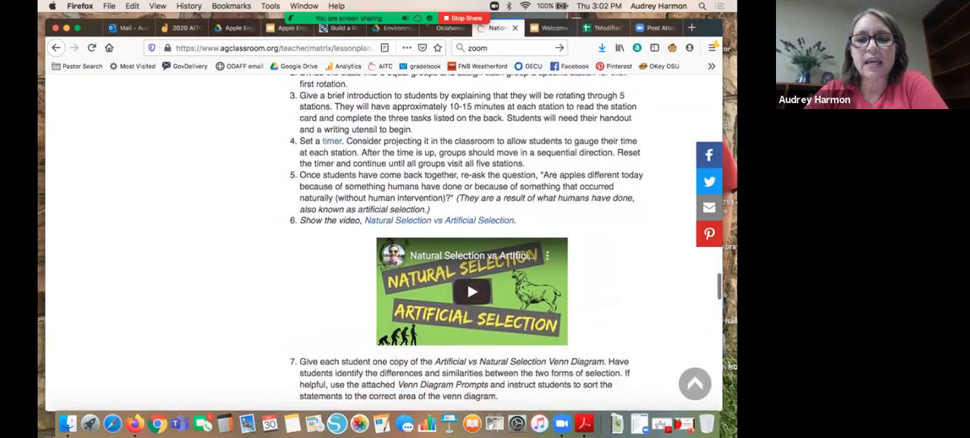
pyautogui.scroll(-3)
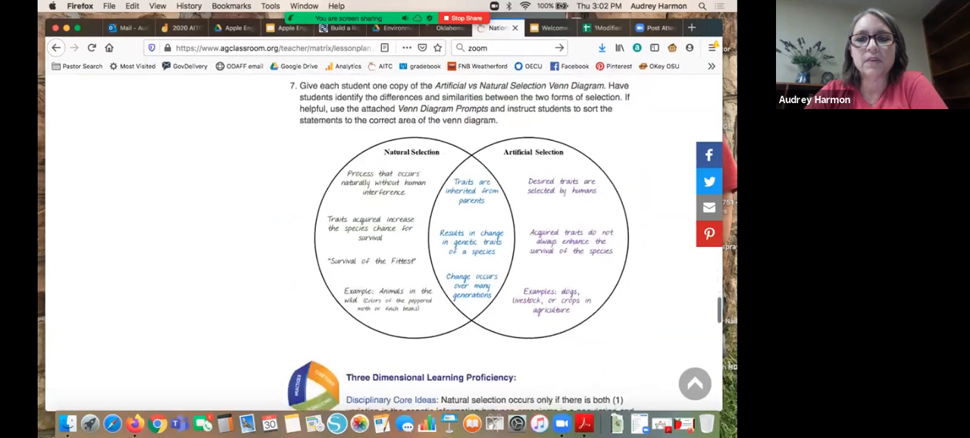
# Step: Scroll down to the literacy outcomes, then back up to Background Agricultural Connections
pyautogui.scroll(-3)
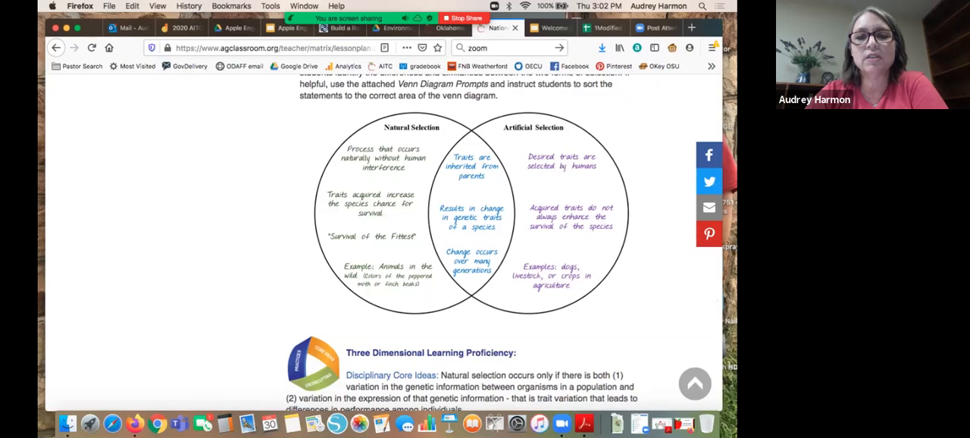
pyautogui.scroll(-3)
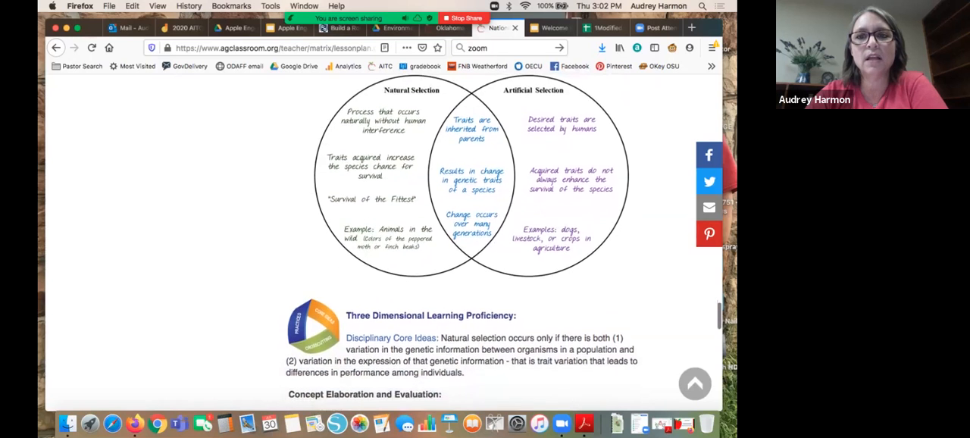
pyautogui.scroll(-3)
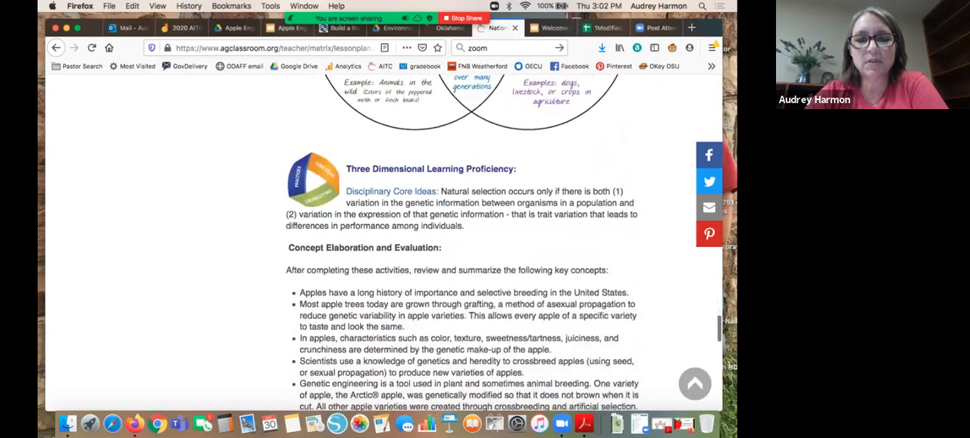
pyautogui.scroll(-3)
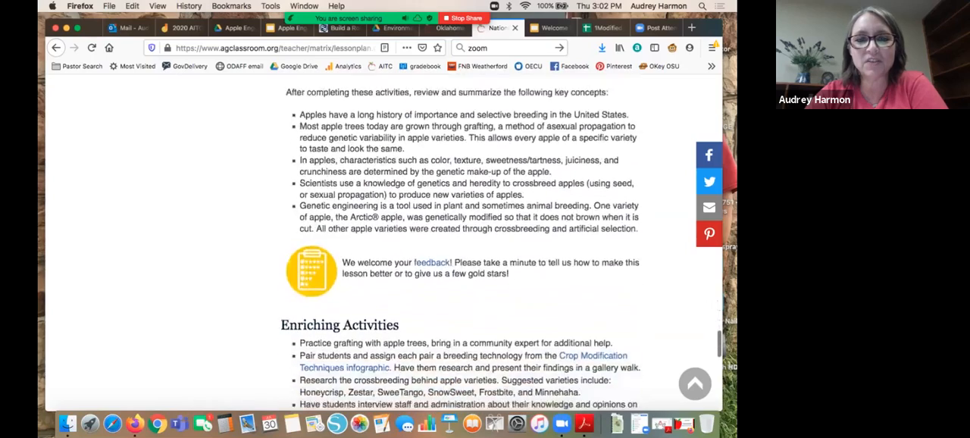
pyautogui.scroll(-3)
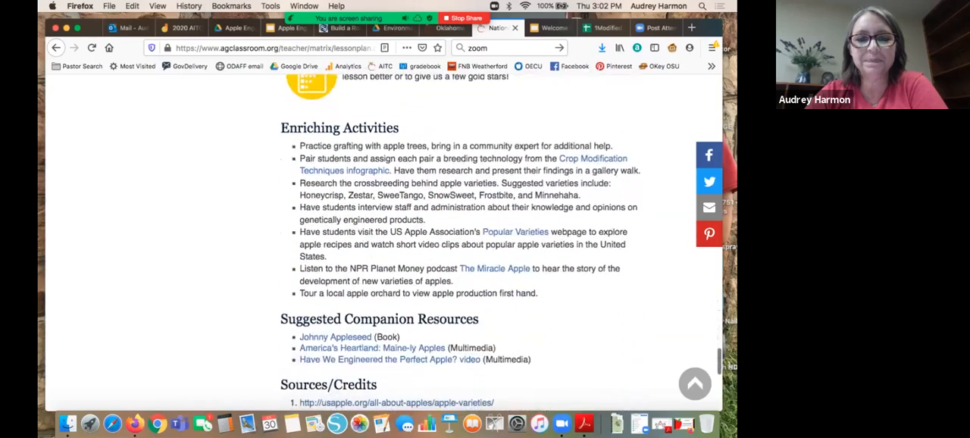
pyautogui.scroll(-3)
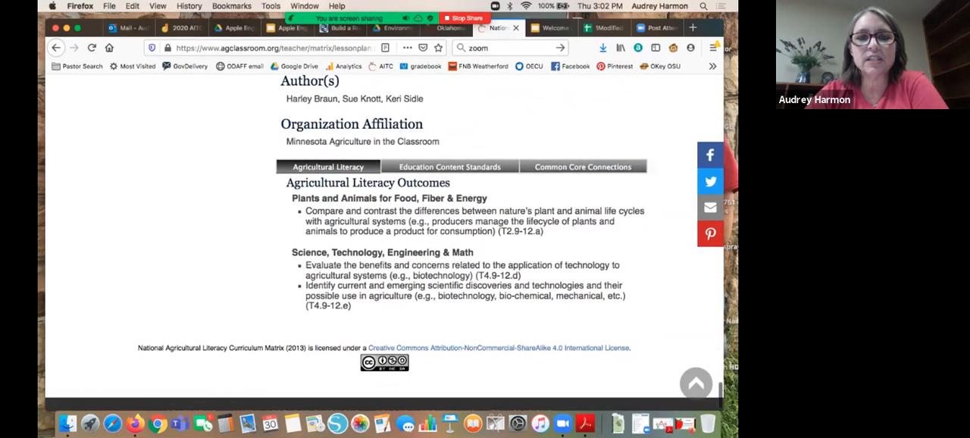
pyautogui.scroll(3)
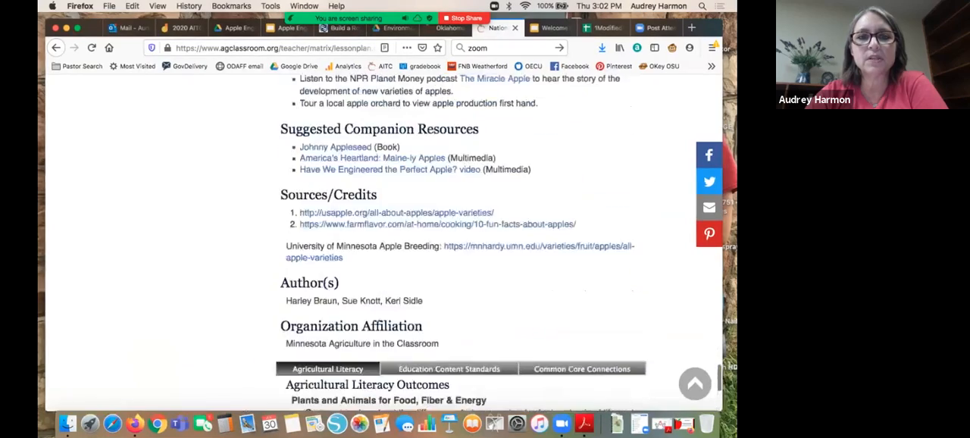
pyautogui.scroll(3)
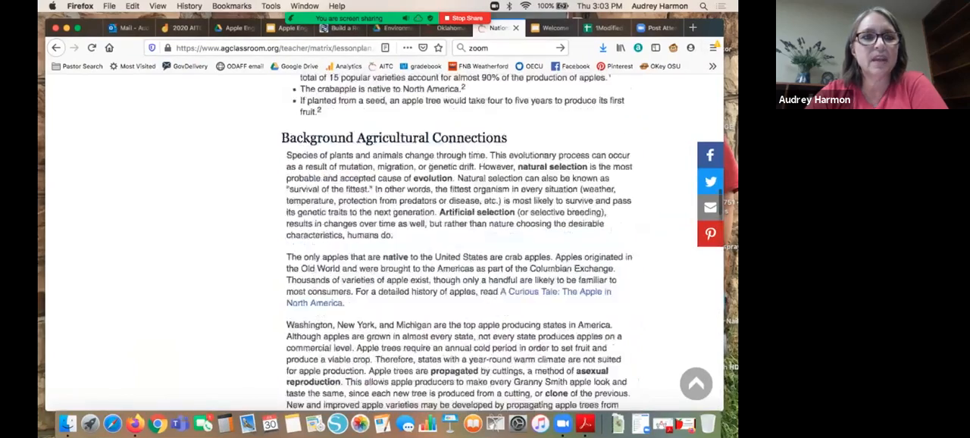
# Step: Scroll back up to the station Materials and Essential Files lists
pyautogui.scroll(3)
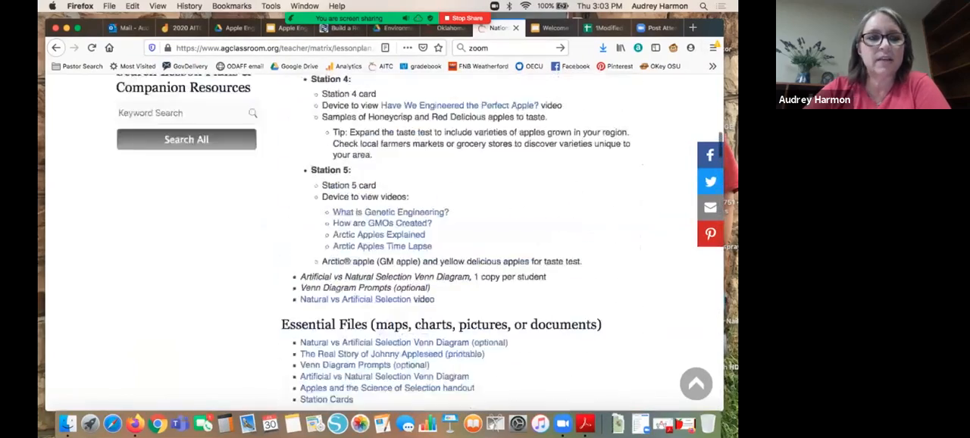
pyautogui.scroll(3)
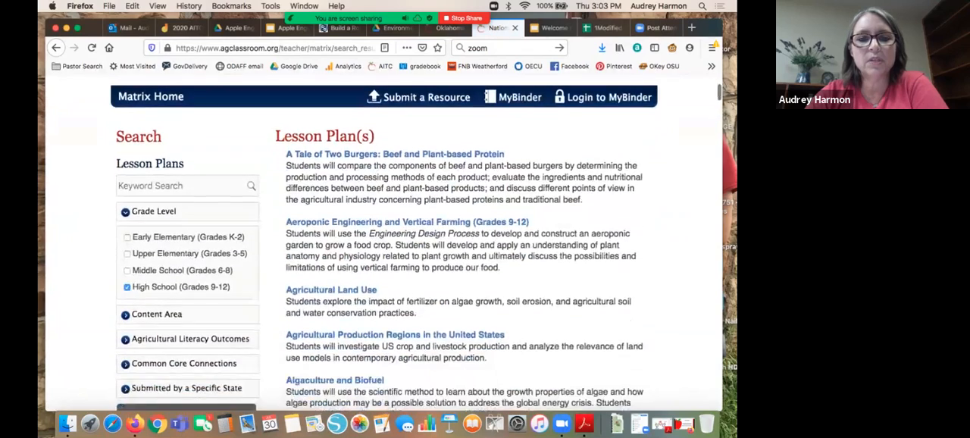
pyautogui.scroll(-3)
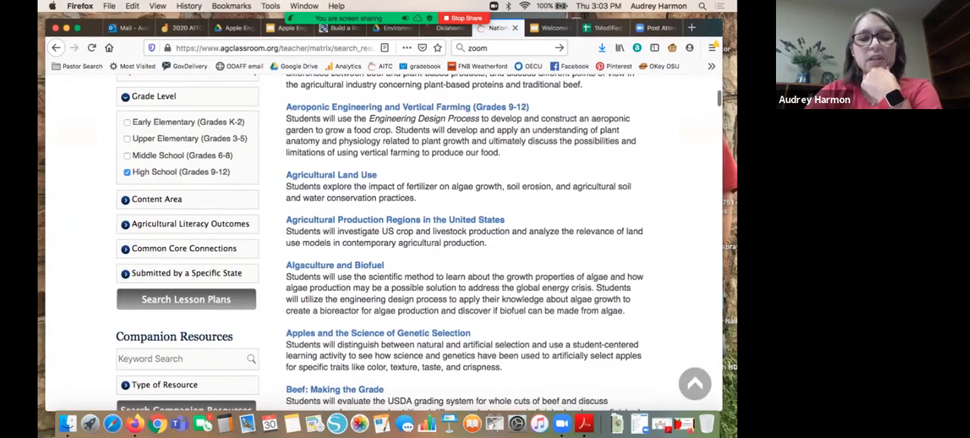
pyautogui.scroll(-3)
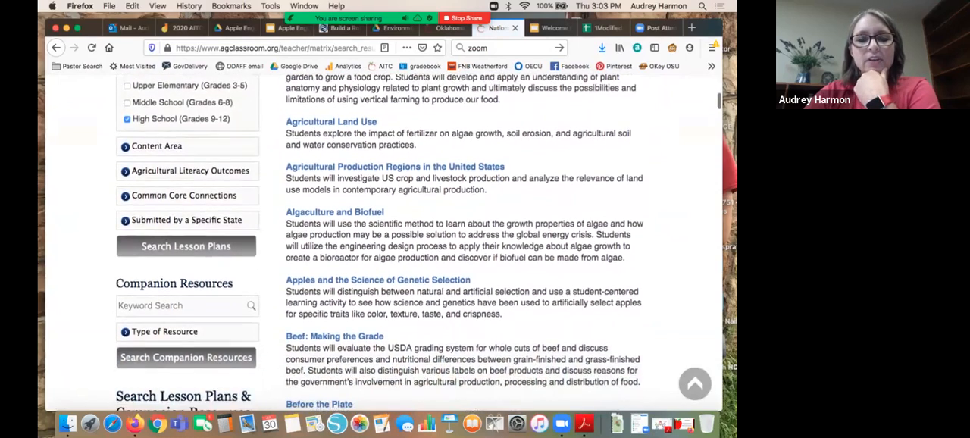
pyautogui.scroll(-3)
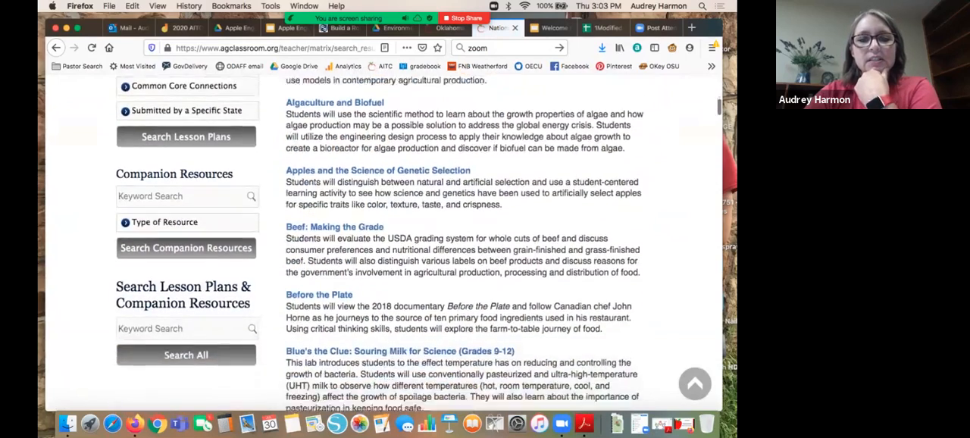
pyautogui.scroll(-3)
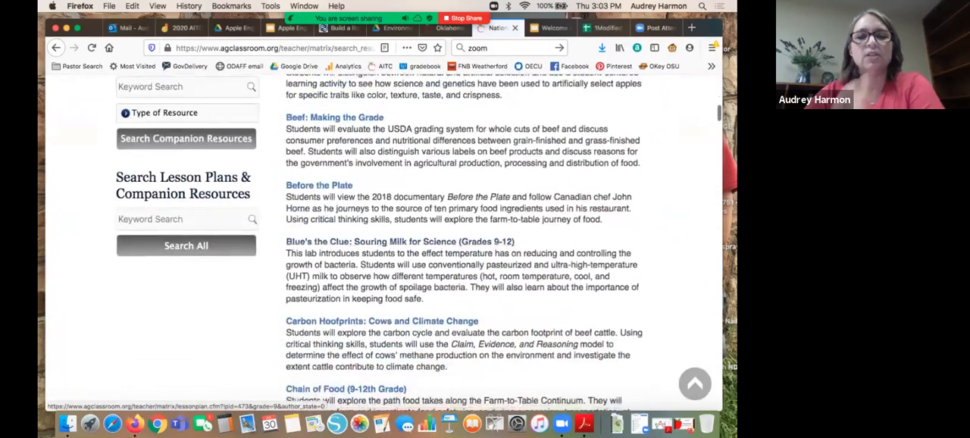
pyautogui.scroll(-3)
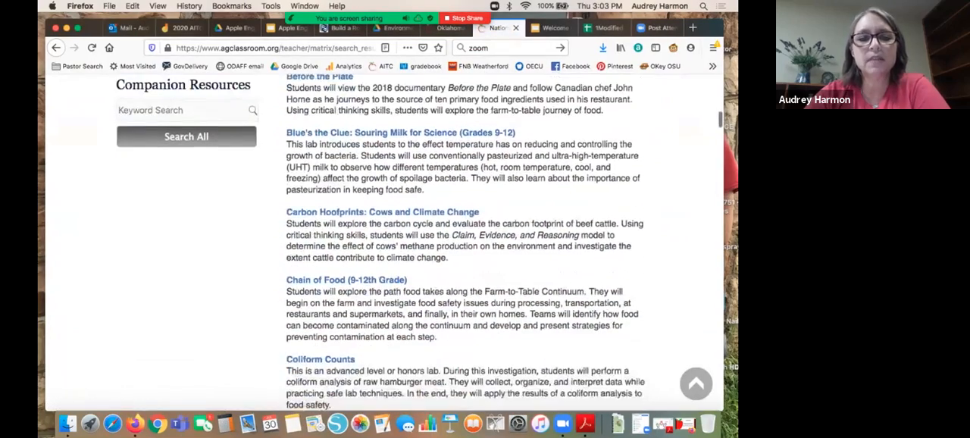
pyautogui.scroll(-3)
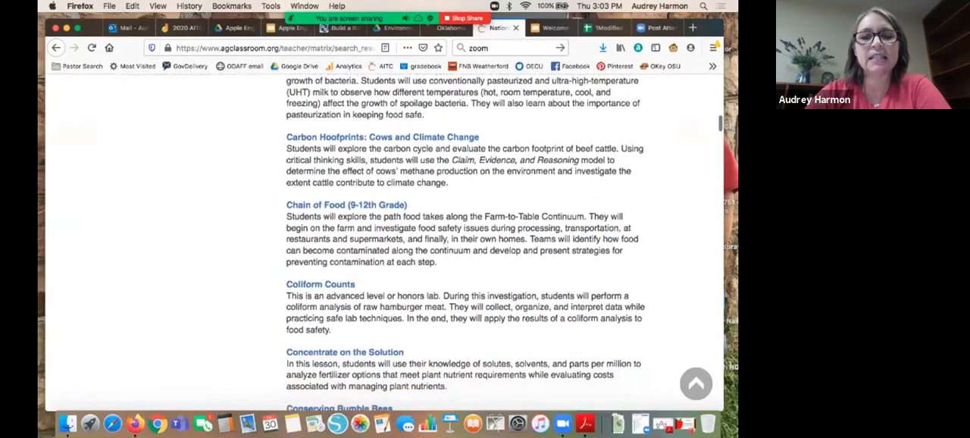
pyautogui.scroll(-3)
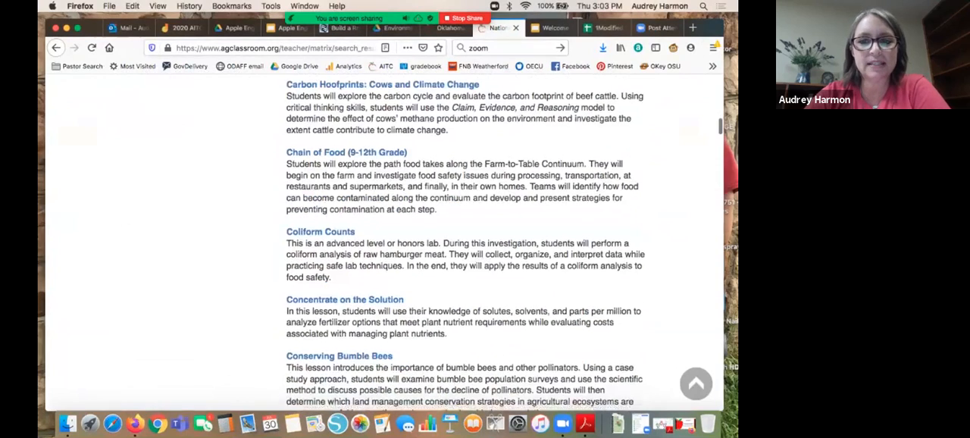
pyautogui.scroll(-3)
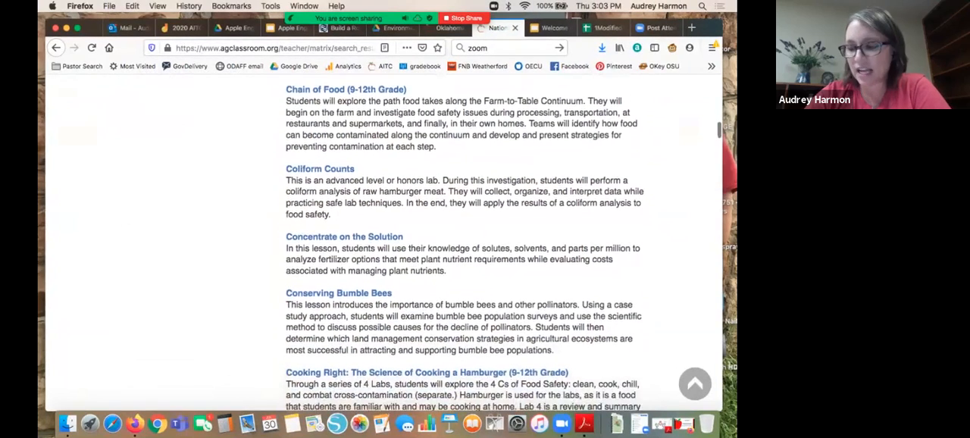
pyautogui.scroll(-3)
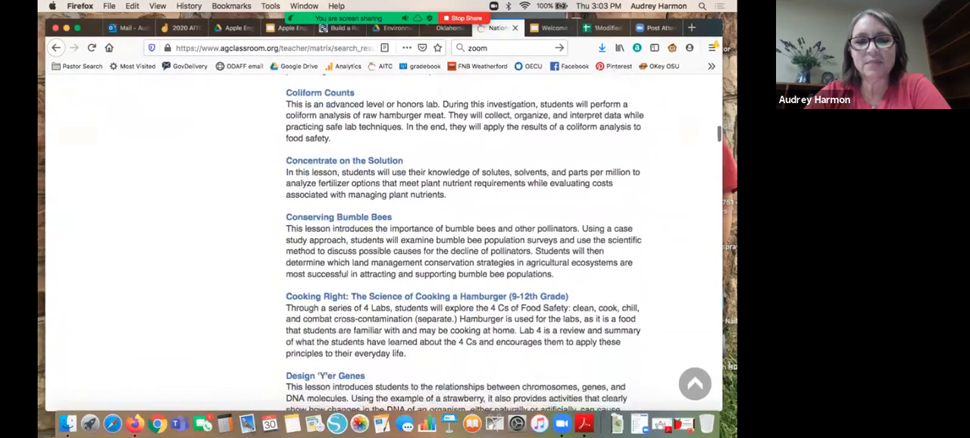
pyautogui.scroll(-3)
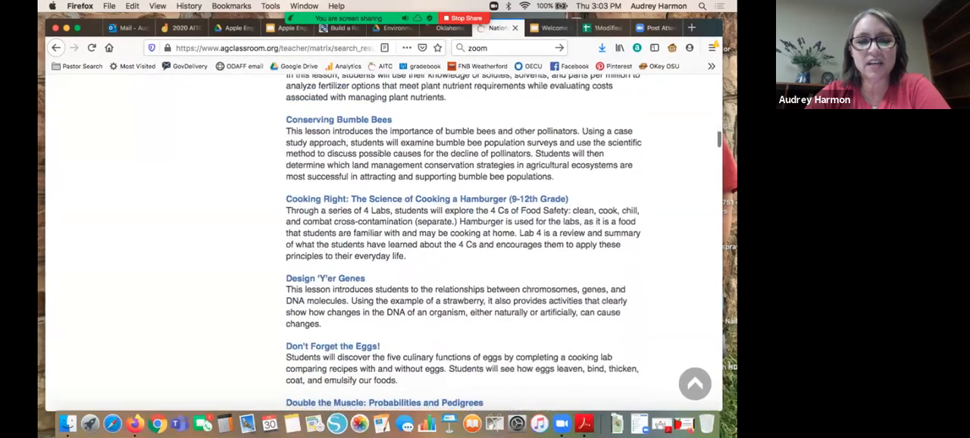
pyautogui.scroll(-3)
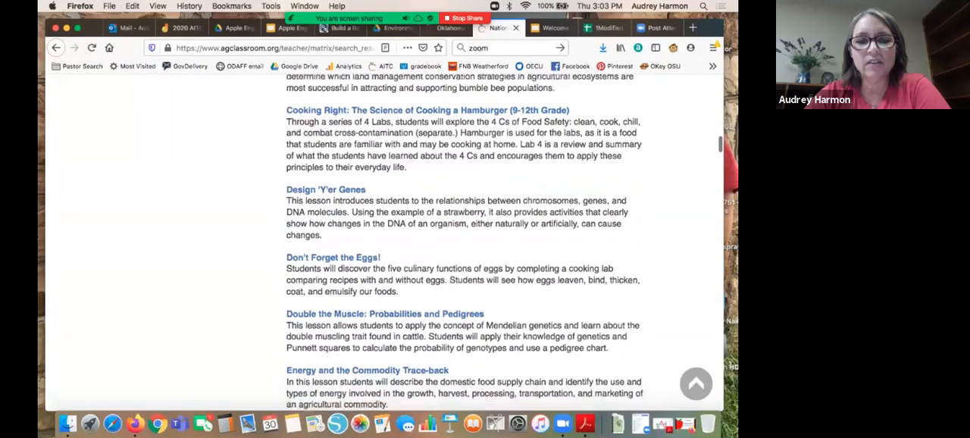
pyautogui.scroll(-3)
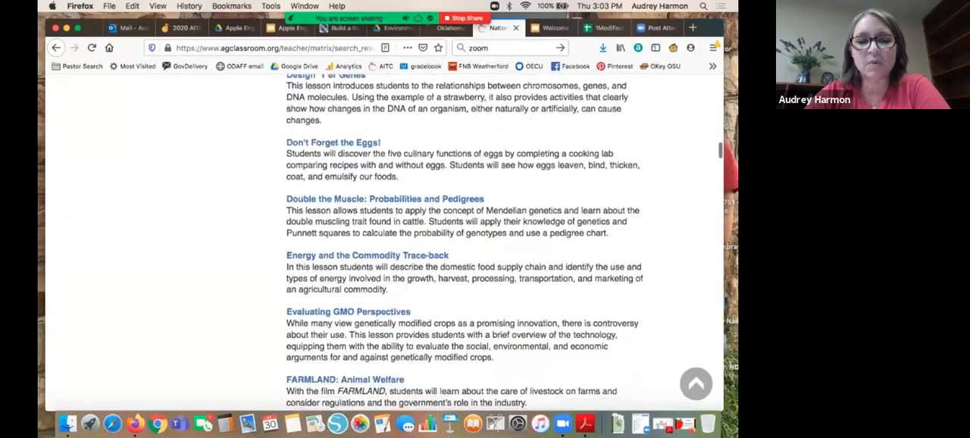
pyautogui.scroll(-3)
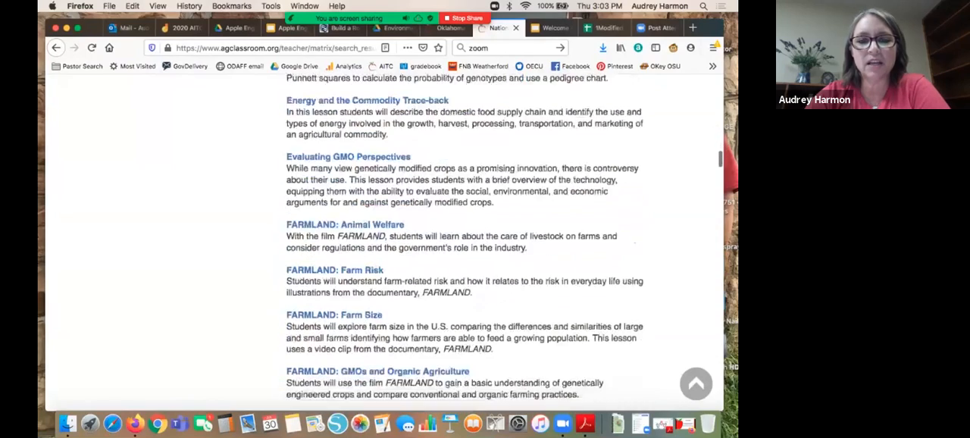
pyautogui.scroll(-3)
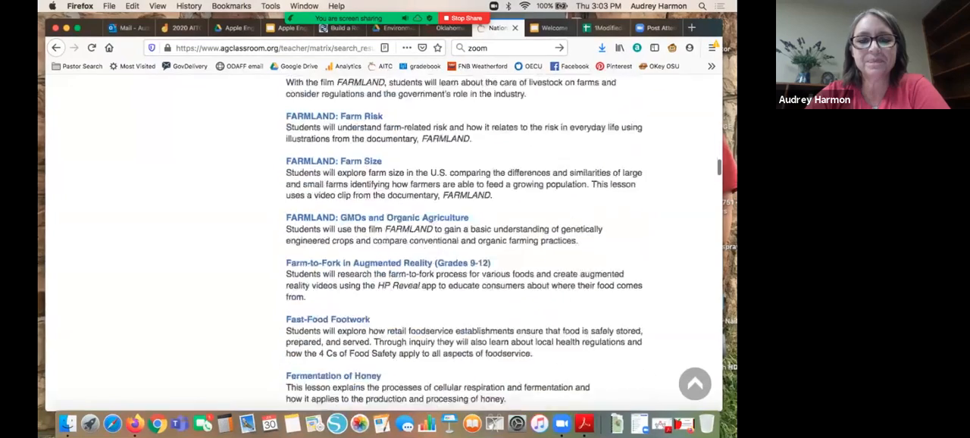
pyautogui.scroll(-3)
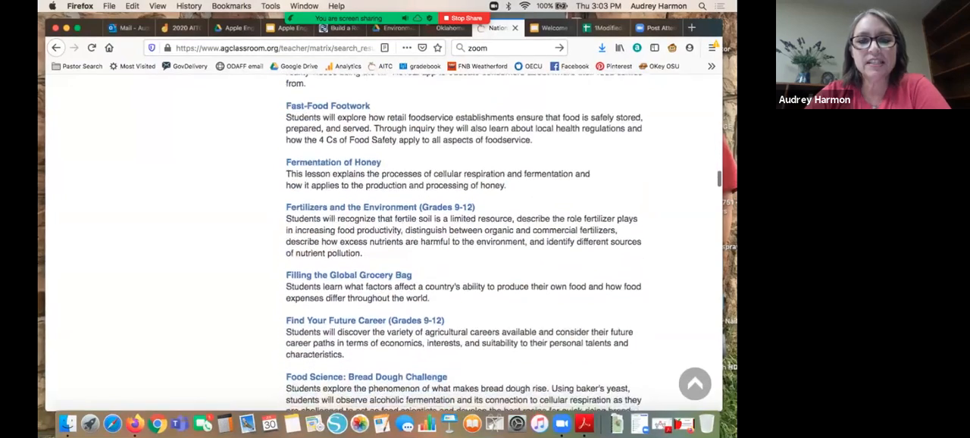
pyautogui.scroll(-3)
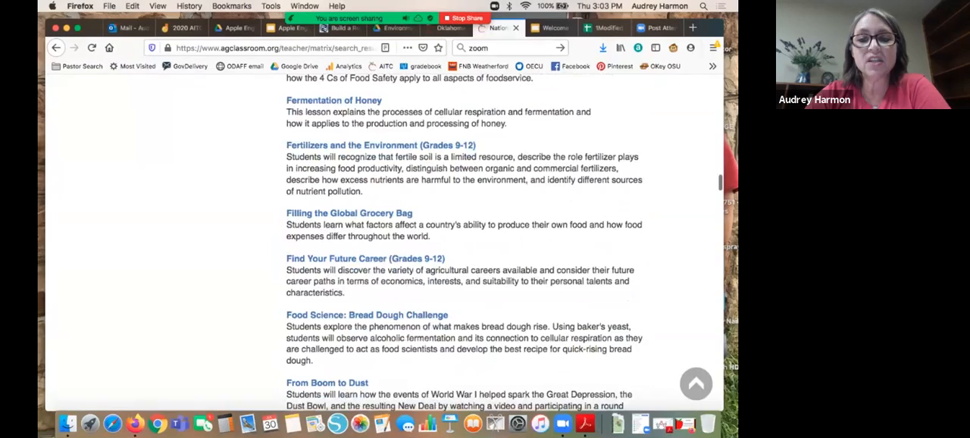
pyautogui.scroll(-3)
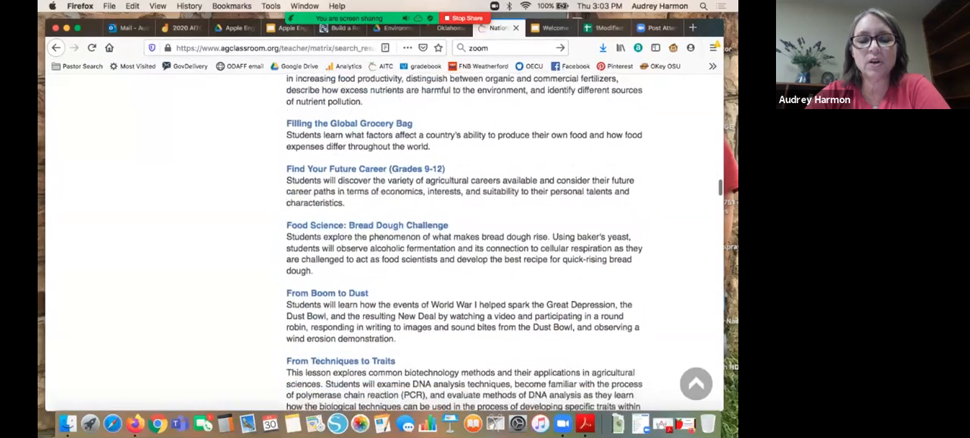
pyautogui.scroll(-3)
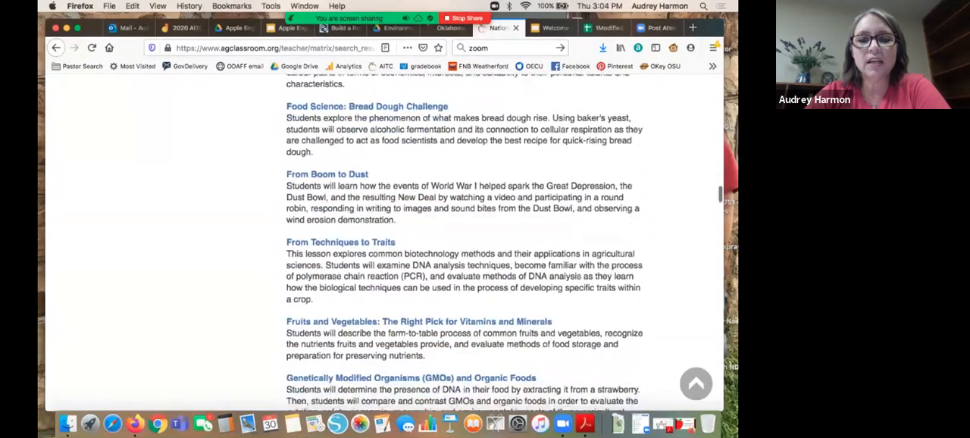
pyautogui.scroll(-3)
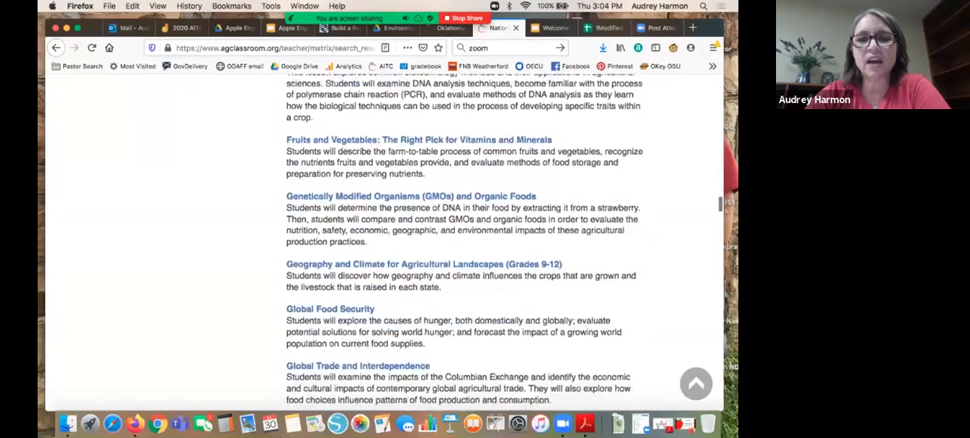
pyautogui.scroll(3)
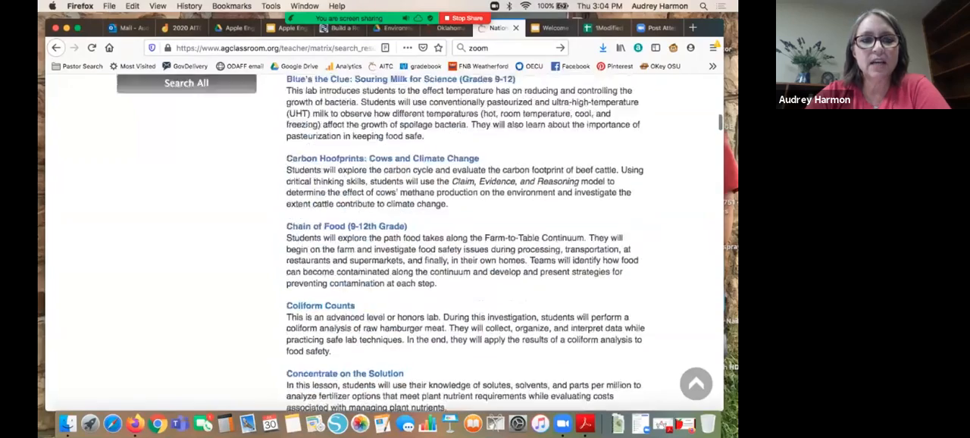
pyautogui.scroll(3)
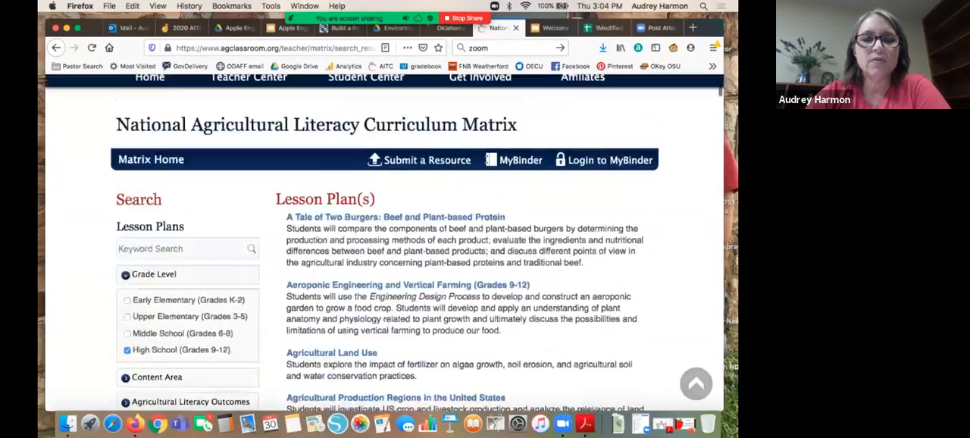
pyautogui.moveTo(248, 164)
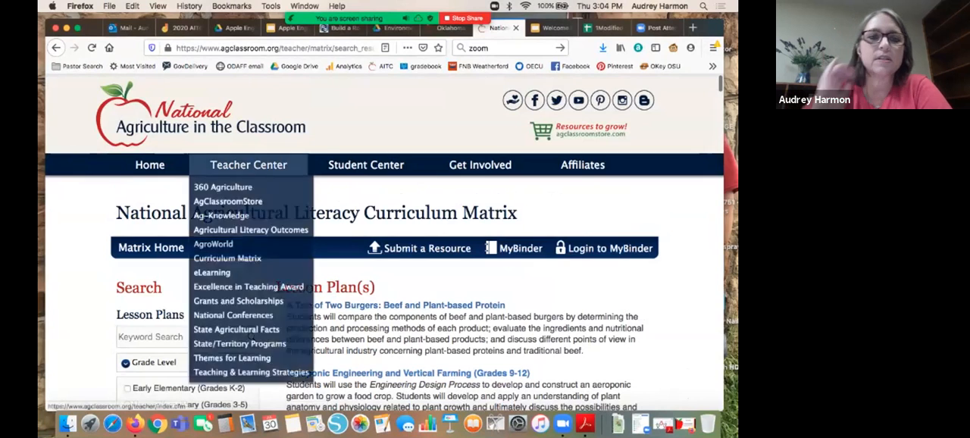
# Step: Go to the AgClassroomStore shop from the Teacher Center menu
pyautogui.click(692, 27)
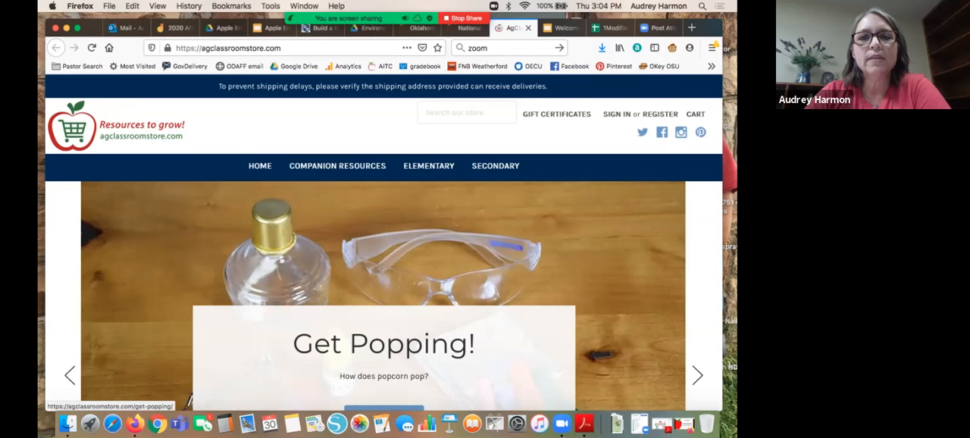
pyautogui.scroll(-3)
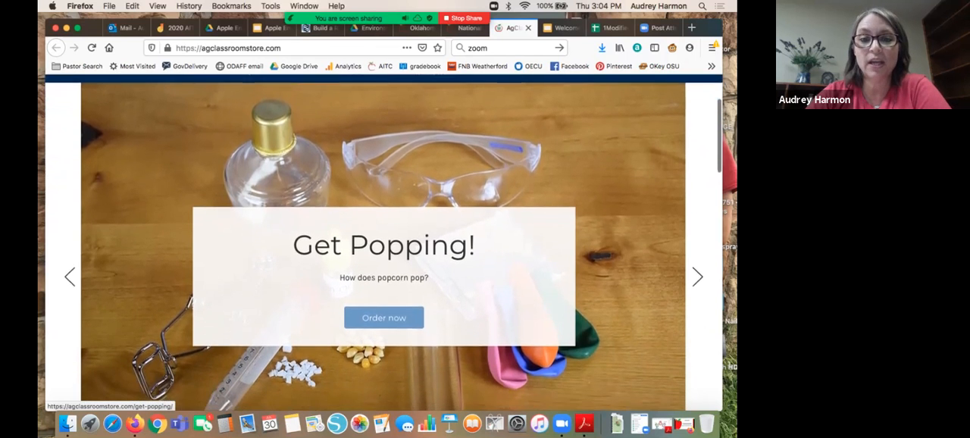
pyautogui.scroll(-3)
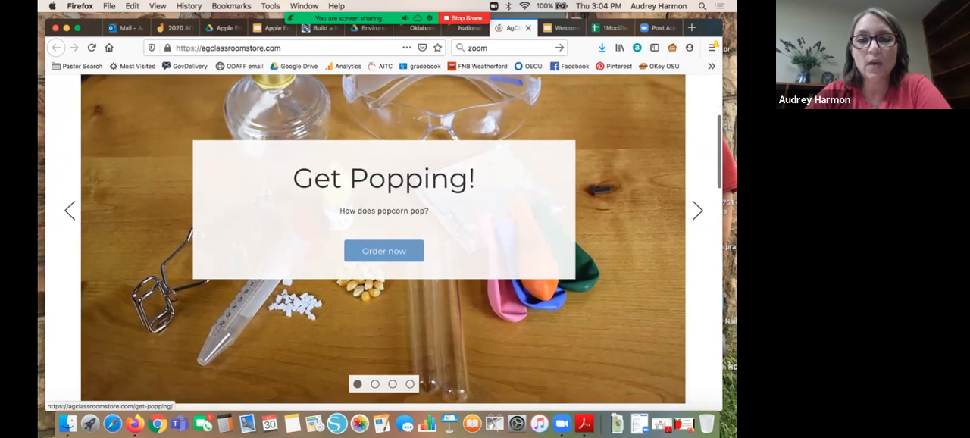
pyautogui.scroll(-3)
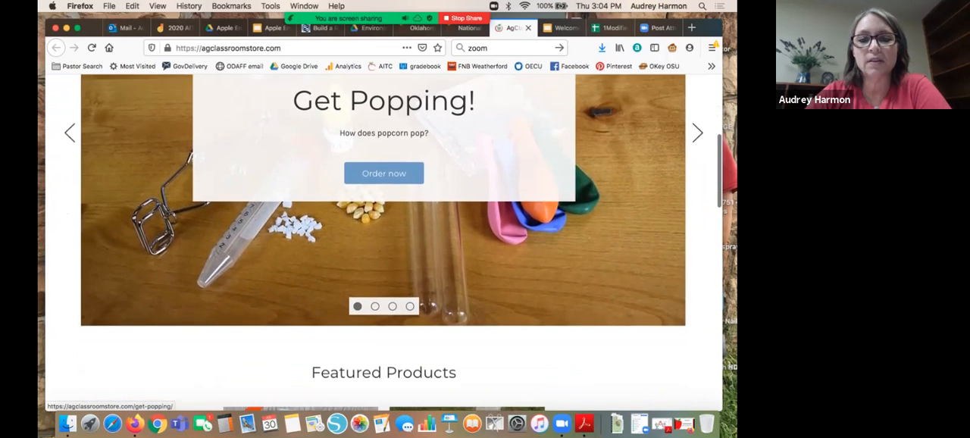
pyautogui.scroll(-3)
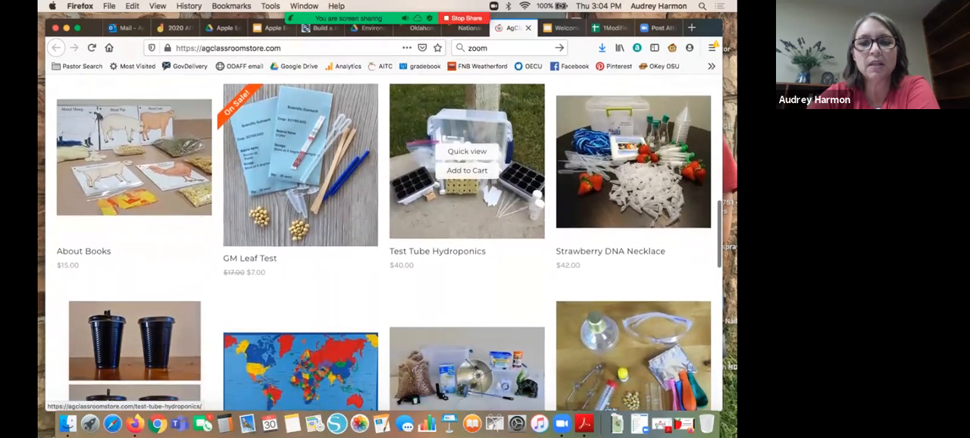
pyautogui.scroll(-3)
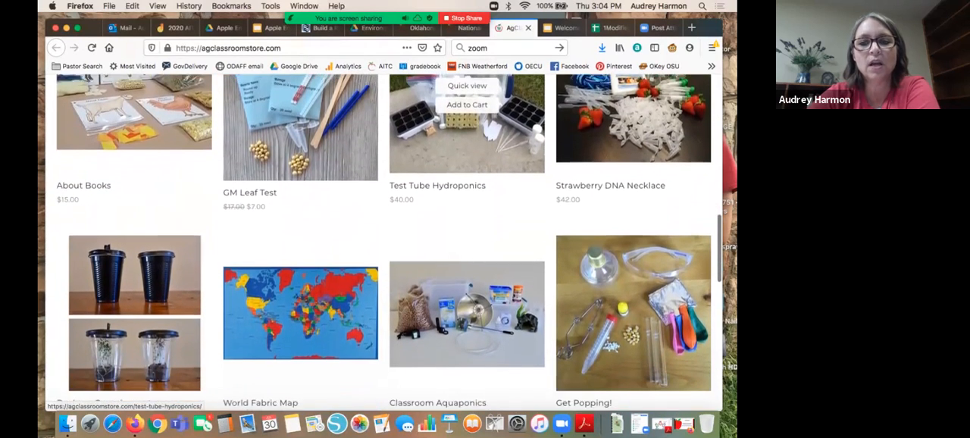
pyautogui.scroll(-3)
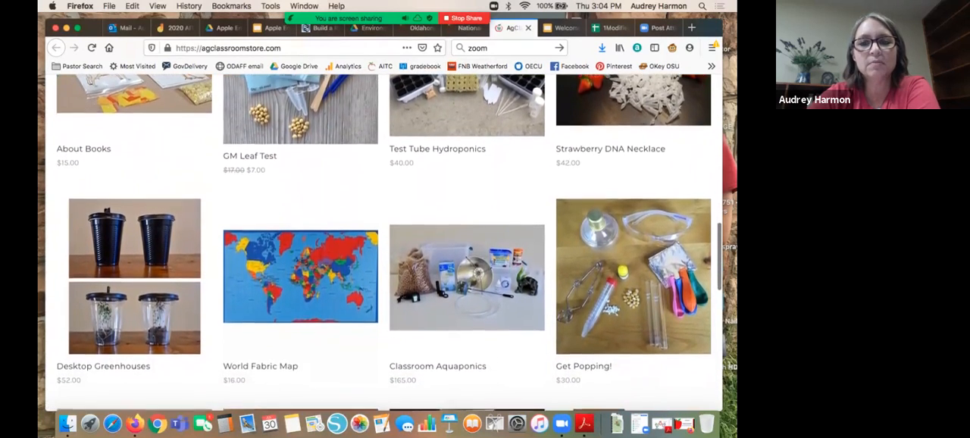
pyautogui.scroll(-3)
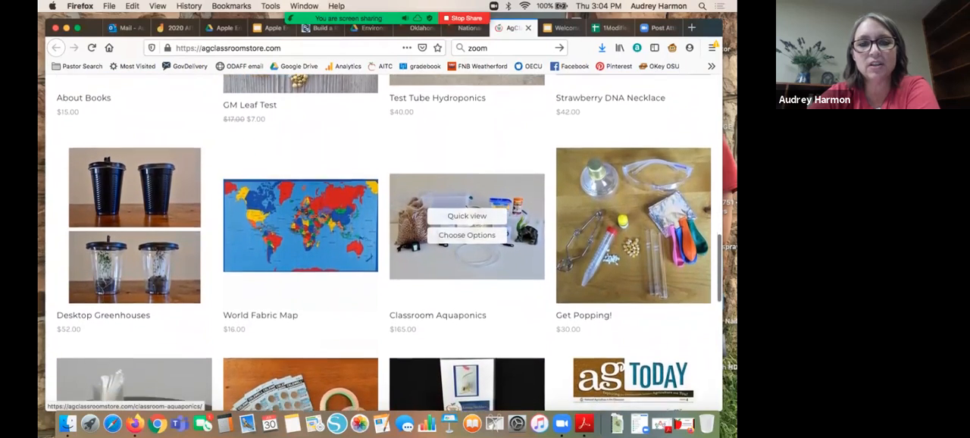
pyautogui.scroll(-3)
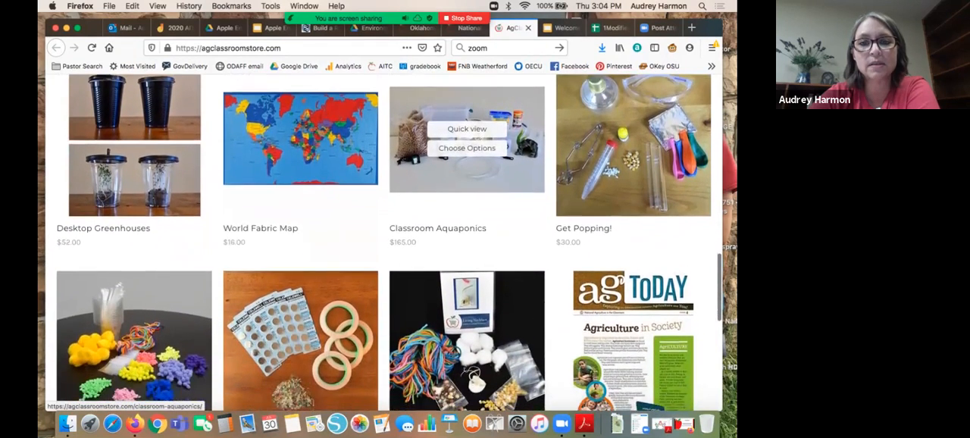
pyautogui.scroll(-3)
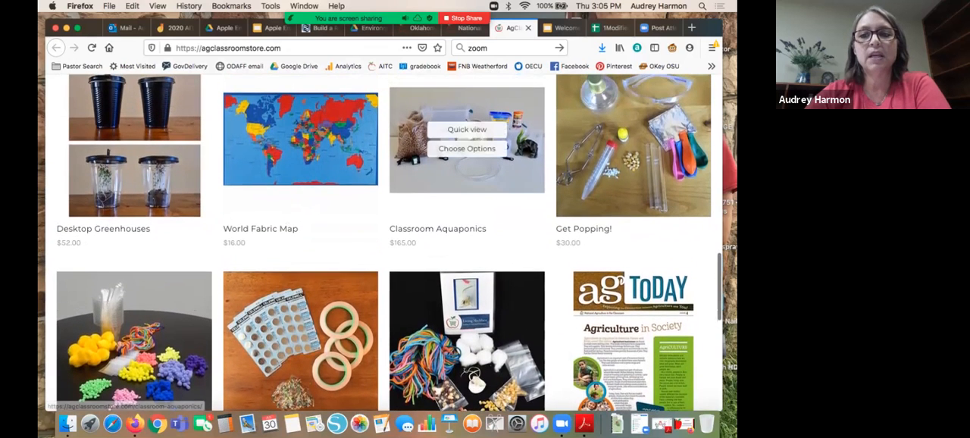
pyautogui.moveTo(135, 129)
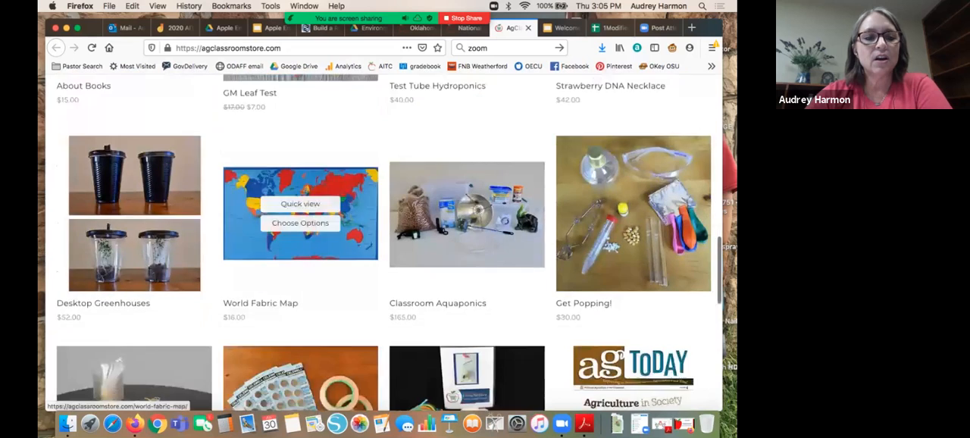
pyautogui.scroll(-3)
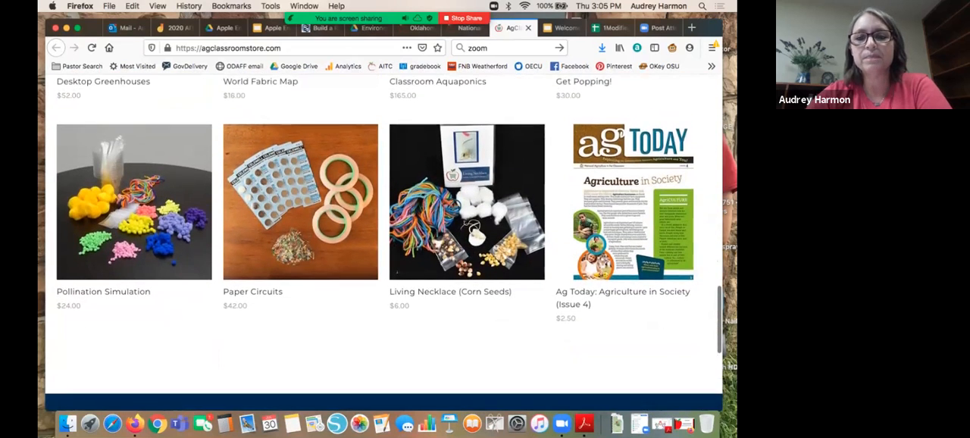
pyautogui.scroll(3)
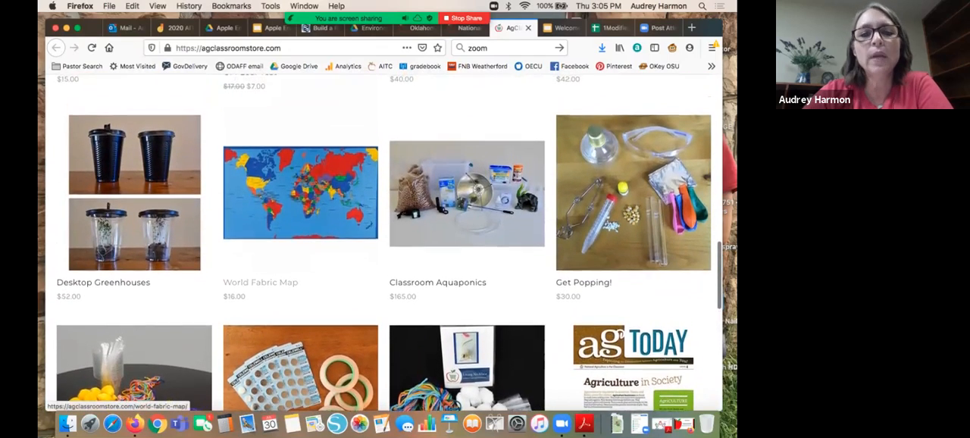
pyautogui.scroll(3)
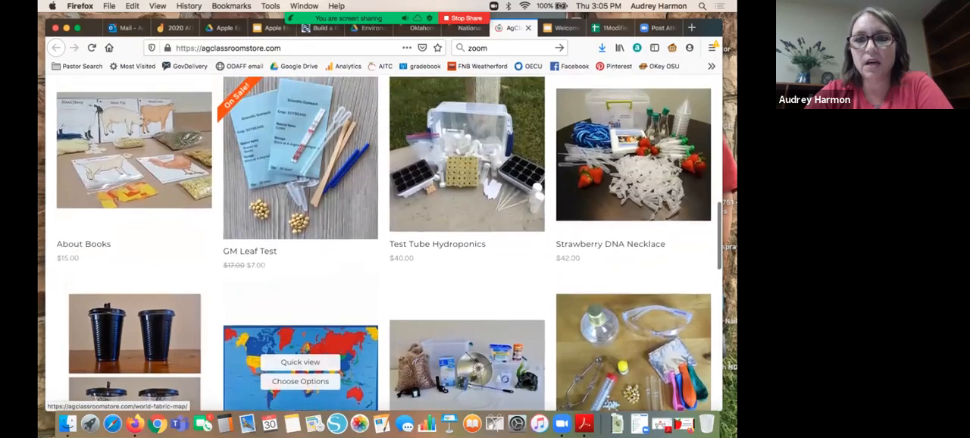
# Step: Open the Living Necklace (Corn Seeds) kit and browse its description, reviews and related products
pyautogui.scroll(3)
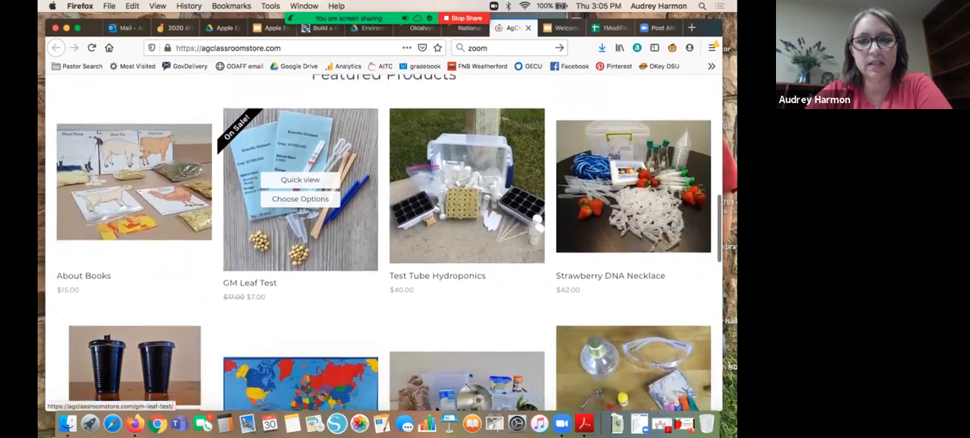
pyautogui.scroll(-3)
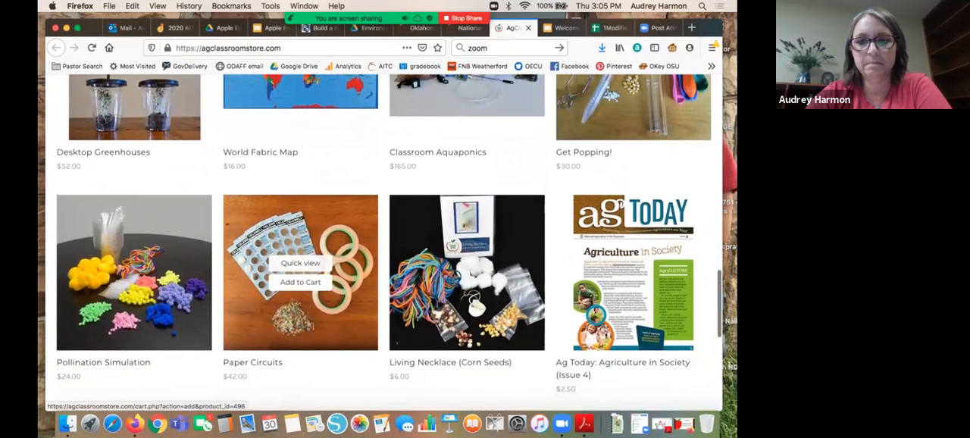
pyautogui.moveTo(466, 273)
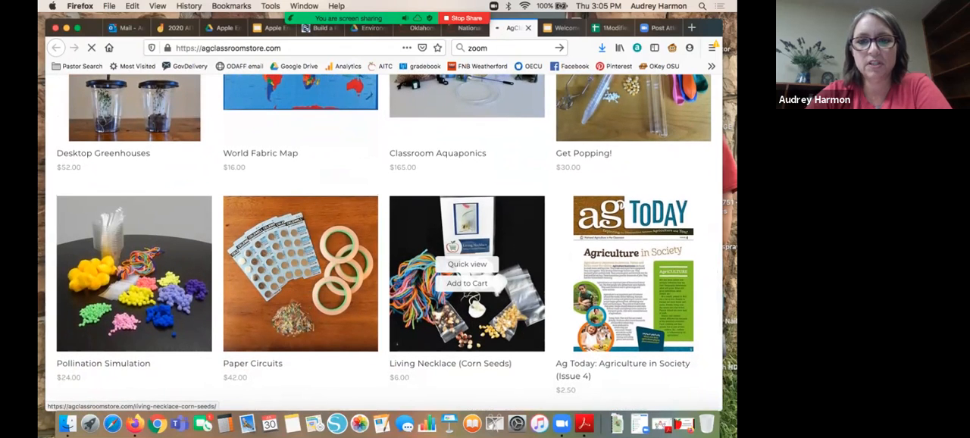
pyautogui.click(466, 273)
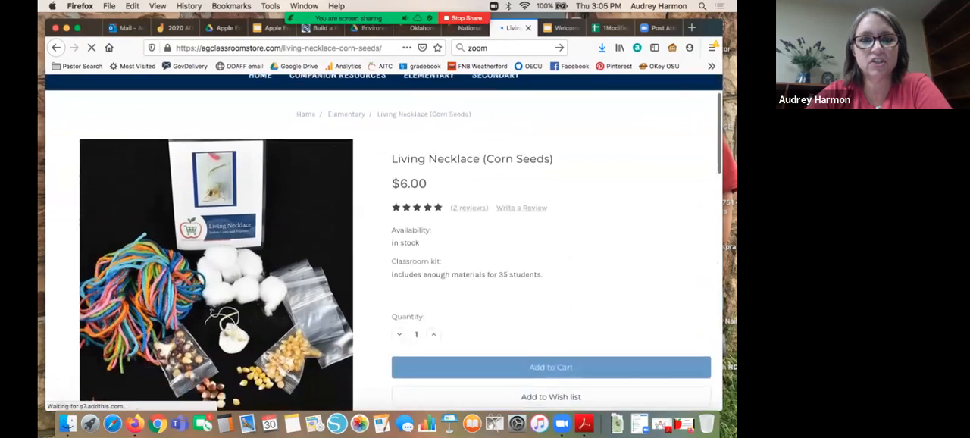
pyautogui.scroll(-3)
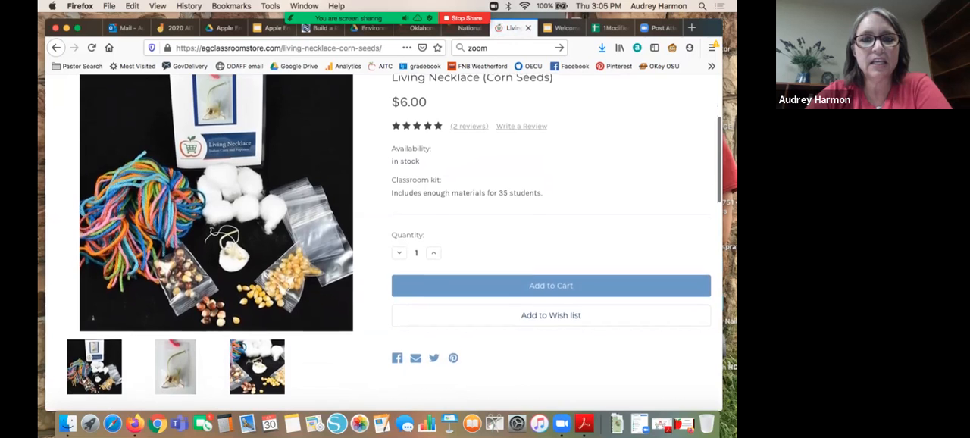
pyautogui.scroll(-3)
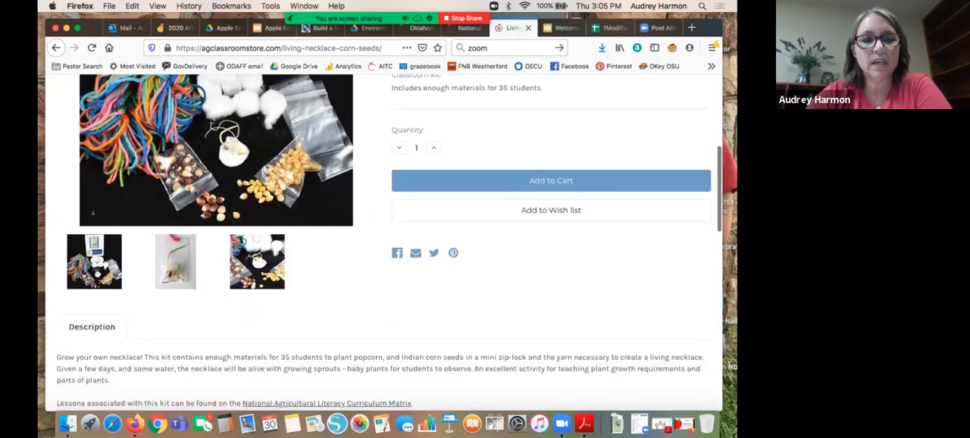
pyautogui.scroll(-3)
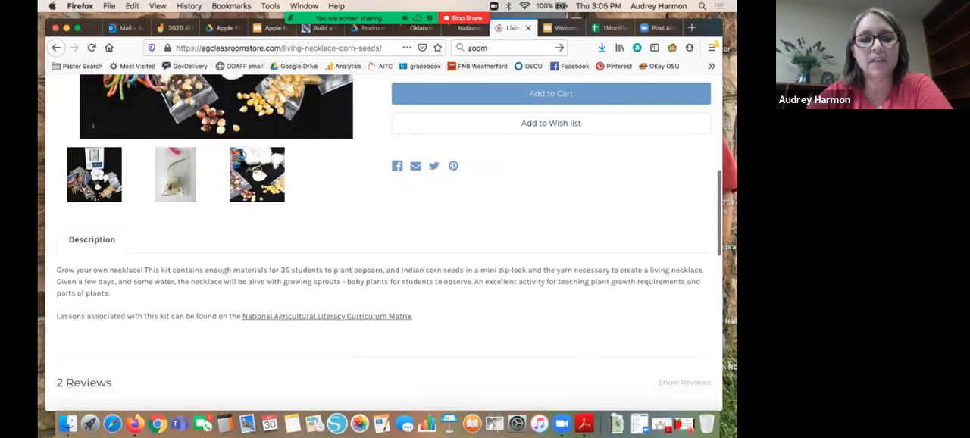
pyautogui.scroll(-3)
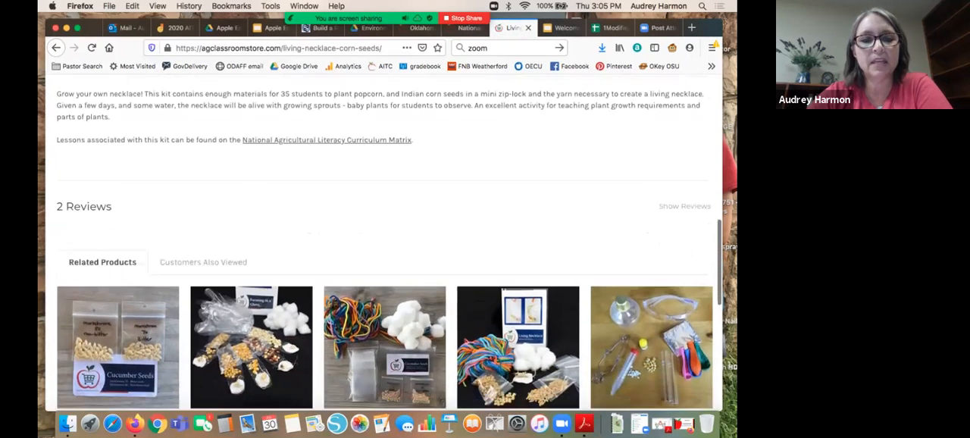
pyautogui.scroll(-3)
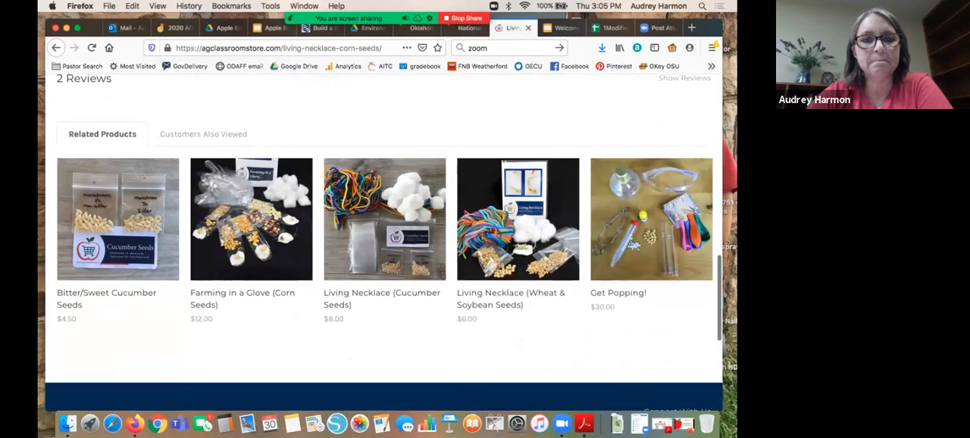
pyautogui.scroll(3)
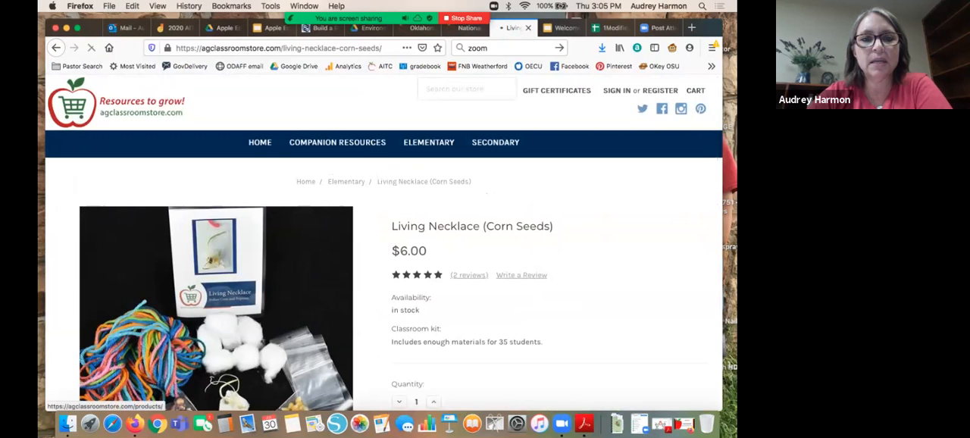
# Step: Browse the Companion Resources listing from About Books down to All About Eggs and back
pyautogui.click(336, 142)
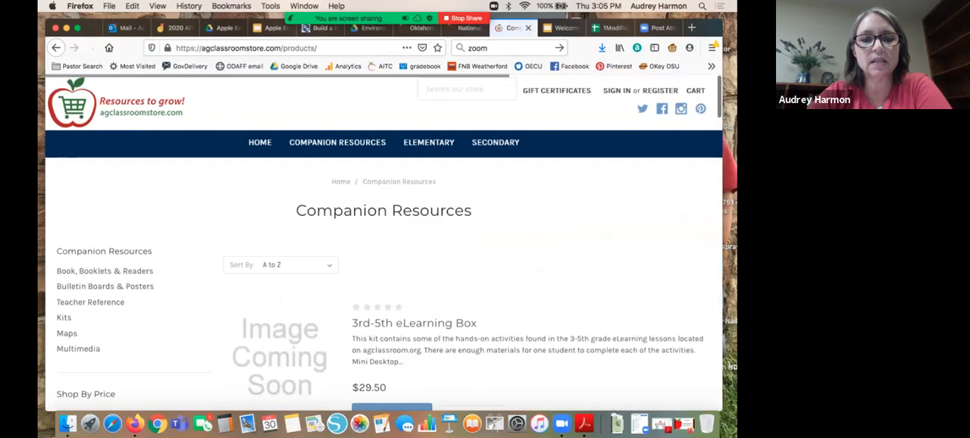
pyautogui.scroll(-3)
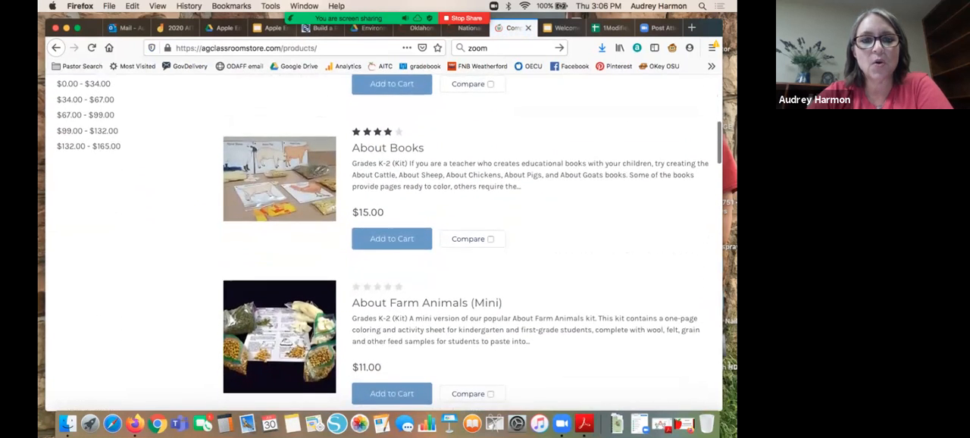
pyautogui.scroll(-3)
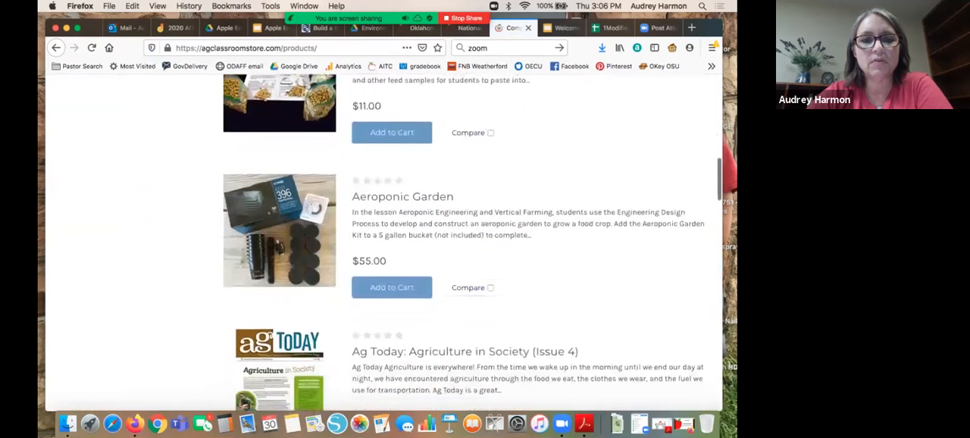
pyautogui.scroll(-3)
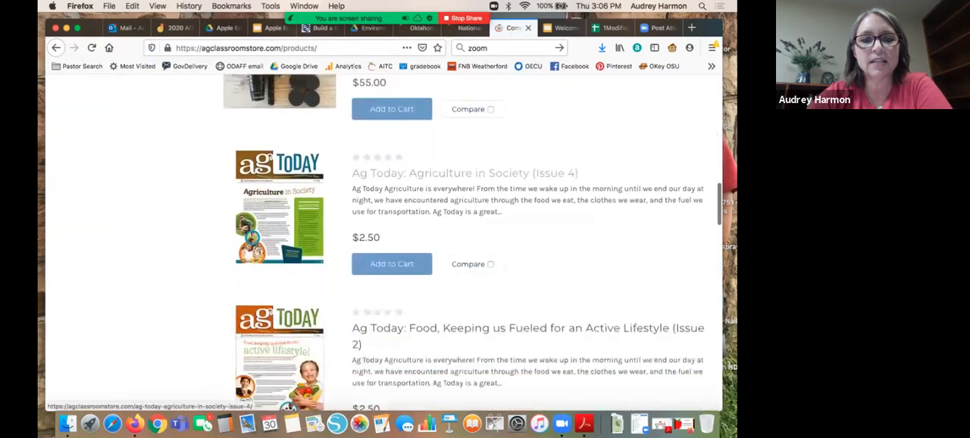
pyautogui.scroll(-3)
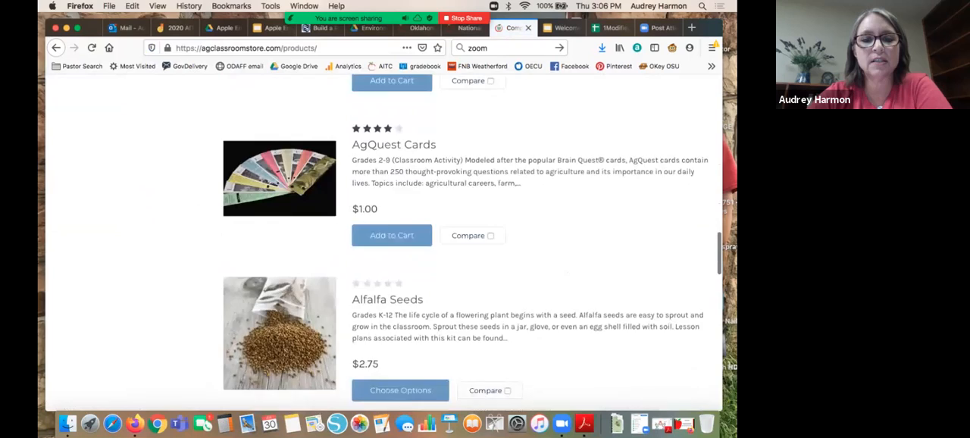
pyautogui.scroll(-3)
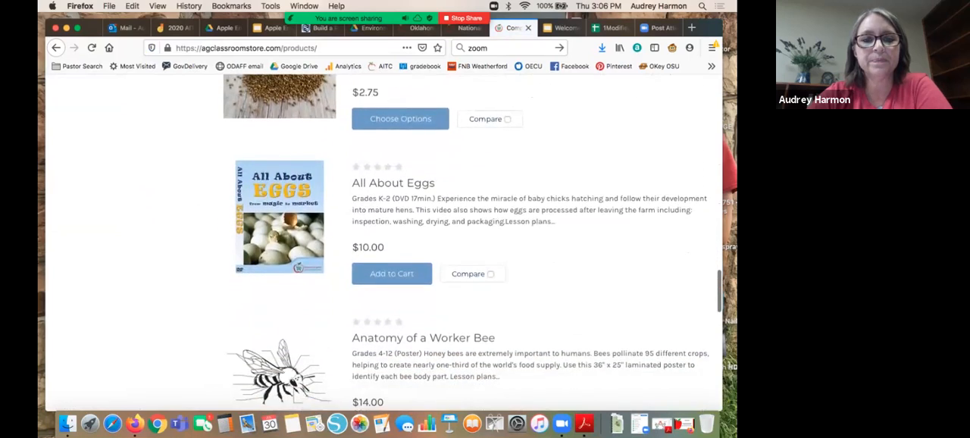
pyautogui.scroll(3)
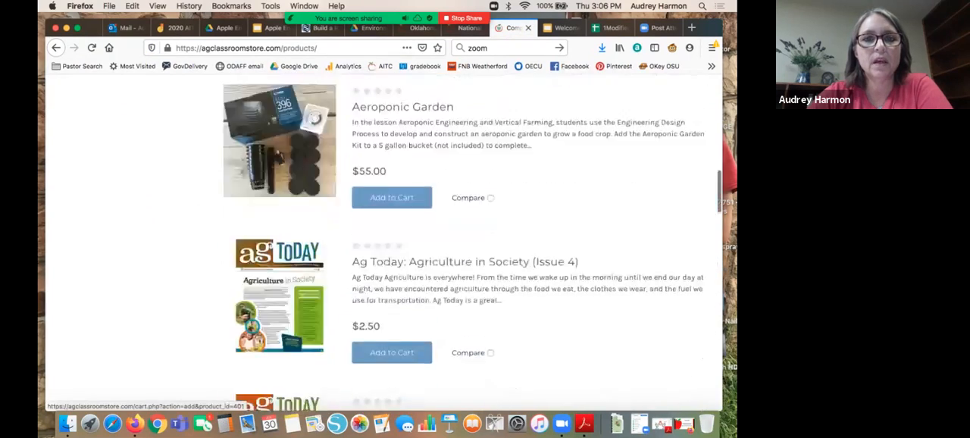
pyautogui.scroll(3)
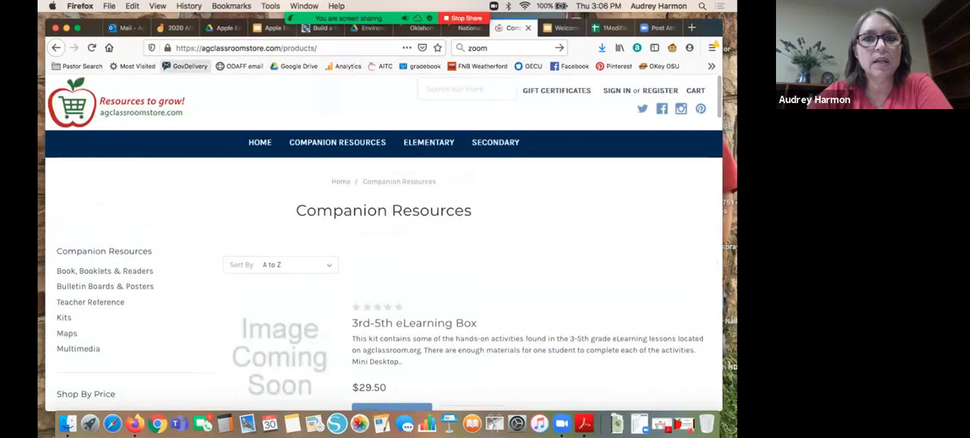
# Step: Return to the Curriculum Matrix, show teacher resources, and bring up the NALO booklet PDF
pyautogui.click(464, 28)
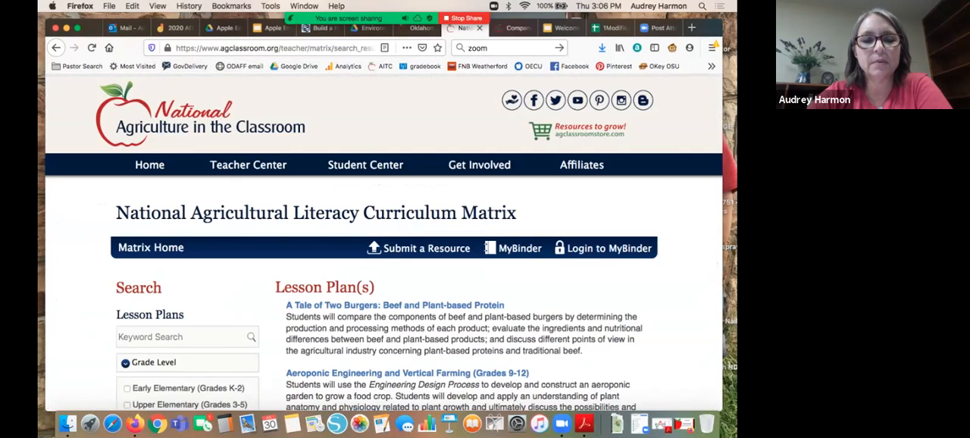
pyautogui.click(248, 165)
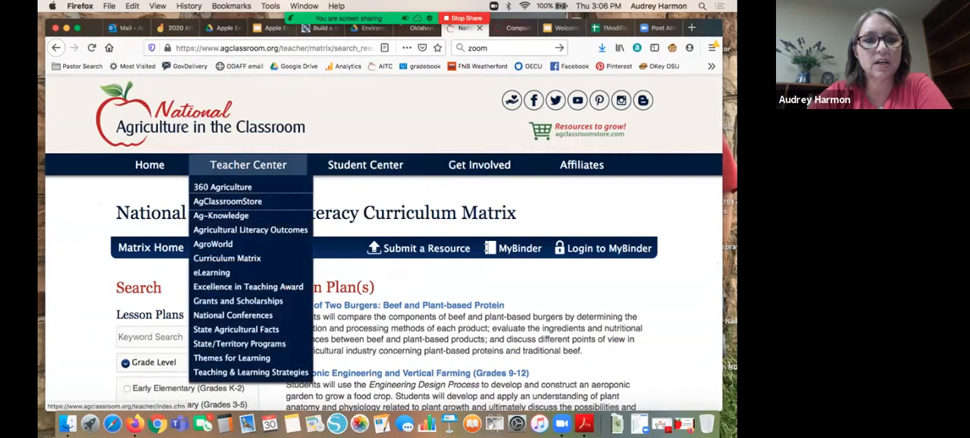
pyautogui.moveTo(250, 229)
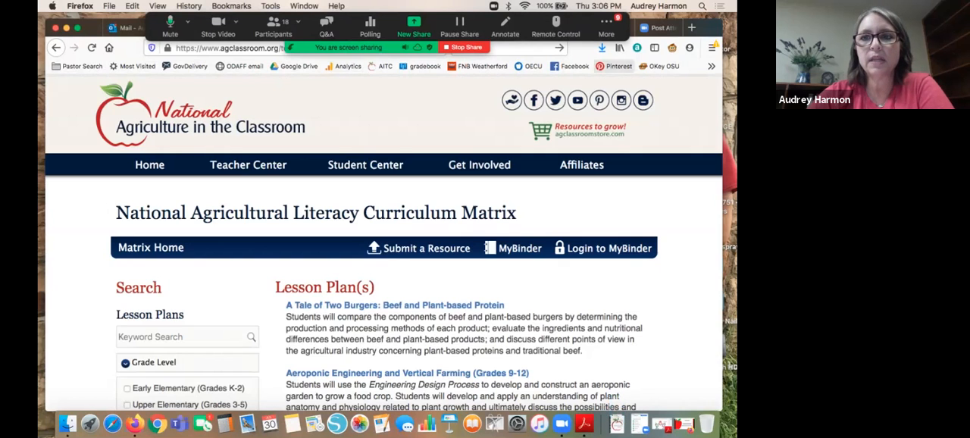
pyautogui.click(601, 48)
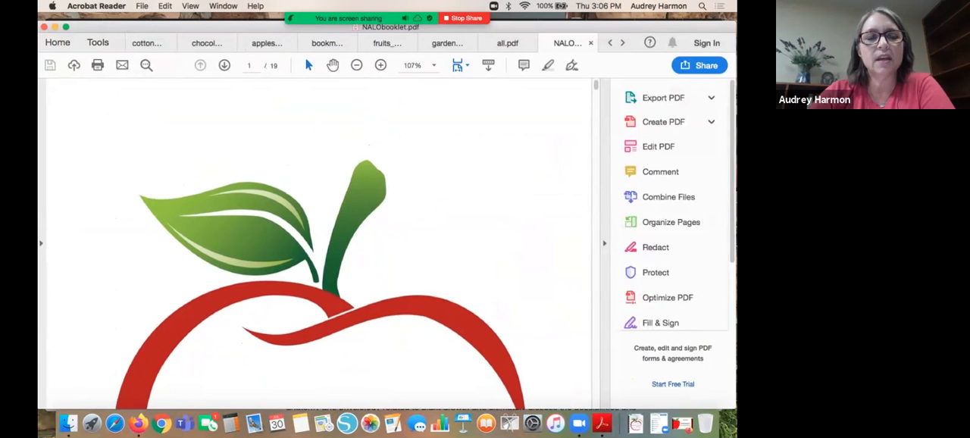
# Step: Advance the NALO booklet to page 10 and scroll through the Theme 2 outcomes table
pyautogui.click(223, 65)
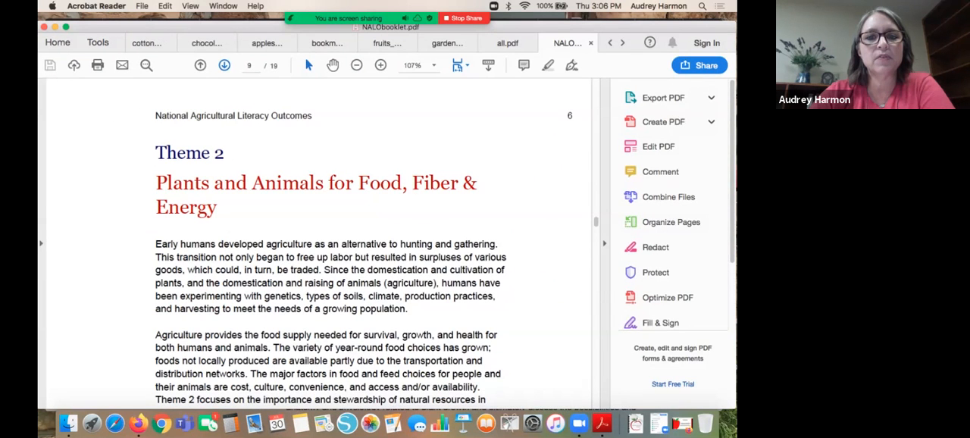
pyautogui.click(224, 64)
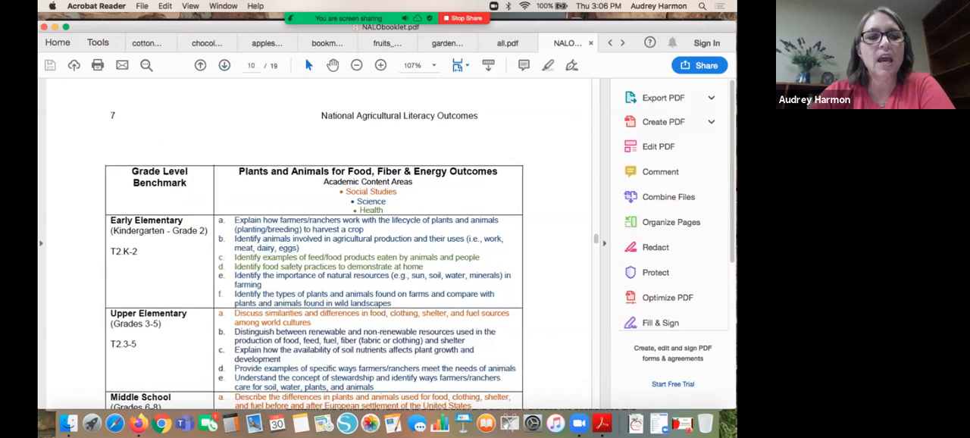
pyautogui.scroll(-3)
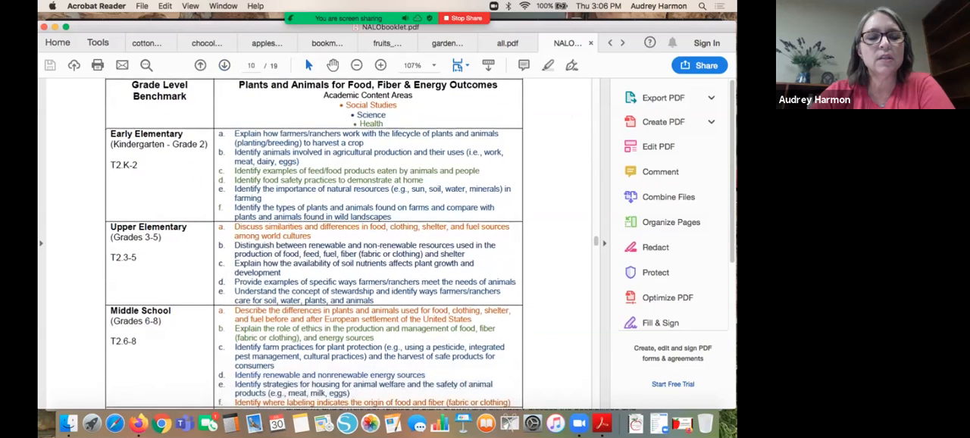
pyautogui.scroll(-3)
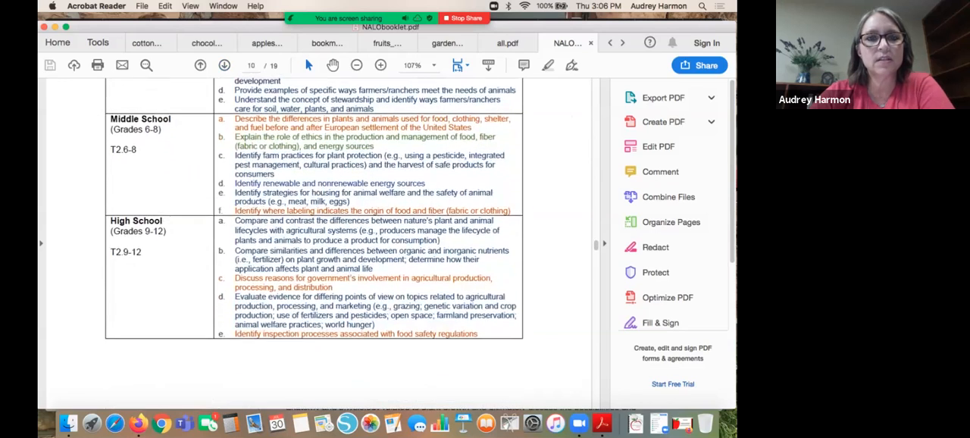
pyautogui.scroll(3)
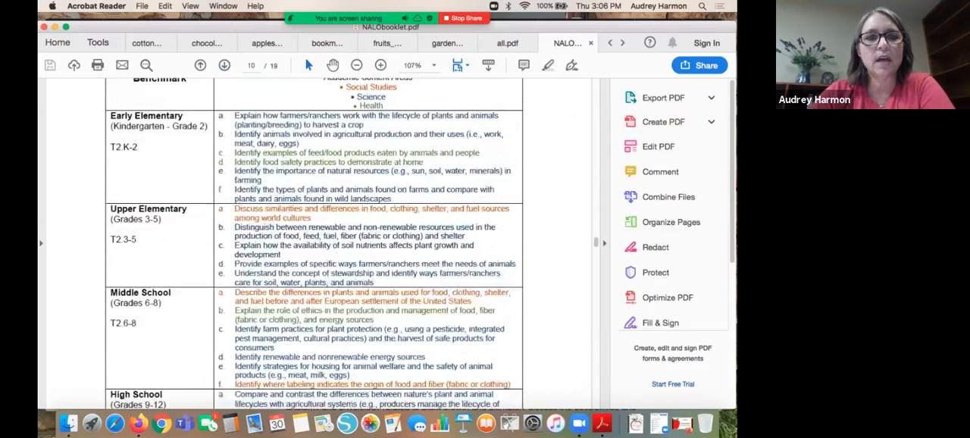
pyautogui.scroll(3)
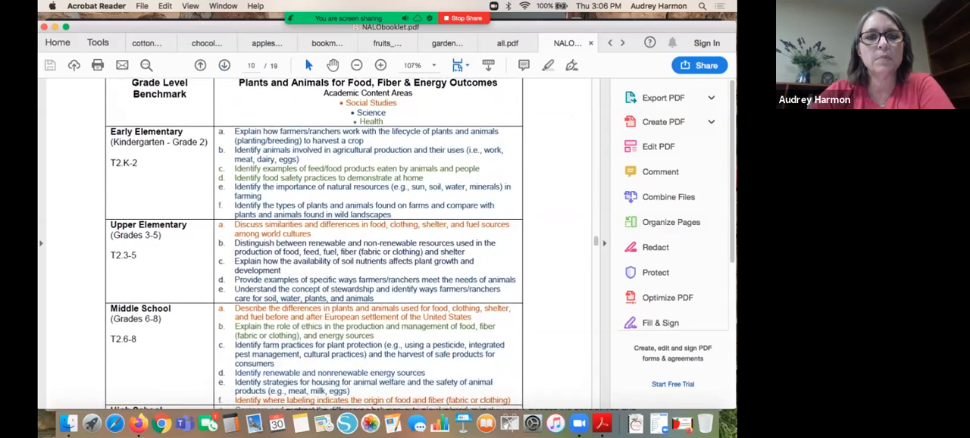
pyautogui.scroll(-3)
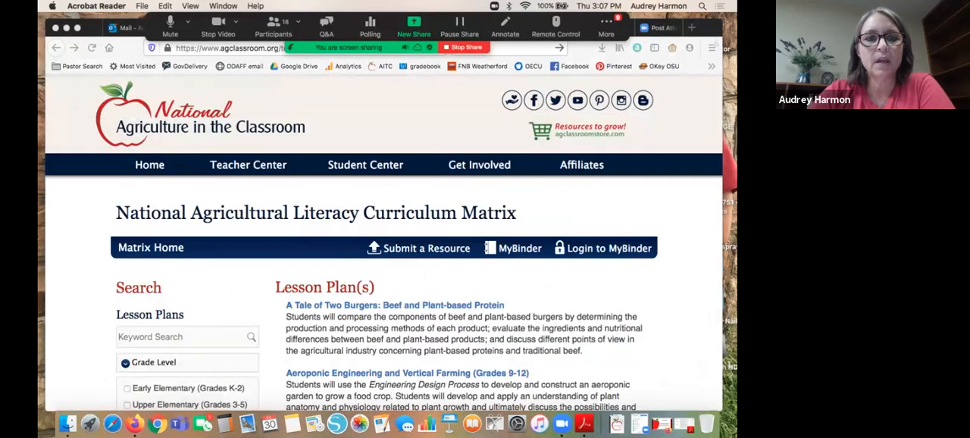
# Step: Bring the Curriculum Matrix page forward and show Student Center resources like Ag Smarts and Career Seeker
pyautogui.click(248, 165)
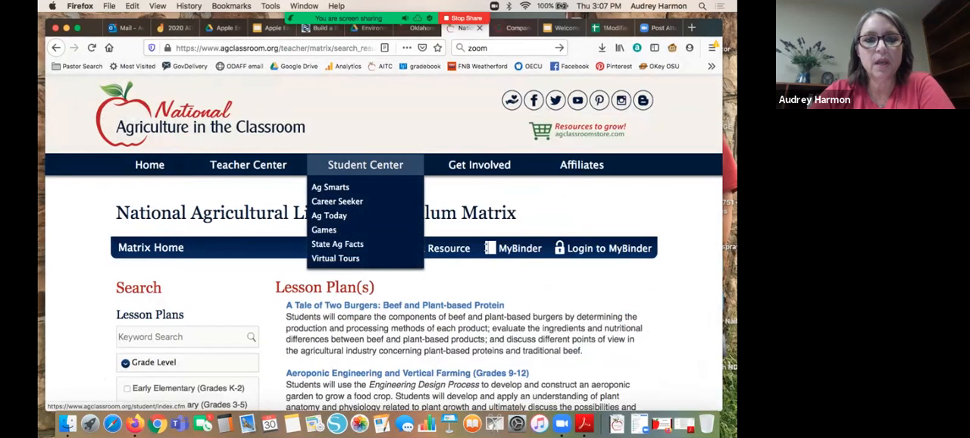
pyautogui.moveTo(337, 243)
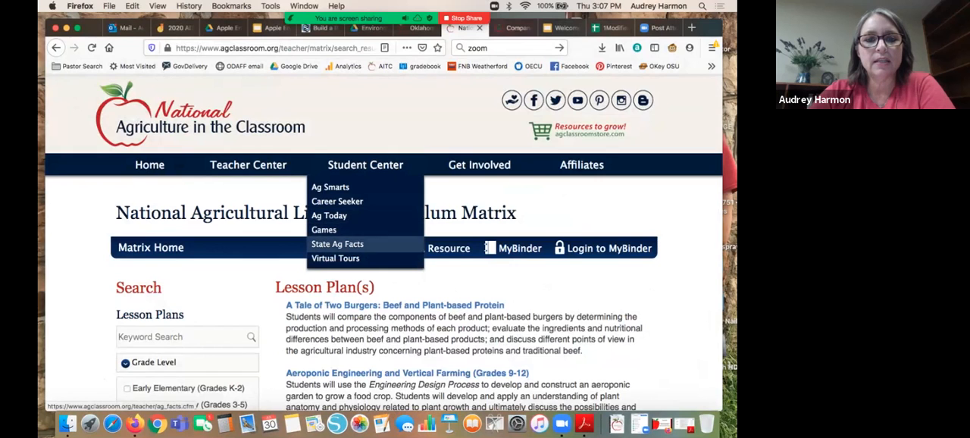
pyautogui.moveTo(335, 257)
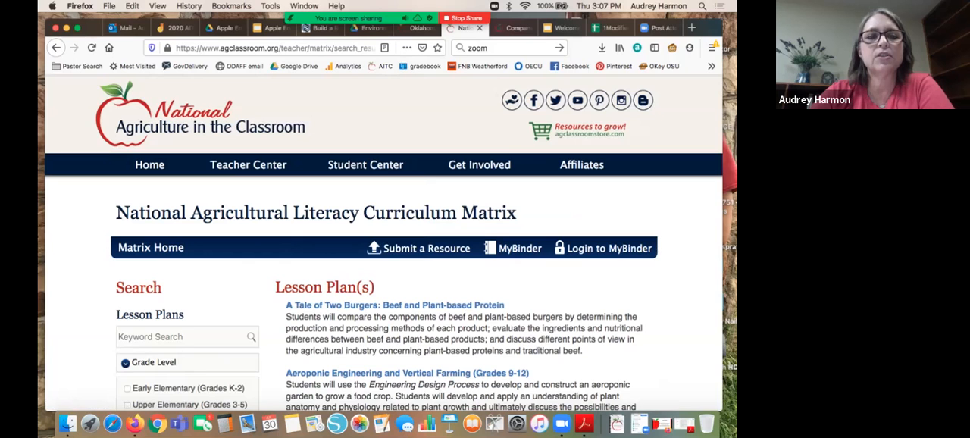
pyautogui.click(478, 164)
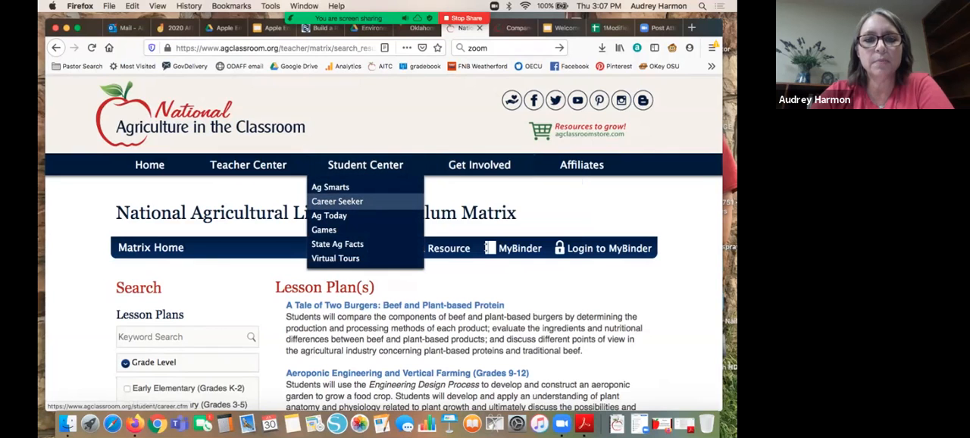
# Step: Open Career Seeker and scroll through its AgCareers.com and Ag Explorer resource cards
pyautogui.click(337, 201)
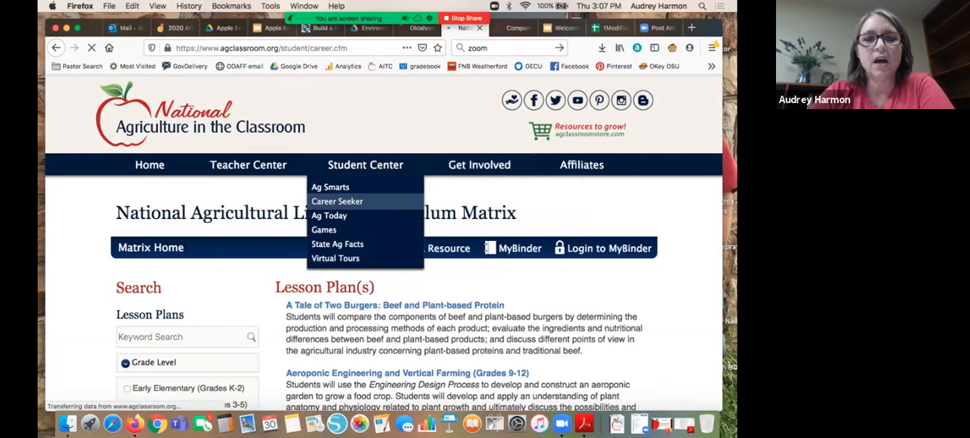
pyautogui.click(336, 201)
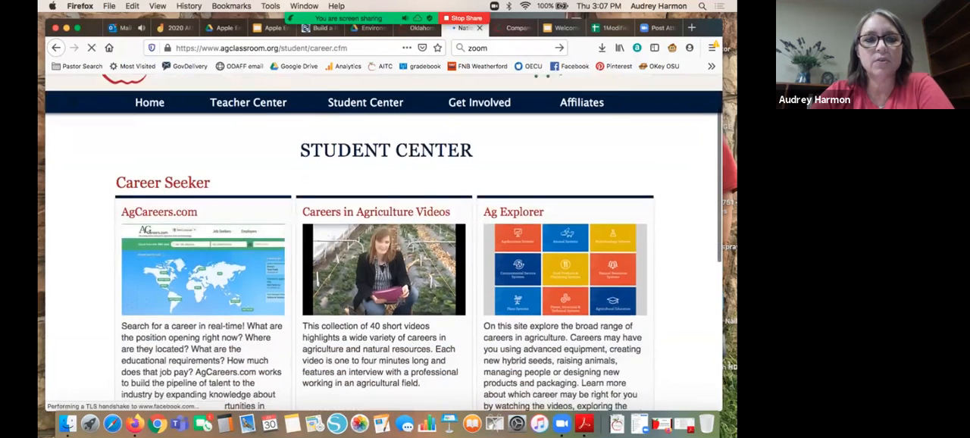
pyautogui.scroll(-3)
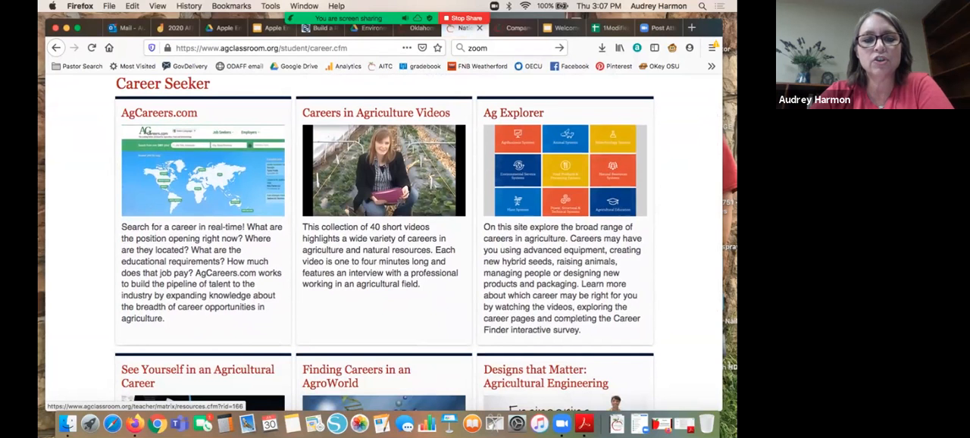
pyautogui.scroll(-3)
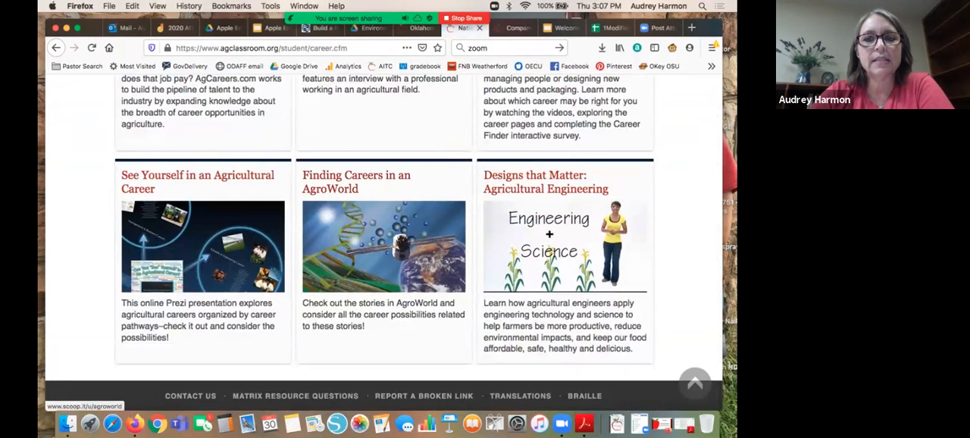
pyautogui.moveTo(563, 245)
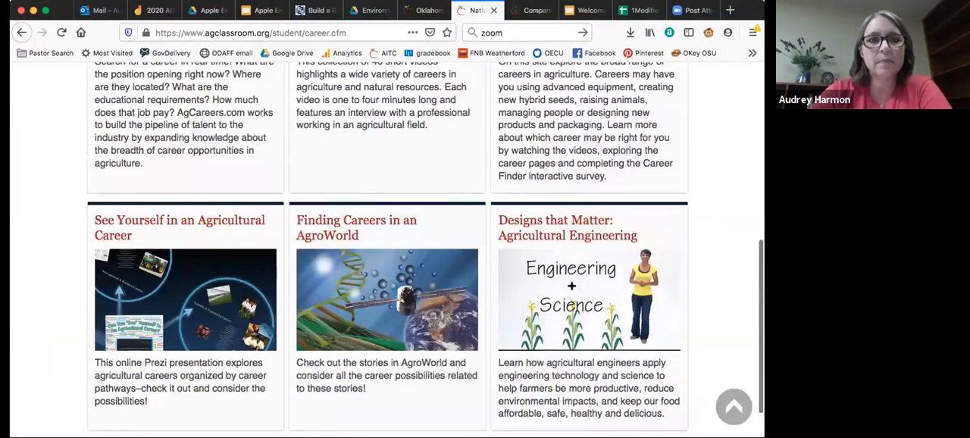
pyautogui.scroll(3)
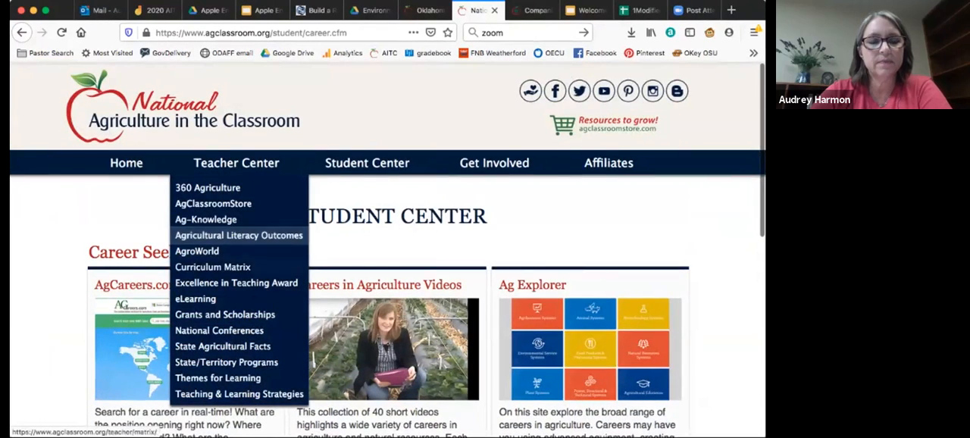
# Step: Run a Curriculum Matrix keyword search for FACS, listing A Chilling Investigation and others
pyautogui.click(212, 267)
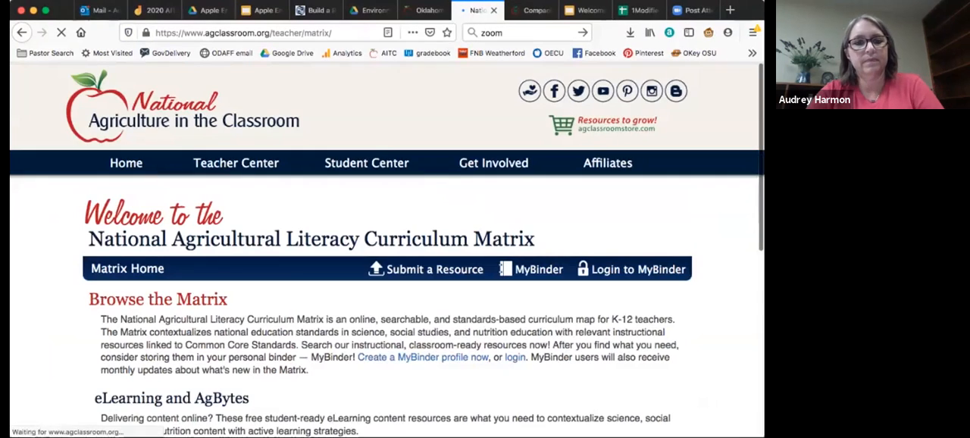
pyautogui.scroll(-3)
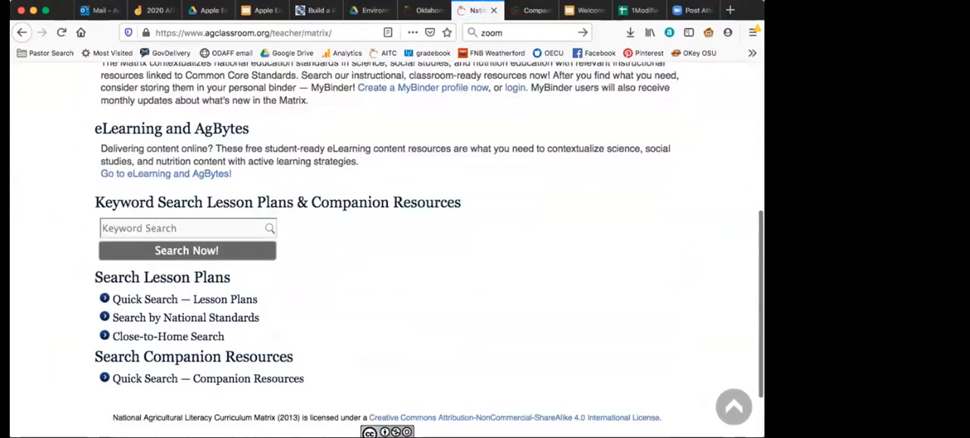
pyautogui.write('FACS')
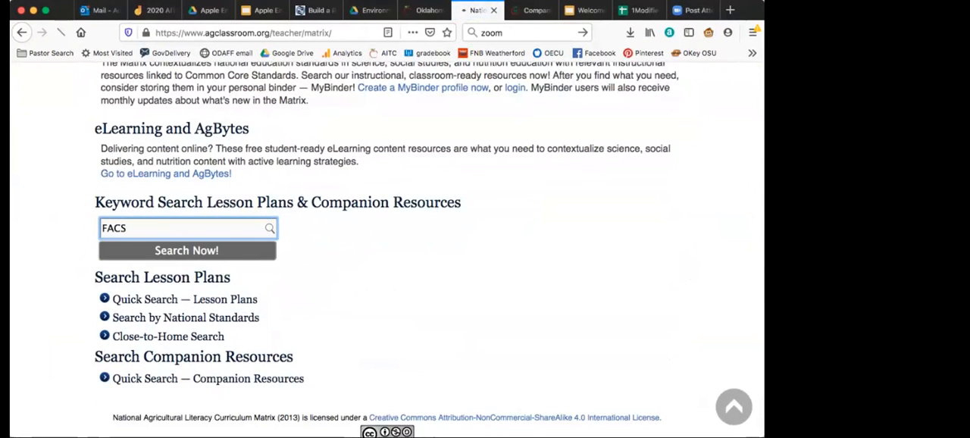
pyautogui.click(187, 250)
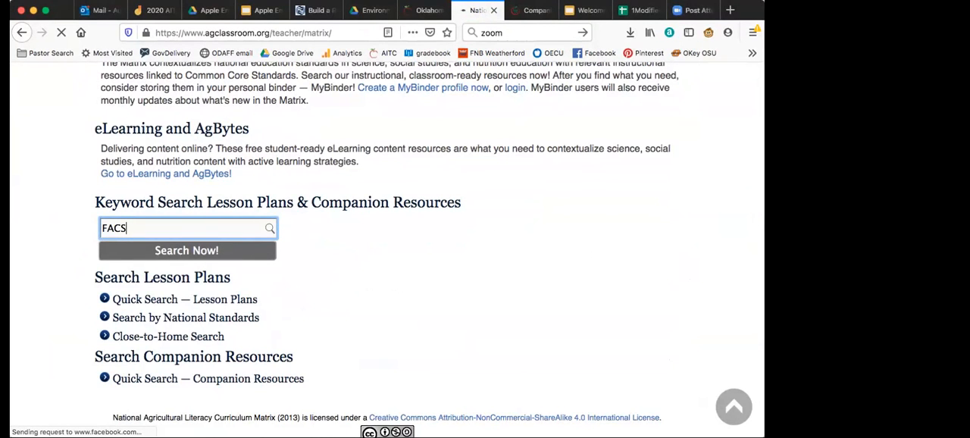
pyautogui.click(186, 250)
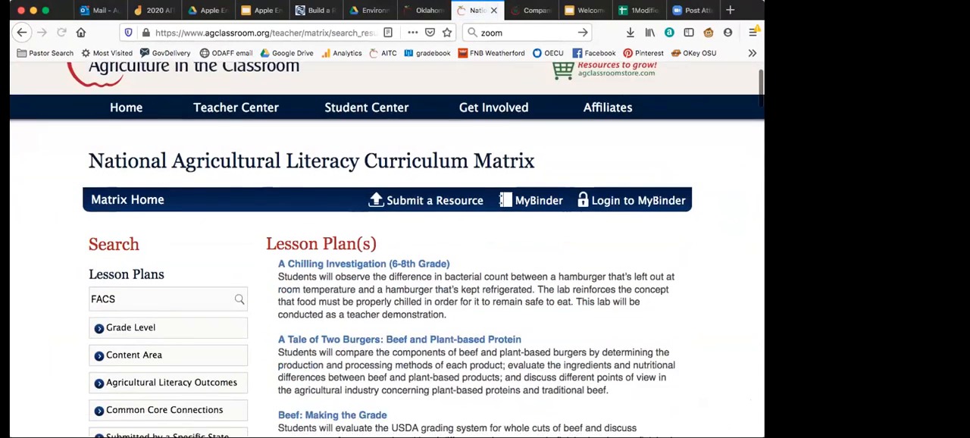
pyautogui.scroll(-3)
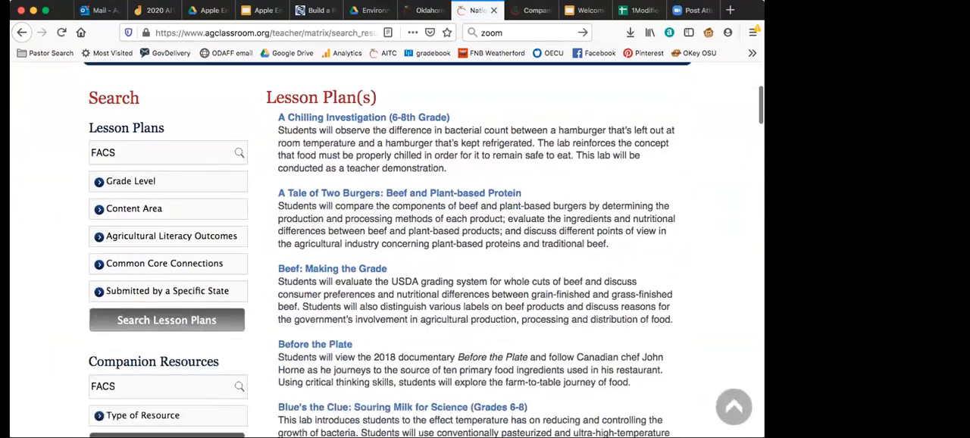
pyautogui.scroll(-3)
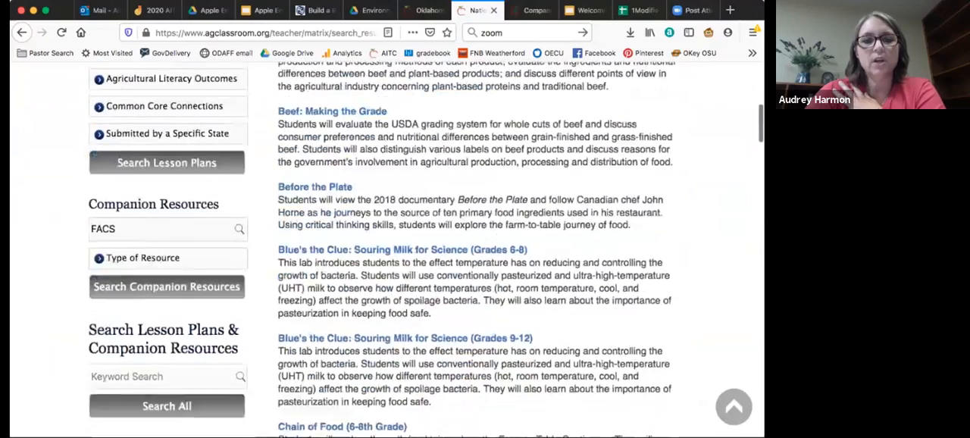
pyautogui.scroll(-3)
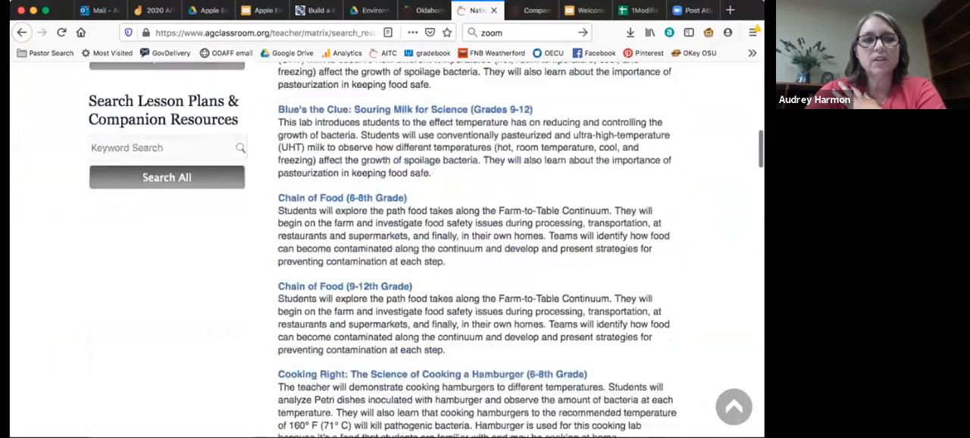
pyautogui.scroll(-3)
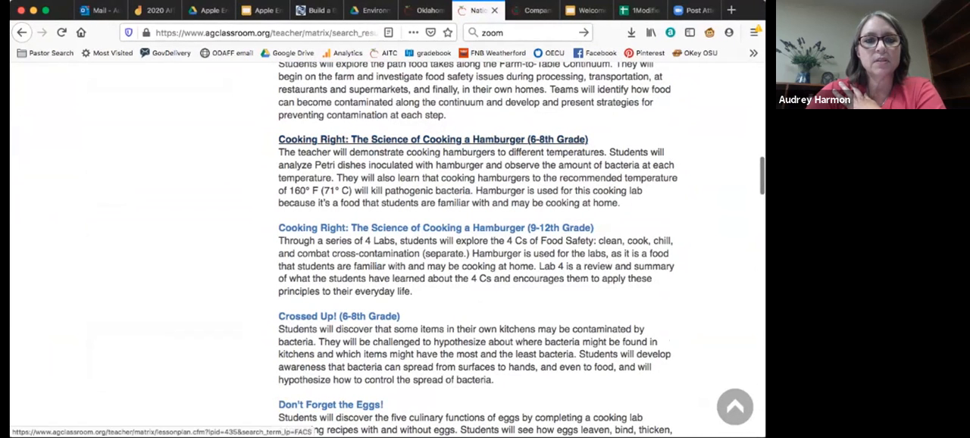
pyautogui.scroll(-3)
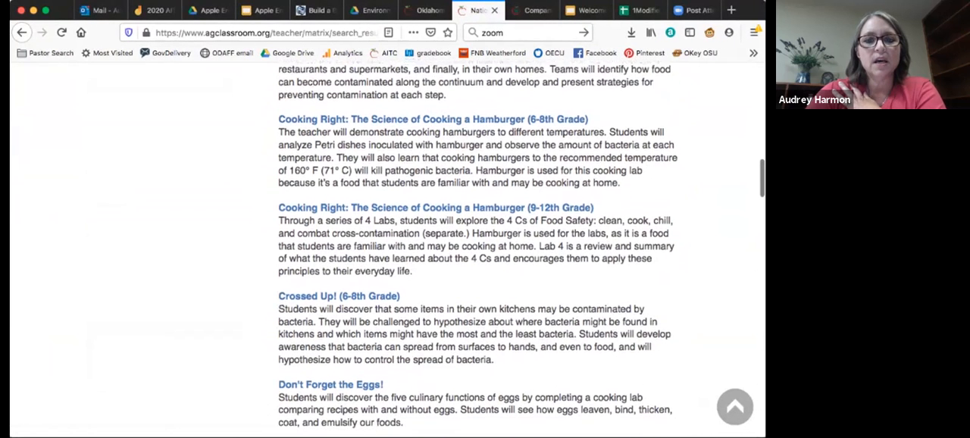
pyautogui.scroll(-3)
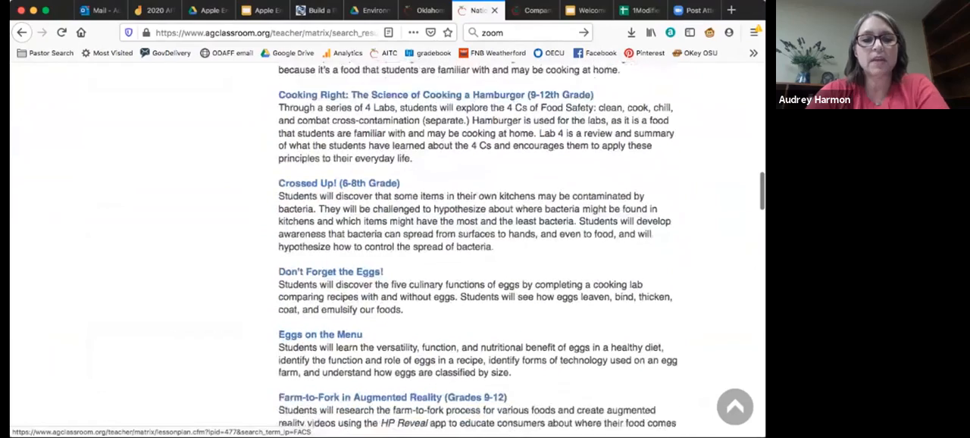
pyautogui.scroll(-3)
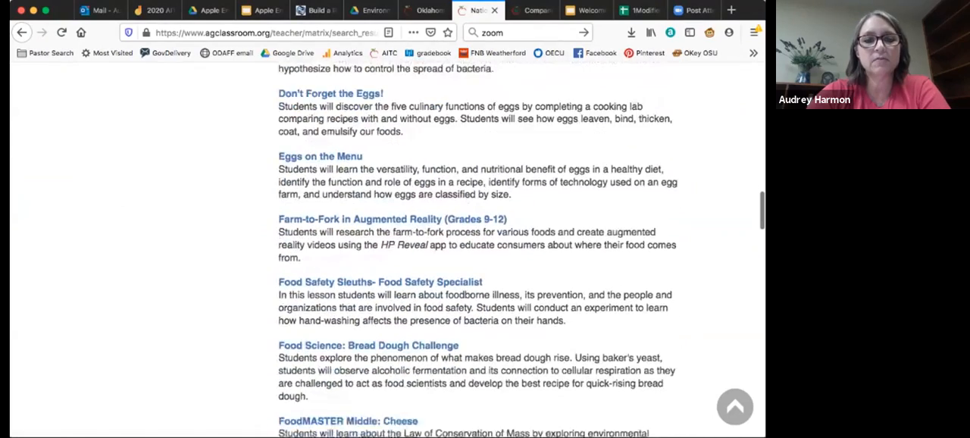
pyautogui.scroll(-3)
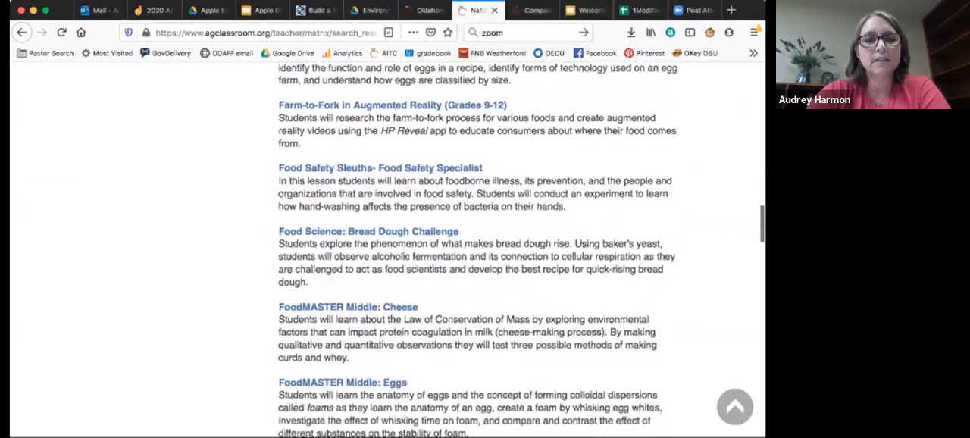
pyautogui.scroll(-3)
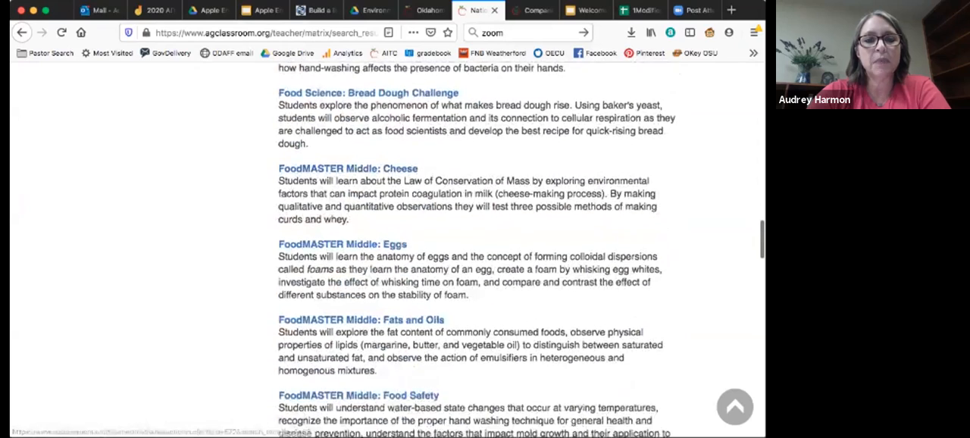
pyautogui.scroll(-3)
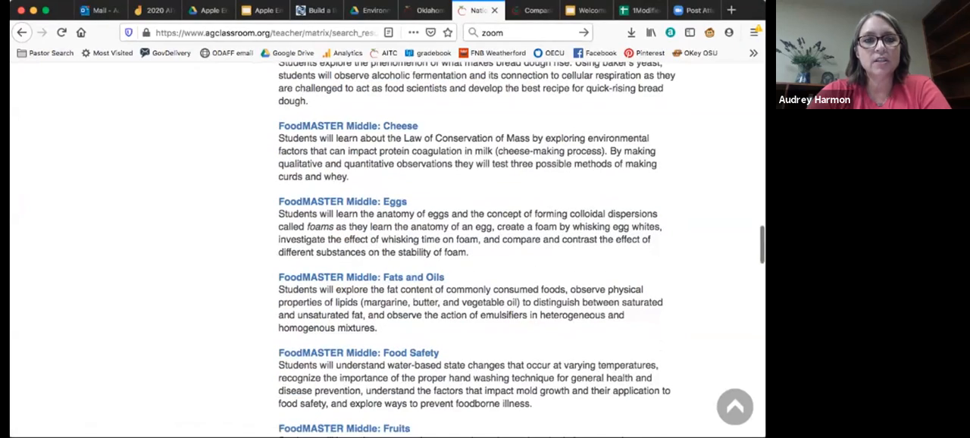
pyautogui.scroll(-3)
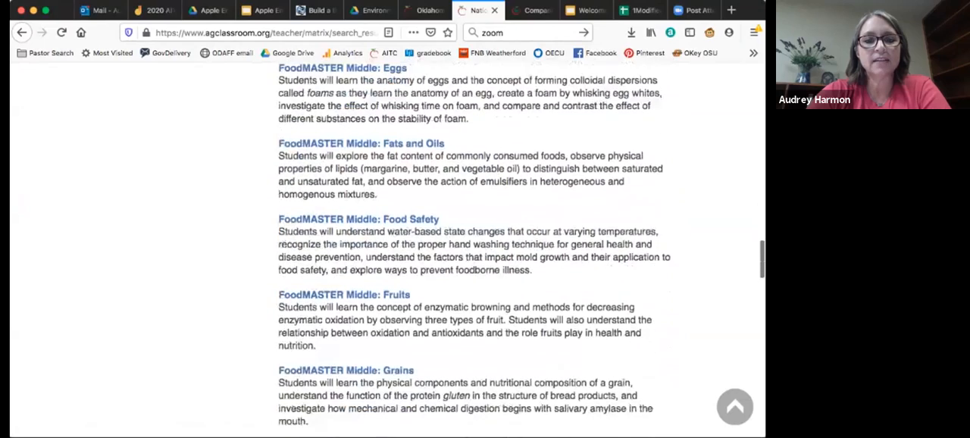
pyautogui.scroll(-3)
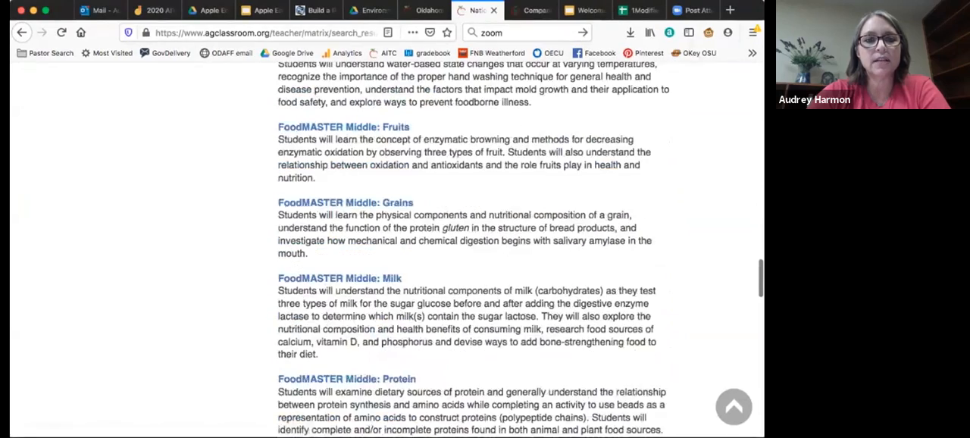
pyautogui.scroll(-3)
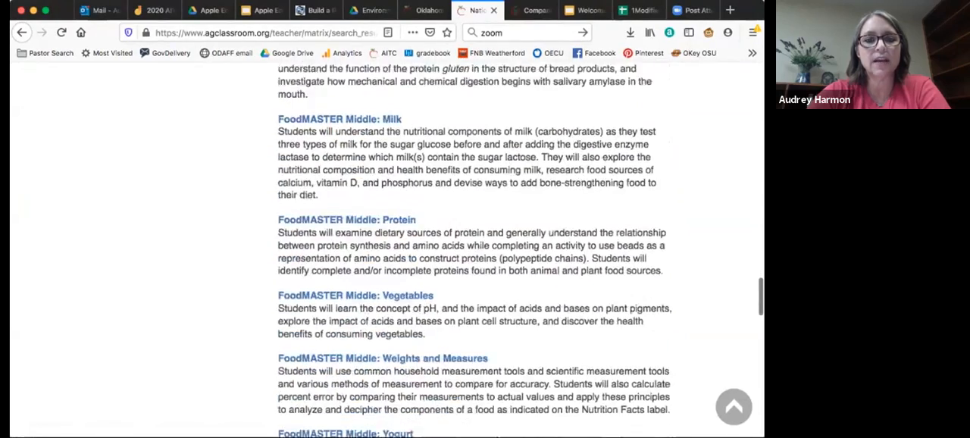
pyautogui.scroll(-3)
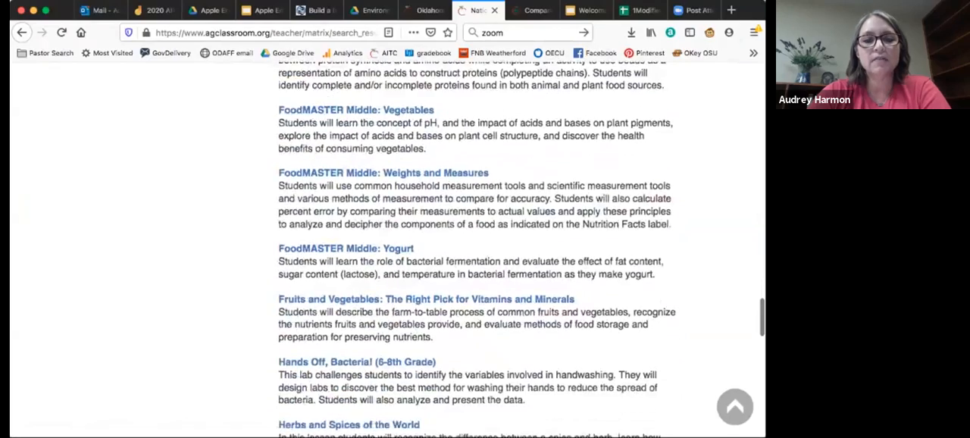
pyautogui.scroll(-3)
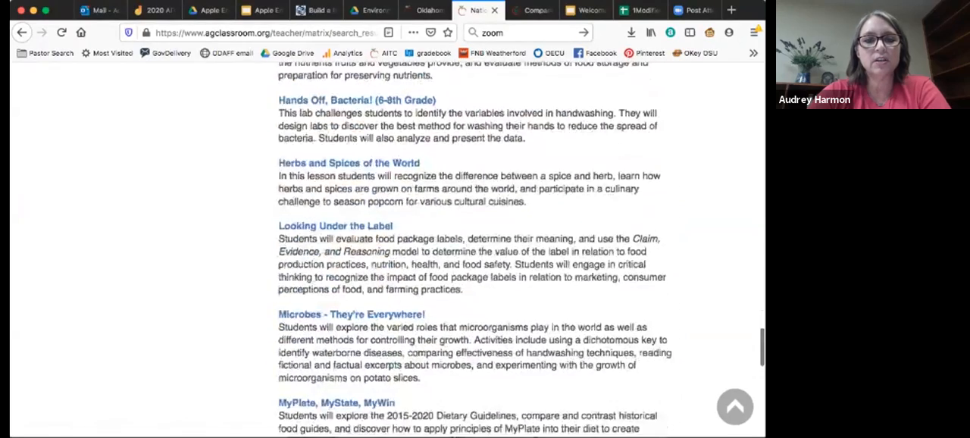
pyautogui.scroll(-3)
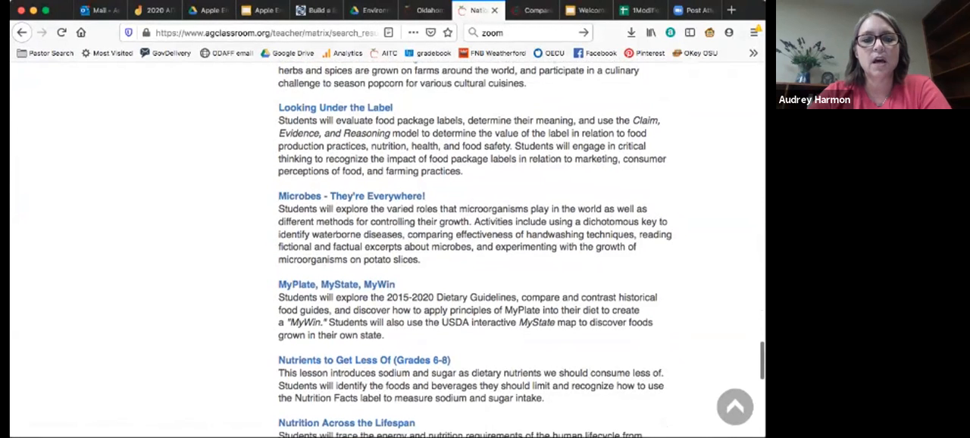
pyautogui.scroll(-3)
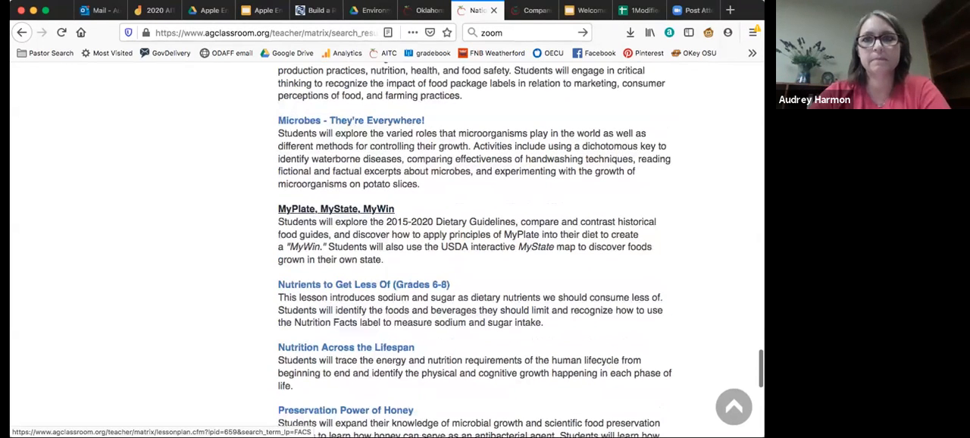
pyautogui.scroll(-3)
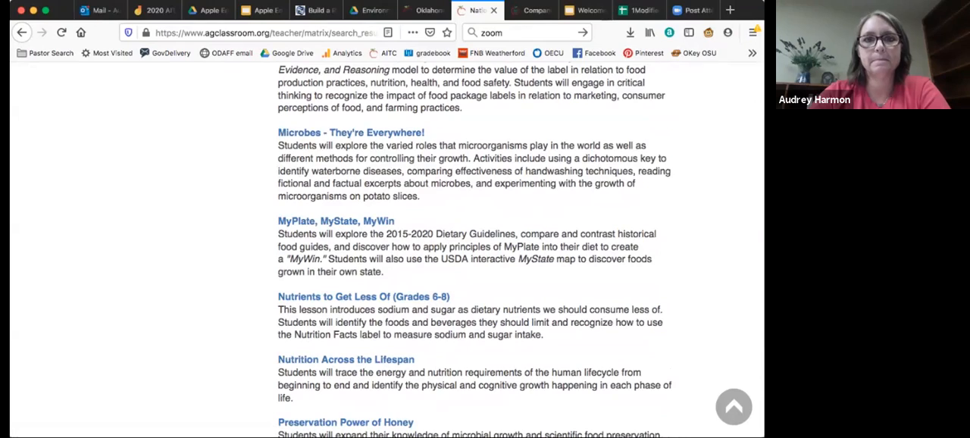
pyautogui.click(423, 10)
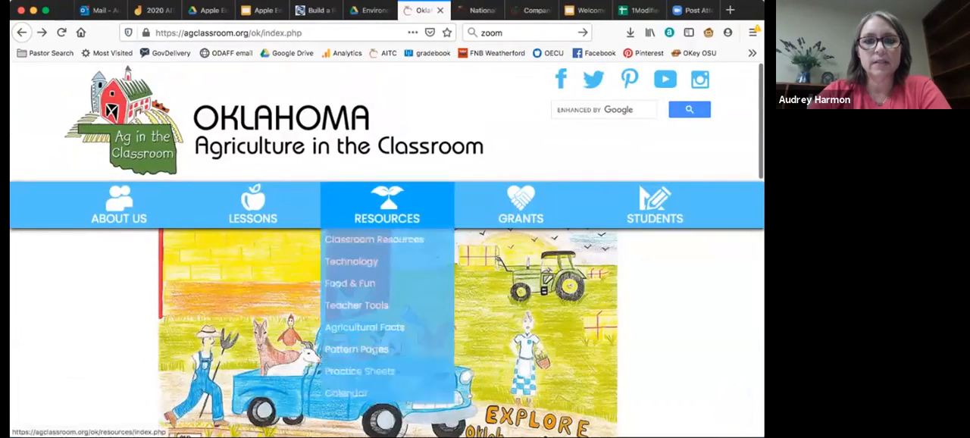
# Step: Go to Classroom Resources, scroll the tiles, and open Harvest of the Month Posters
pyautogui.click(374, 238)
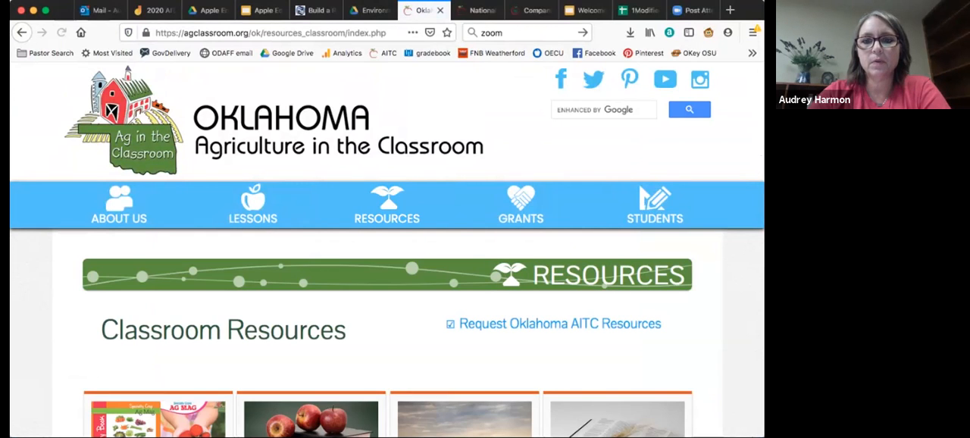
pyautogui.scroll(-3)
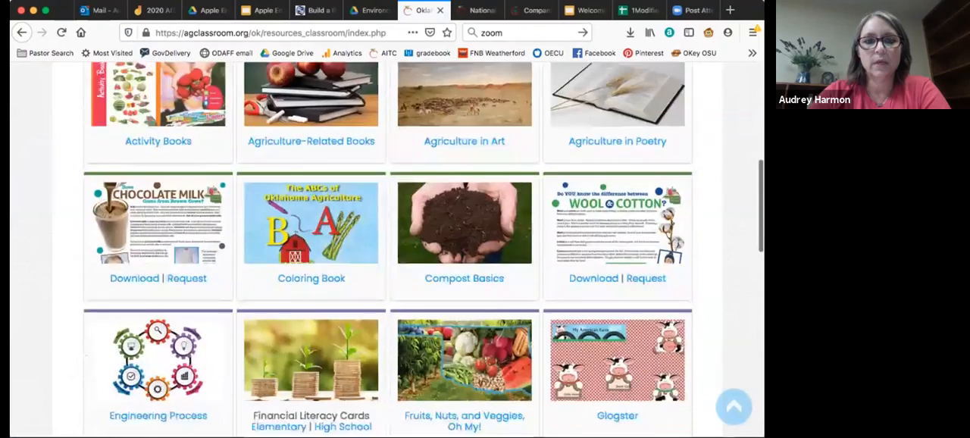
pyautogui.scroll(-3)
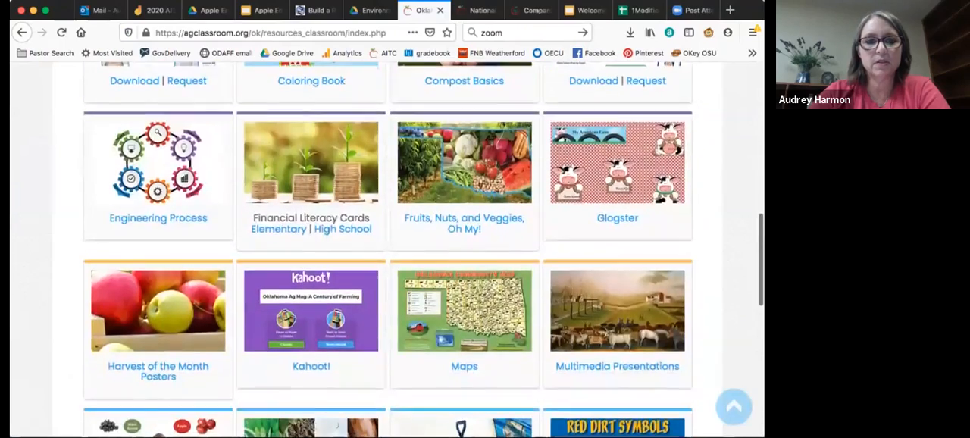
pyautogui.scroll(-3)
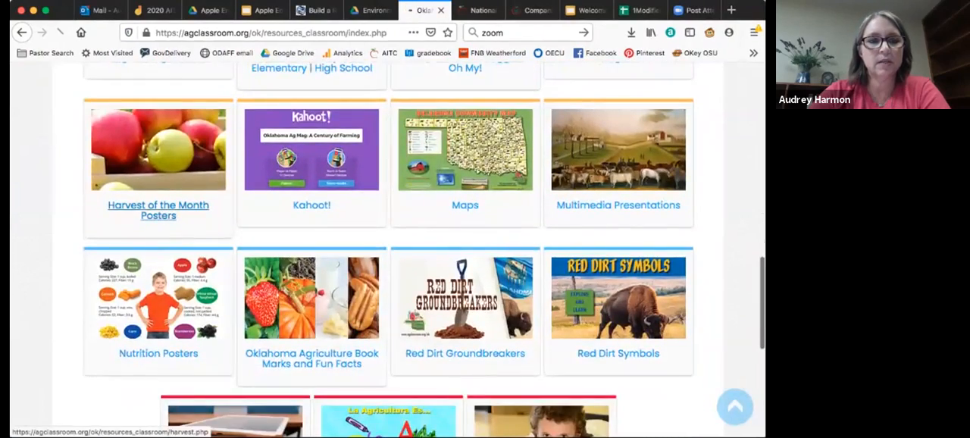
pyautogui.click(158, 209)
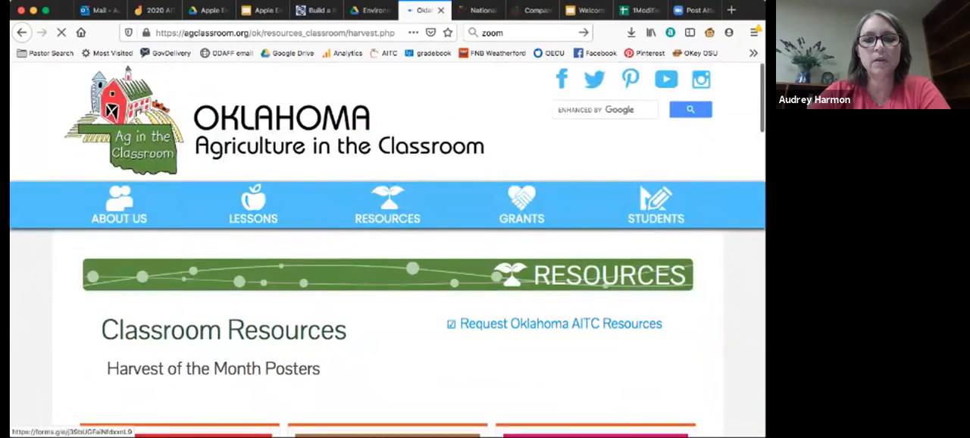
# Step: Browse down through the Harvest of the Month posters, then scroll back up
pyautogui.scroll(-3)
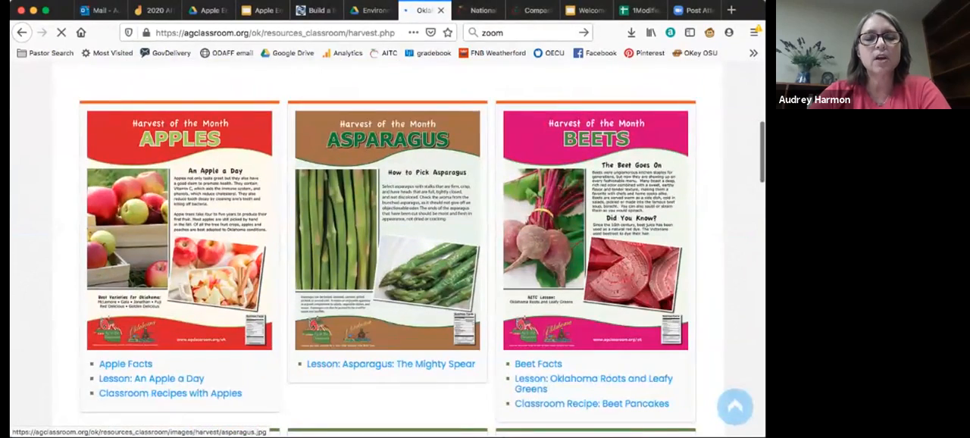
pyautogui.scroll(-3)
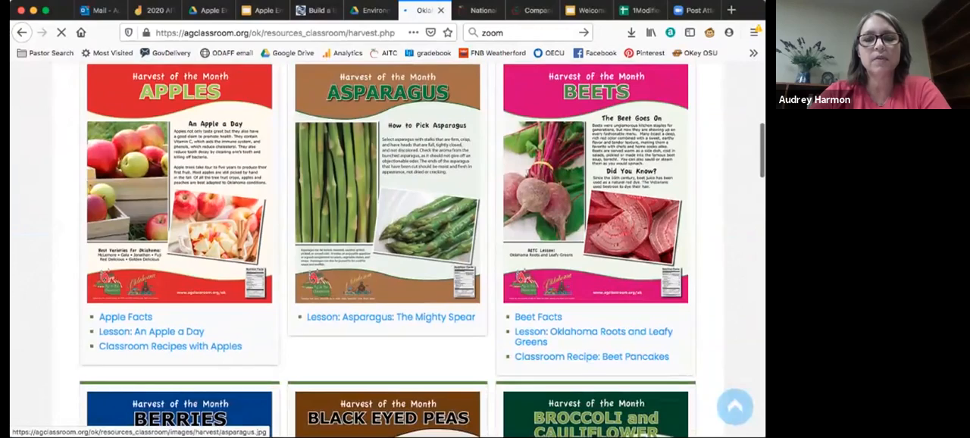
pyautogui.scroll(-3)
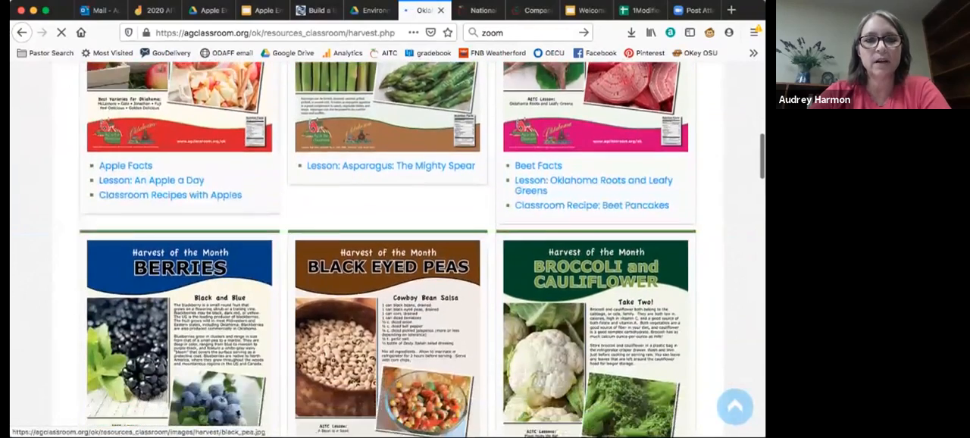
pyautogui.scroll(-3)
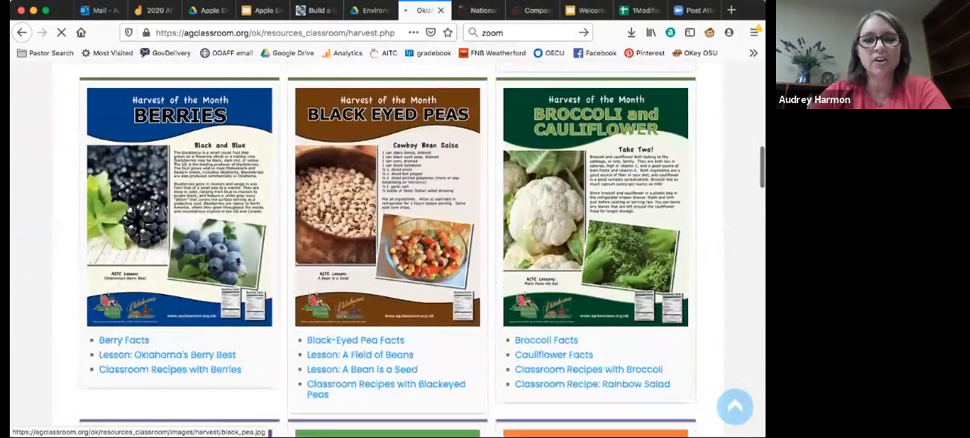
pyautogui.scroll(-3)
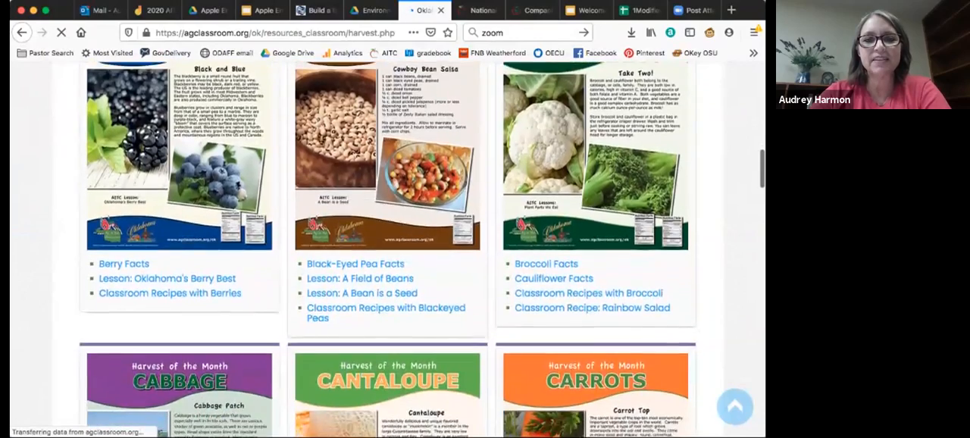
pyautogui.scroll(3)
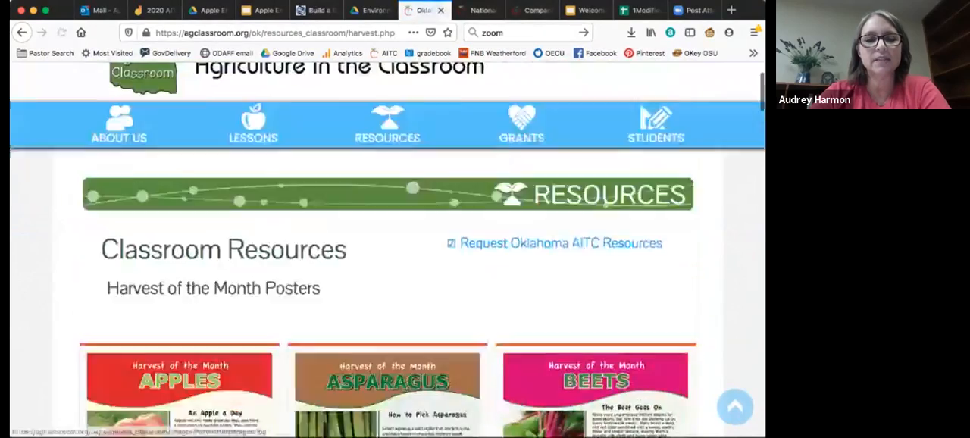
pyautogui.scroll(3)
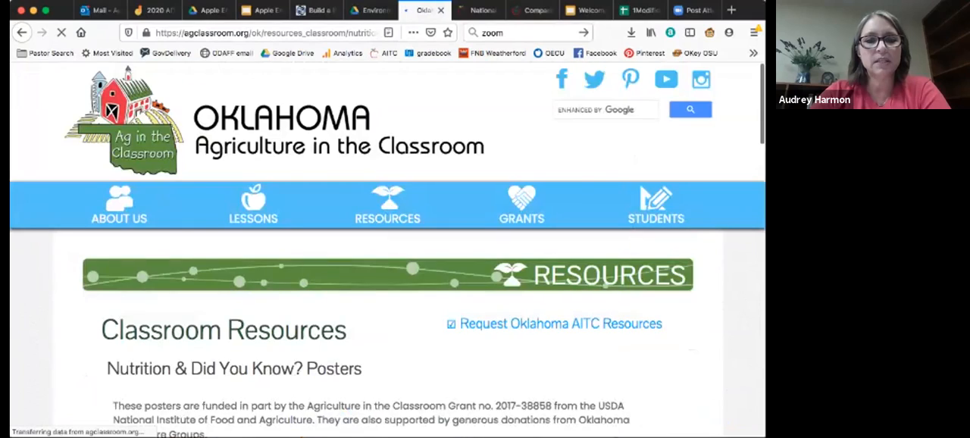
# Step: Download the Vitamin C poster PDF and scroll on to the Did You Know? fact posters
pyautogui.scroll(-3)
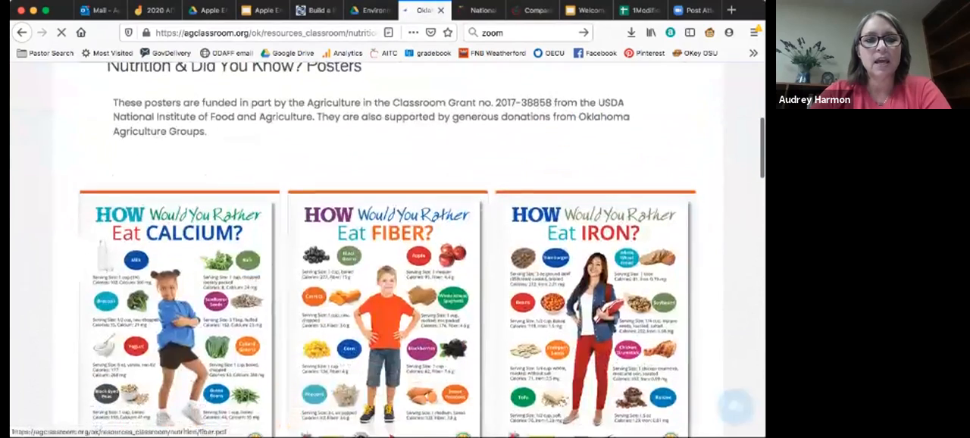
pyautogui.scroll(-3)
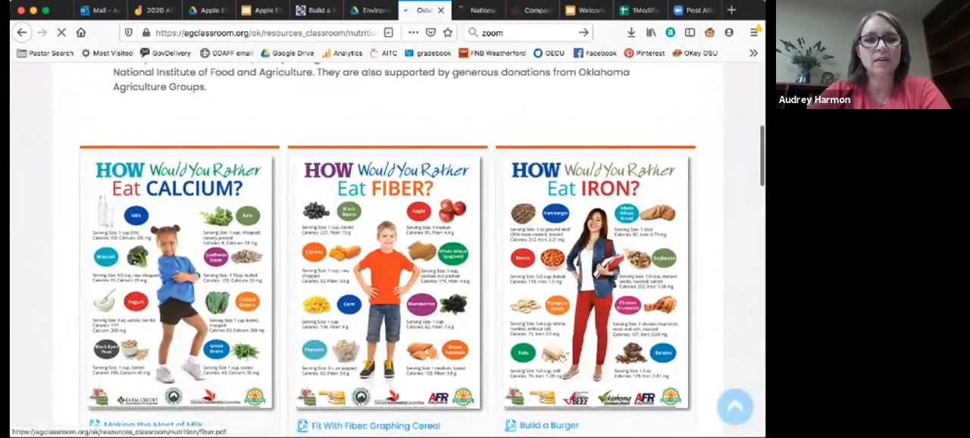
pyautogui.scroll(3)
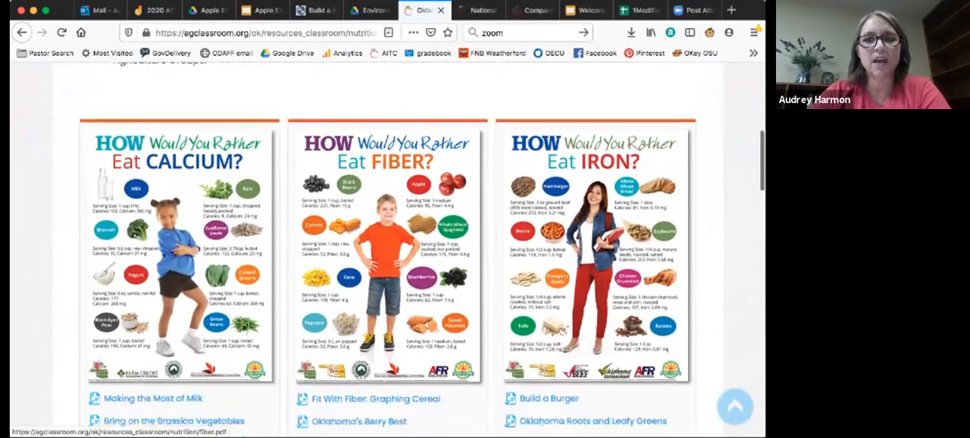
pyautogui.scroll(-3)
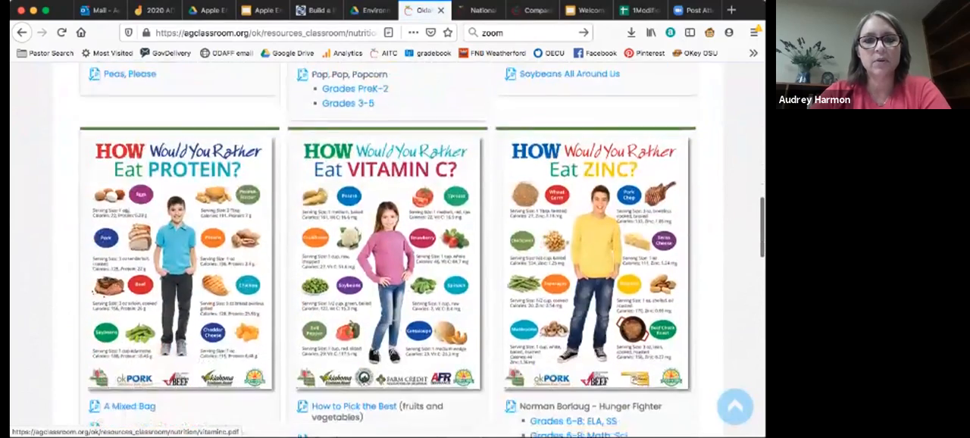
pyautogui.click(729, 10)
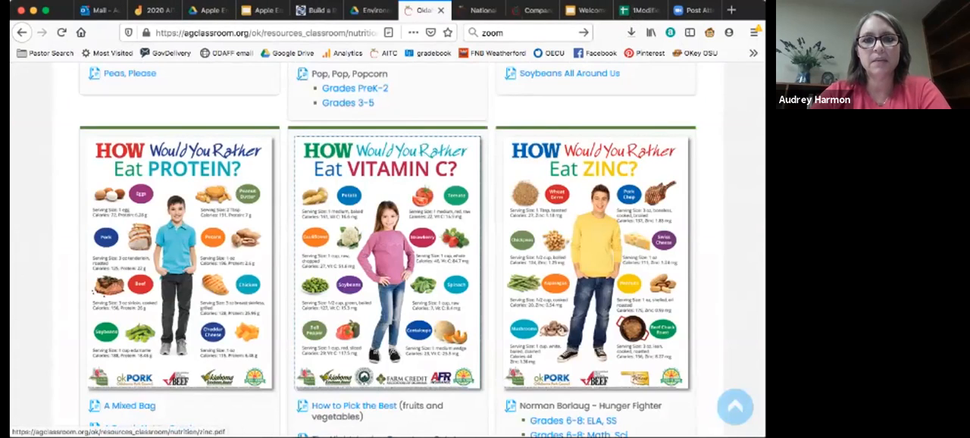
pyautogui.scroll(-3)
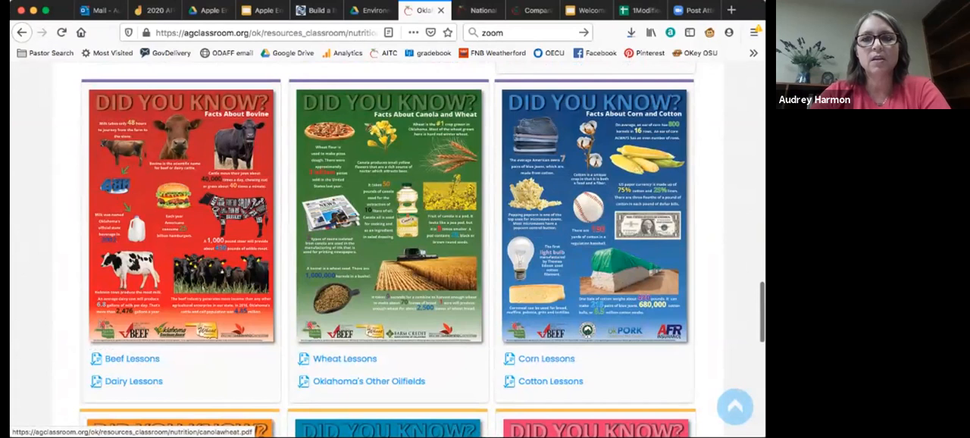
pyautogui.scroll(-3)
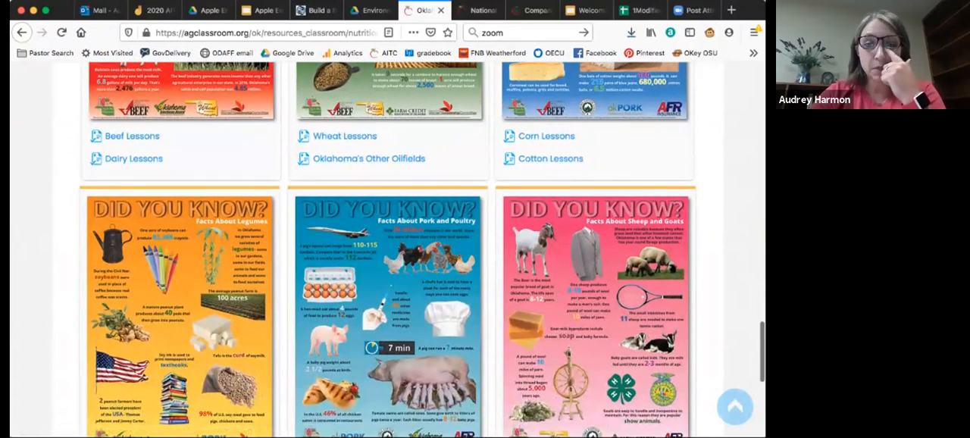
pyautogui.scroll(3)
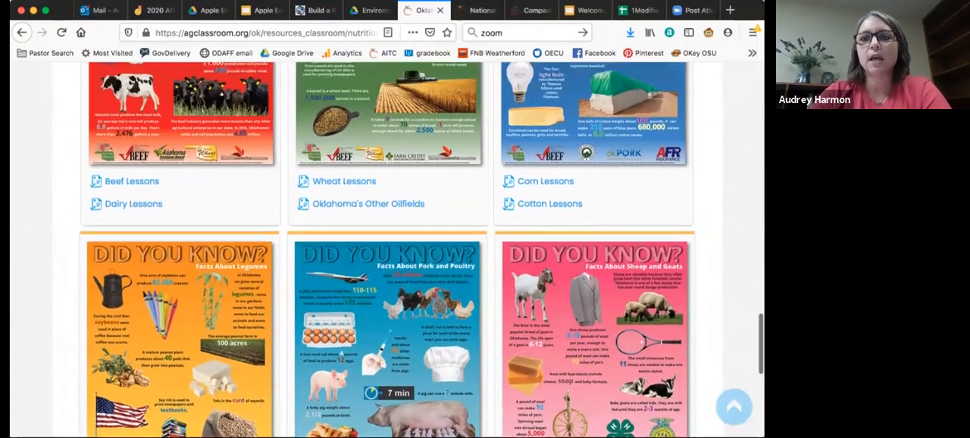
pyautogui.scroll(3)
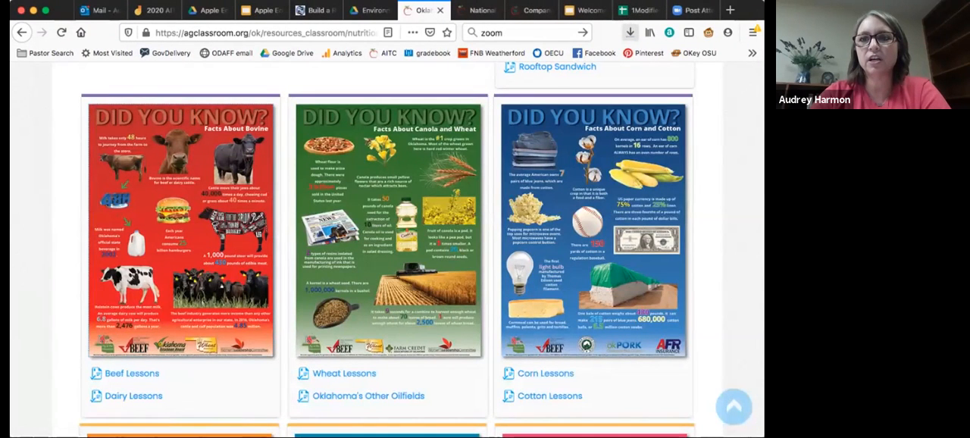
# Step: Open vitaminc.pdf from the Firefox downloads panel
pyautogui.click(629, 31)
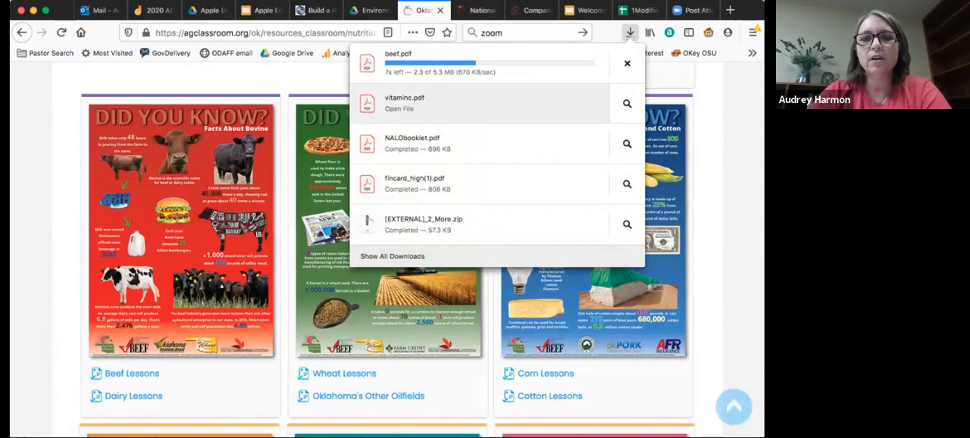
pyautogui.click(626, 63)
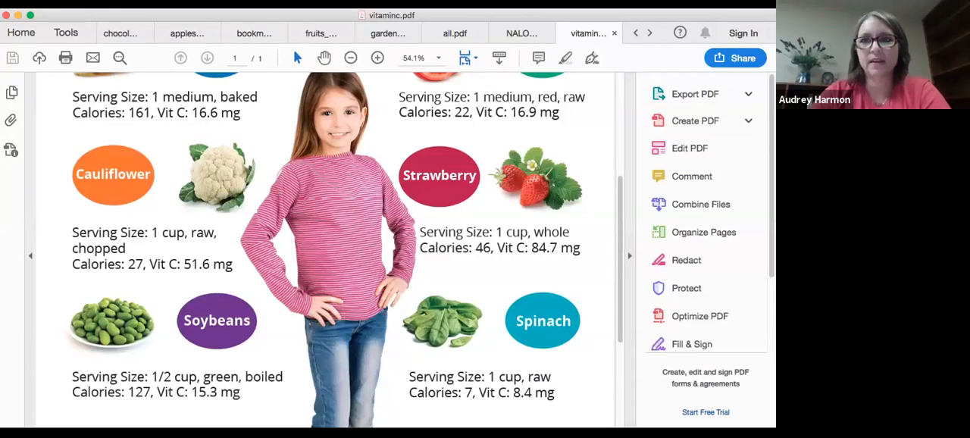
# Step: Scroll the Vitamin C chart down to Bell Pepper, Cantaloupe and sponsor logos, then back up
pyautogui.scroll(-3)
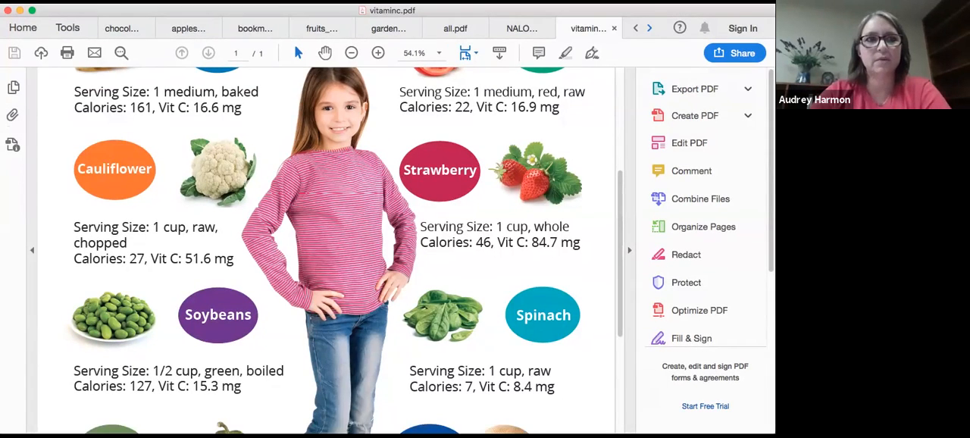
pyautogui.scroll(3)
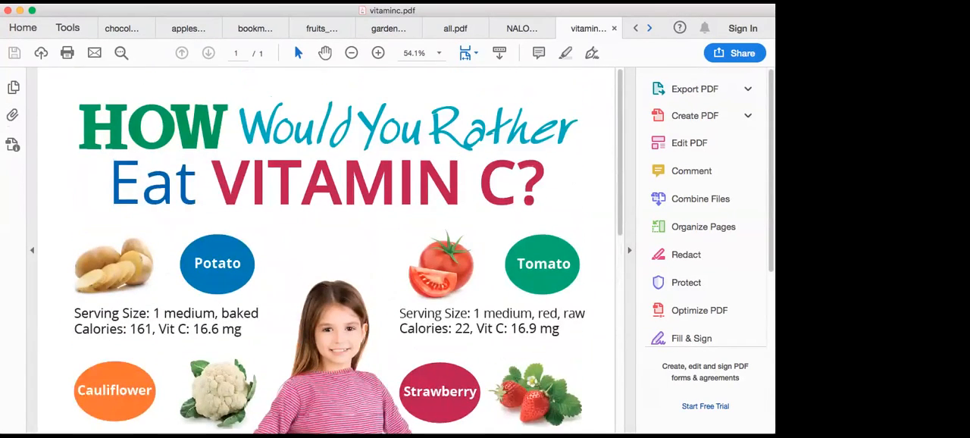
pyautogui.scroll(-3)
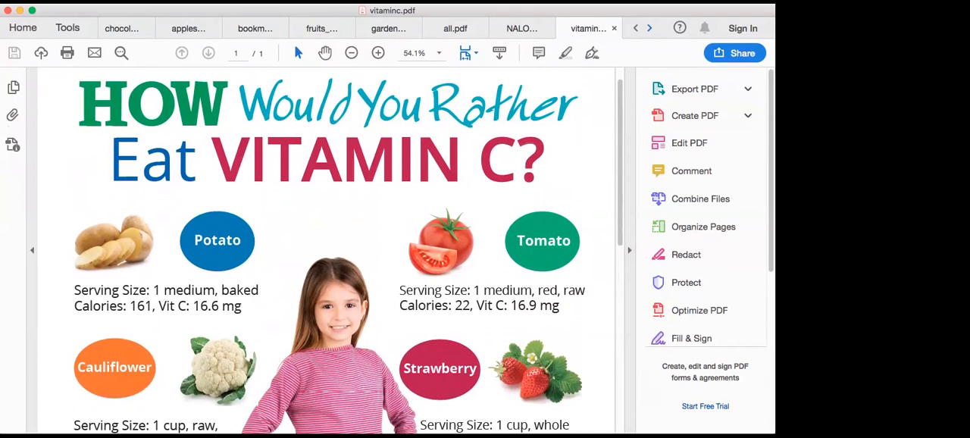
pyautogui.scroll(-3)
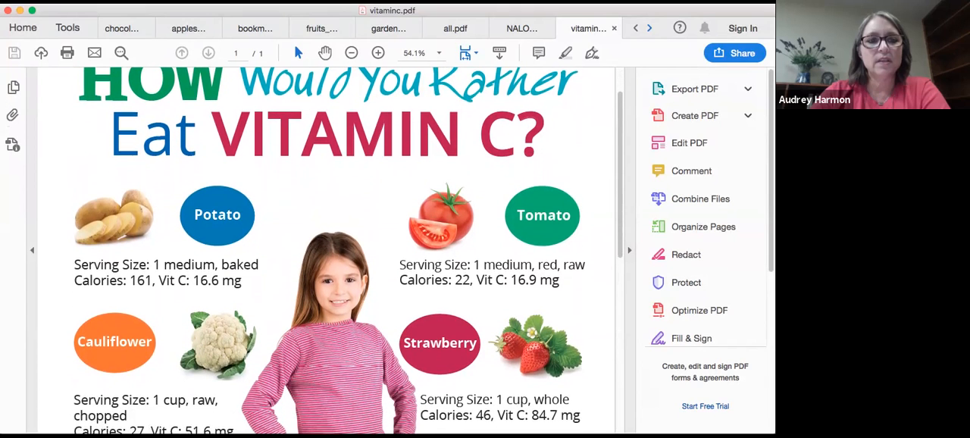
pyautogui.scroll(-3)
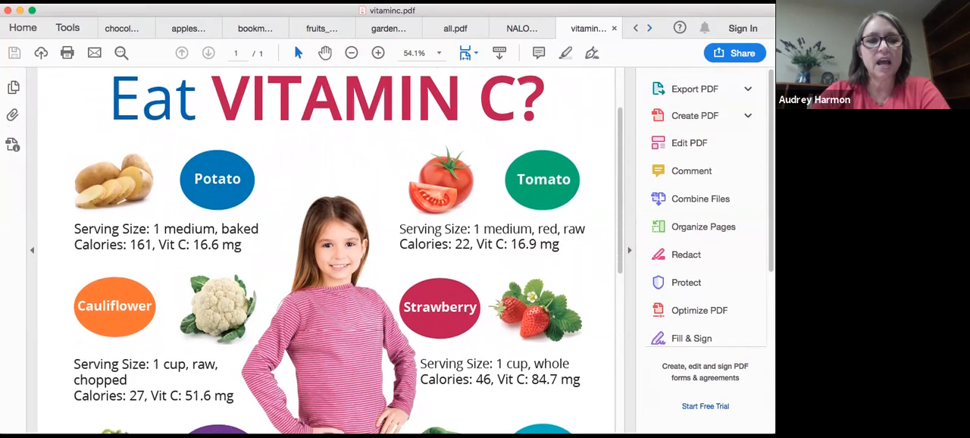
pyautogui.scroll(-3)
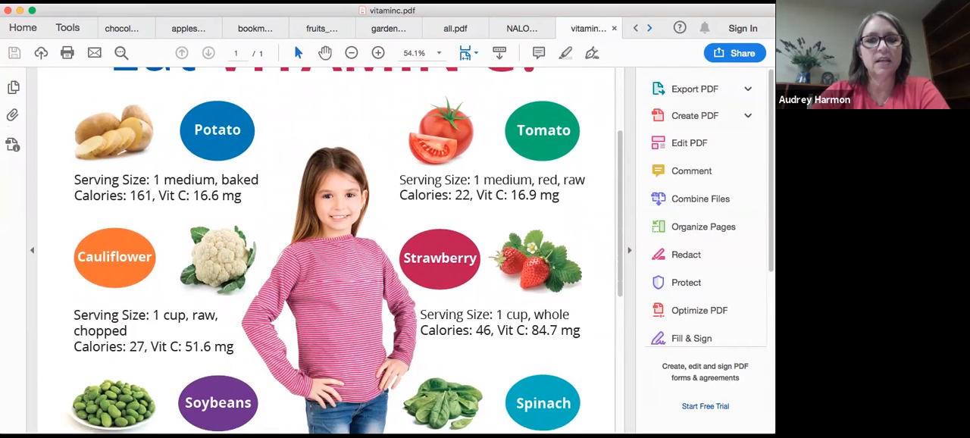
pyautogui.scroll(-3)
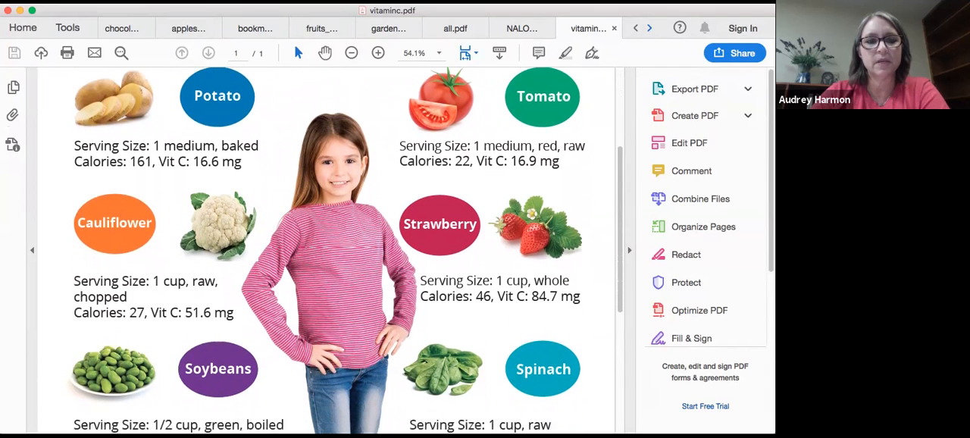
pyautogui.scroll(-3)
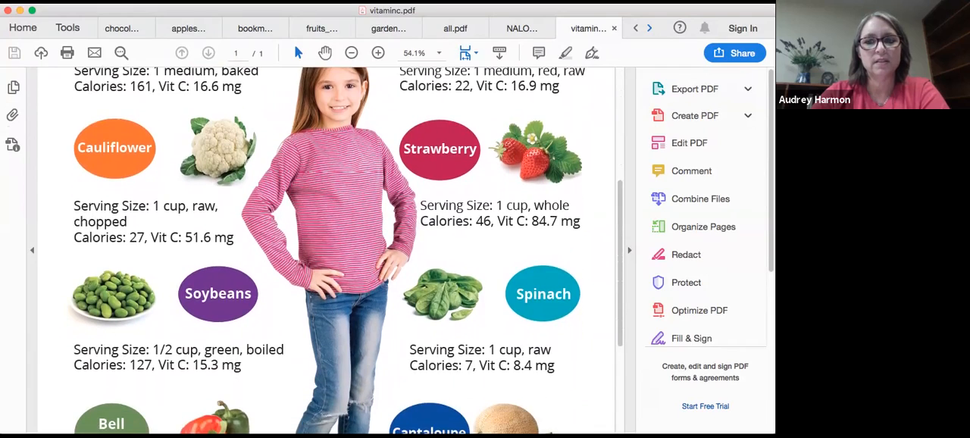
pyautogui.scroll(-3)
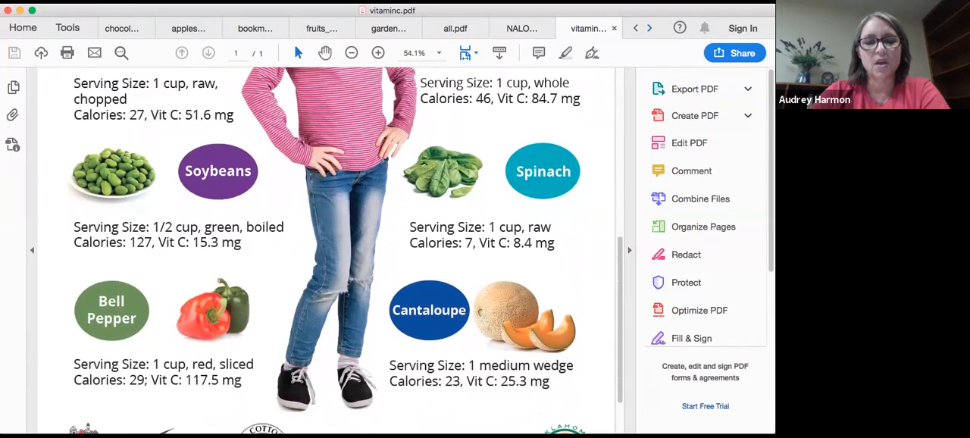
pyautogui.scroll(-3)
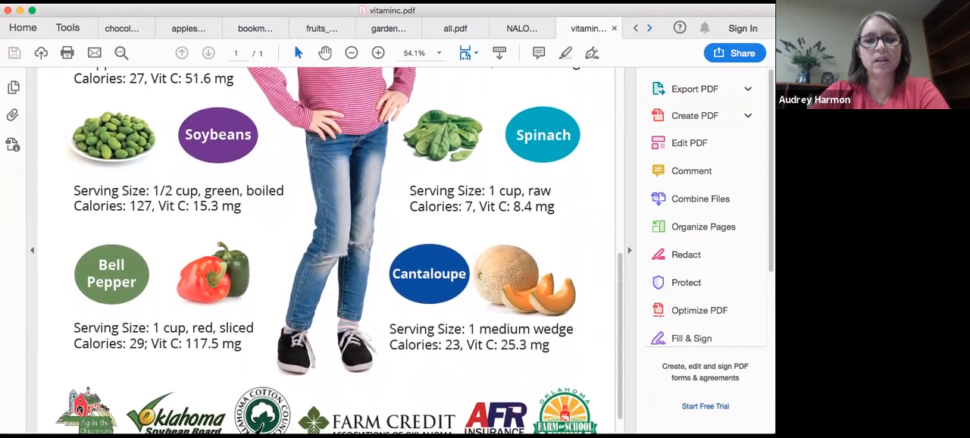
pyautogui.scroll(3)
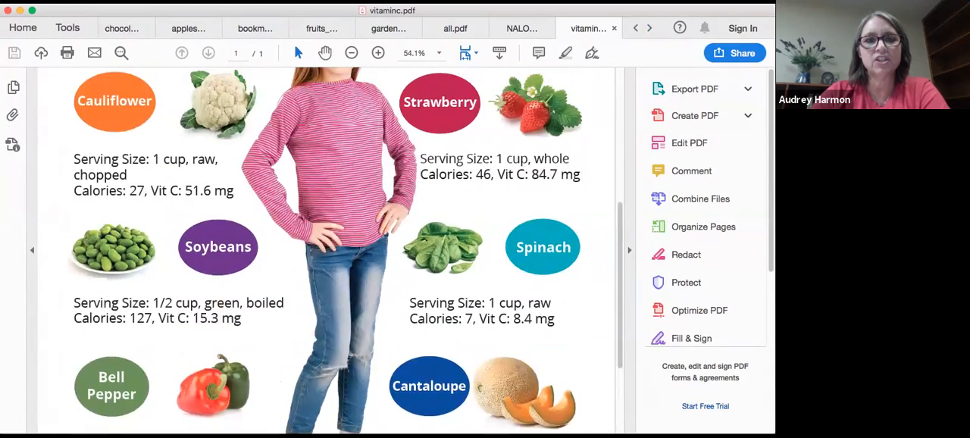
pyautogui.scroll(3)
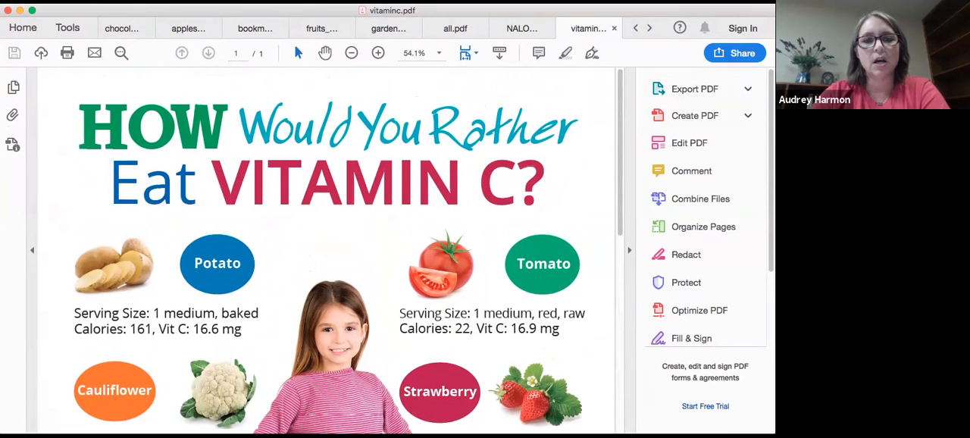
pyautogui.scroll(-3)
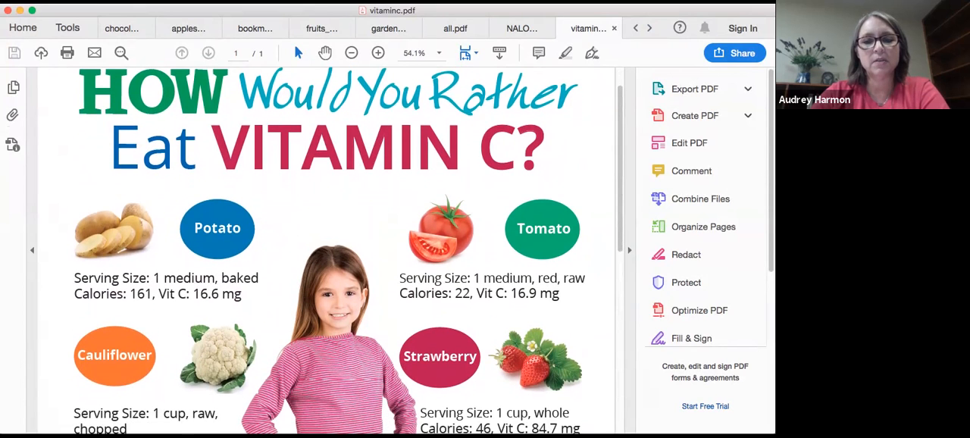
pyautogui.scroll(-3)
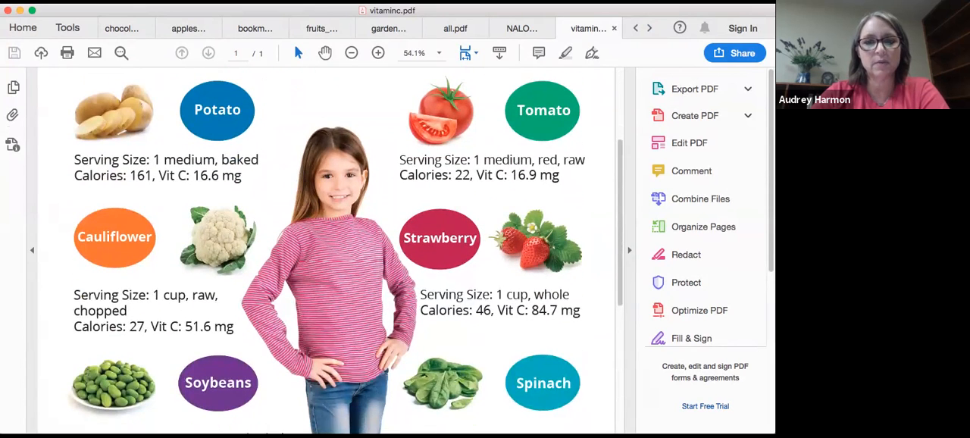
pyautogui.scroll(-3)
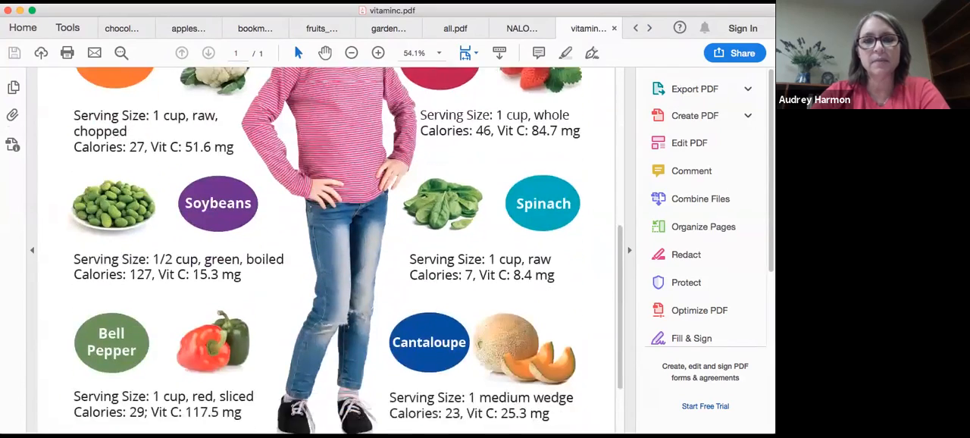
pyautogui.scroll(3)
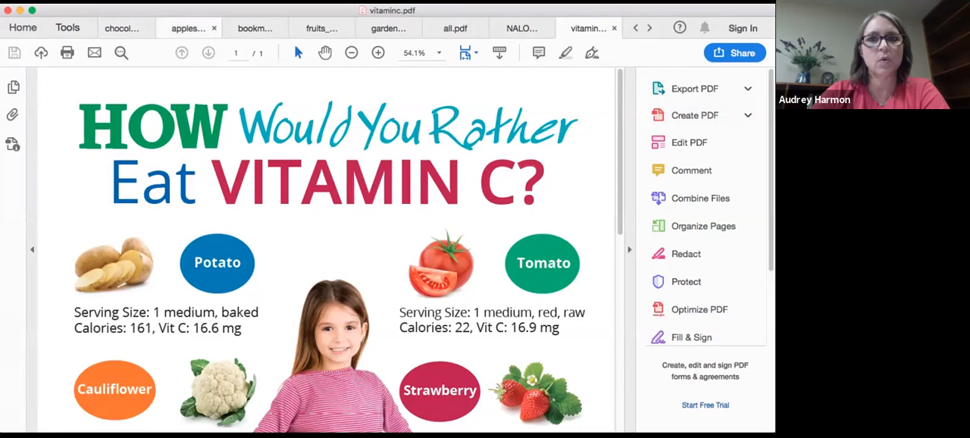
# Step: Switch to beef.pdf and read down the bovine facts to the chocolate milk handout
pyautogui.click(589, 28)
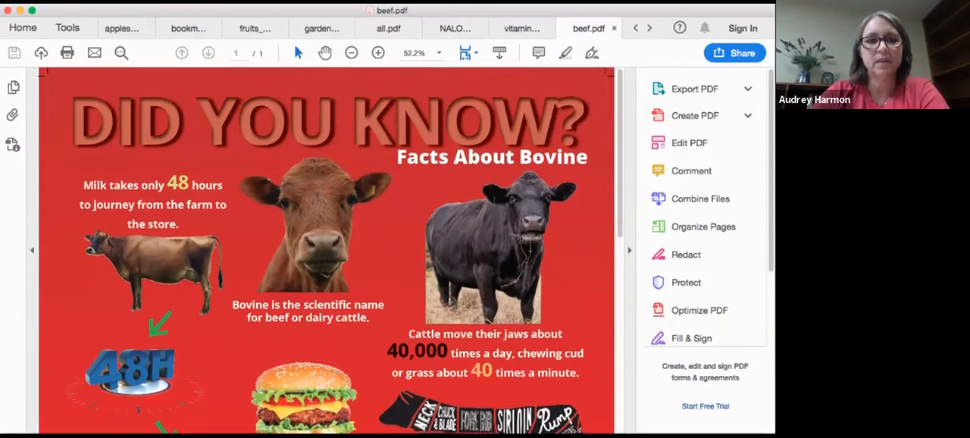
pyautogui.scroll(-3)
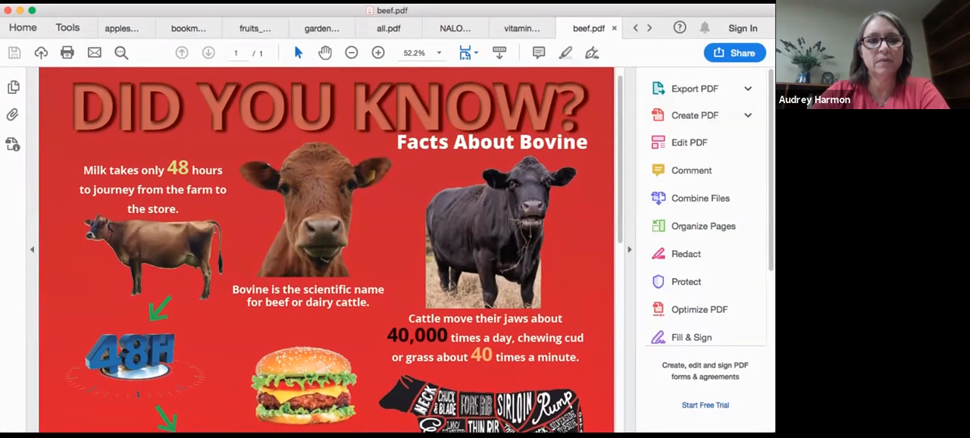
pyautogui.scroll(-3)
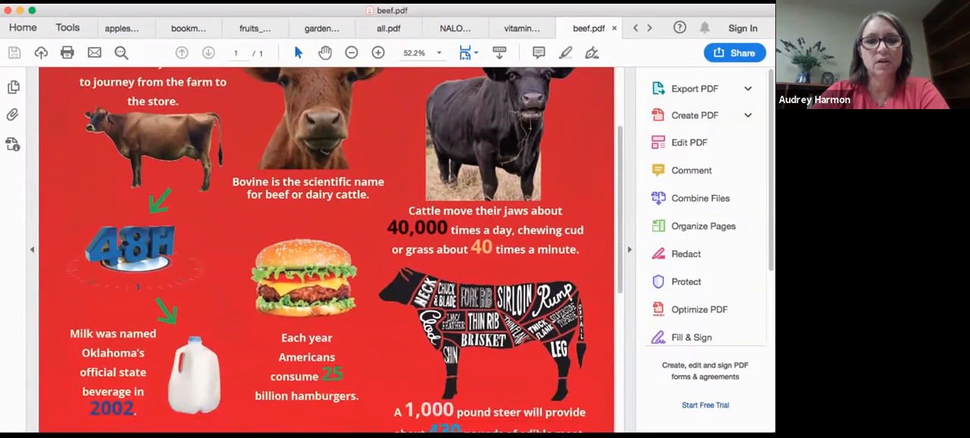
pyautogui.scroll(-3)
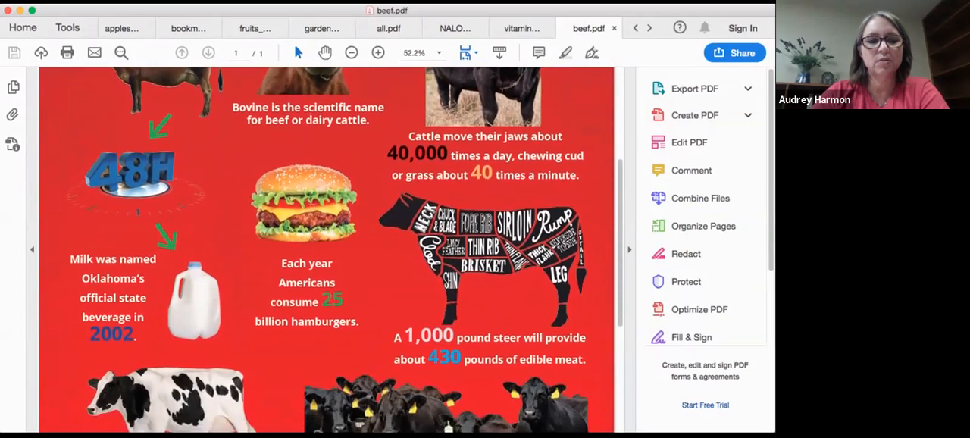
pyautogui.scroll(-3)
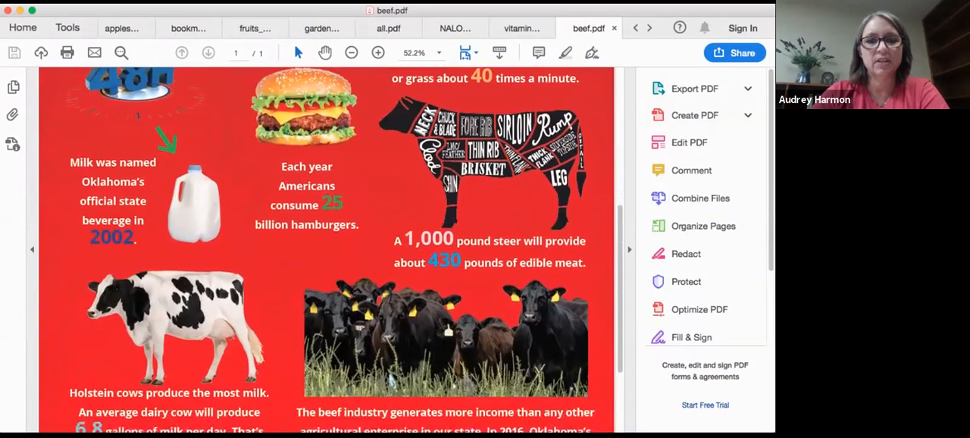
pyautogui.scroll(-3)
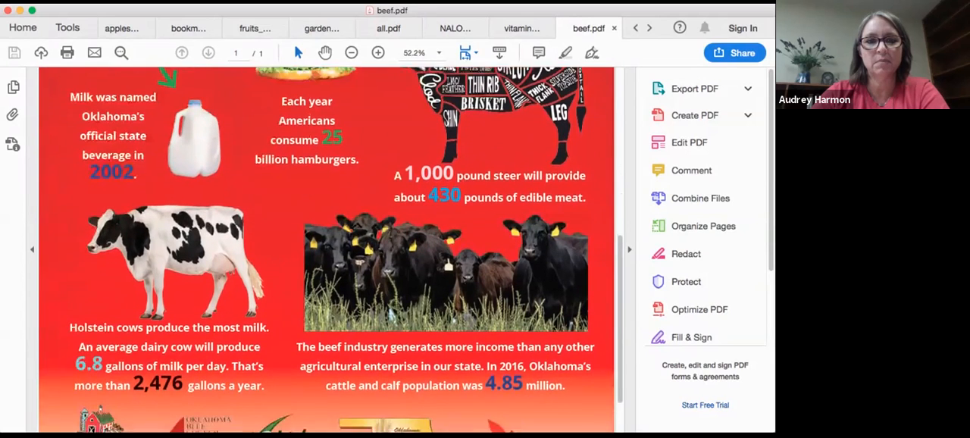
pyautogui.scroll(-3)
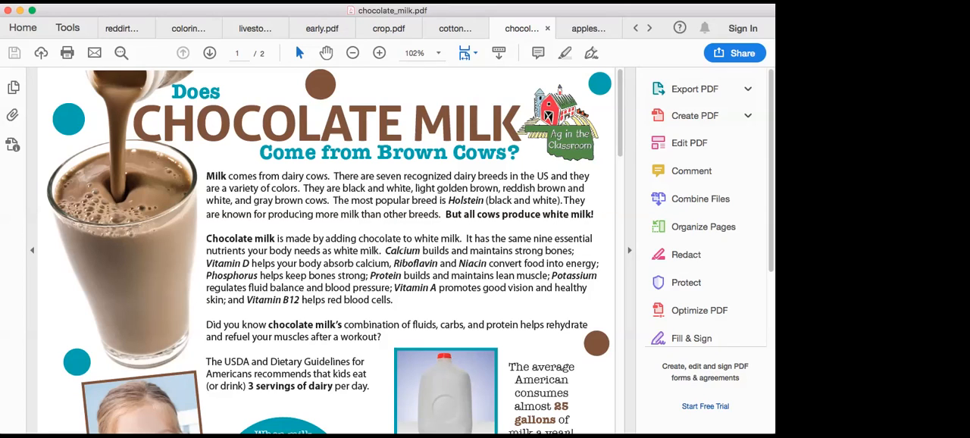
pyautogui.moveTo(455, 28)
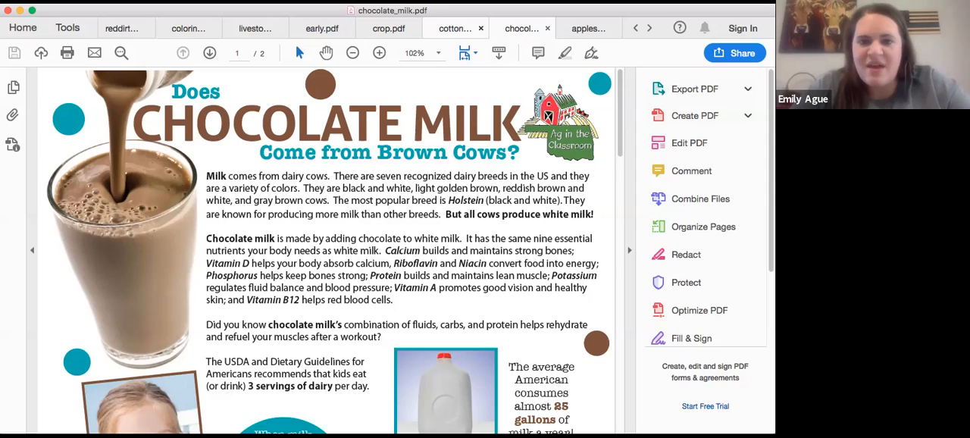
# Step: Open ag_magazine.pdf, zoom out to fit the cover, and view the next two-page spread
pyautogui.click(584, 28)
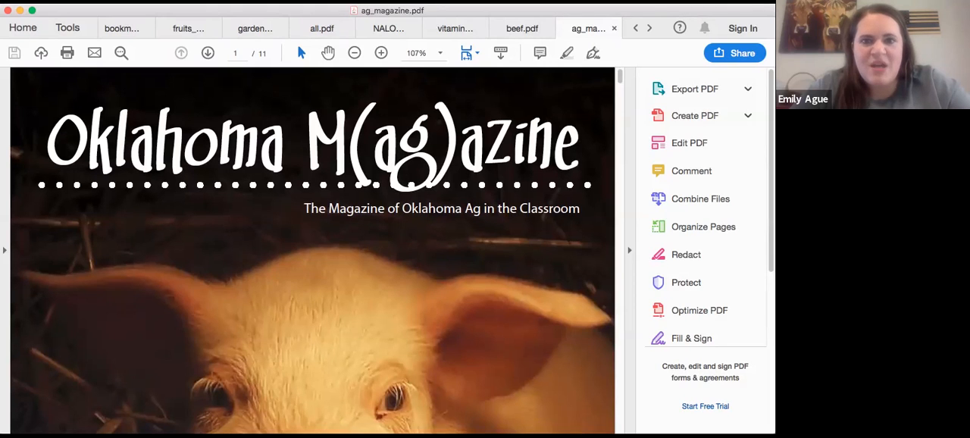
pyautogui.click(355, 52)
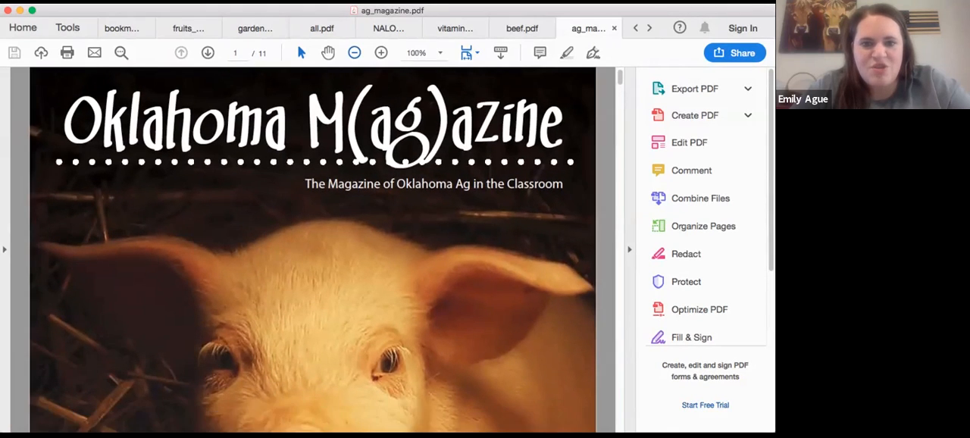
pyautogui.click(354, 52)
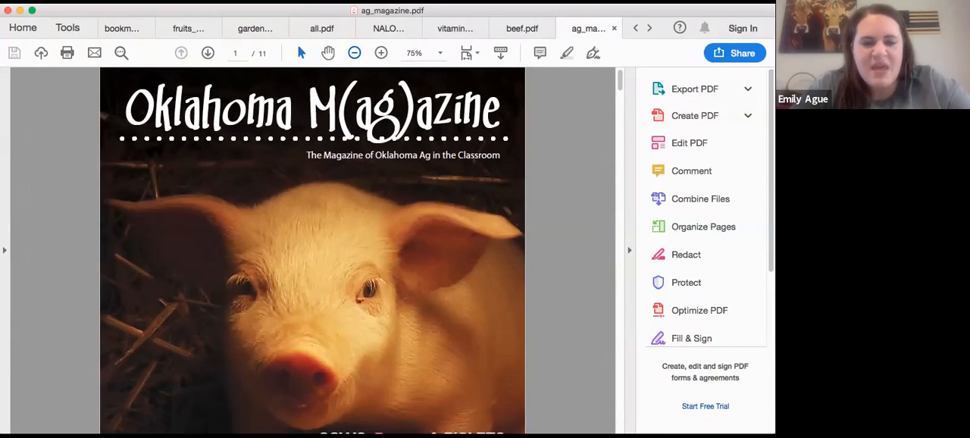
pyautogui.click(353, 52)
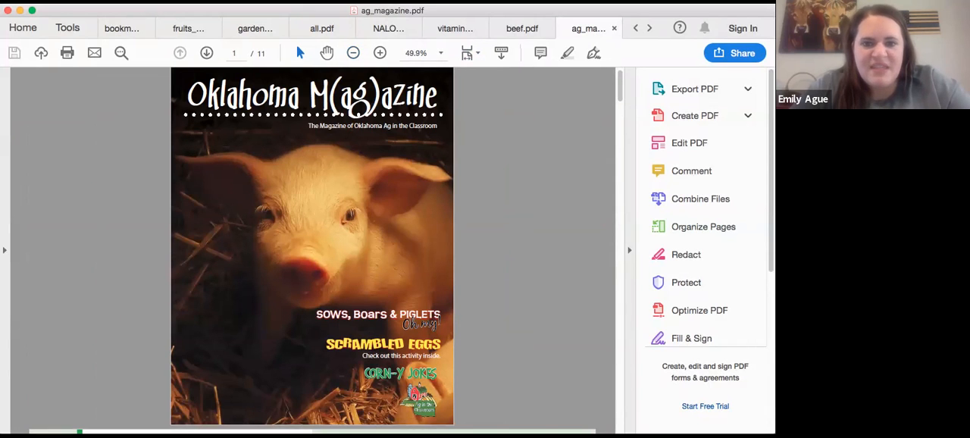
pyautogui.click(206, 52)
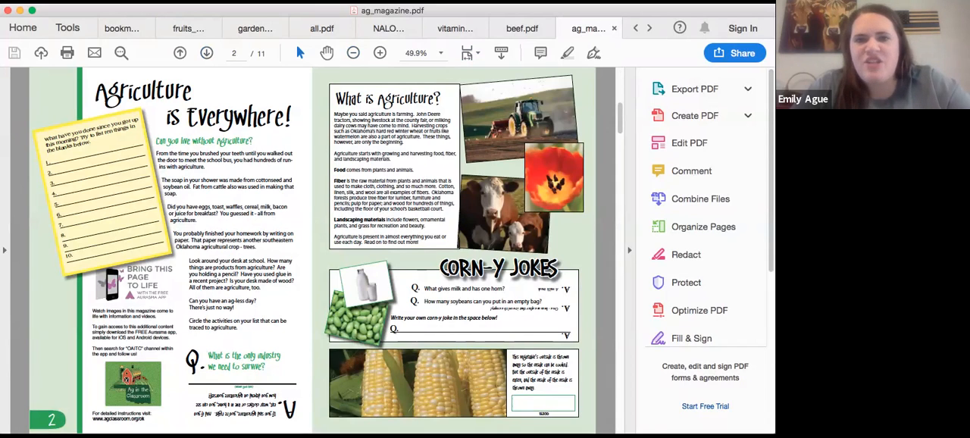
pyautogui.moveTo(206, 52)
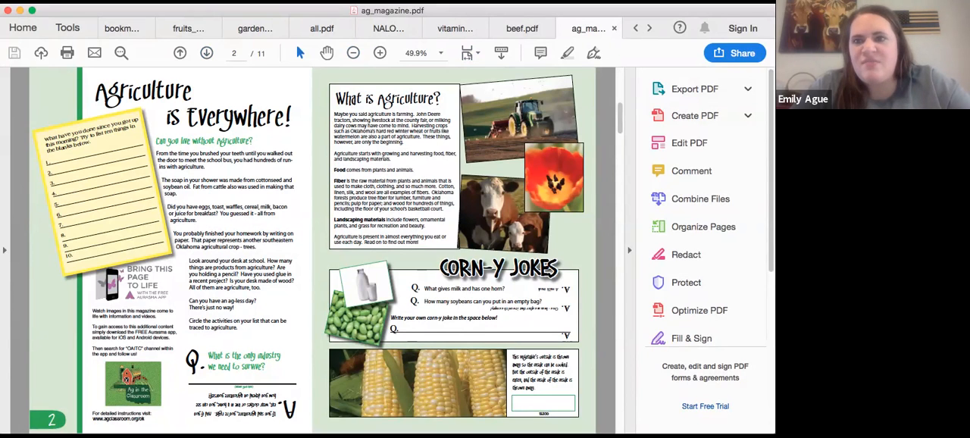
pyautogui.click(379, 53)
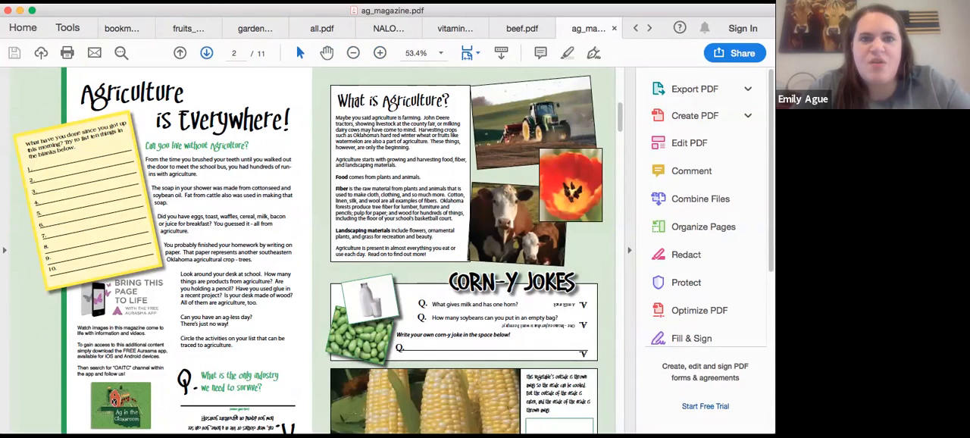
pyautogui.scroll(-3)
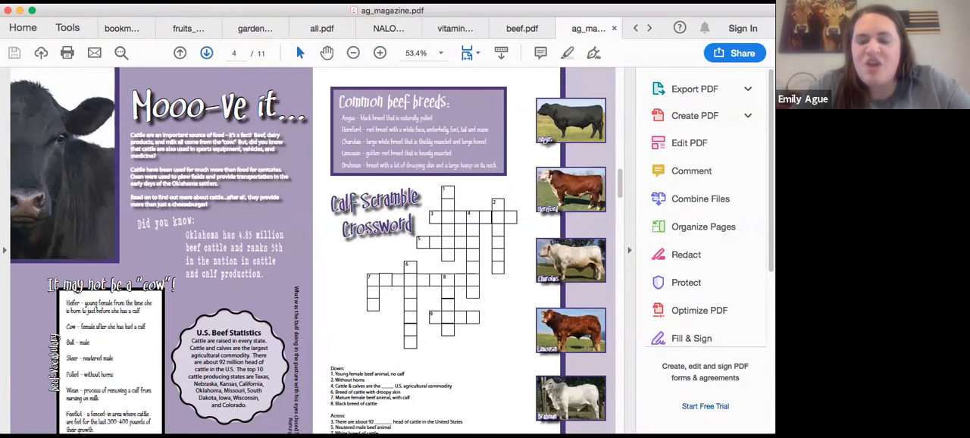
# Step: Page past Milk From Cow to You and Sows, Boars & Piglets, then open fruits_nuts_veggies.pdf
pyautogui.click(180, 54)
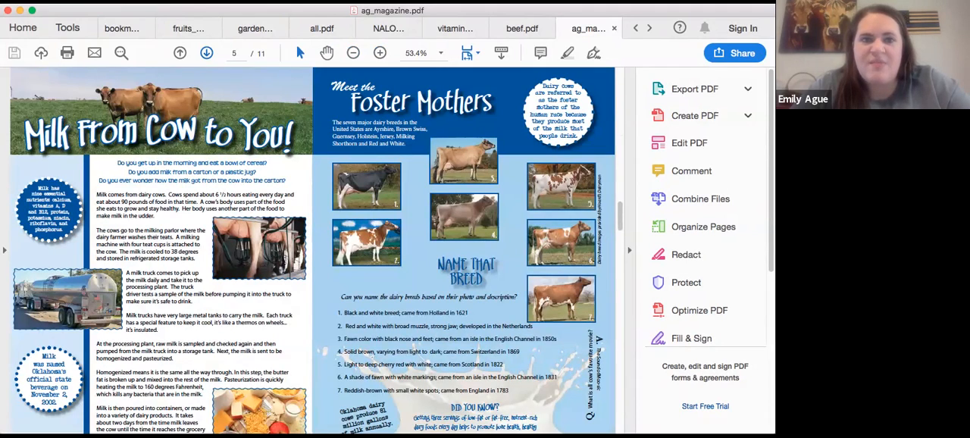
pyautogui.click(179, 52)
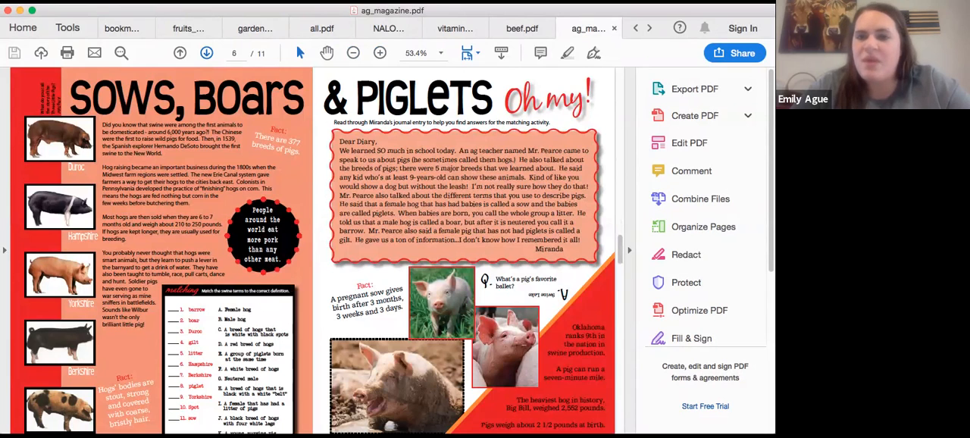
pyautogui.click(207, 52)
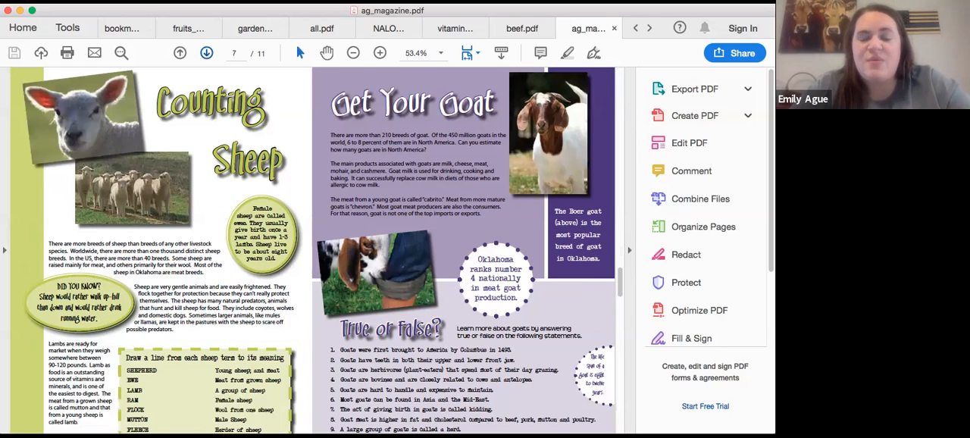
pyautogui.click(206, 53)
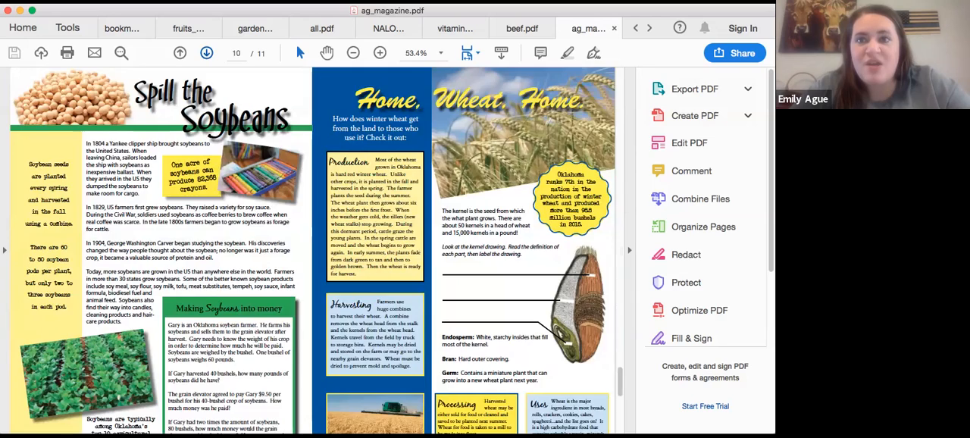
pyautogui.click(206, 52)
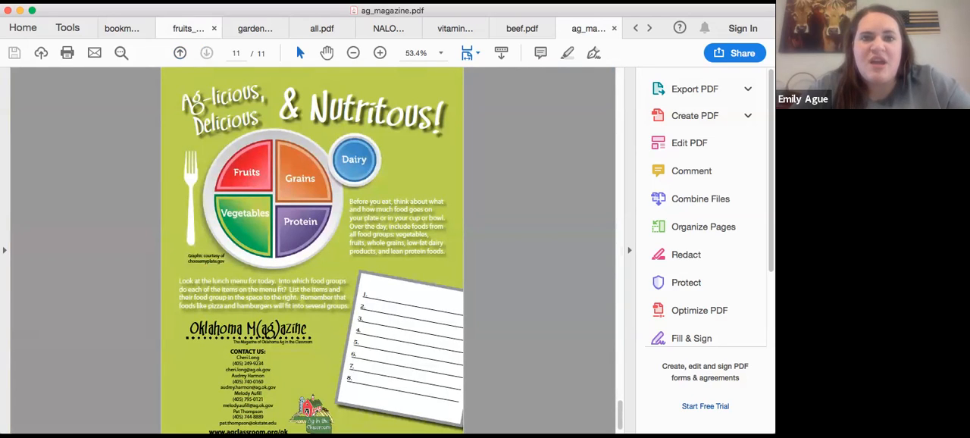
pyautogui.click(129, 28)
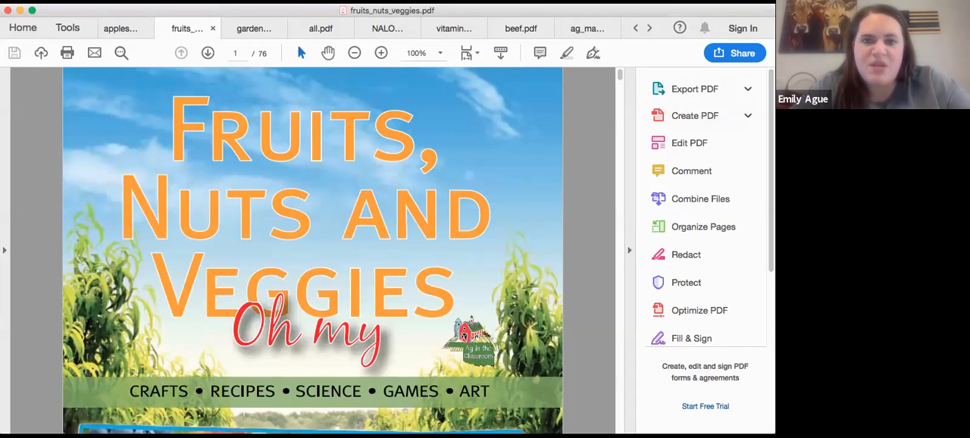
# Step: Scroll to page 36 (Dancing Blueberries), zoom to 75%, then advance to page 37, Spinach DNA Extraction
pyautogui.click(207, 53)
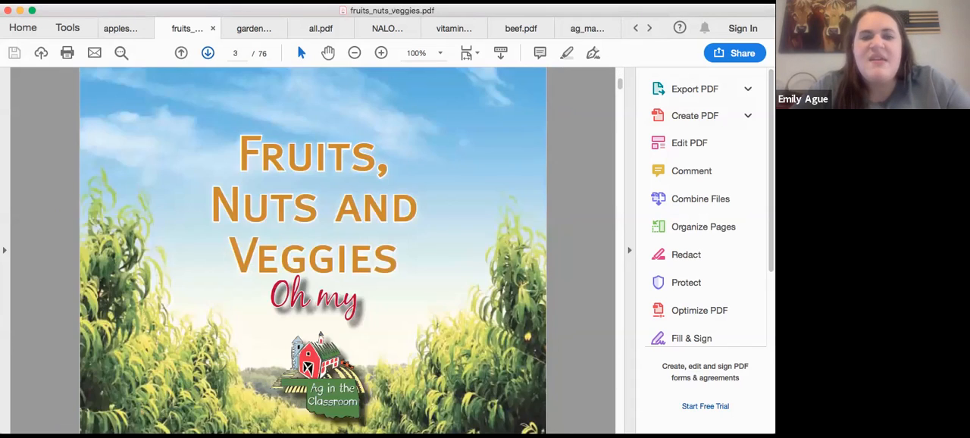
pyautogui.scroll(-3)
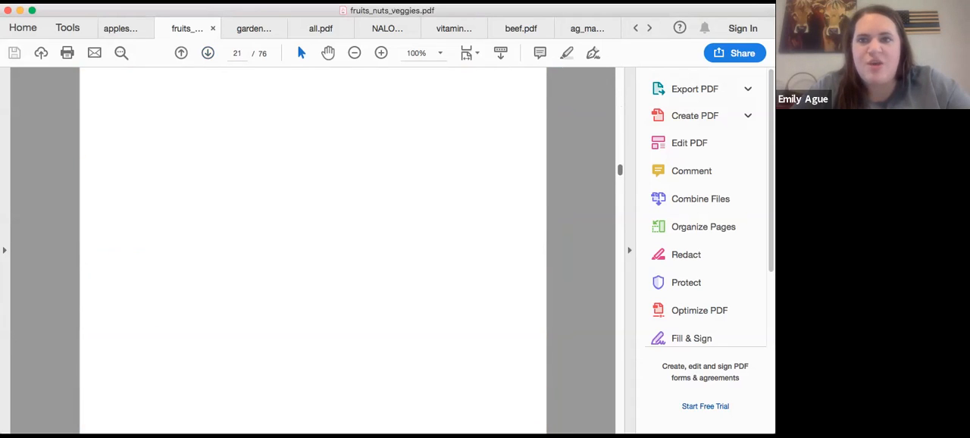
pyautogui.scroll(-3)
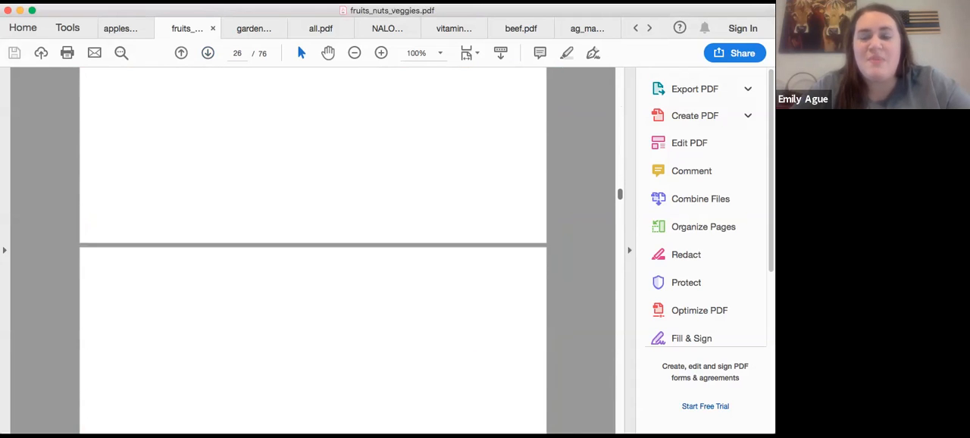
pyautogui.scroll(-3)
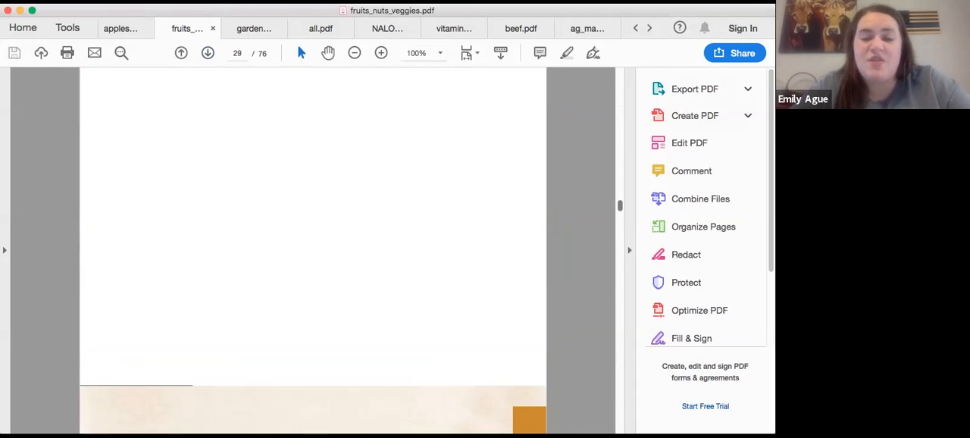
pyautogui.scroll(-3)
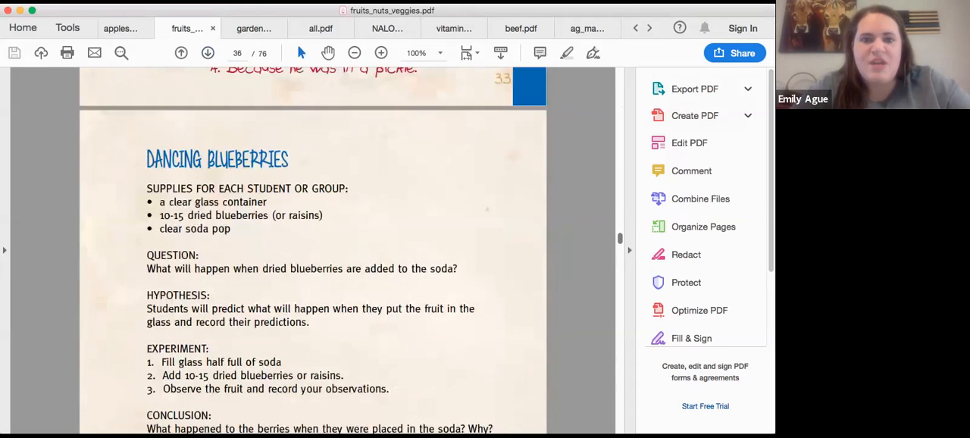
pyautogui.scroll(-3)
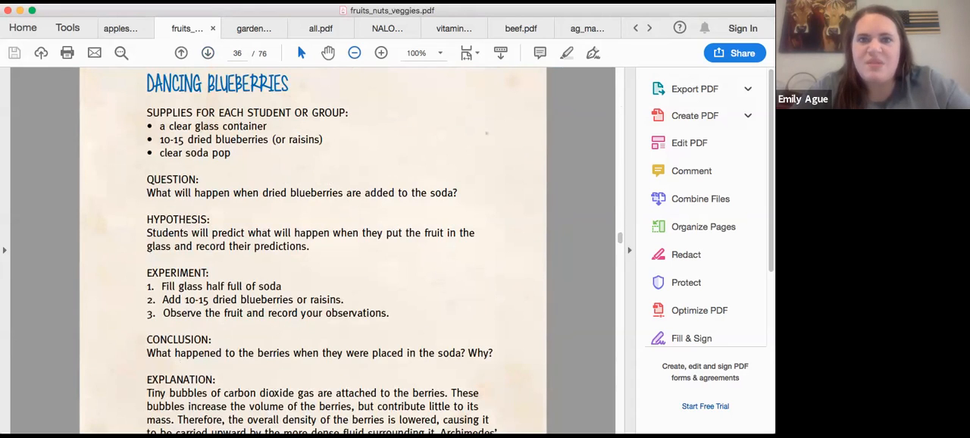
pyautogui.click(354, 52)
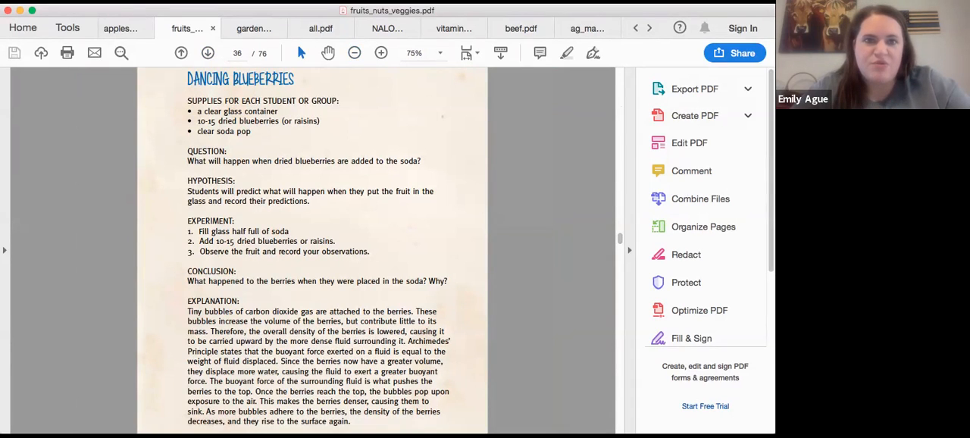
pyautogui.click(208, 53)
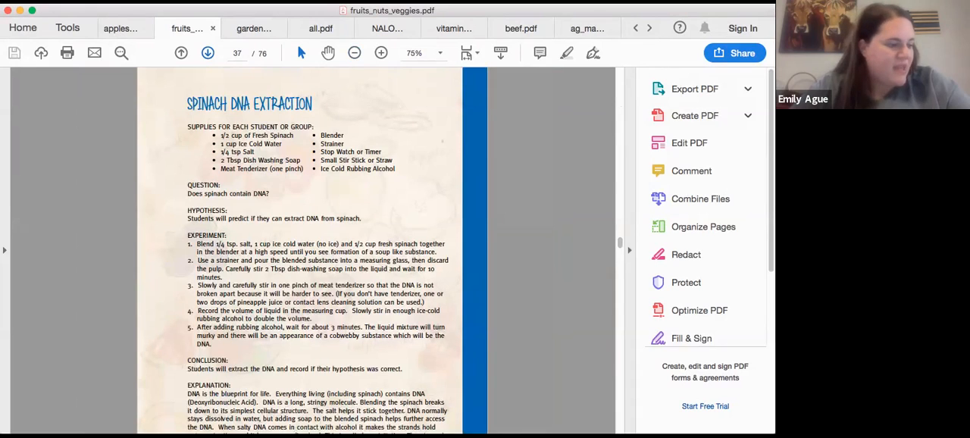
# Step: Scroll through the Spinach DNA Extraction page 37, then advance to page 38, Rotting Fruit Lab
pyautogui.click(320, 28)
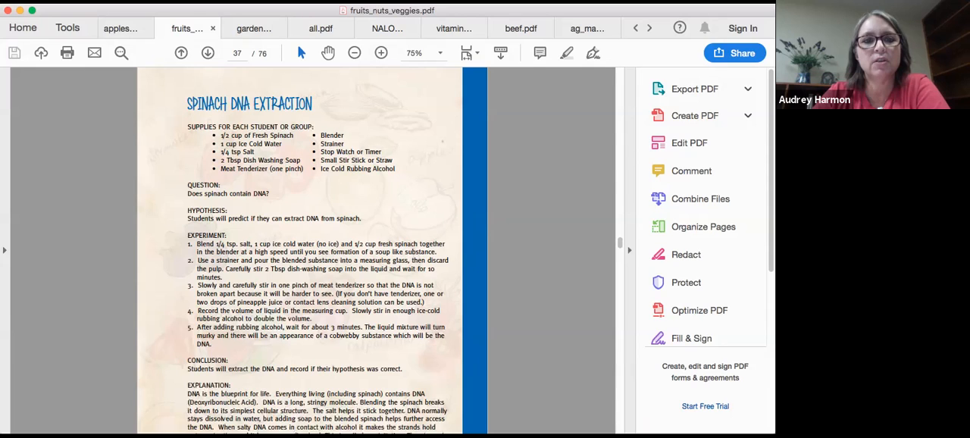
pyautogui.scroll(-3)
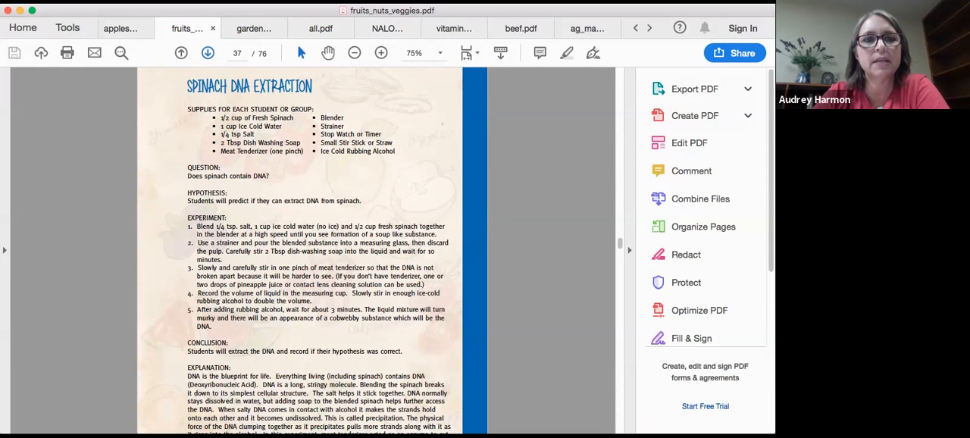
pyautogui.click(208, 52)
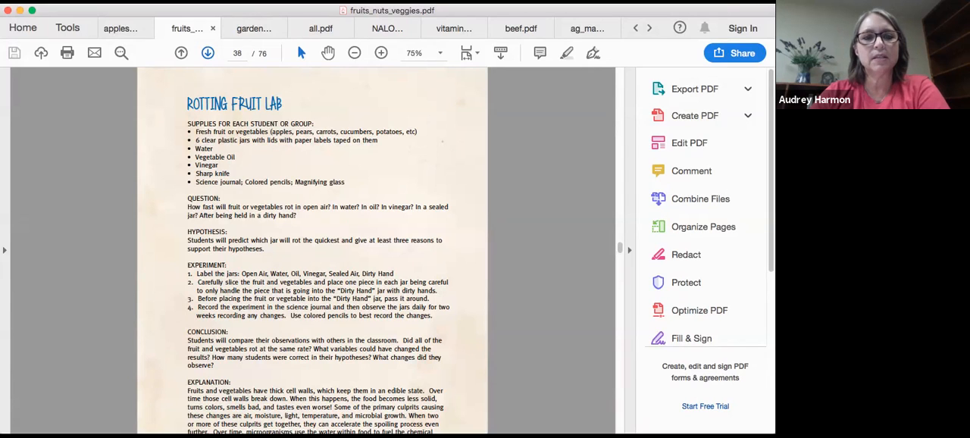
# Step: Page past Seed Tape, Red Cabbage pH, Apple Bubbles, Raisins and Evergreens to page 47, Garden Games
pyautogui.click(207, 52)
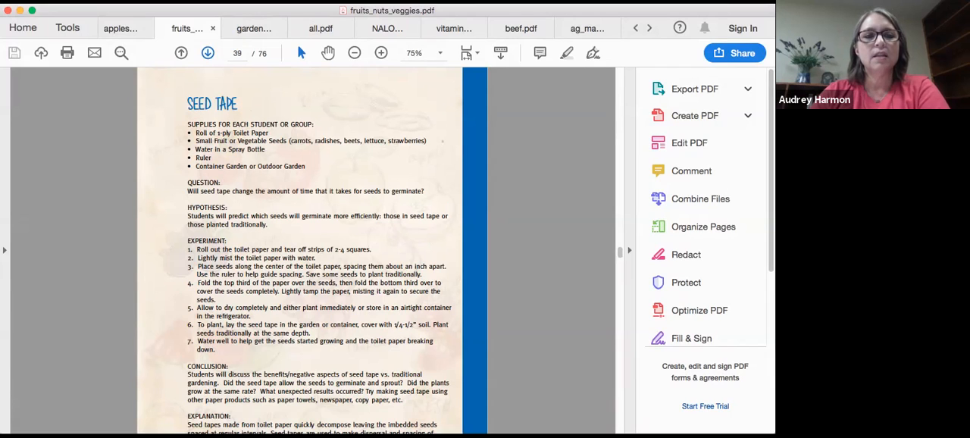
pyautogui.click(207, 52)
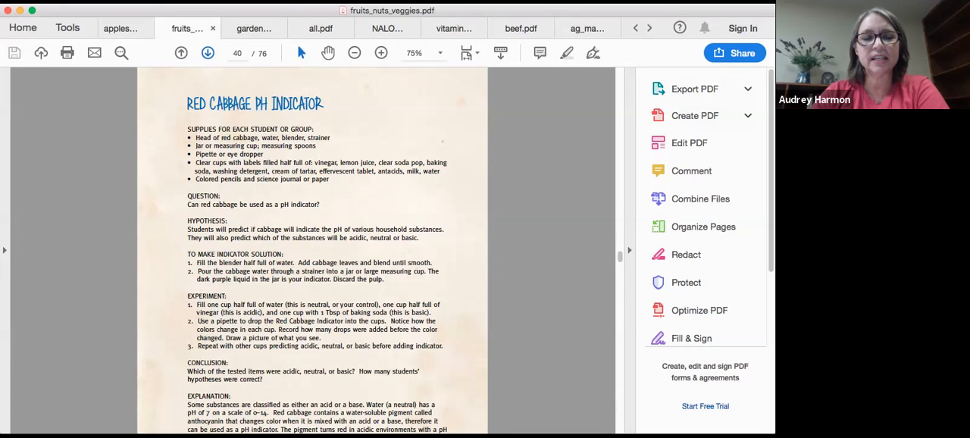
pyautogui.click(207, 53)
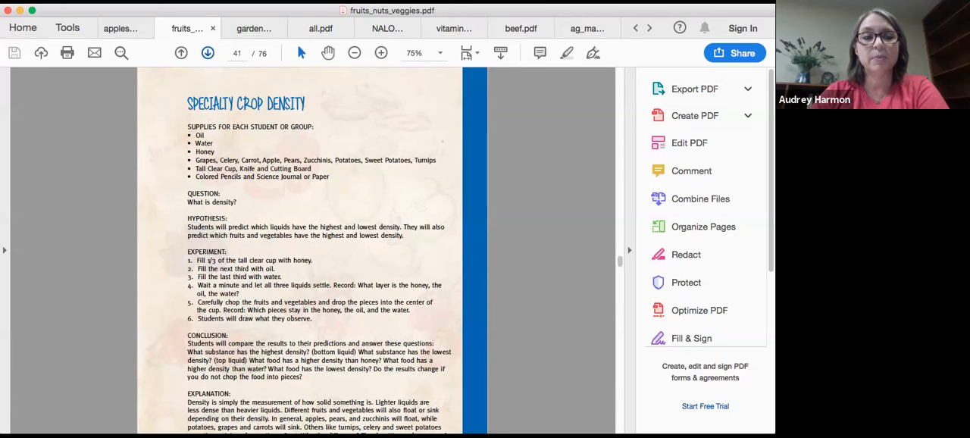
pyautogui.click(207, 53)
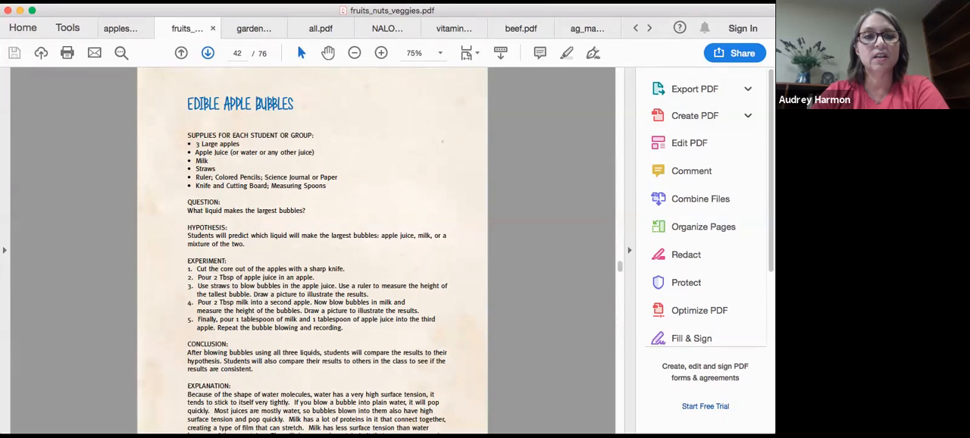
pyautogui.click(207, 52)
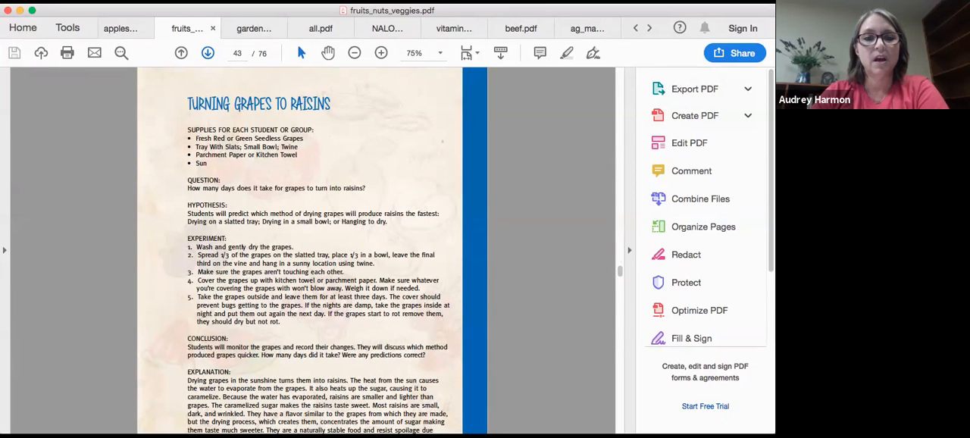
pyautogui.click(208, 52)
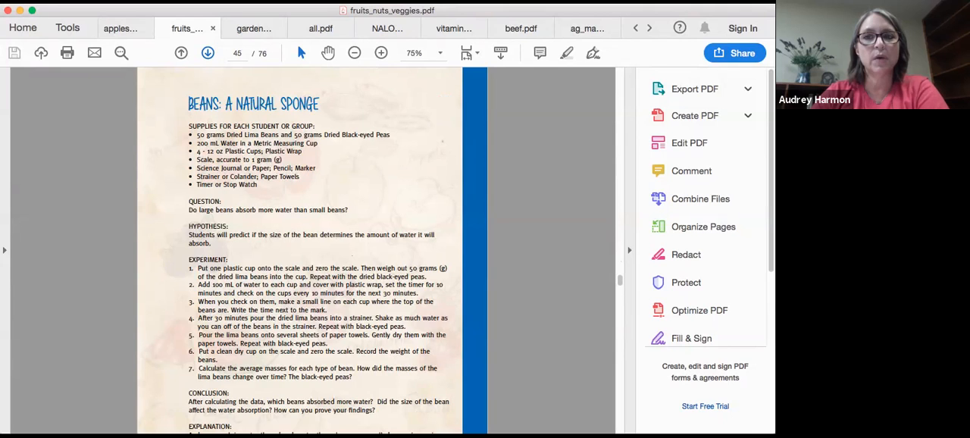
pyautogui.click(206, 52)
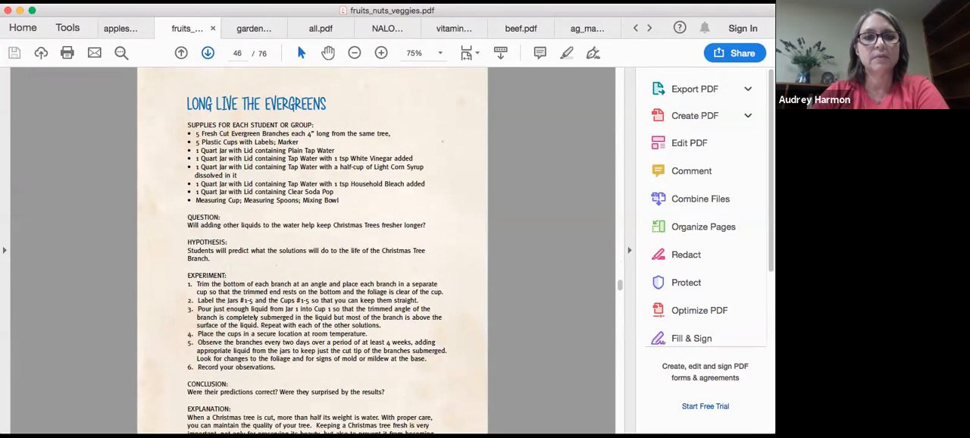
pyautogui.click(207, 52)
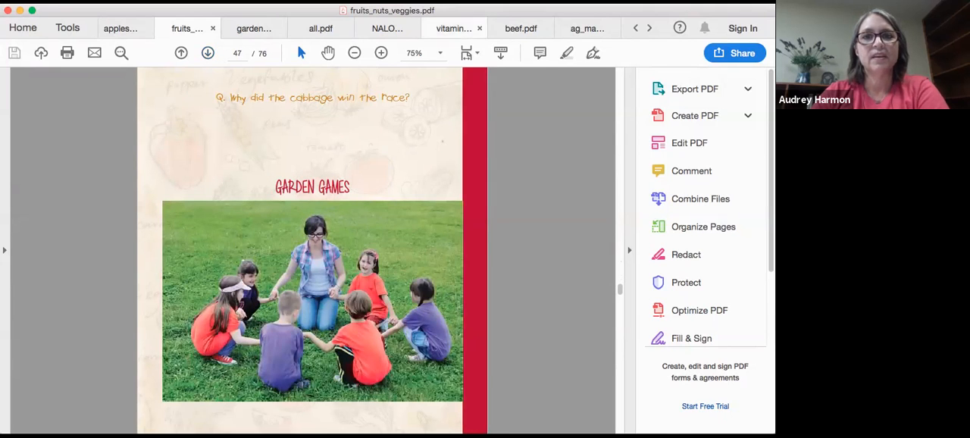